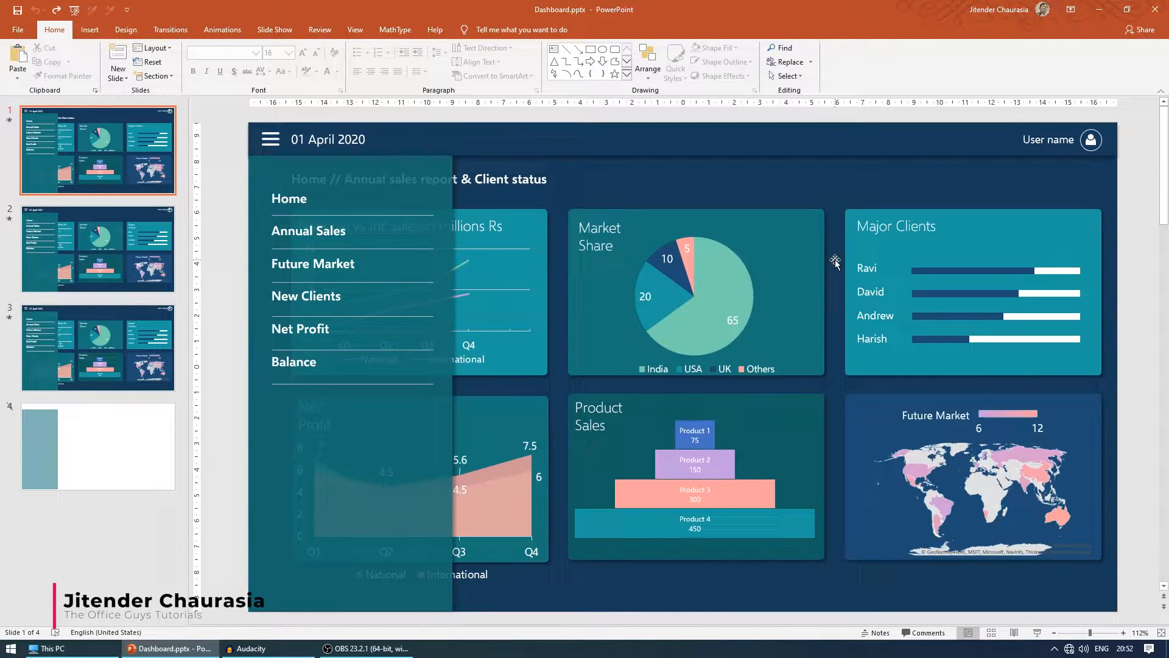
{"action": "mouse_move", "coordinate": [1036, 165]}
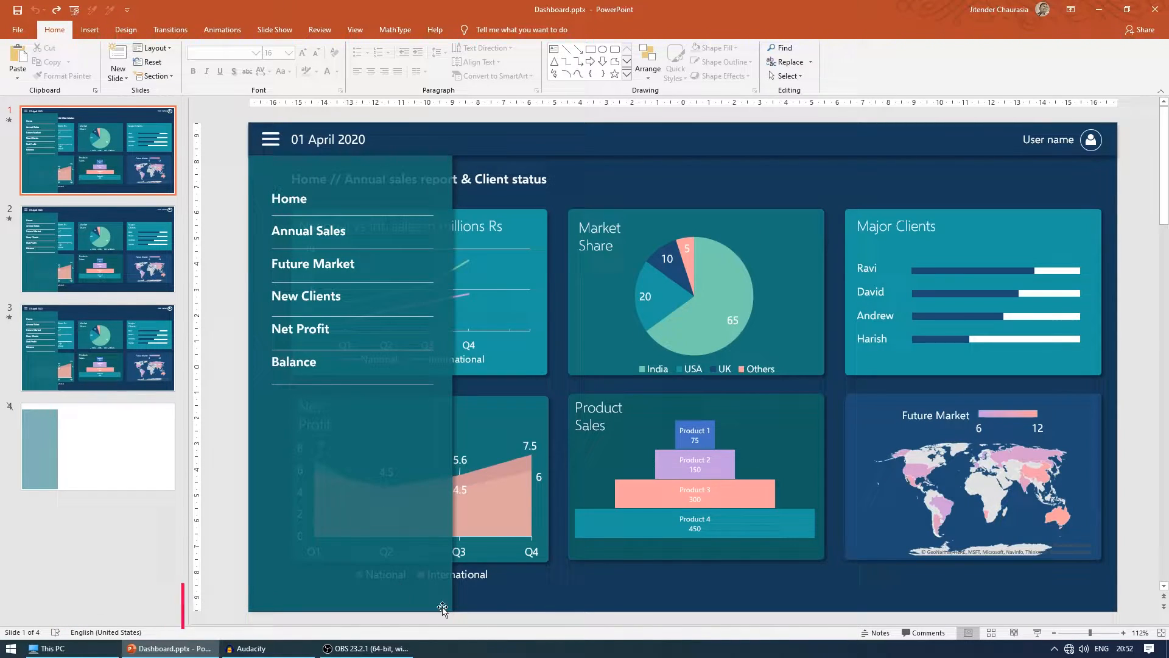
{"action": "mouse_move", "coordinate": [701, 257]}
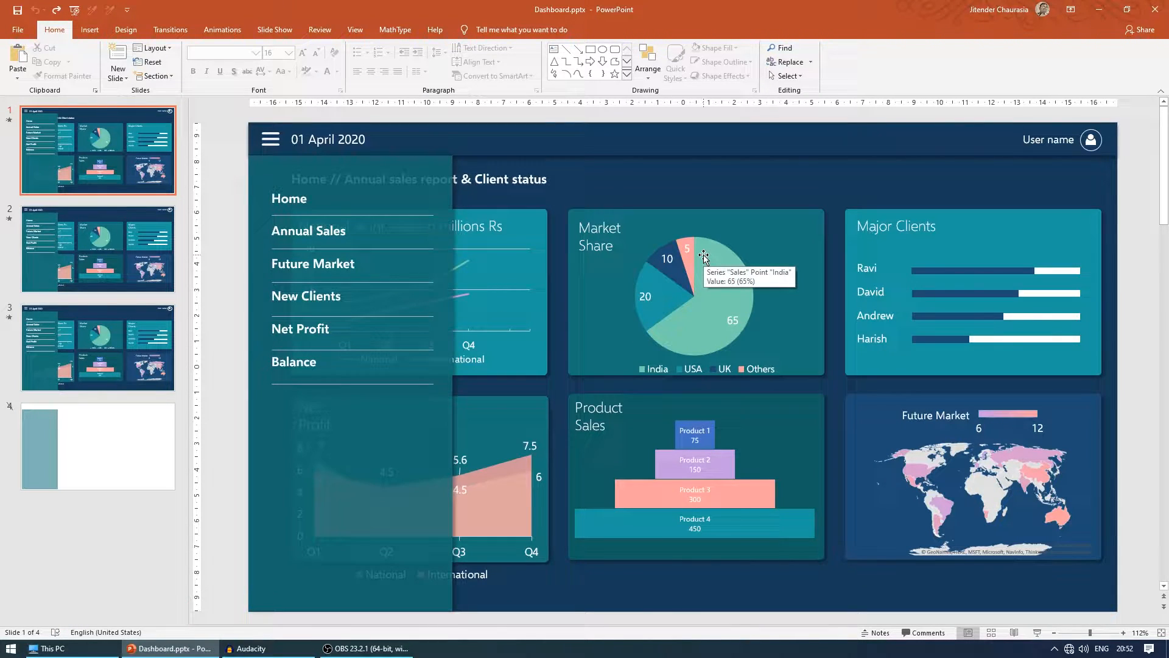
{"action": "mouse_move", "coordinate": [571, 429]}
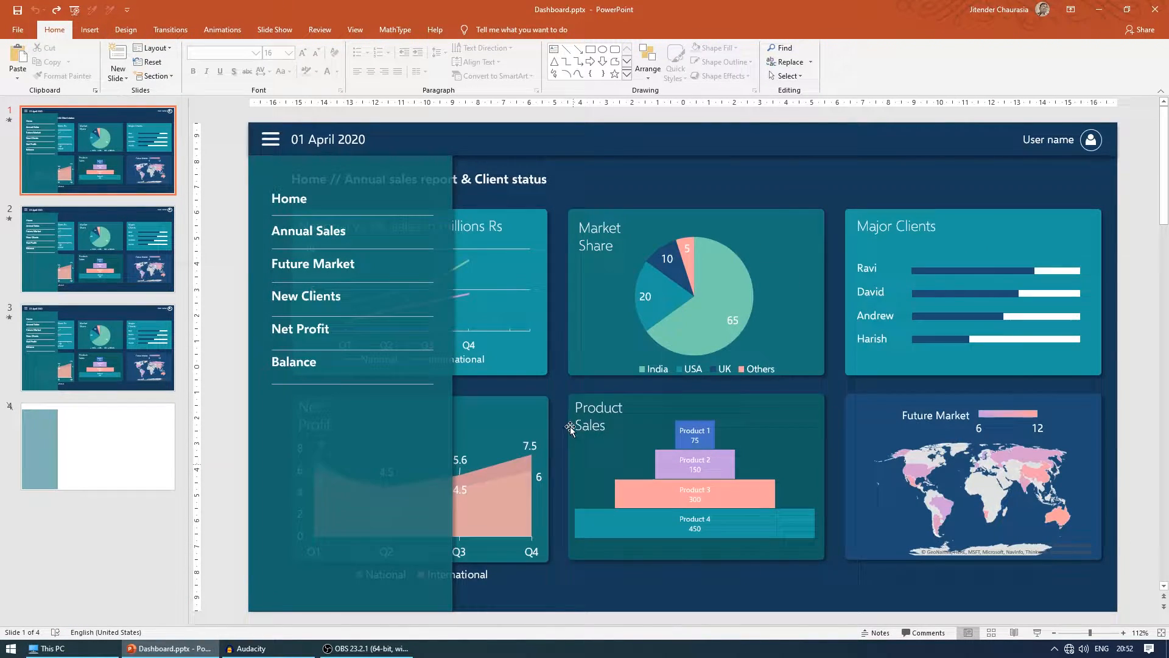
{"action": "mouse_move", "coordinate": [960, 358]}
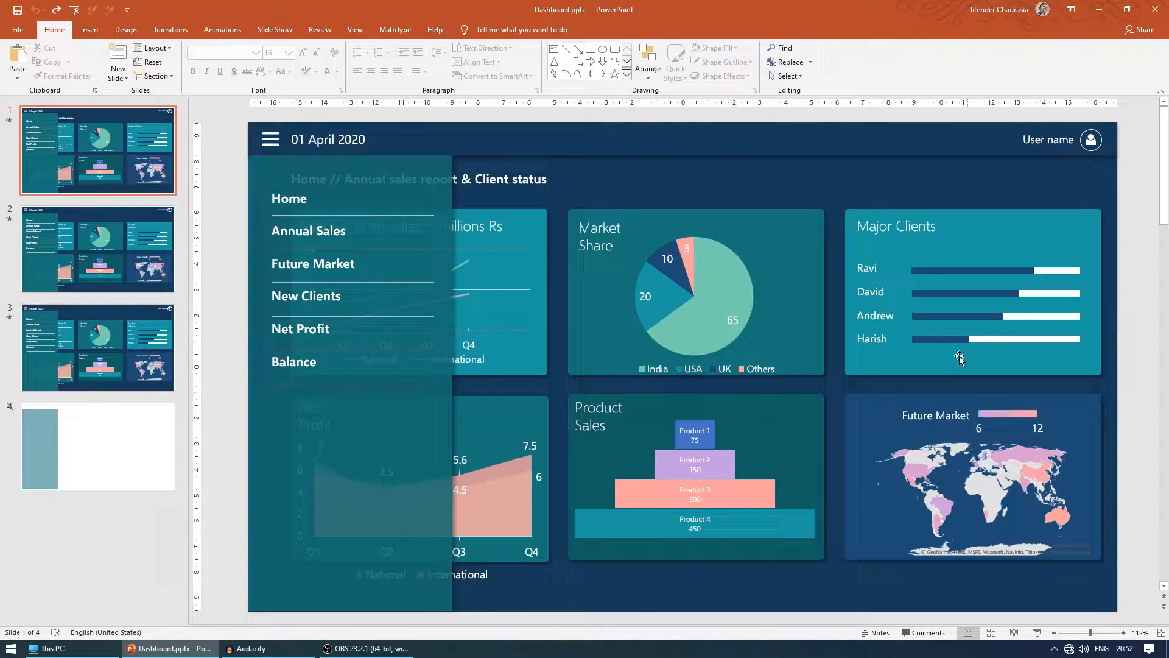
{"action": "mouse_move", "coordinate": [652, 392]}
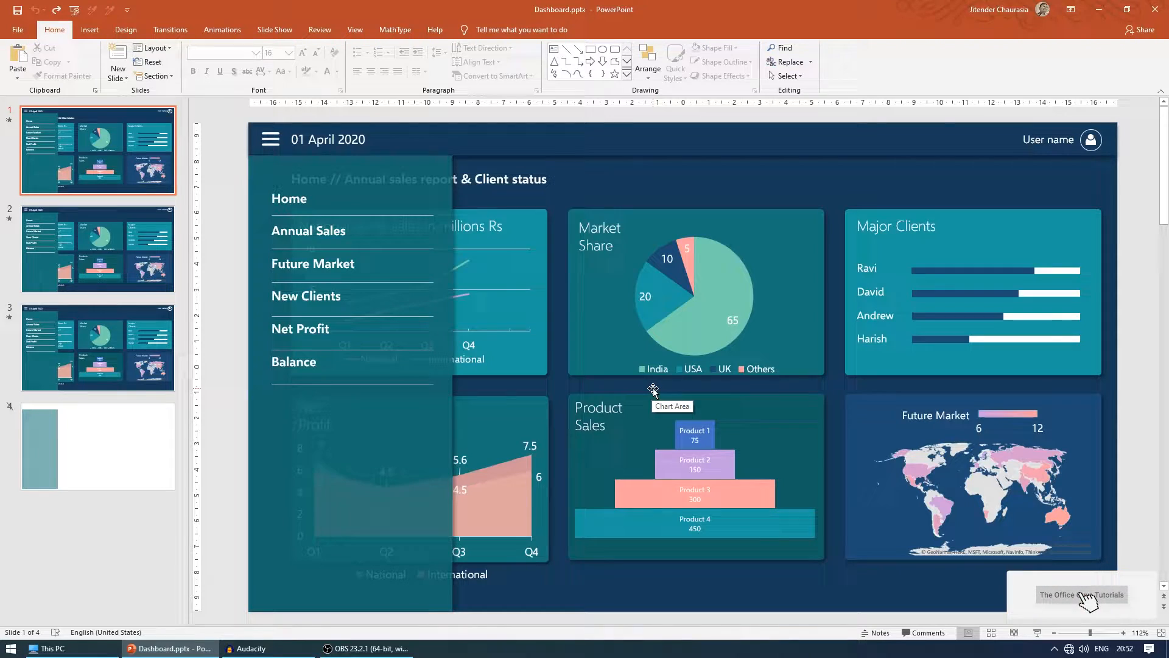
{"action": "mouse_move", "coordinate": [675, 376]}
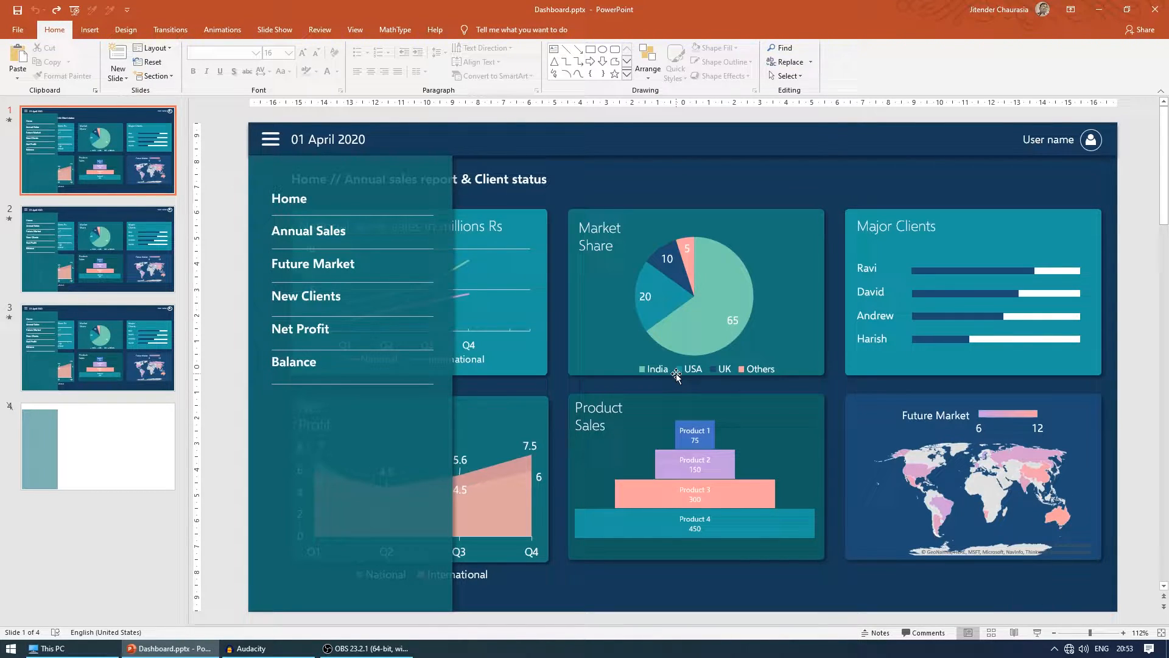
{"action": "mouse_move", "coordinate": [672, 426]}
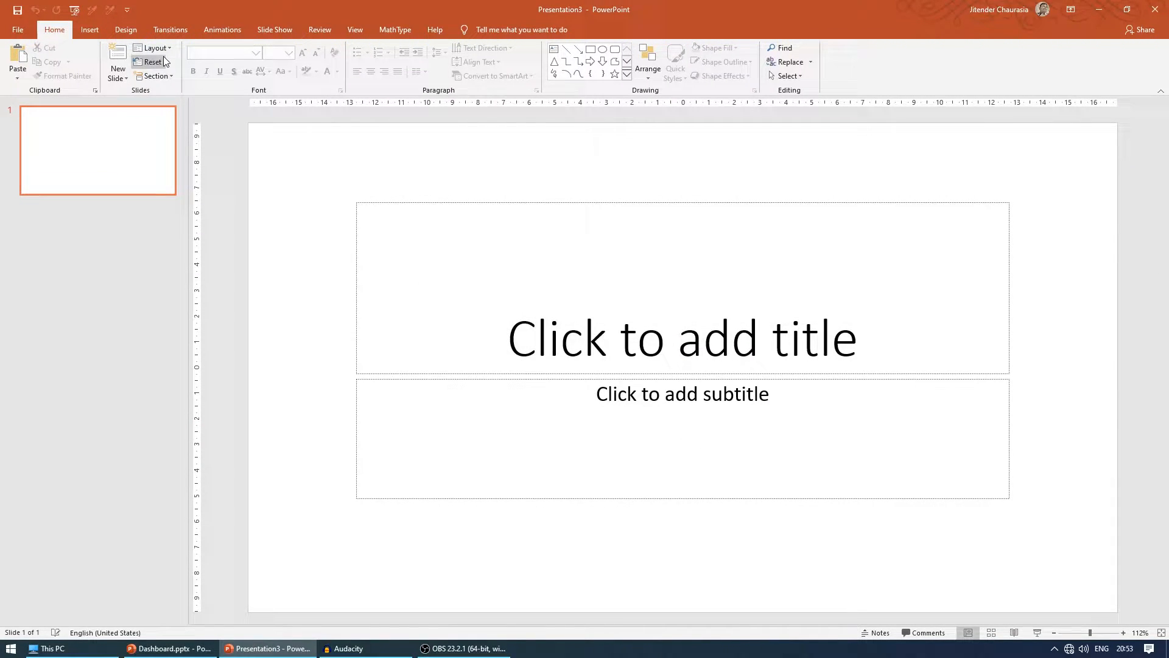
Give the new presentation's slide a Blank layout.
{"action": "left_click", "coordinate": [154, 47]}
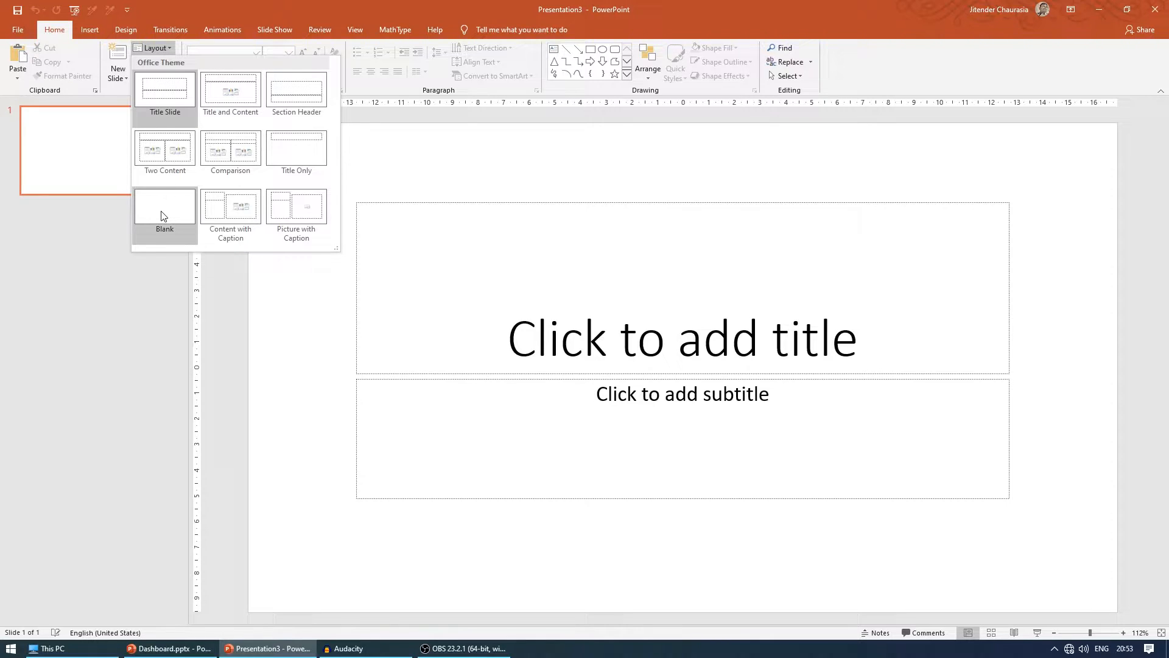
{"action": "left_click", "coordinate": [169, 648]}
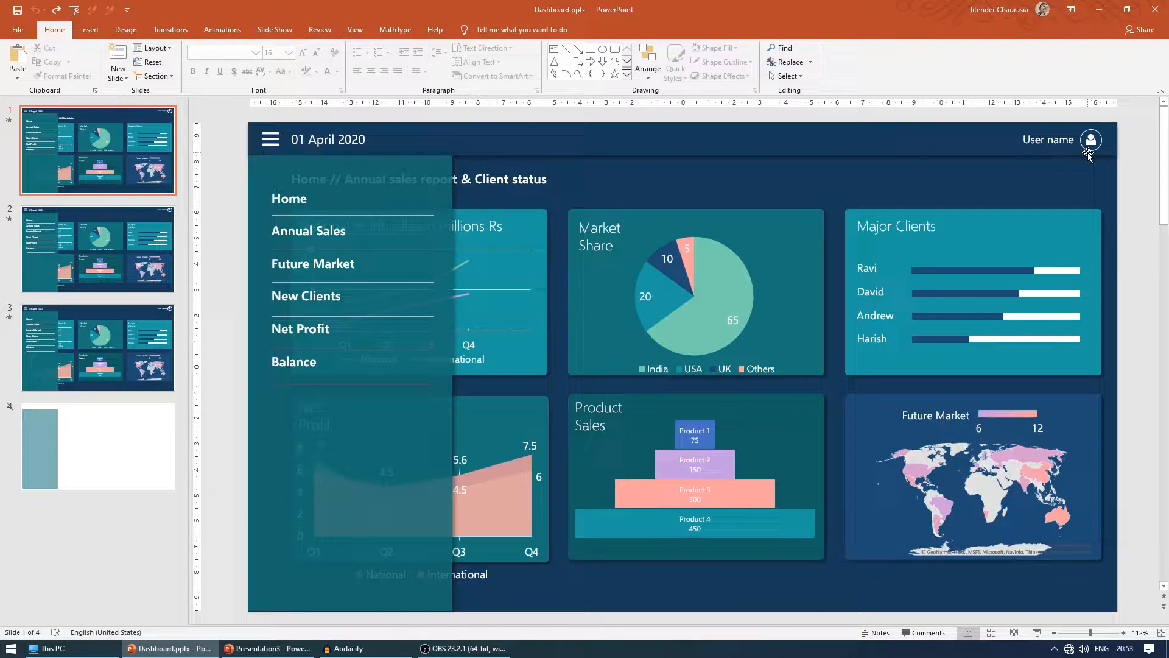
{"action": "mouse_move", "coordinate": [1035, 643]}
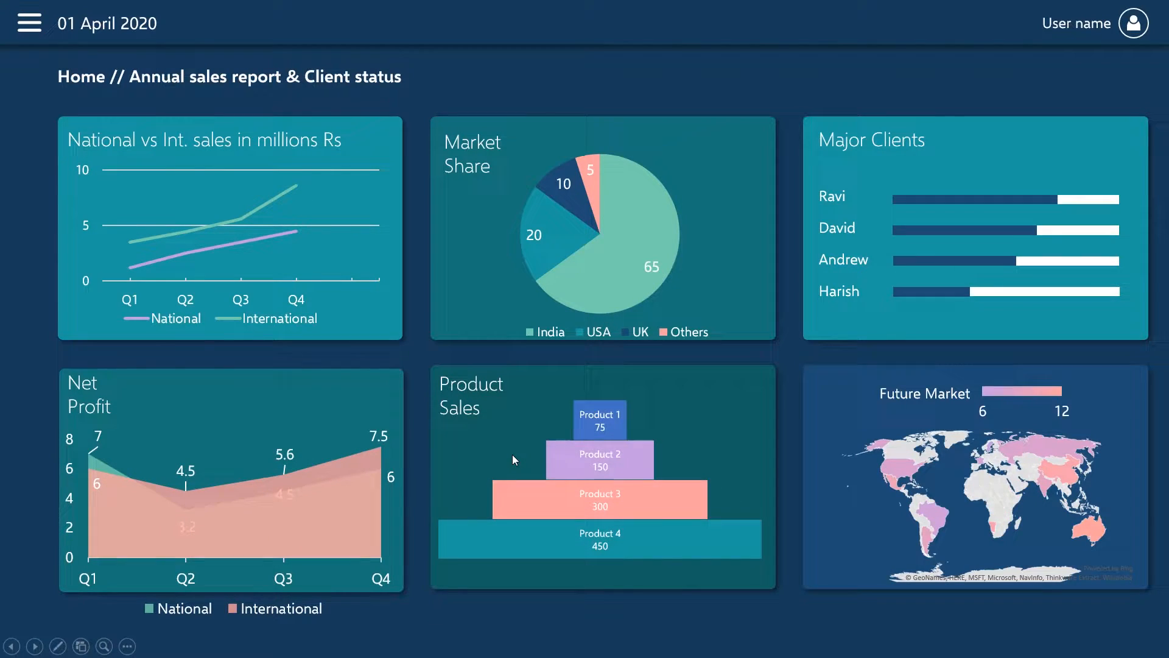
{"action": "mouse_move", "coordinate": [512, 459]}
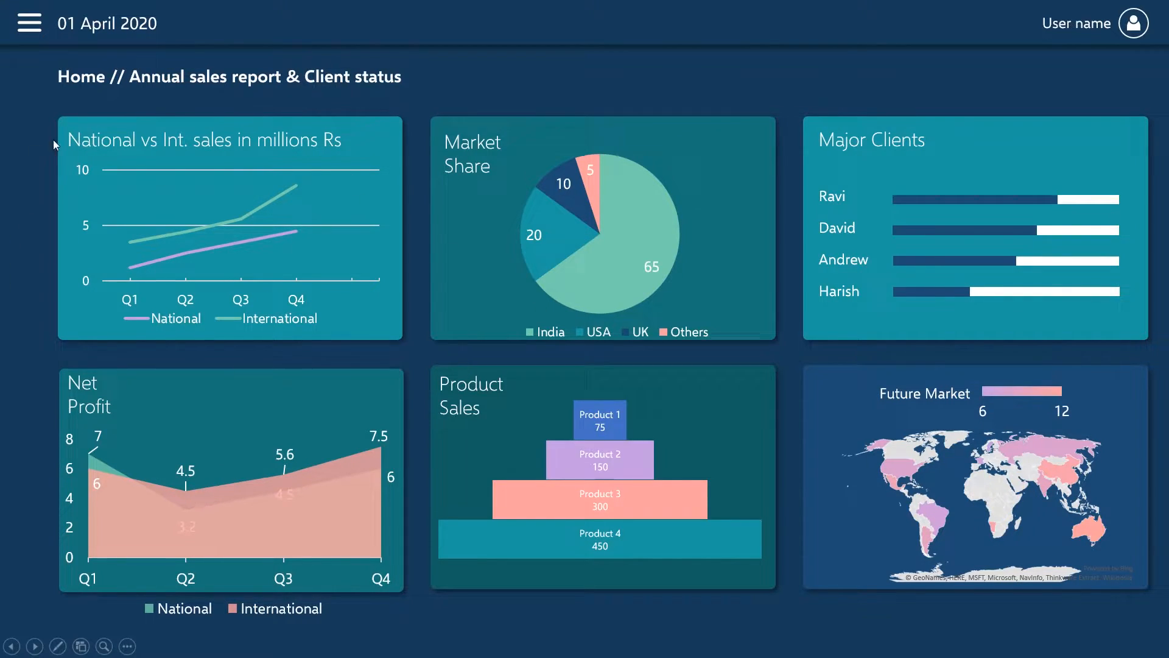
{"action": "mouse_move", "coordinate": [364, 90]}
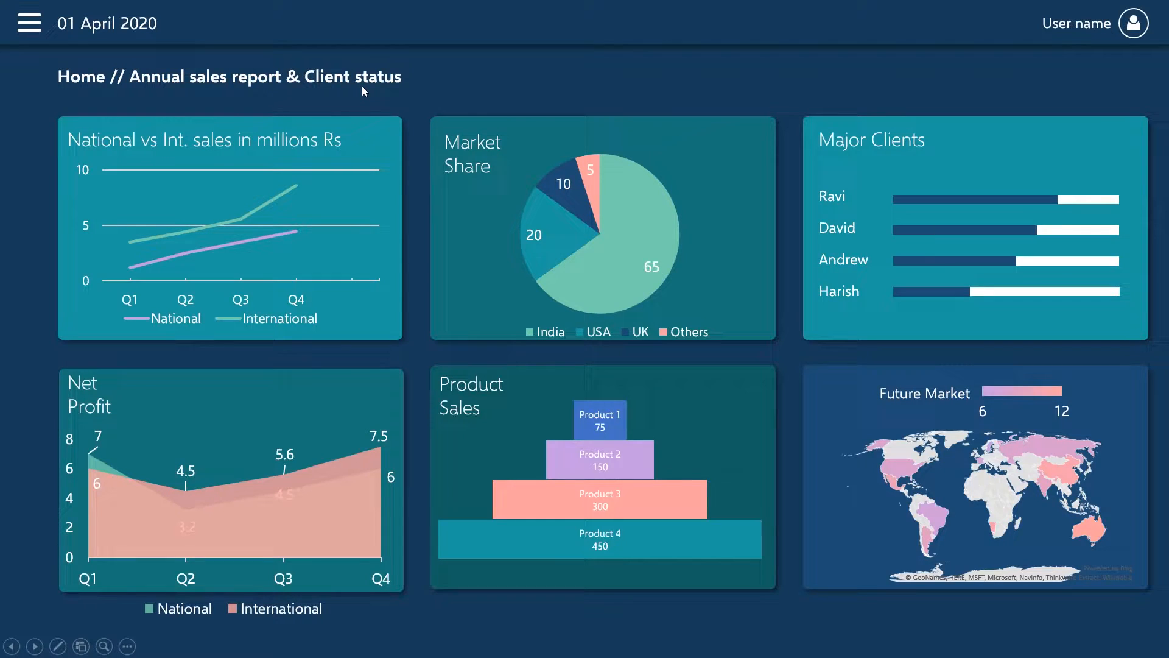
{"action": "mouse_move", "coordinate": [226, 129]}
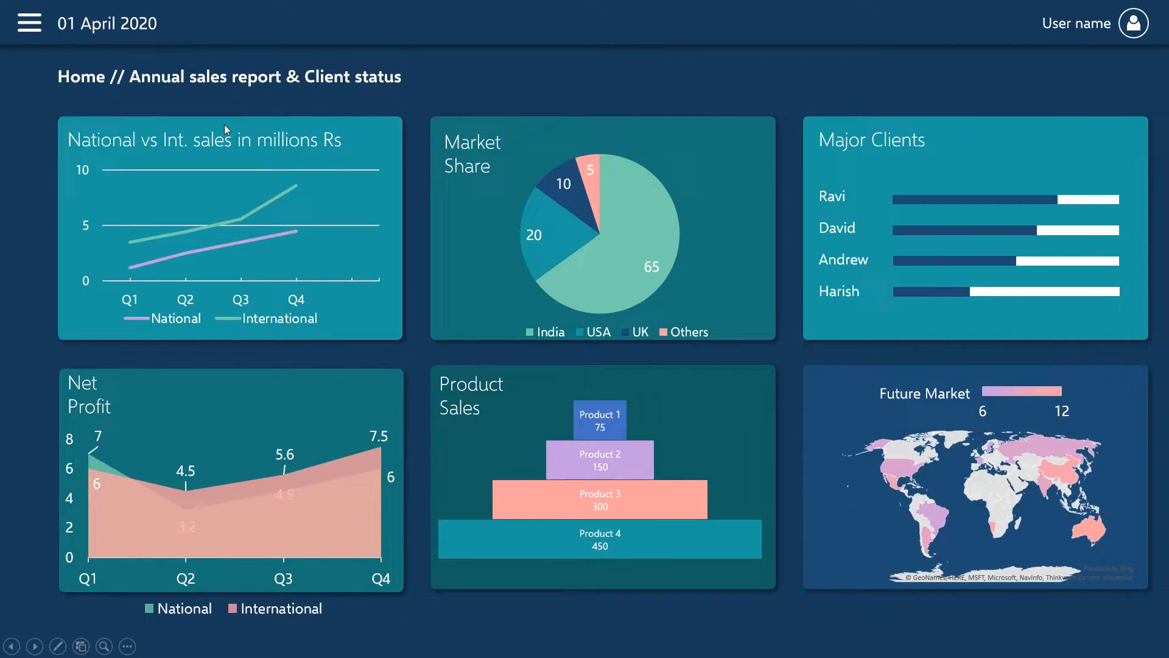
{"action": "mouse_move", "coordinate": [262, 119]}
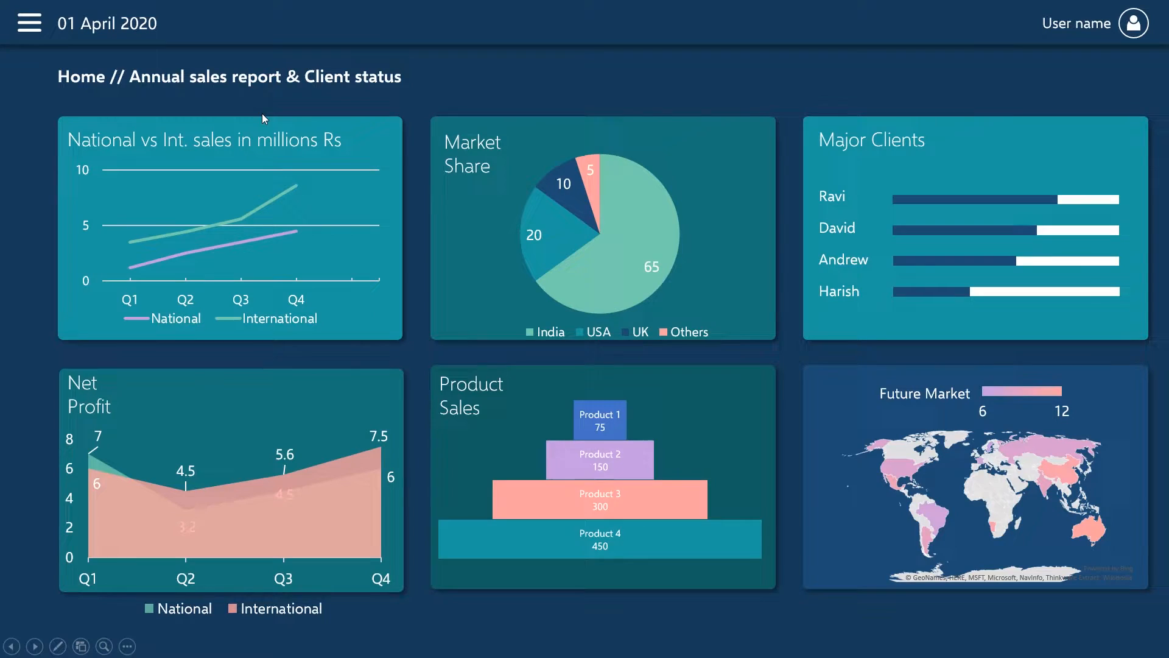
Fly in the side menu with the hamburger icon and jump to the Future Market page.
{"action": "left_click", "coordinate": [29, 22]}
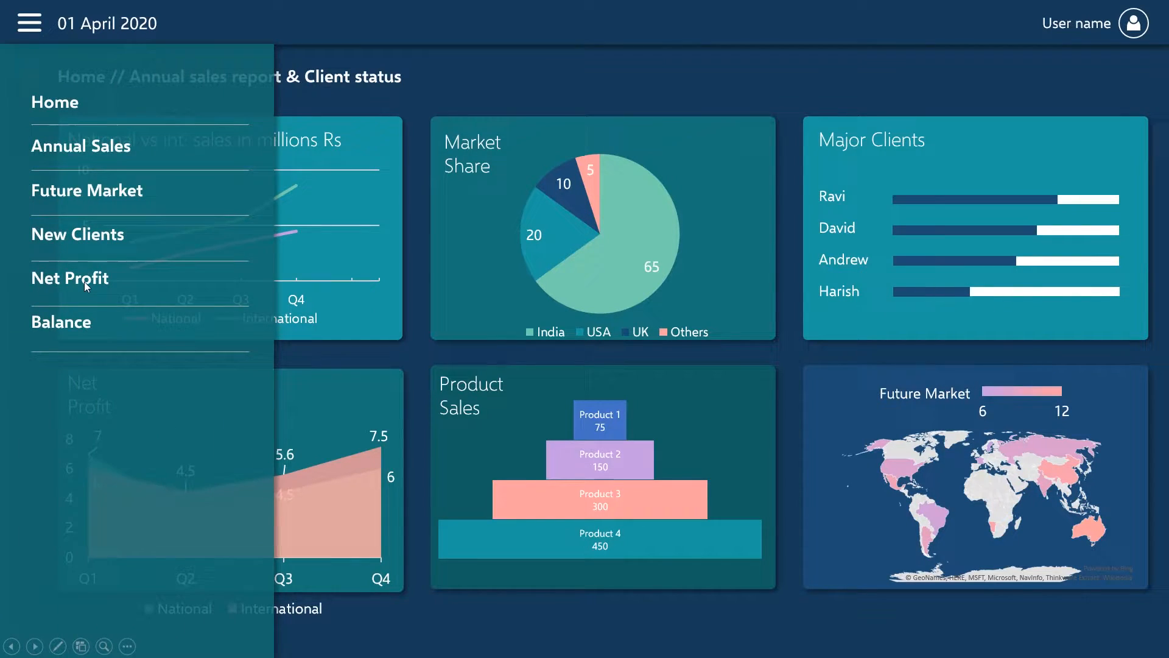
{"action": "left_click", "coordinate": [87, 190]}
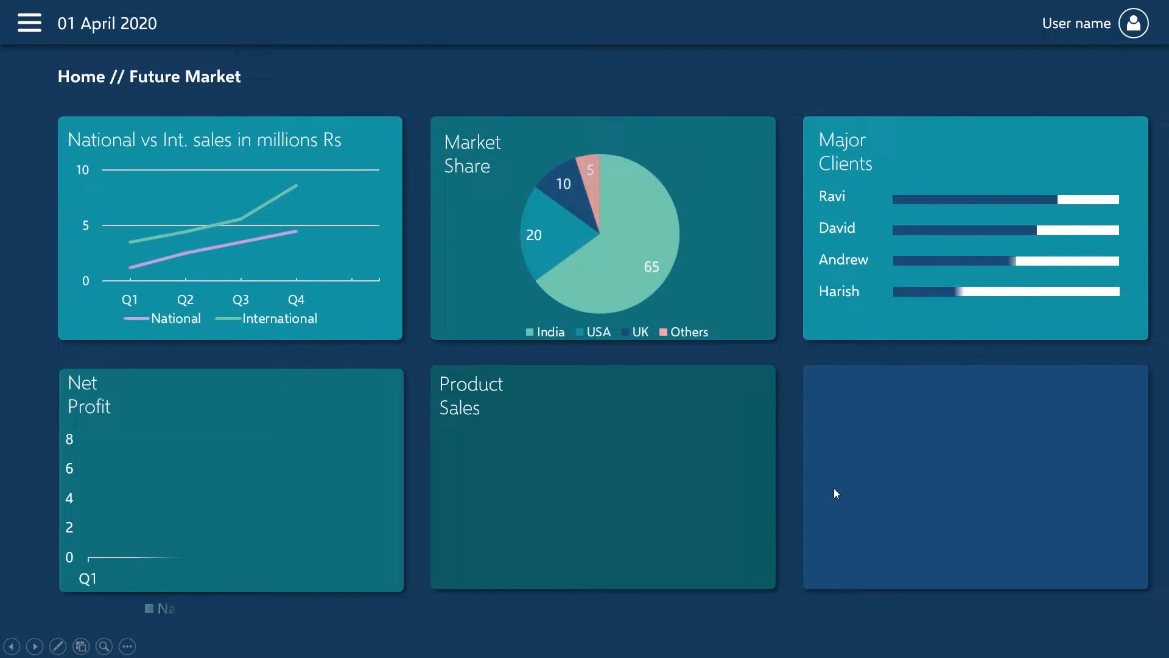
{"action": "left_click", "coordinate": [29, 23]}
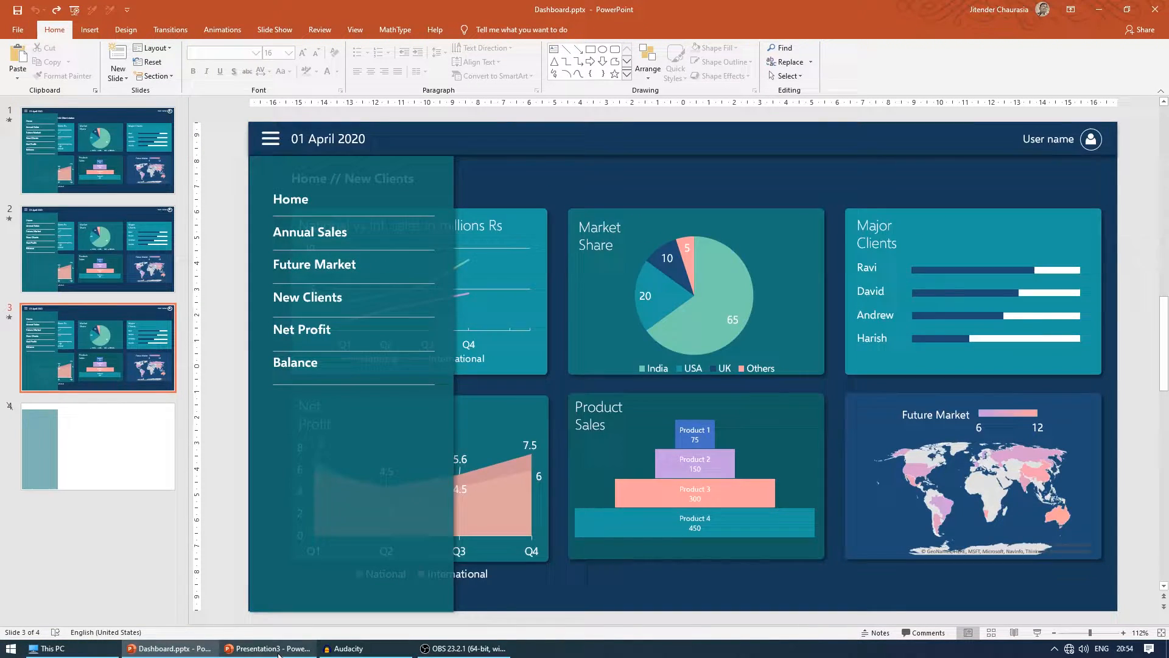
In the new presentation, set the full-slide rectangle's solid fill to a darker blue.
{"action": "left_click", "coordinate": [269, 648]}
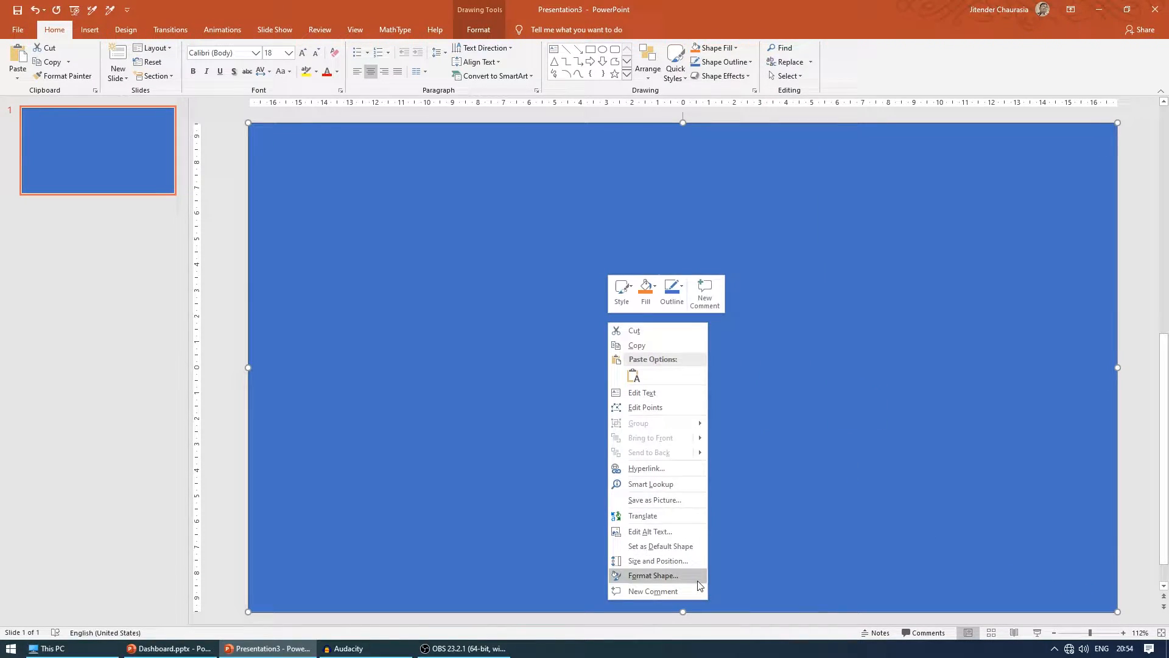
{"action": "left_click", "coordinate": [651, 575]}
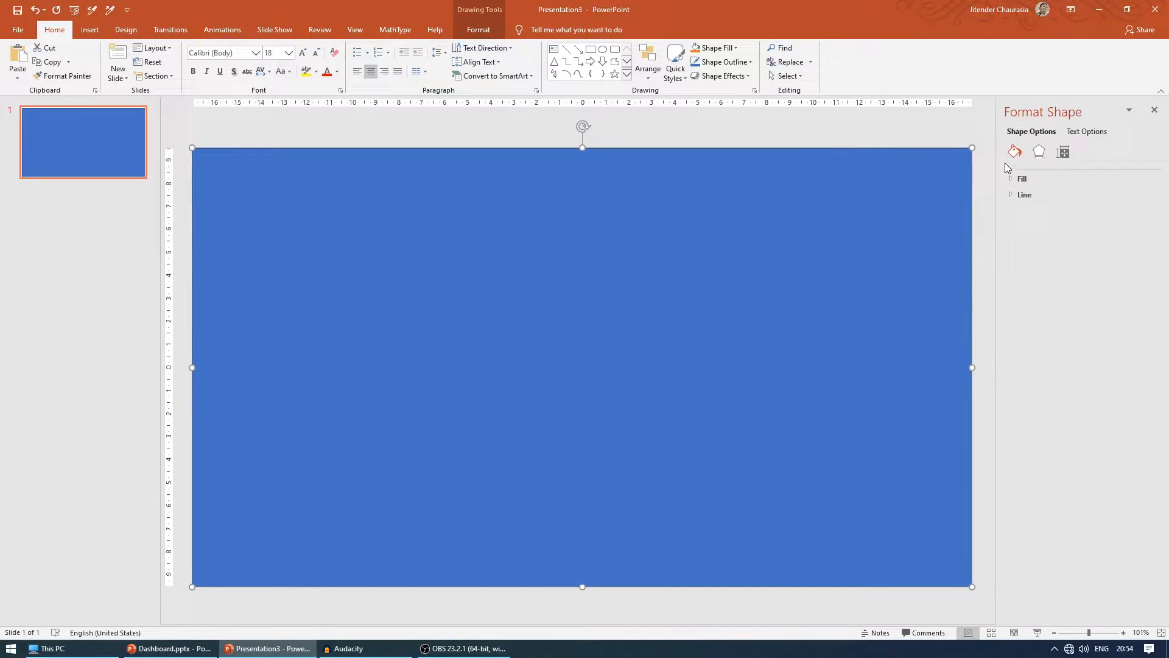
{"action": "left_click", "coordinate": [1023, 179]}
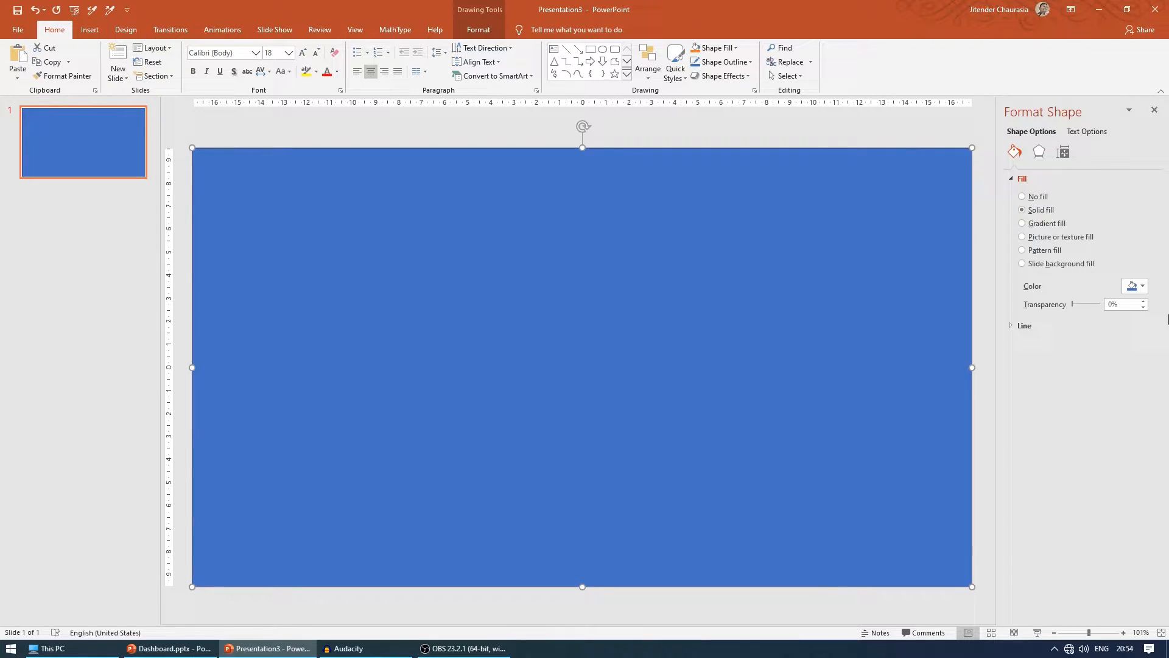
{"action": "left_click", "coordinate": [1141, 285]}
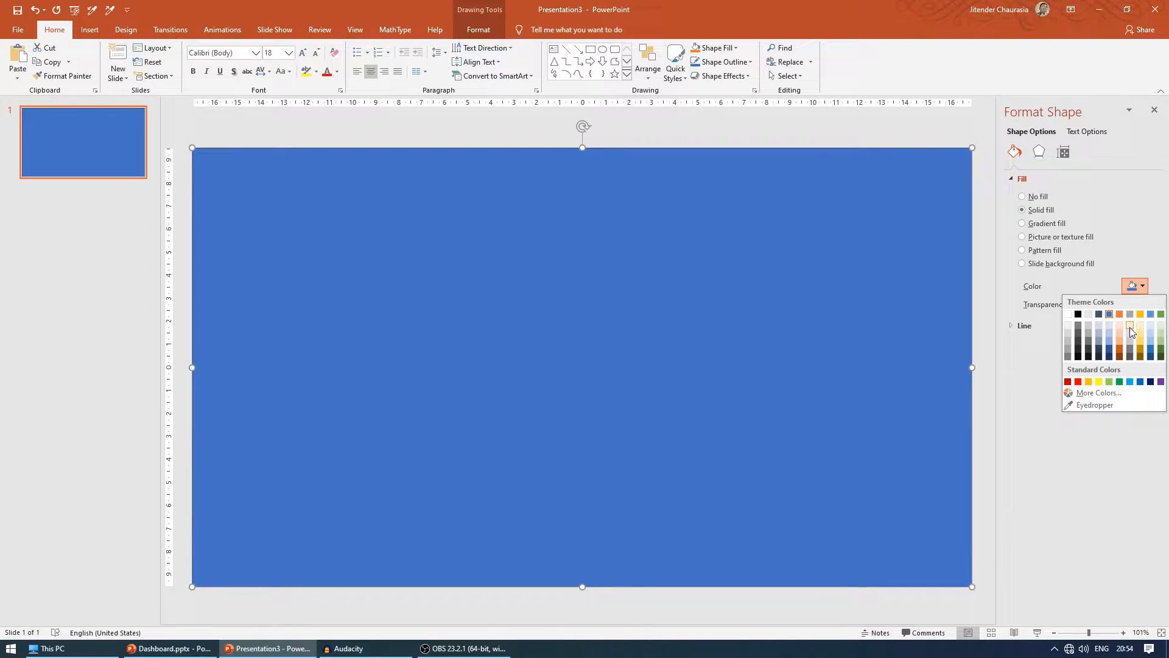
{"action": "mouse_move", "coordinate": [1151, 355]}
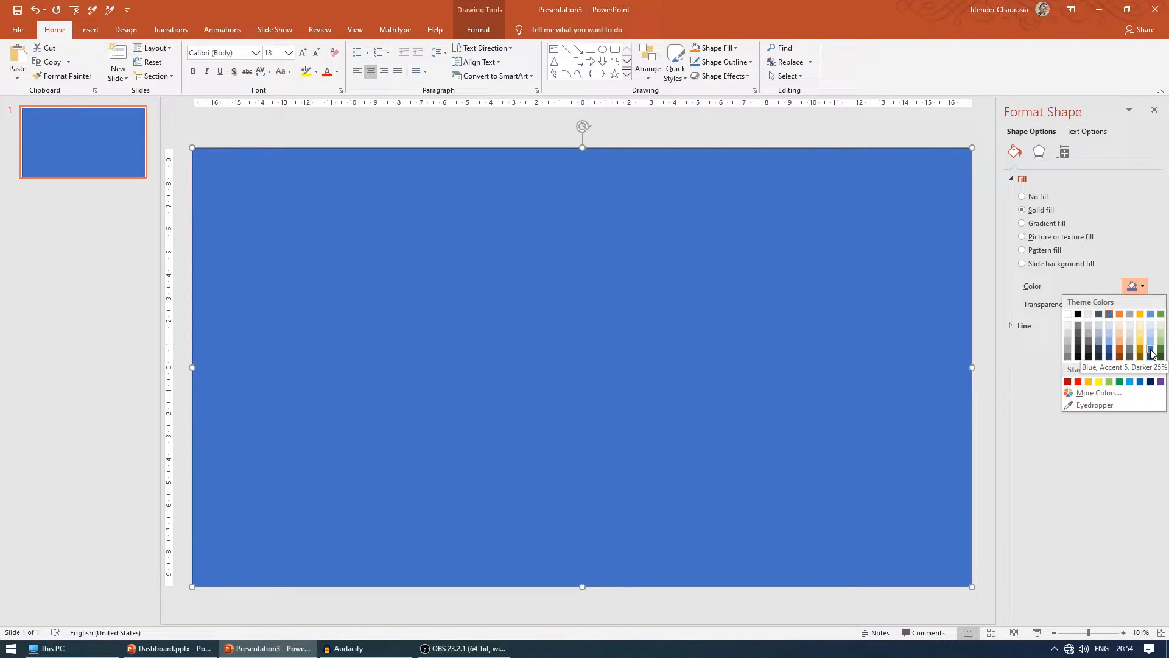
{"action": "left_click", "coordinate": [1151, 353]}
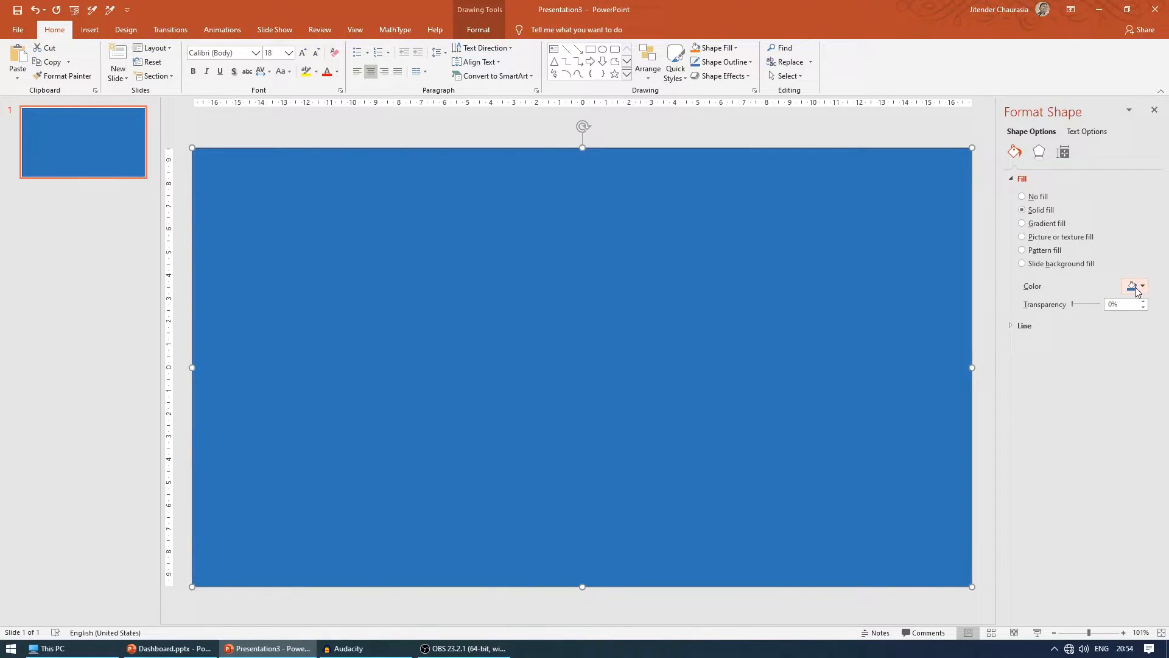
{"action": "left_click", "coordinate": [1135, 286]}
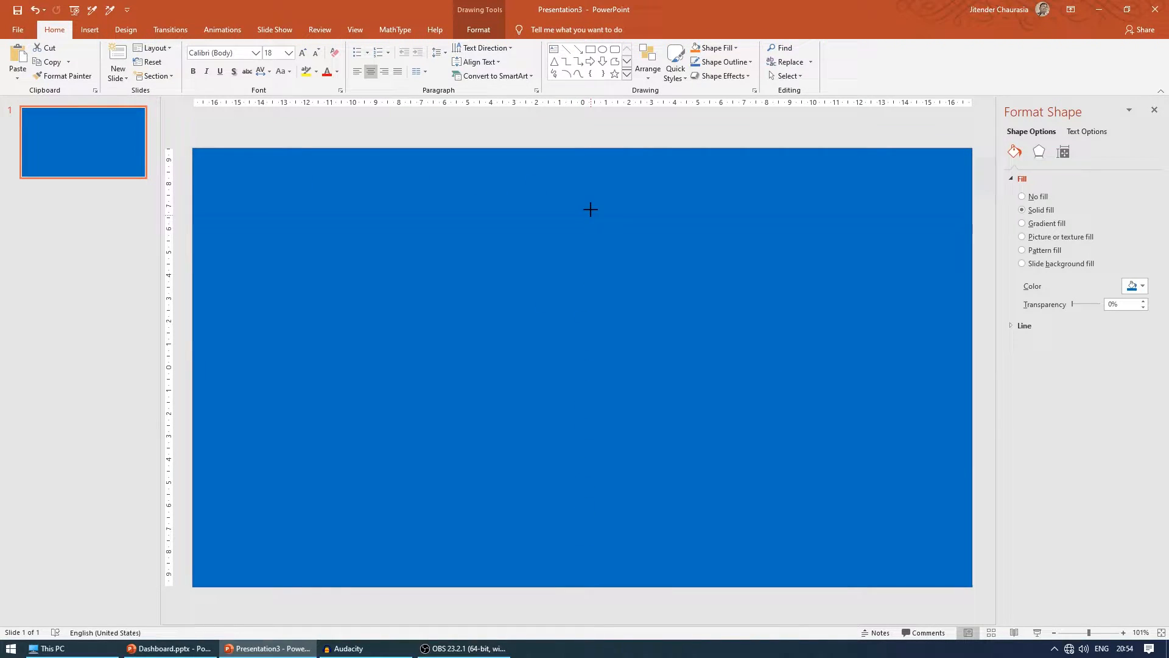
Draw a thin bar across the slide top and fill it dark navy.
{"action": "left_click", "coordinate": [589, 209]}
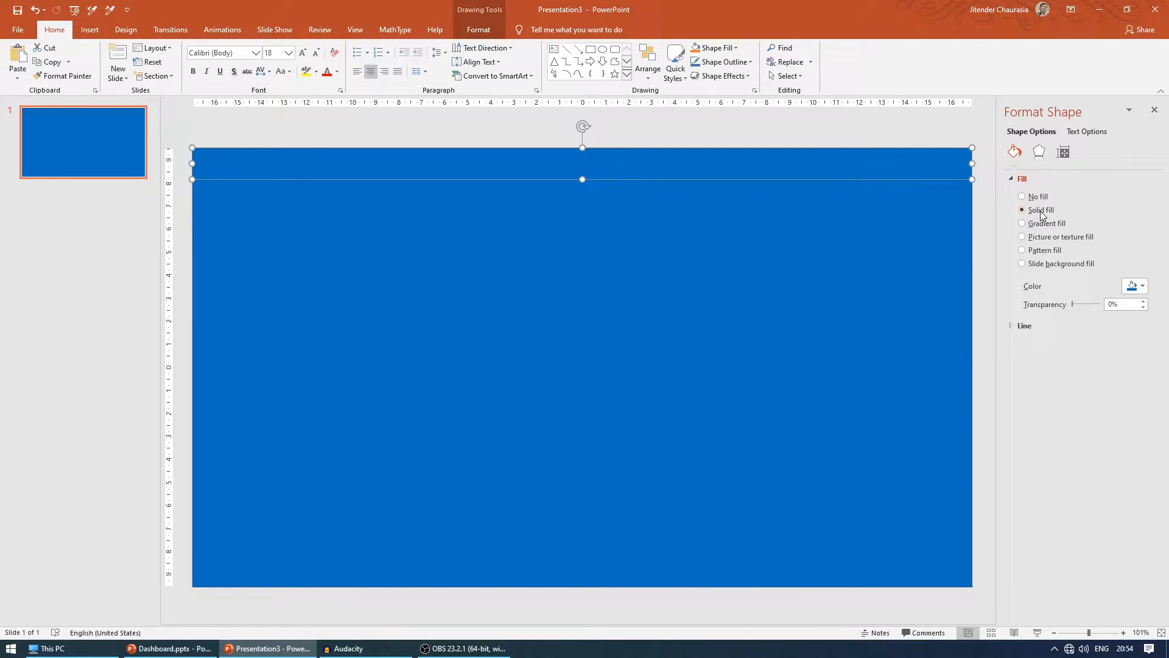
{"action": "left_click", "coordinate": [1142, 285]}
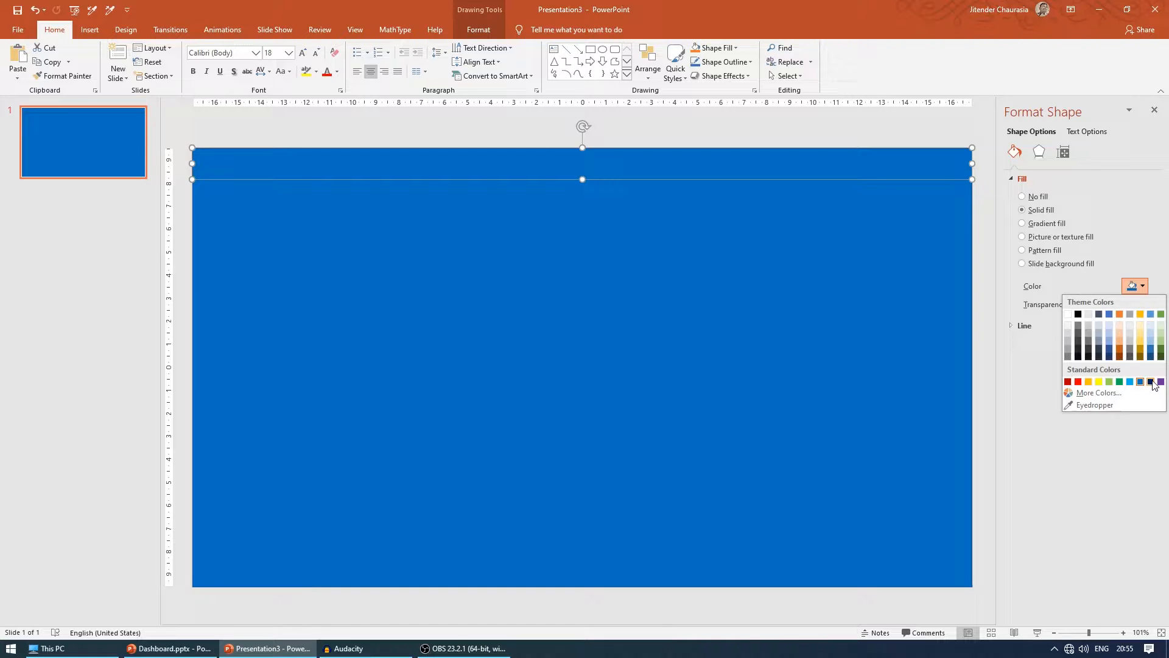
{"action": "left_click", "coordinate": [1159, 381]}
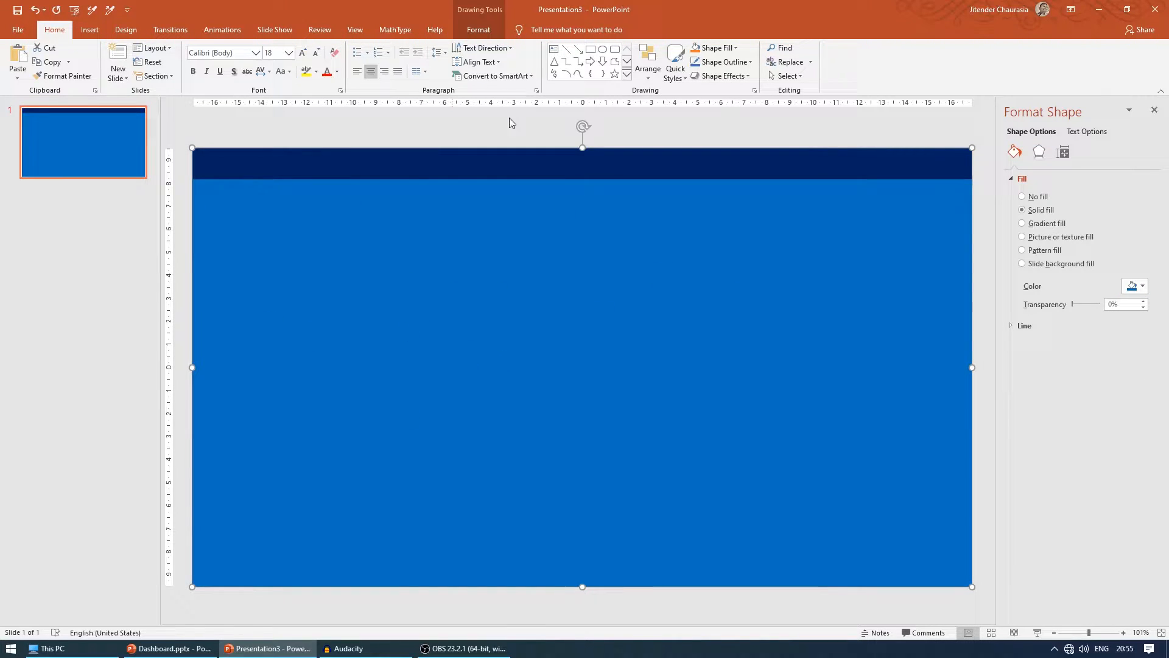
{"action": "mouse_move", "coordinate": [721, 75]}
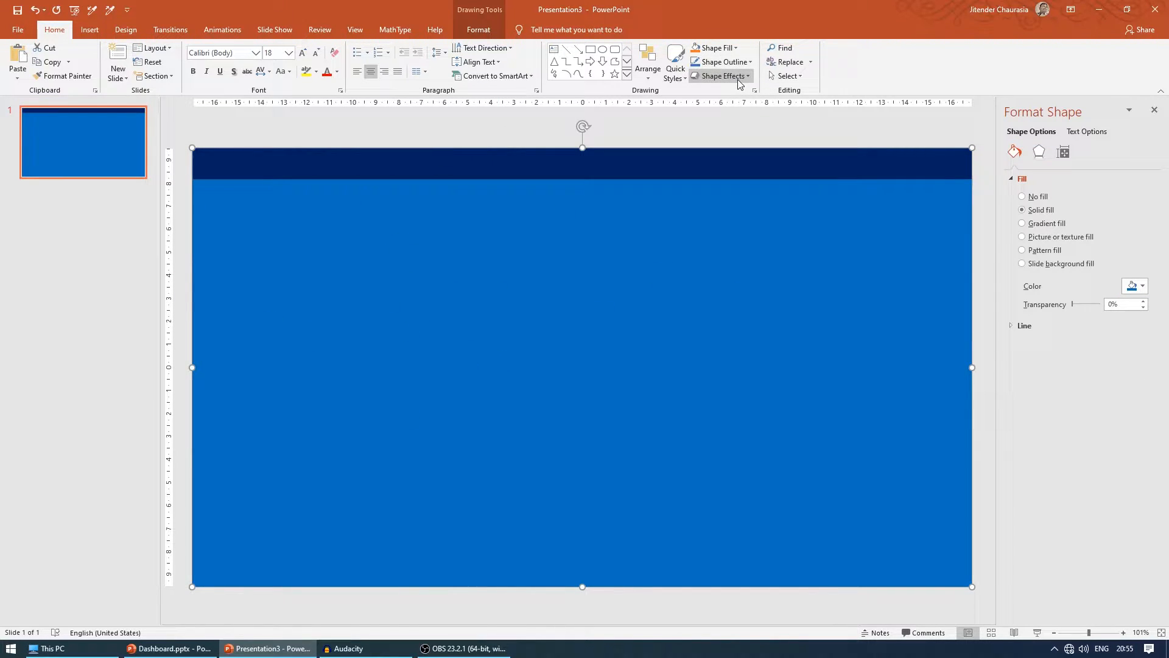
Apply an outer shadow preset to the navy top bar from Shape Effects.
{"action": "left_click", "coordinate": [720, 75]}
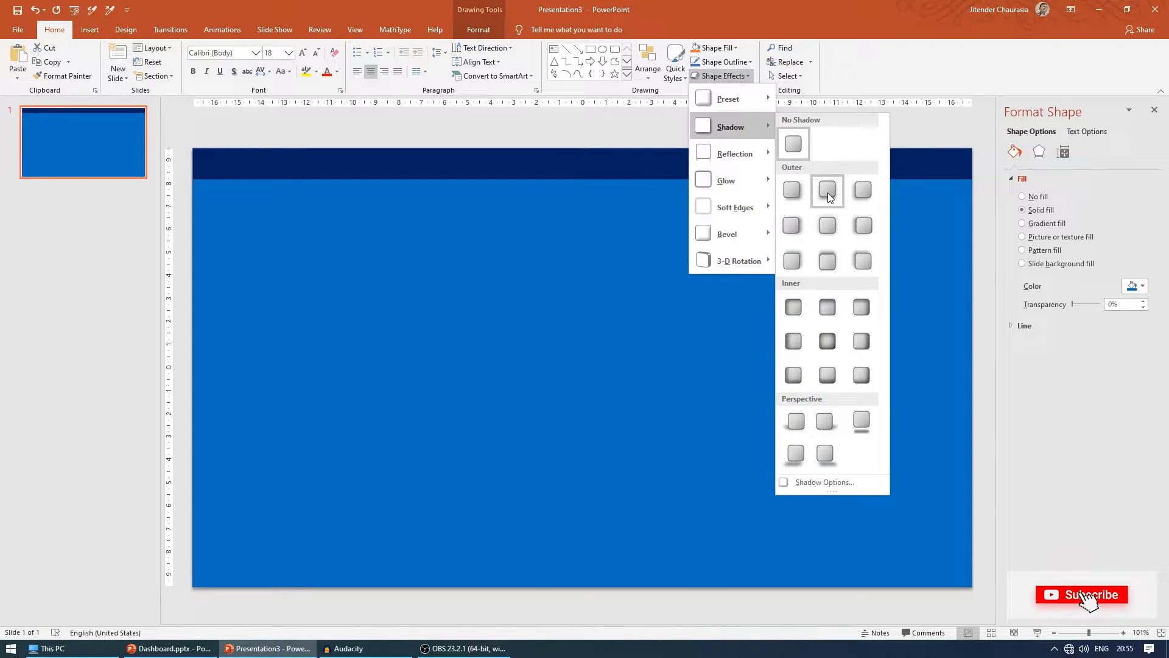
{"action": "left_click", "coordinate": [339, 163]}
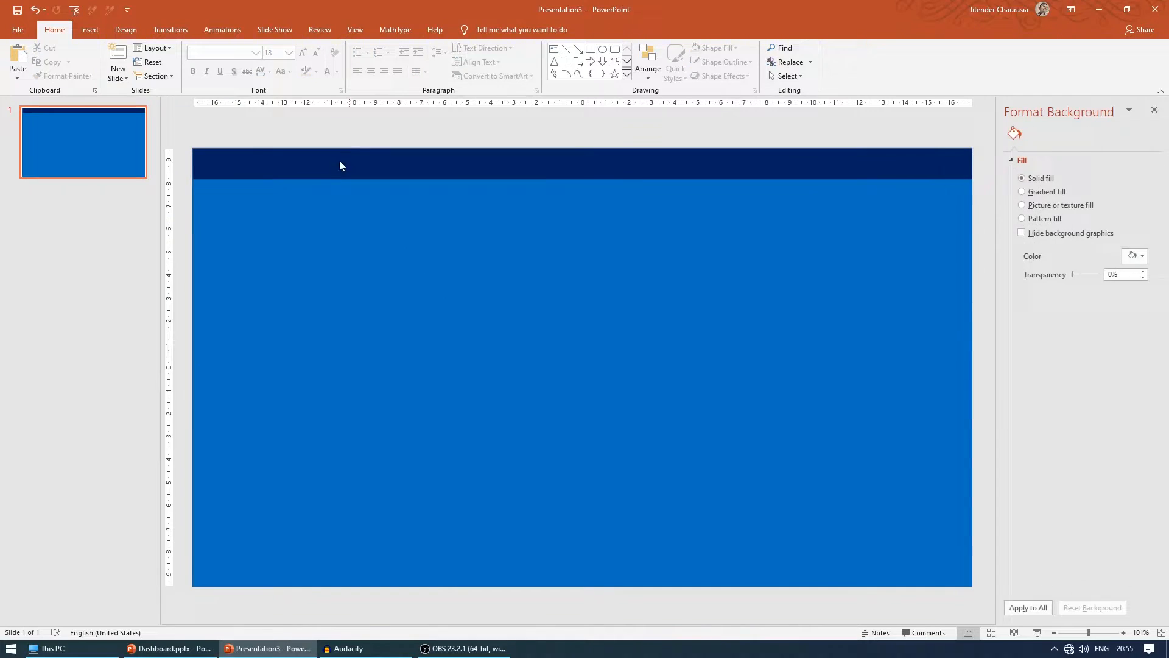
{"action": "left_click", "coordinate": [500, 163]}
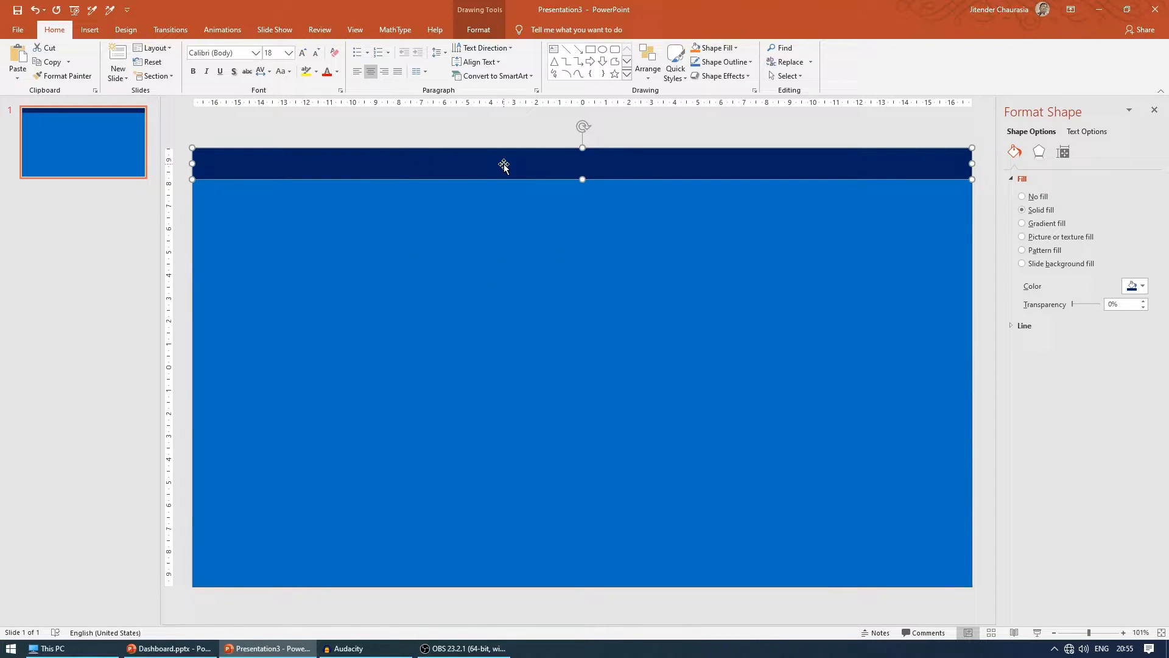
{"action": "left_click", "coordinate": [718, 76]}
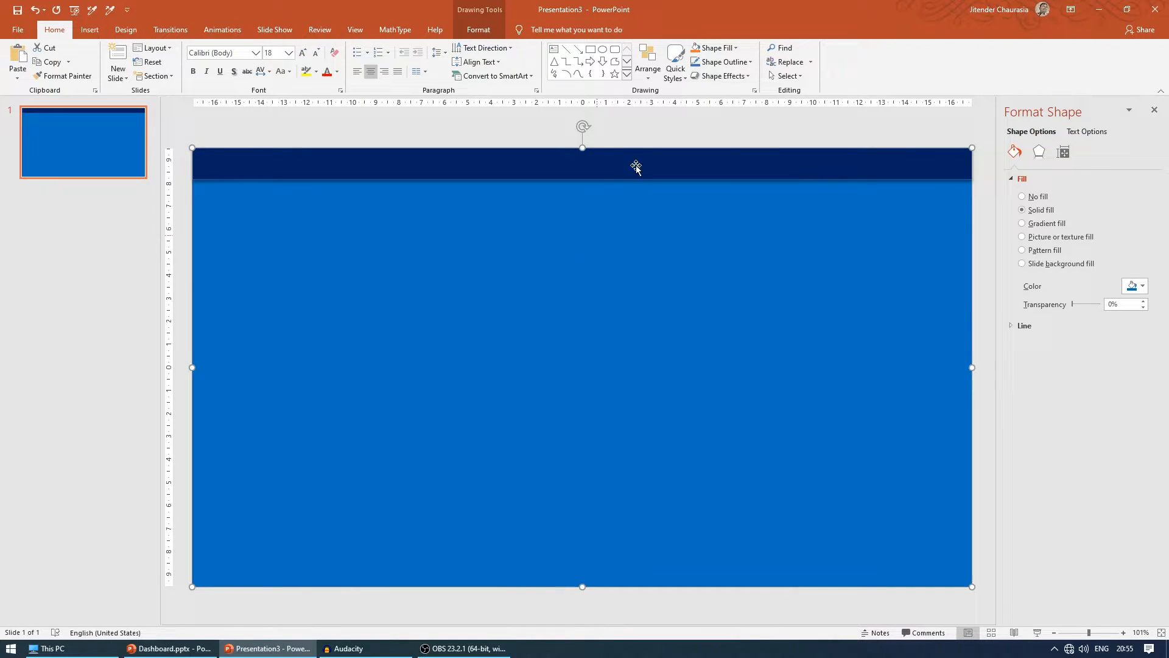
{"action": "mouse_move", "coordinate": [595, 100]}
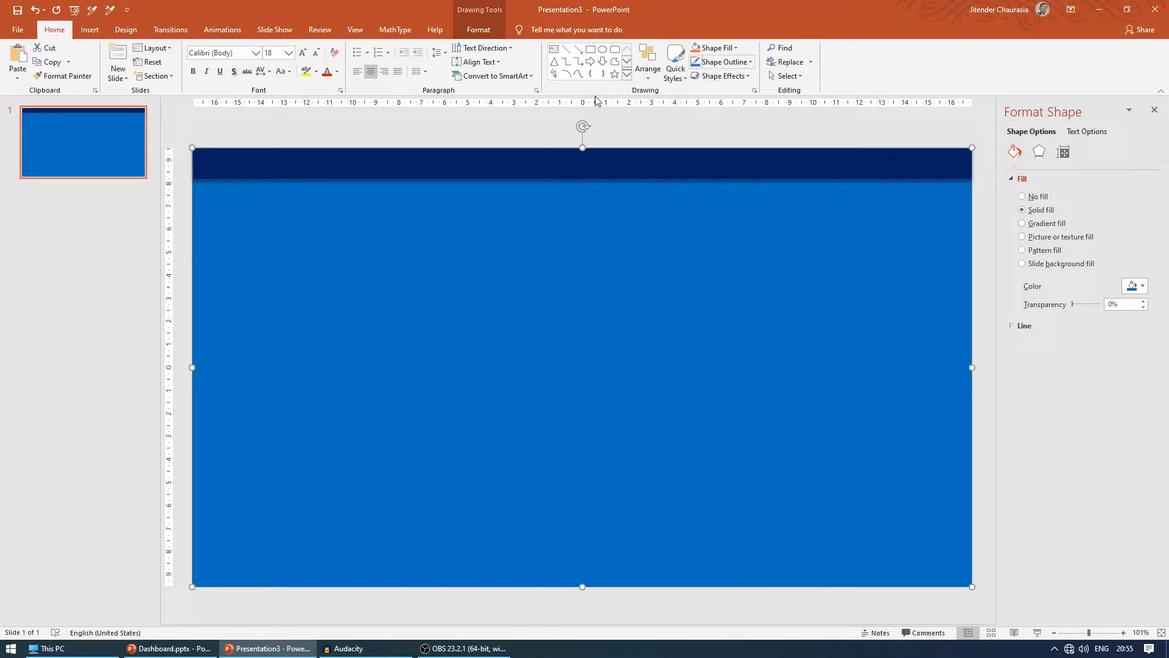
{"action": "left_click", "coordinate": [451, 192]}
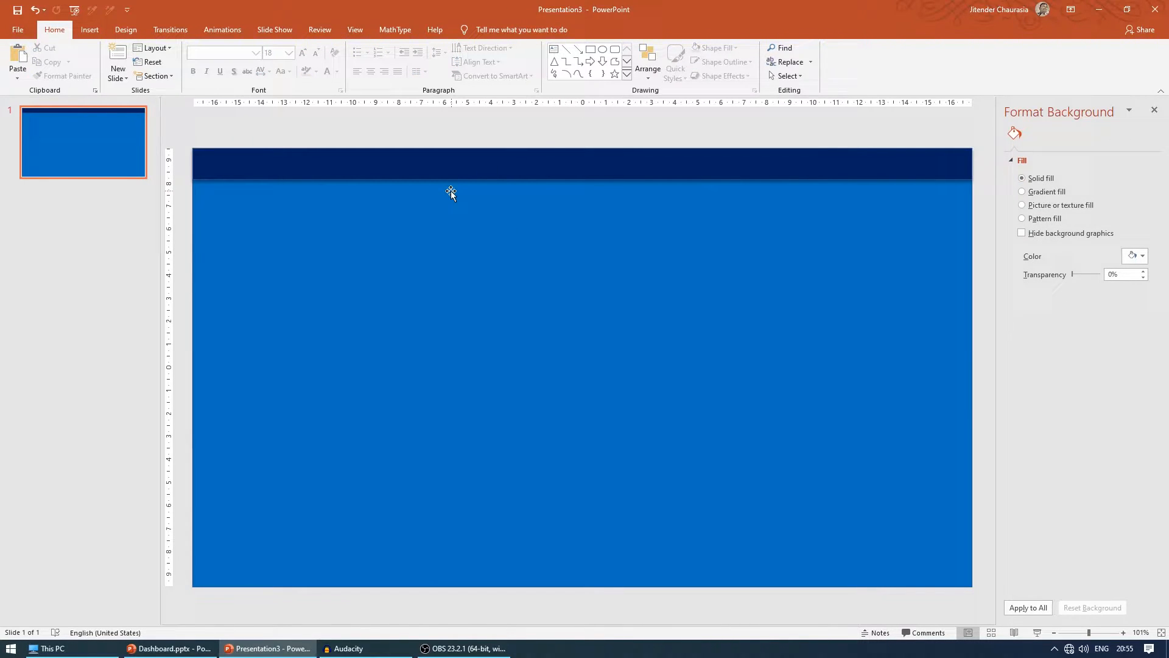
{"action": "mouse_move", "coordinate": [342, 552]}
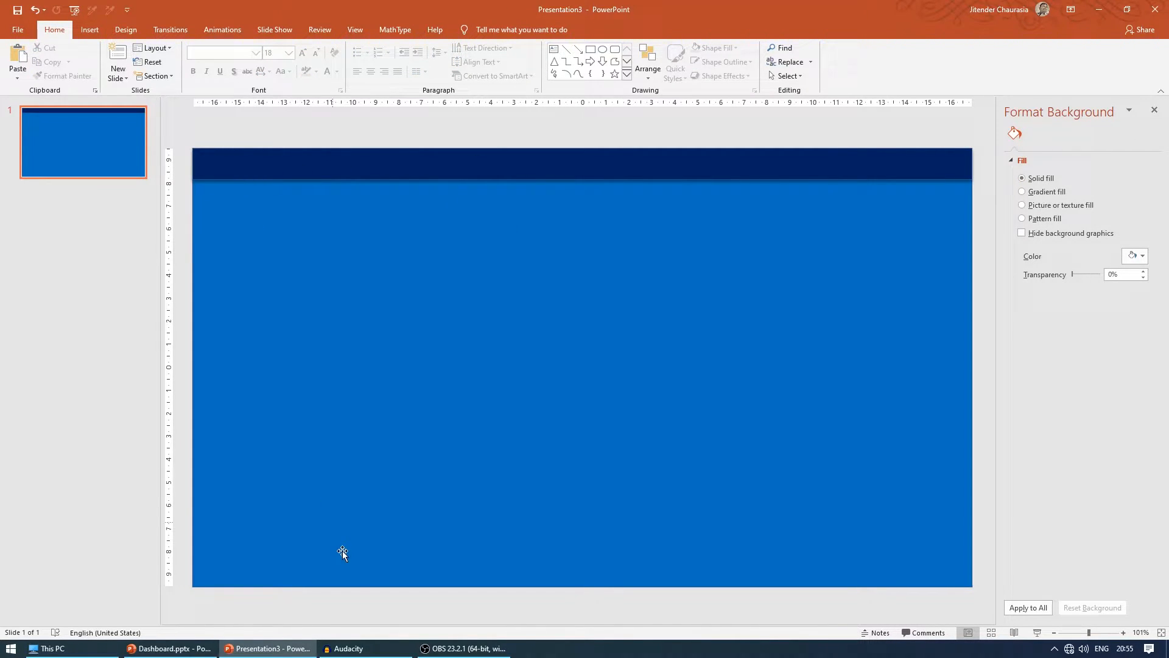
Switch to Dashboard.pptx to view the finished slide with its side menu.
{"action": "left_click", "coordinate": [169, 648]}
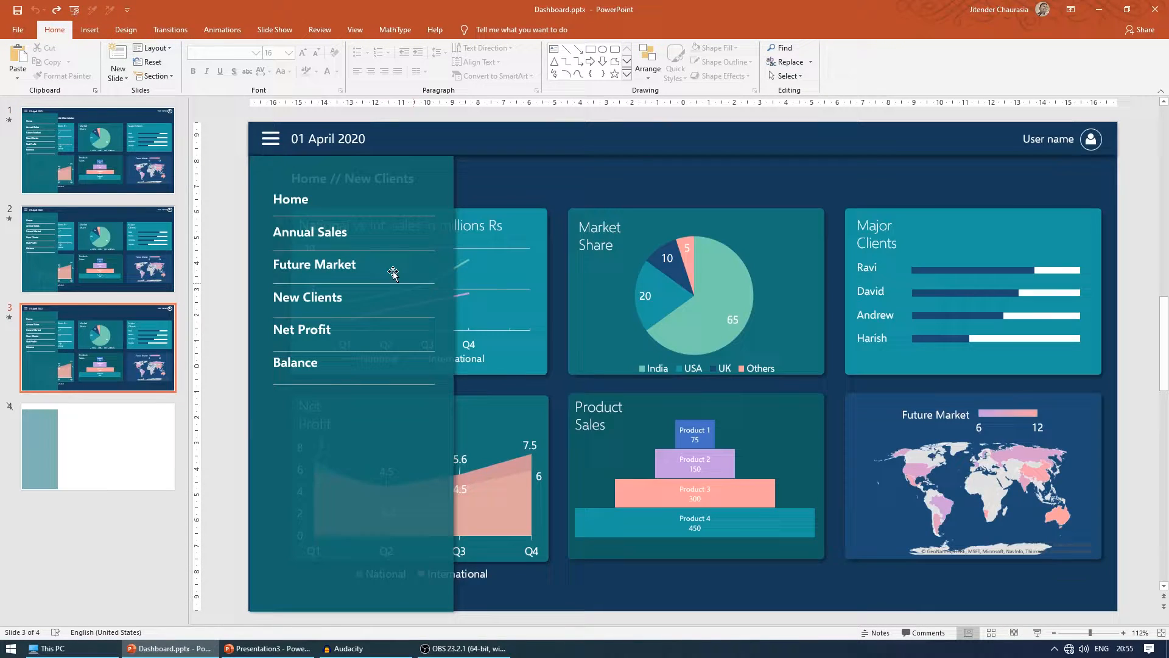
{"action": "mouse_move", "coordinate": [721, 163]}
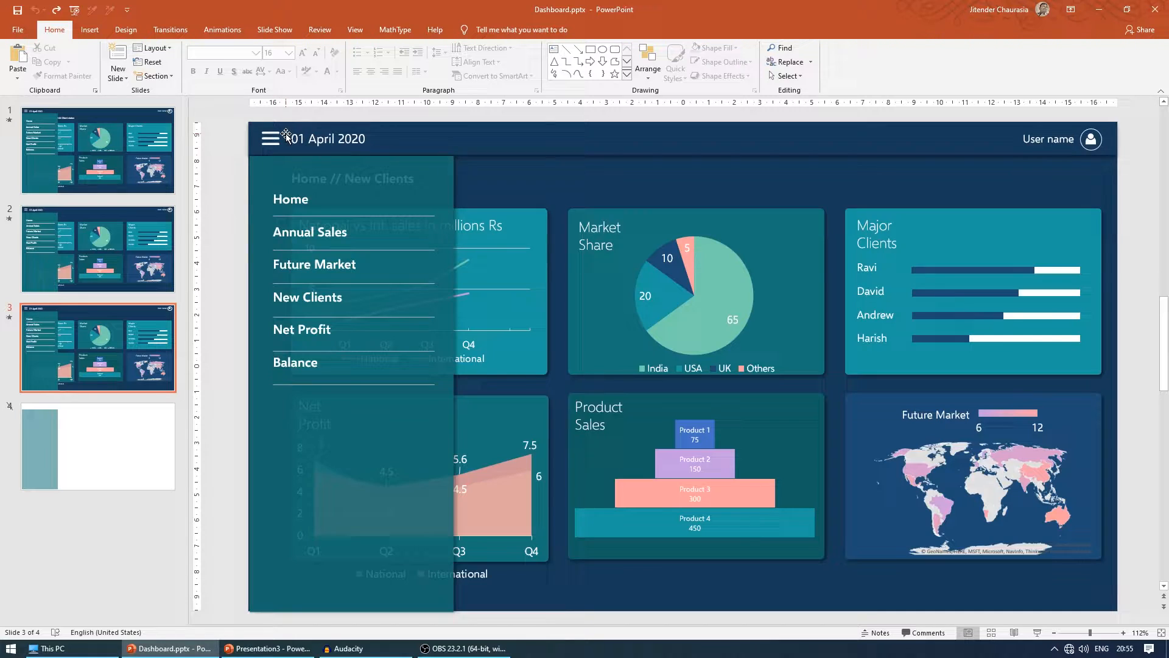
{"action": "mouse_move", "coordinate": [290, 151]}
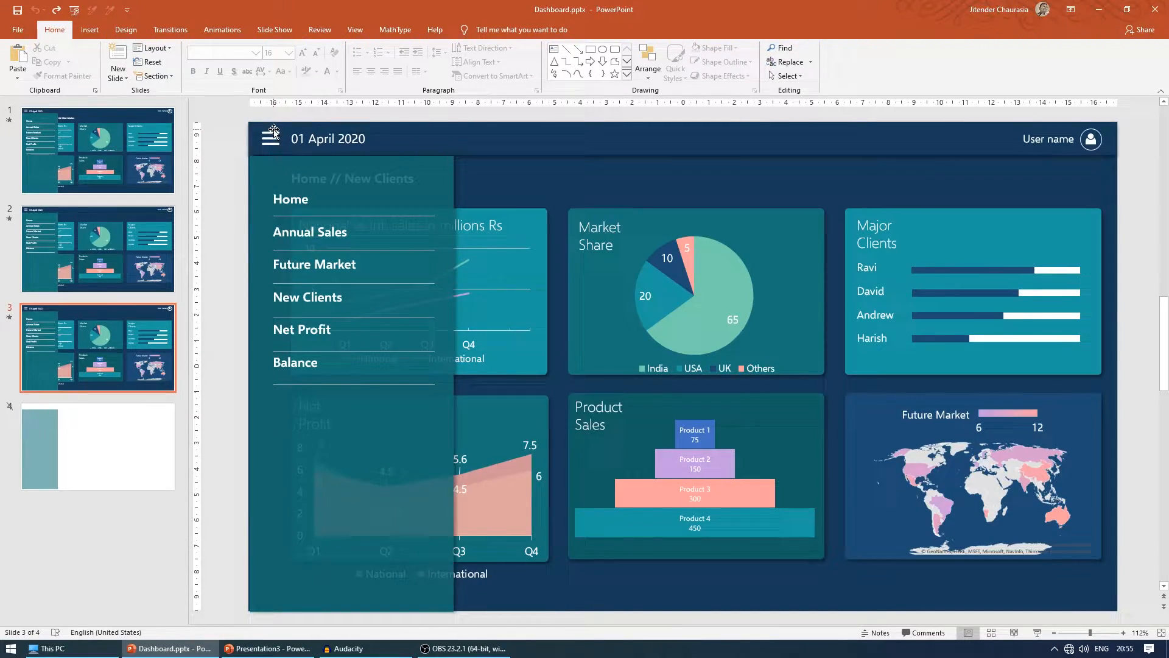
Back in Presentation3, fill the large blue rectangle with dark navy.
{"action": "left_click", "coordinate": [268, 648]}
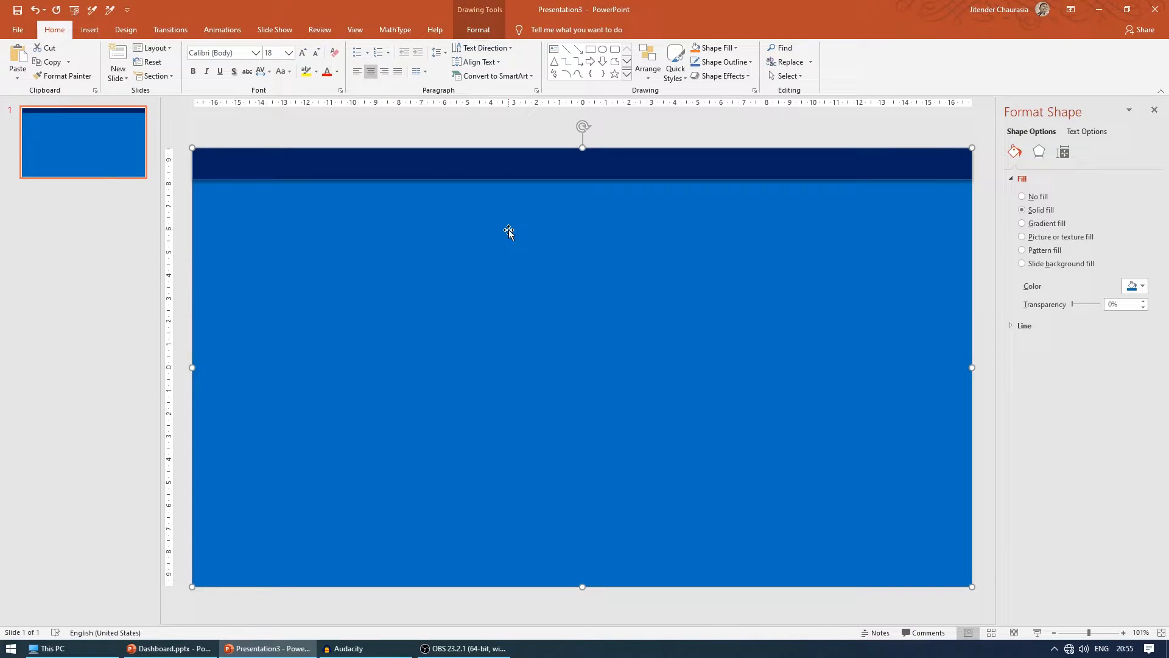
{"action": "left_click", "coordinate": [168, 648]}
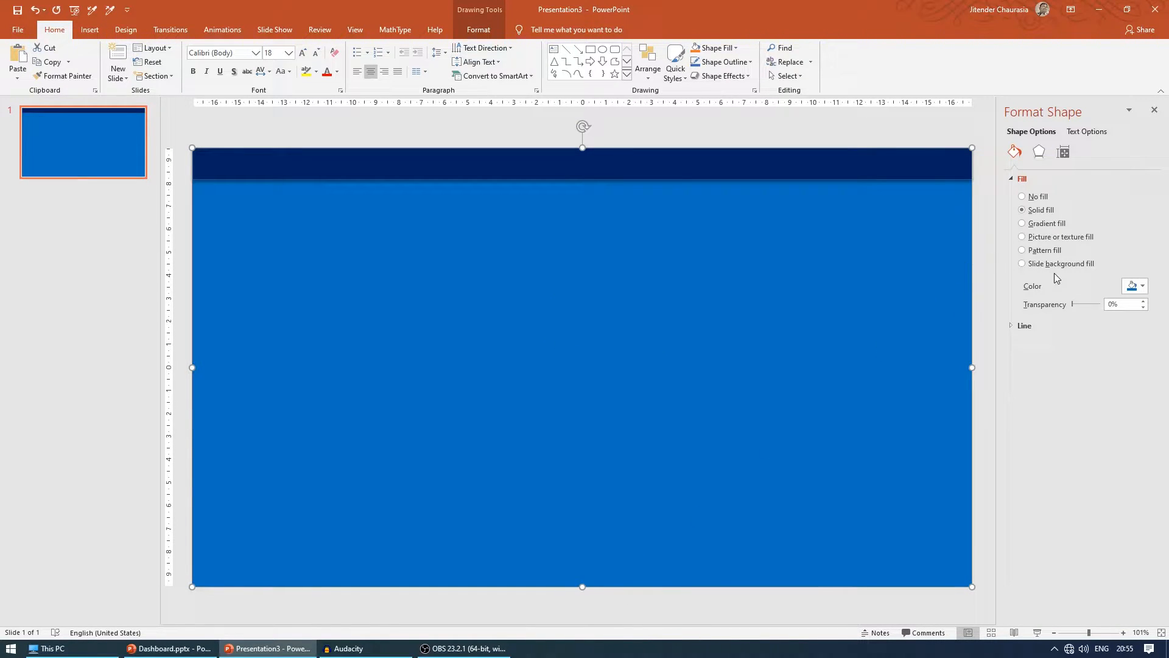
{"action": "left_click", "coordinate": [1142, 285]}
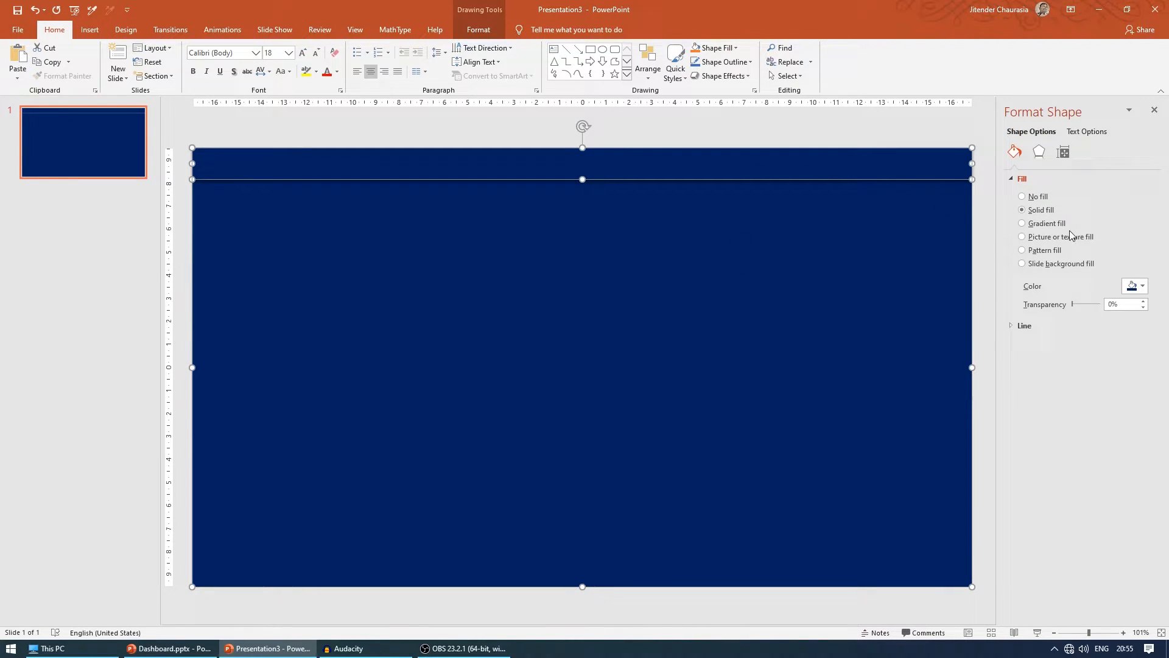
{"action": "mouse_move", "coordinate": [442, 146]}
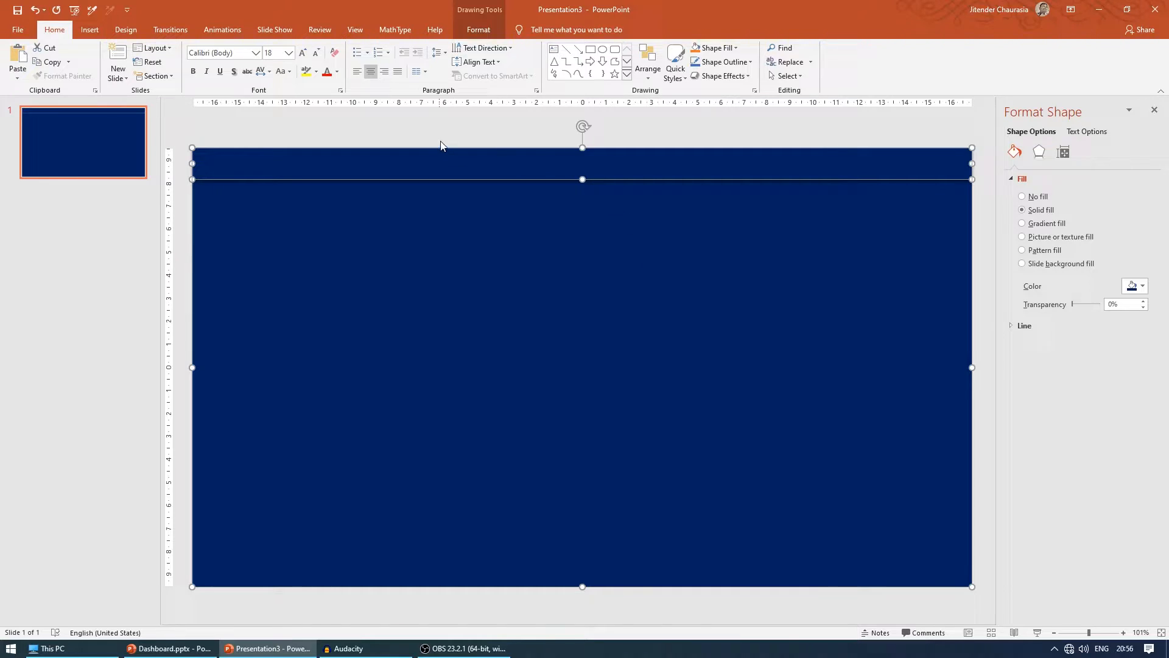
{"action": "left_click", "coordinate": [718, 62]}
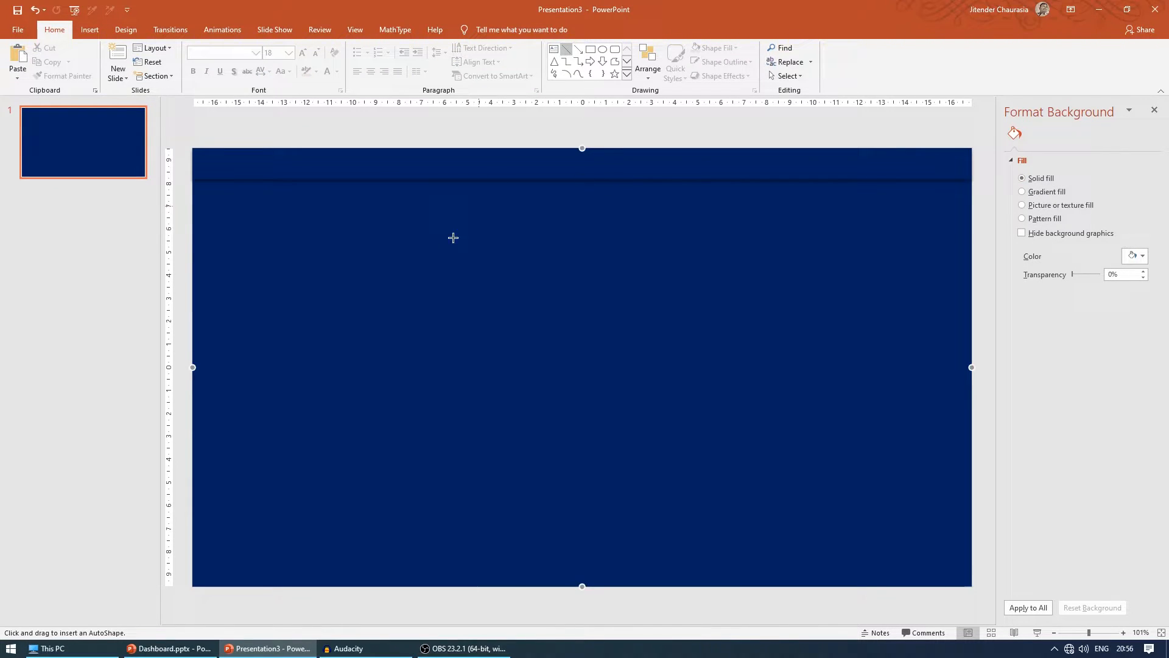
Draw a short white line at upper left and raise its width three steps.
{"action": "left_click_drag", "start_coordinate": [403, 249], "coordinate": [419, 249]}
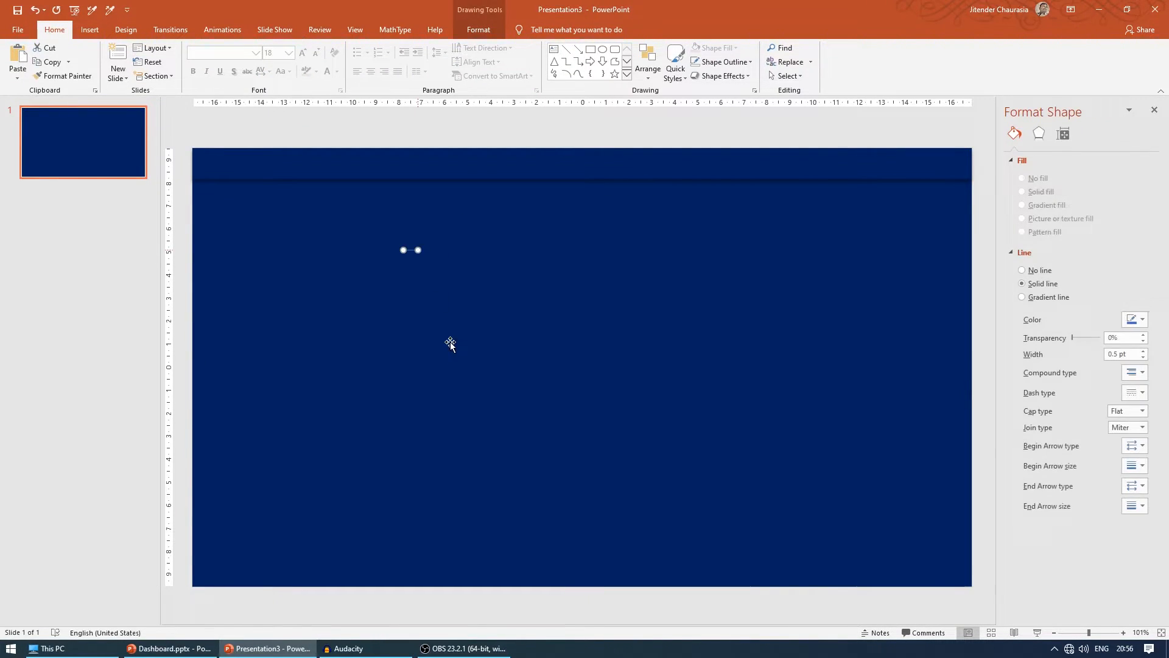
{"action": "left_click", "coordinate": [1142, 319]}
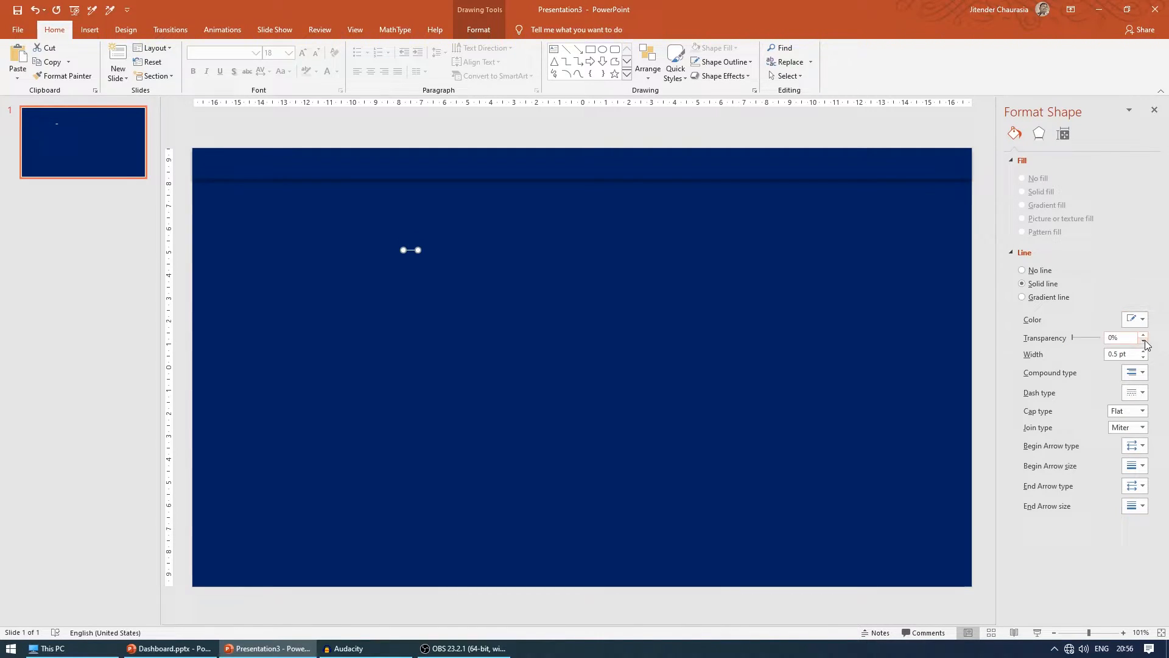
{"action": "left_click", "coordinate": [1143, 350]}
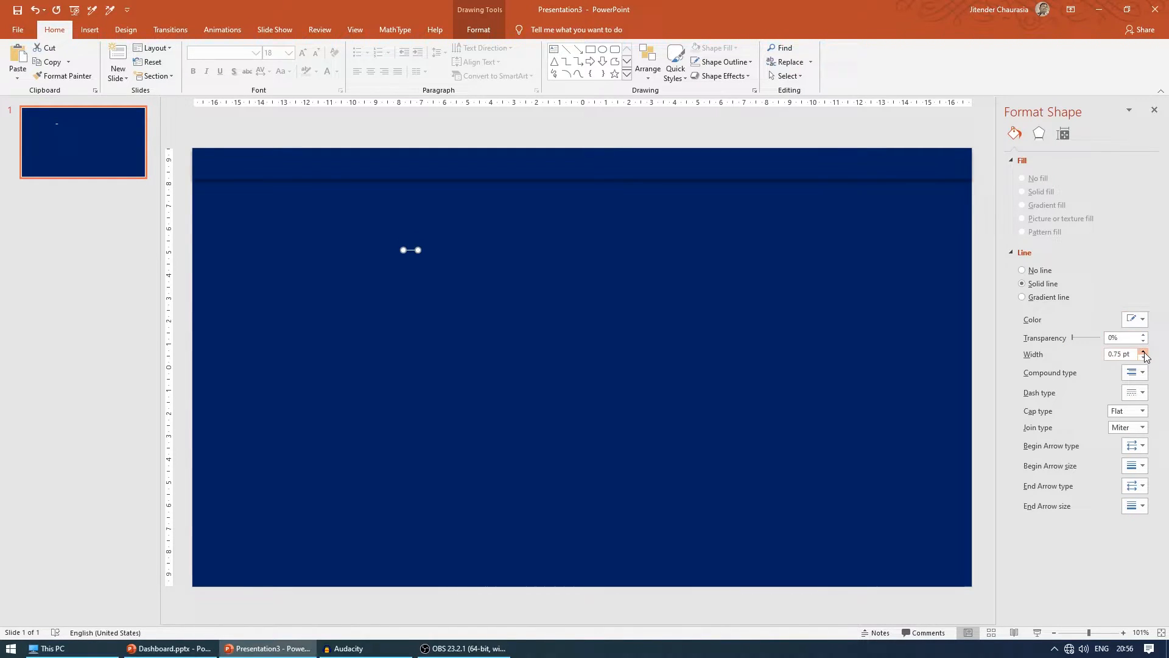
{"action": "left_click", "coordinate": [1145, 351]}
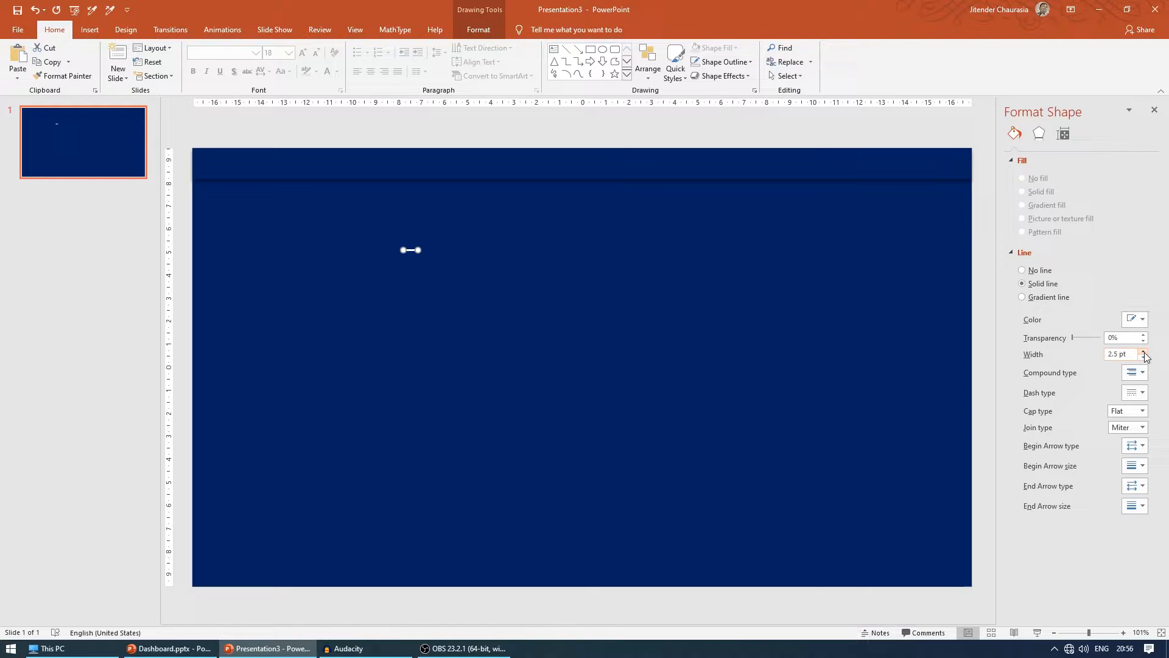
{"action": "left_click", "coordinate": [1143, 350]}
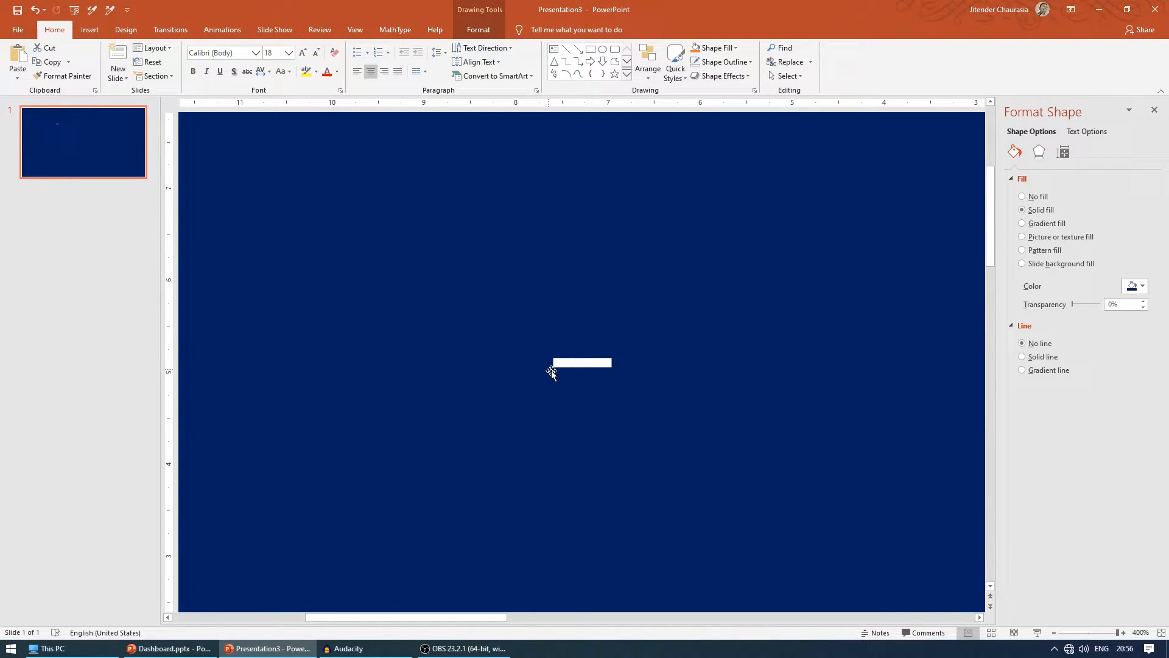
{"action": "mouse_move", "coordinate": [548, 374]}
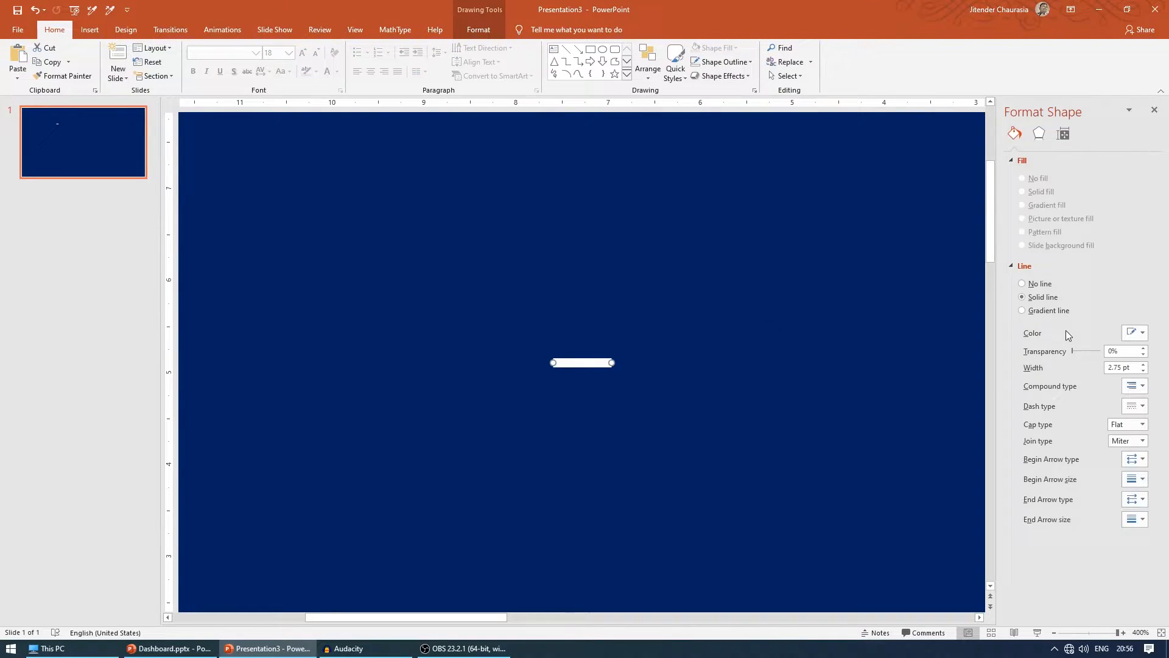
{"action": "mouse_move", "coordinate": [1120, 308]}
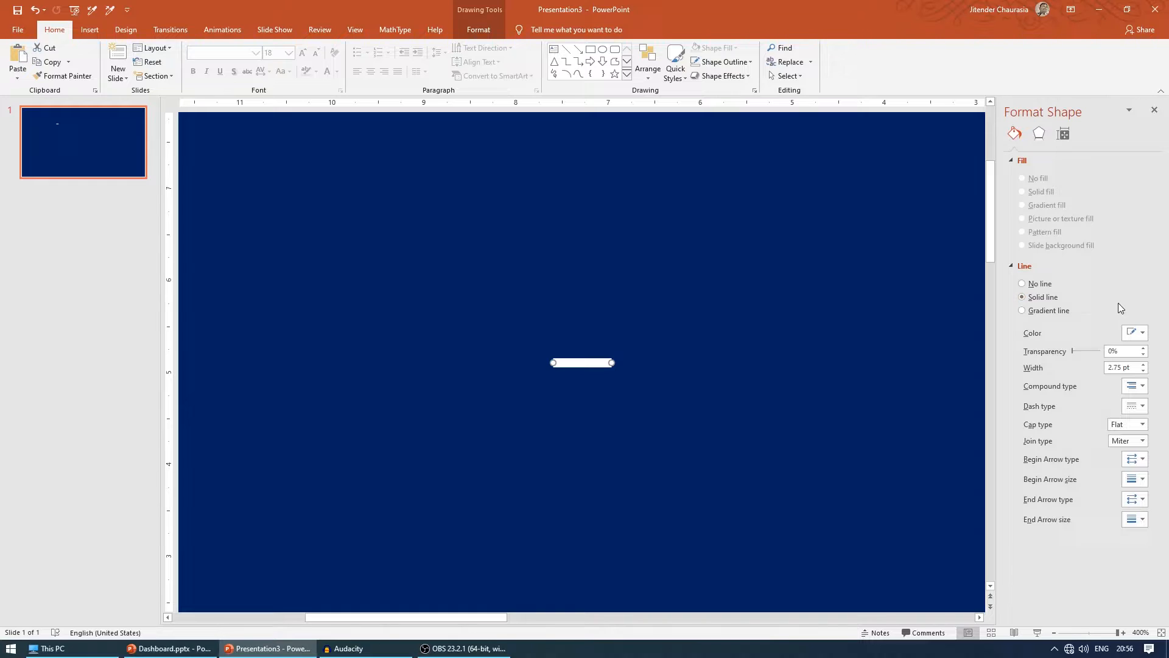
{"action": "mouse_move", "coordinate": [1137, 424]}
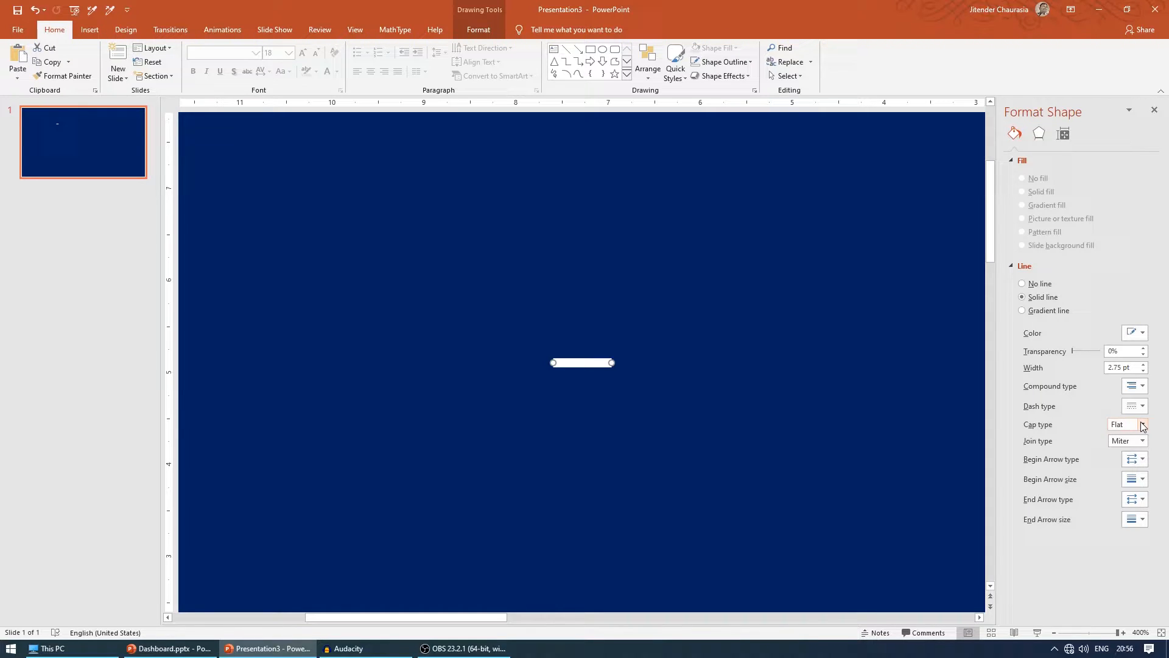
Set the white line's cap type to a rounded end style.
{"action": "left_click", "coordinate": [1141, 424]}
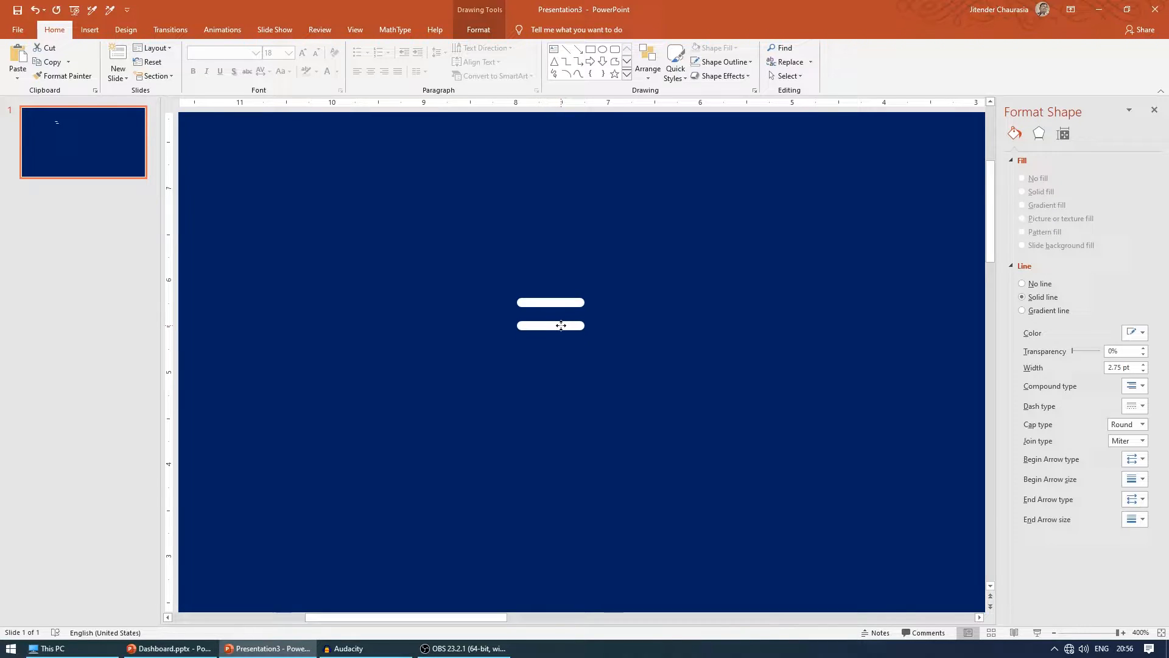
{"action": "left_click", "coordinate": [550, 325]}
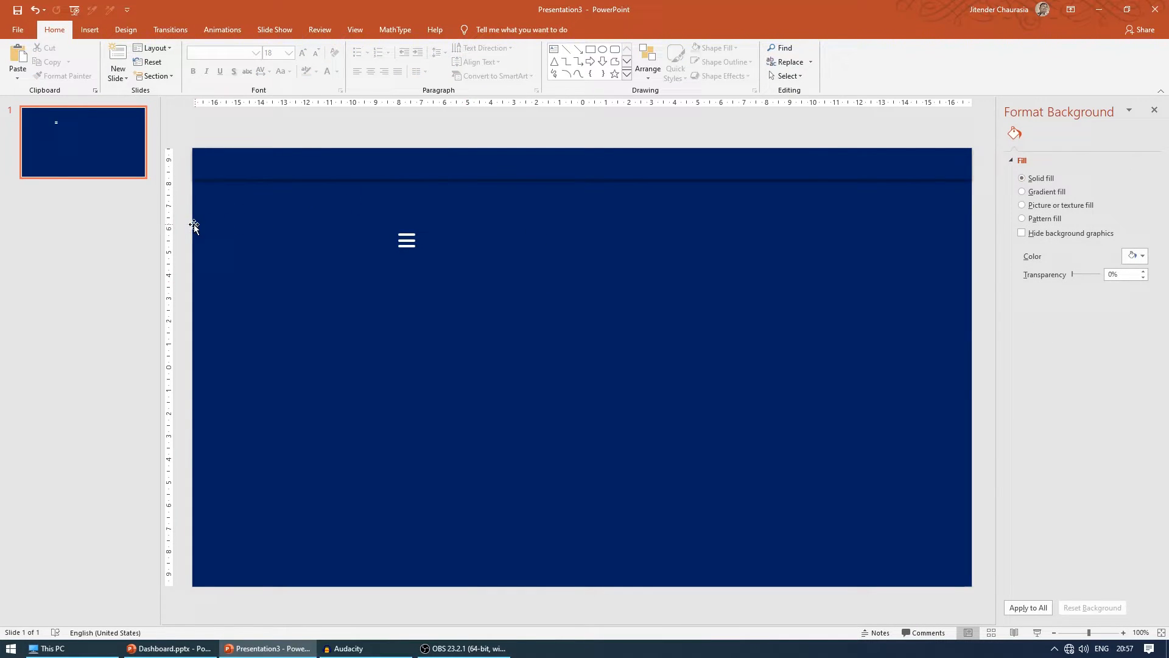
Drag the three-line icon into the header strip's top-left corner.
{"action": "left_click", "coordinate": [406, 240]}
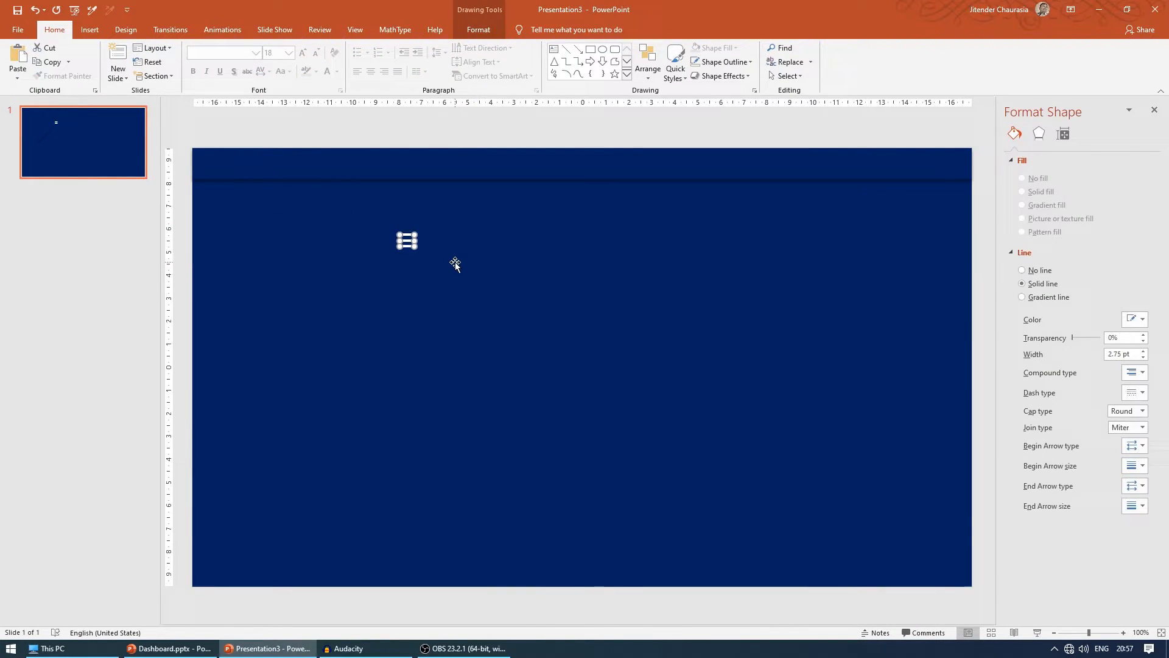
{"action": "mouse_move", "coordinate": [449, 266]}
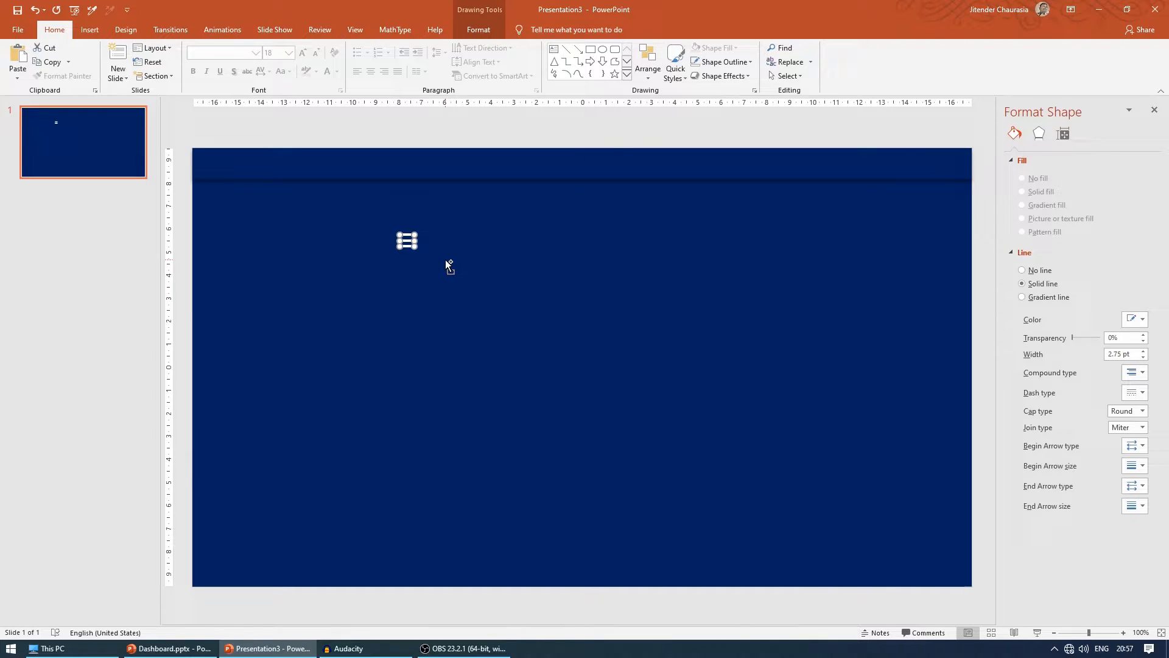
{"action": "left_click_drag", "start_coordinate": [406, 241], "coordinate": [214, 169]}
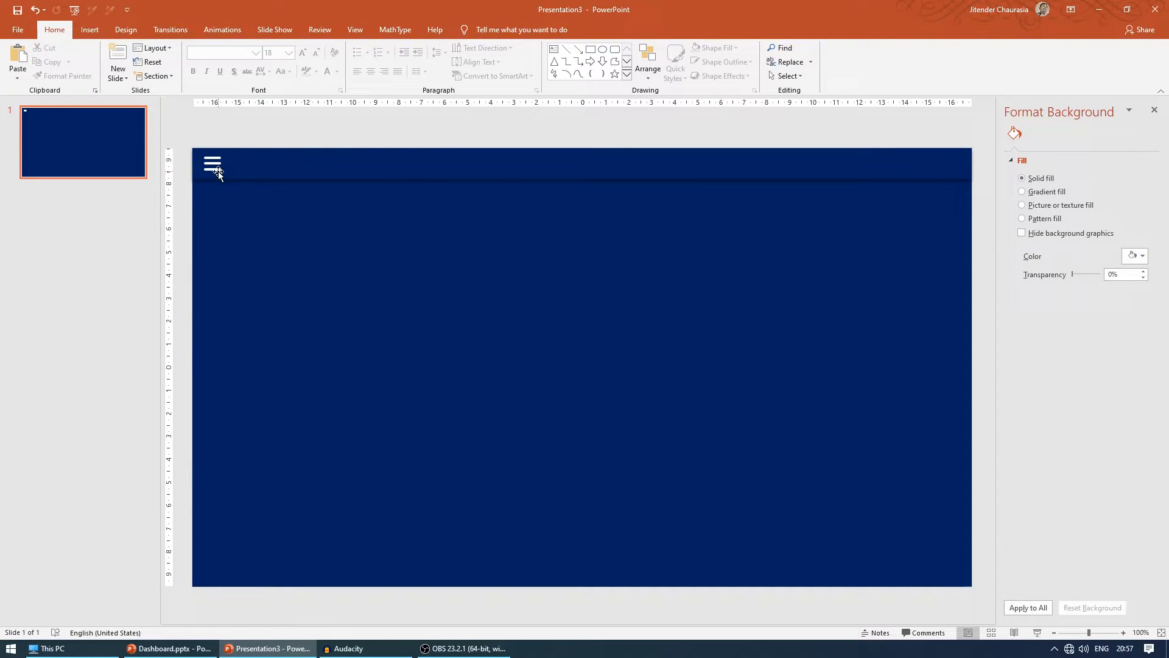
Check the reference Dashboard.pptx, then return to Presentation3.
{"action": "left_click", "coordinate": [169, 648]}
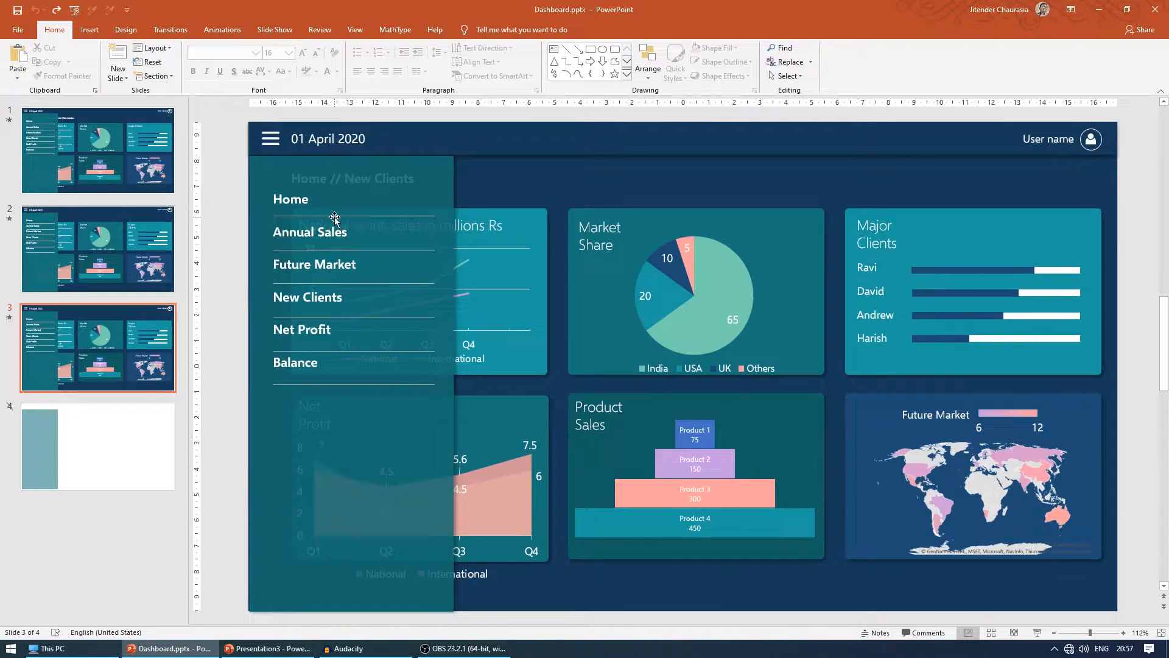
{"action": "left_click", "coordinate": [269, 648]}
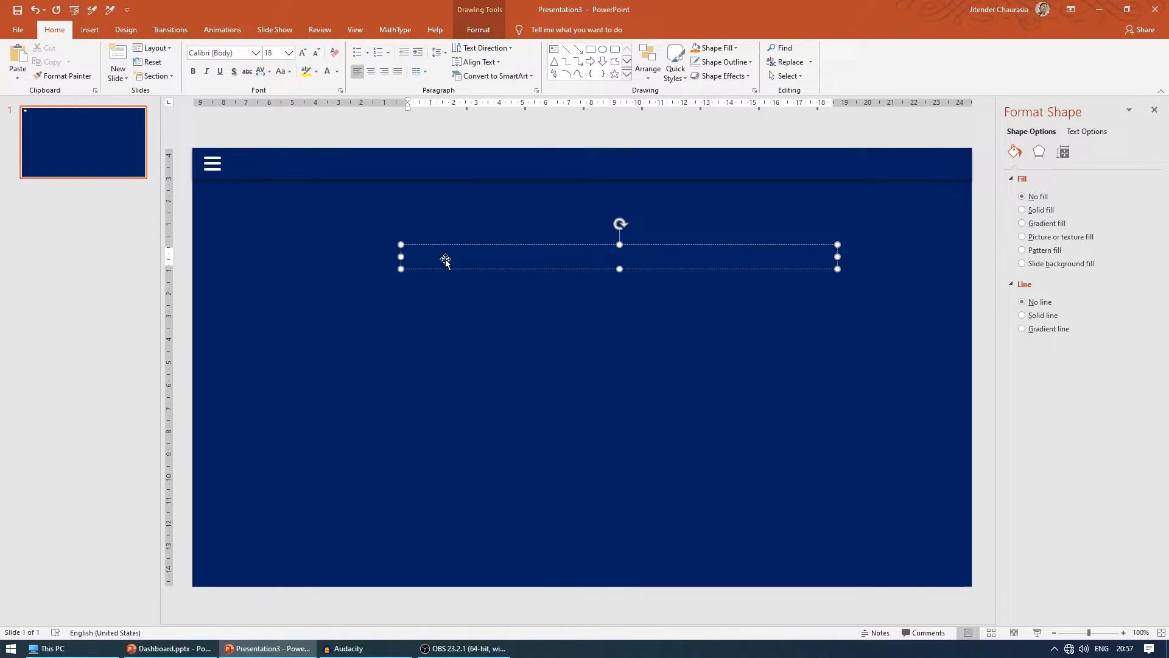
Type 'Slide 1' in the text box, then replace it with the header date '31 Oct 2019'.
{"action": "type", "text": "Slide"}
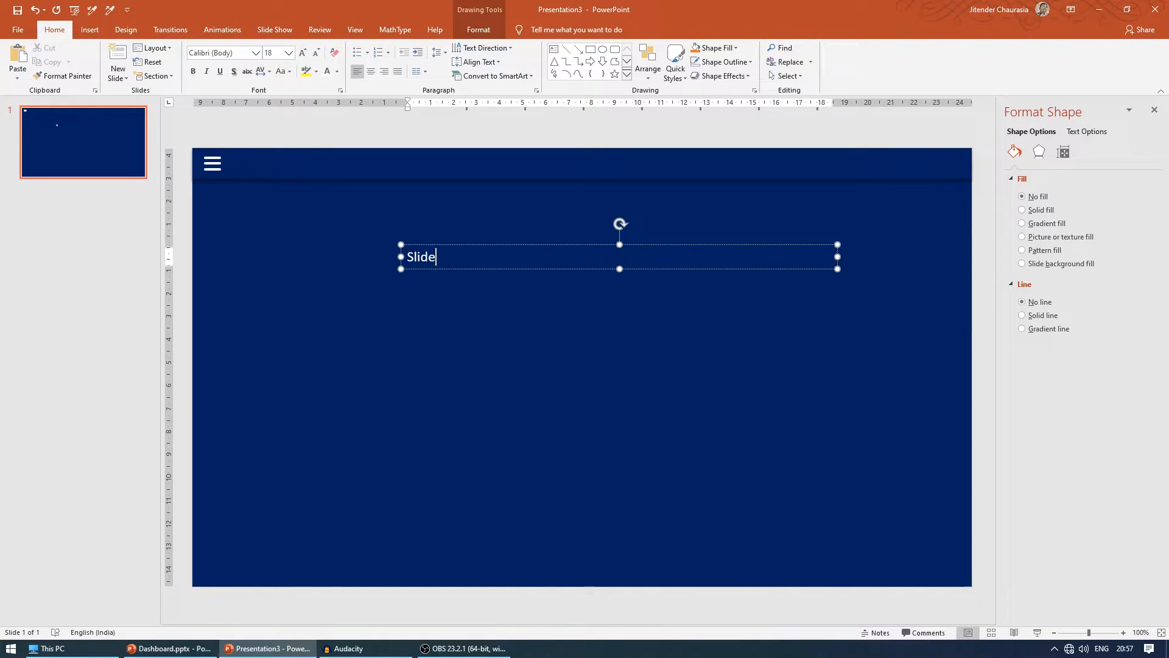
{"action": "type", "text": "1"}
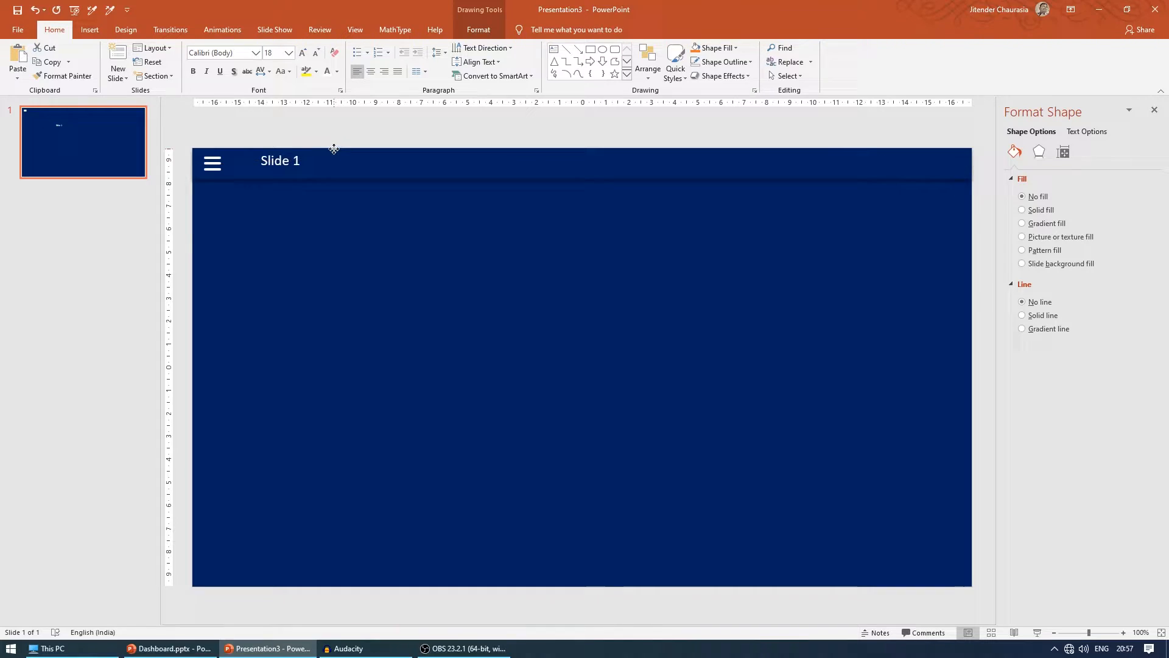
{"action": "left_click", "coordinate": [279, 160]}
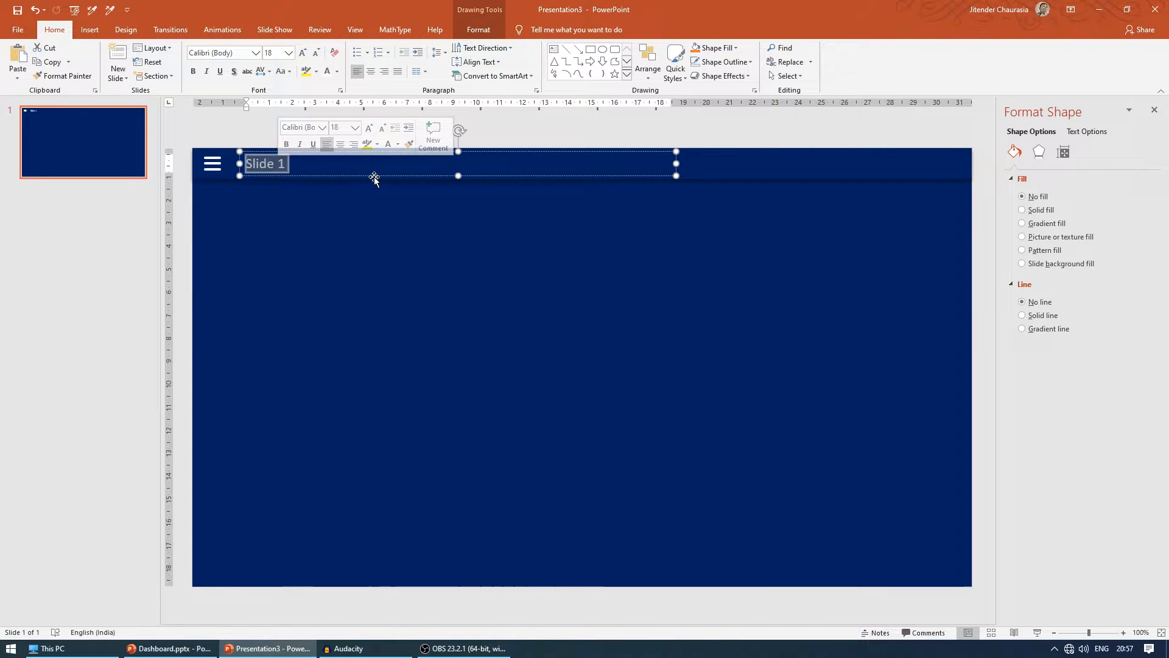
{"action": "type", "text": "31"}
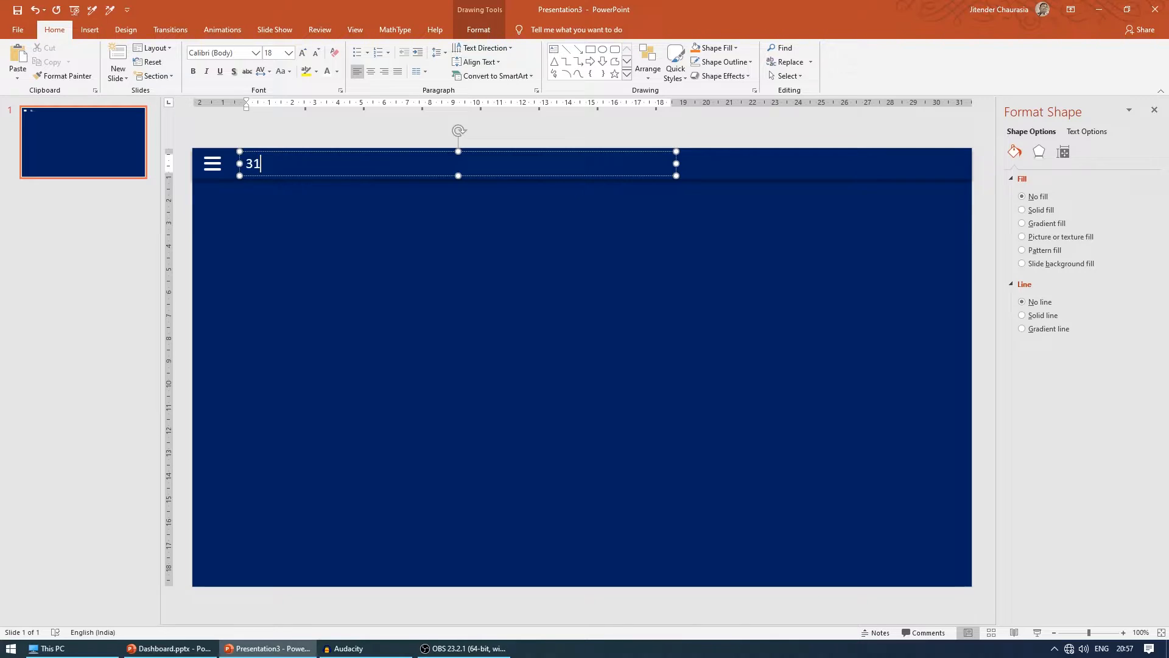
{"action": "type", "text": "Oct"}
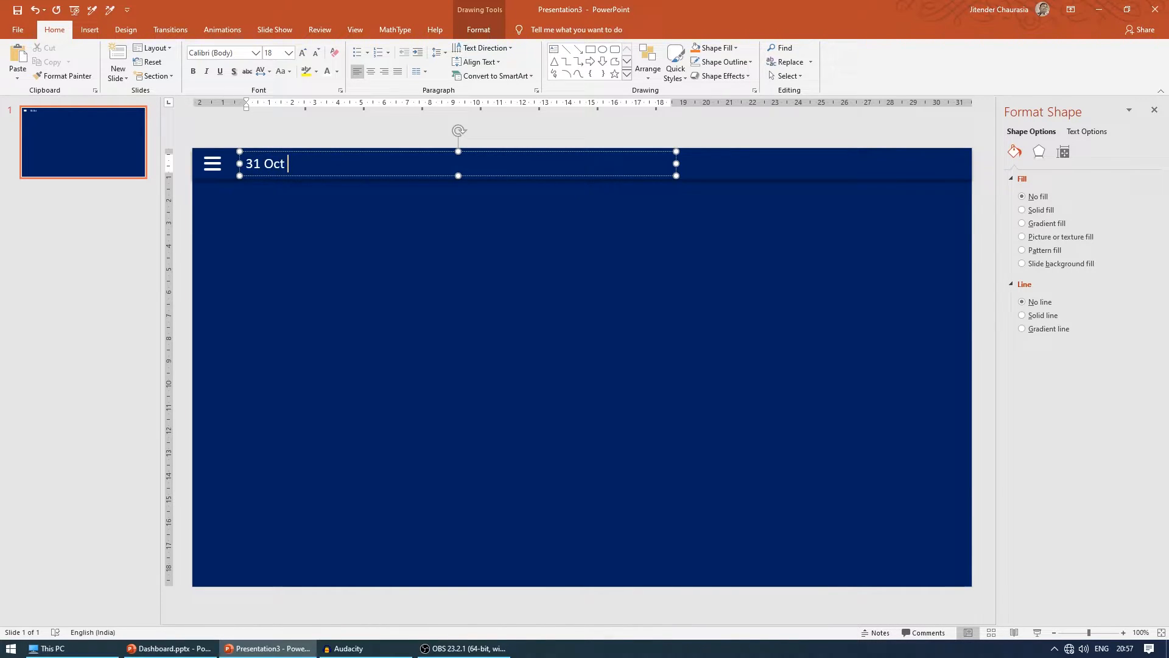
{"action": "type", "text": "2011"}
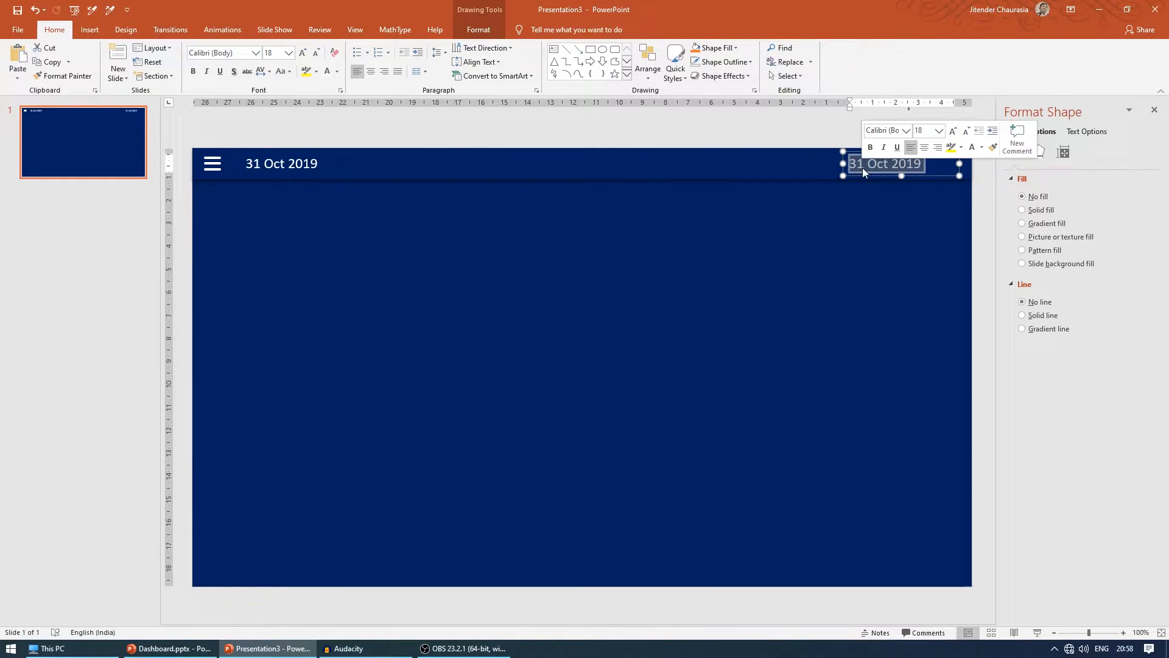
Change the copied right-hand header text to 'User name', then compare with the reference dashboard.
{"action": "type", "text": "USe"}
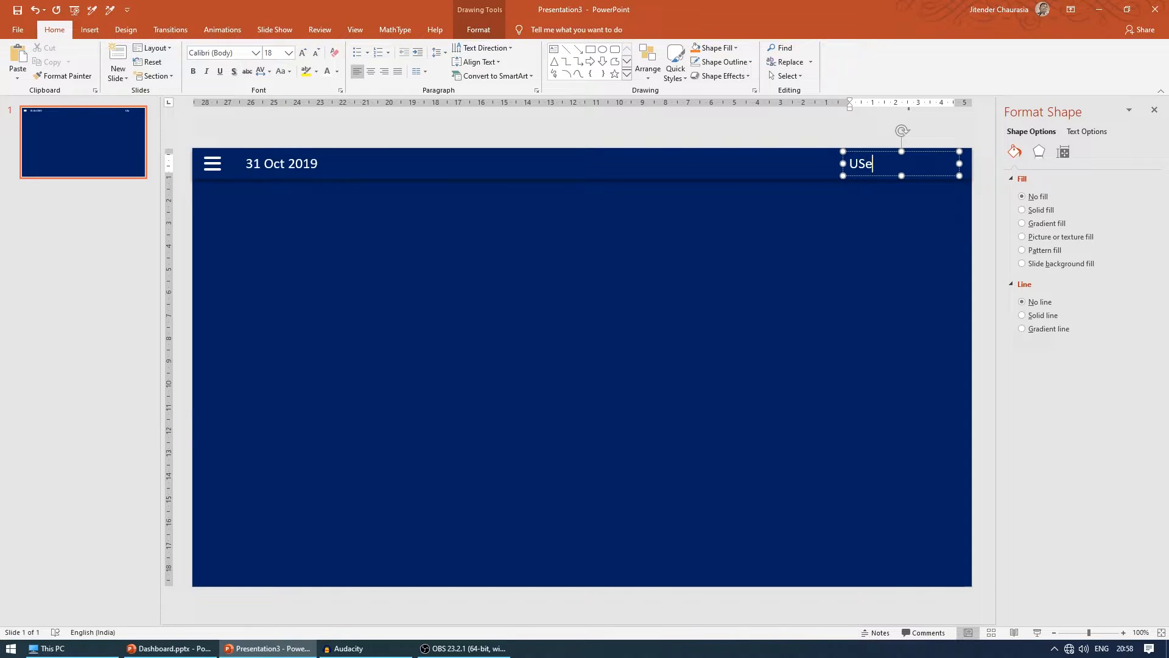
{"action": "type", "text": "r name"}
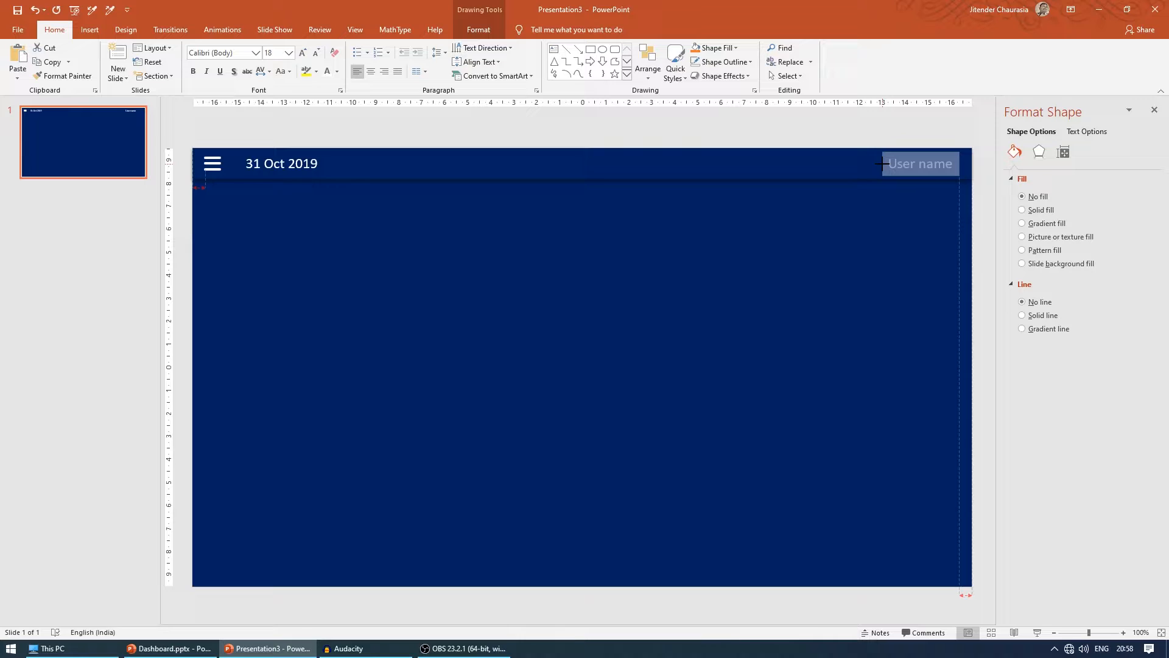
{"action": "left_click", "coordinate": [170, 648]}
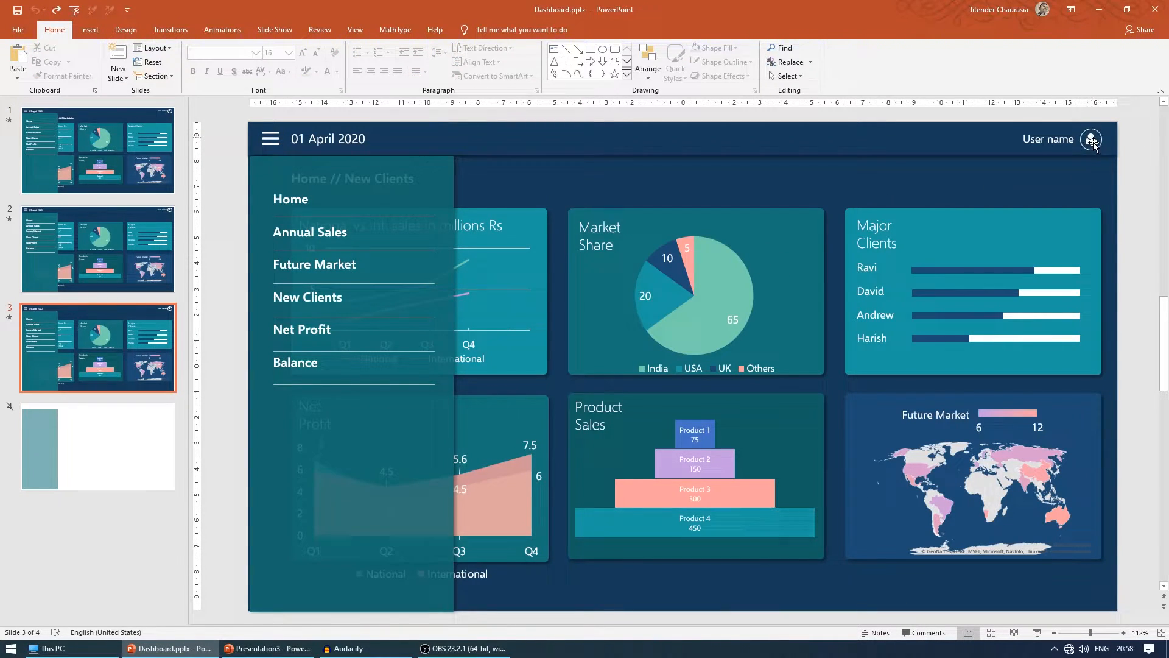
{"action": "left_click", "coordinate": [269, 648]}
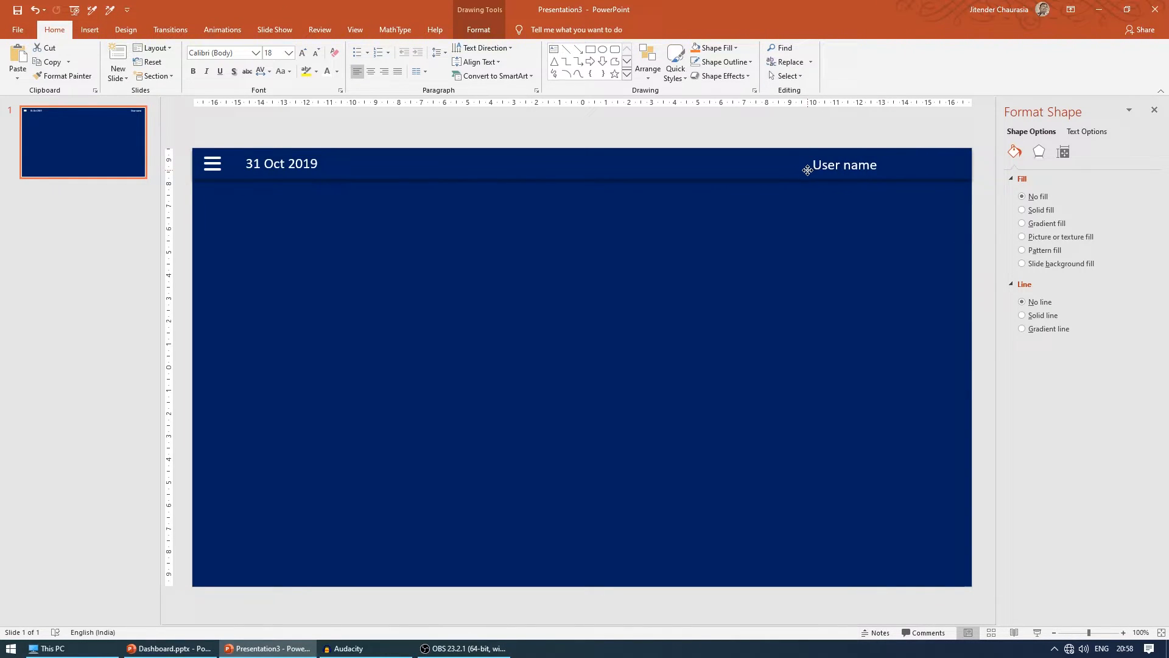
Pick shapes from the Shapes gallery for the user icon's body and oval head.
{"action": "left_click", "coordinate": [628, 80]}
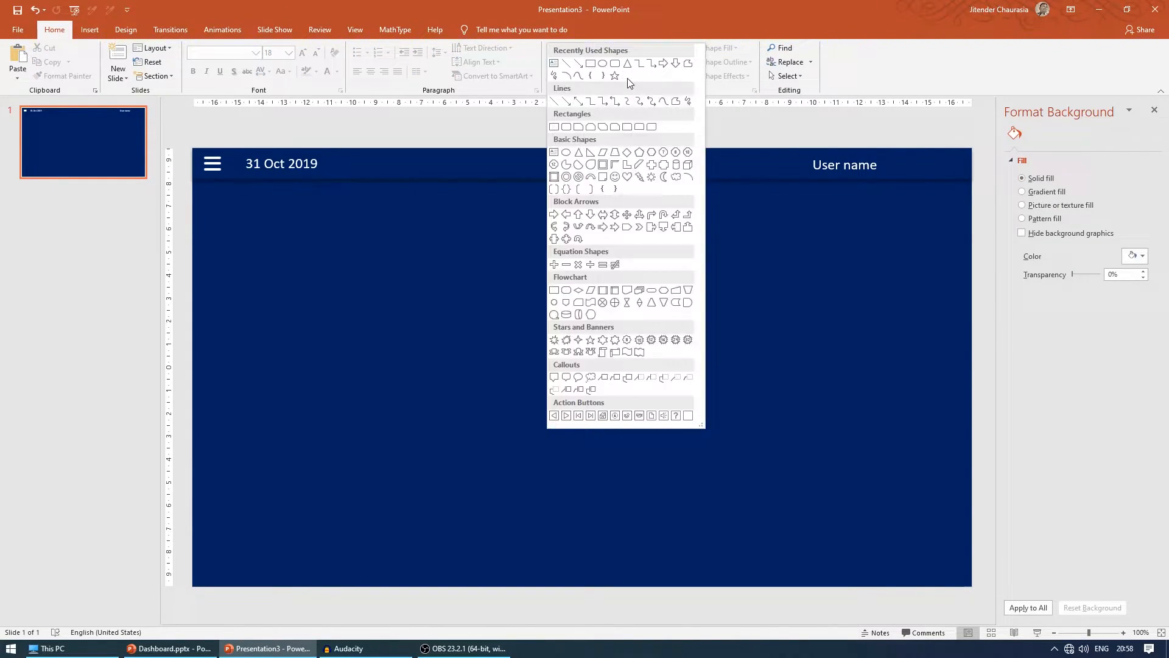
{"action": "mouse_move", "coordinate": [617, 126]}
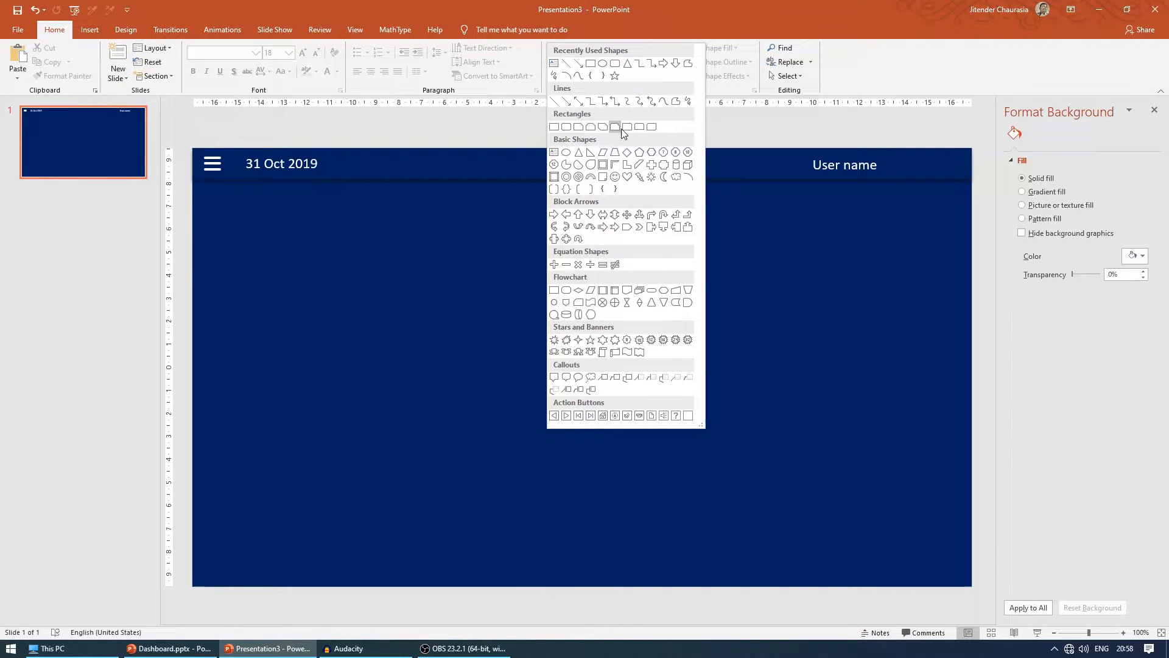
{"action": "mouse_move", "coordinate": [639, 126]}
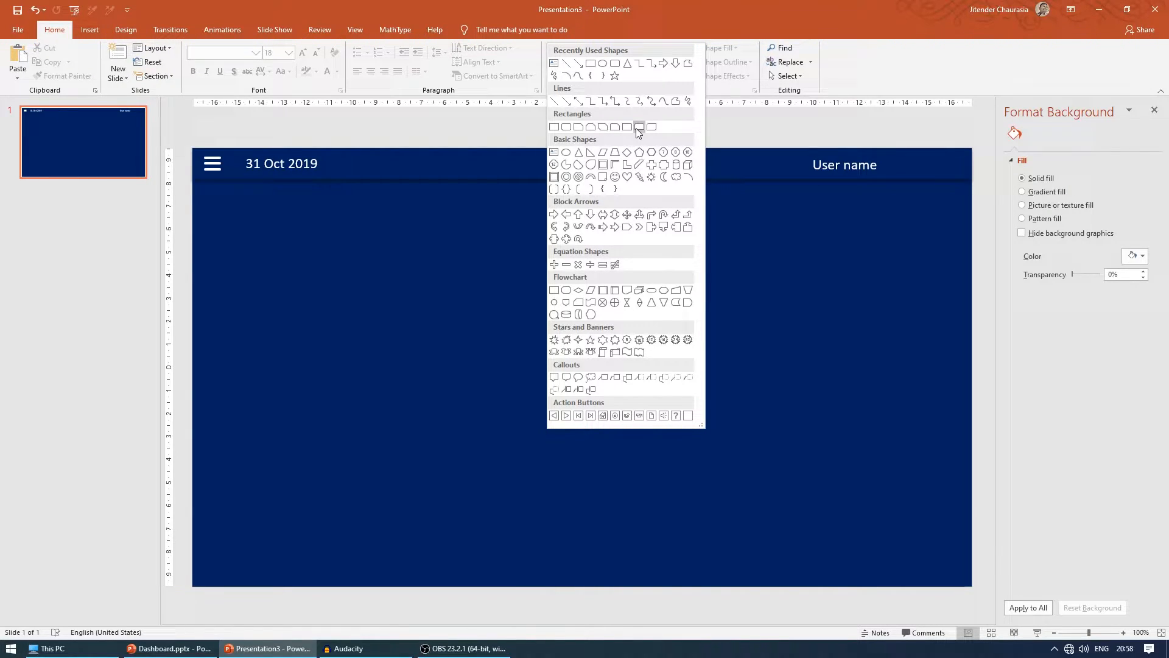
{"action": "mouse_move", "coordinate": [639, 126]}
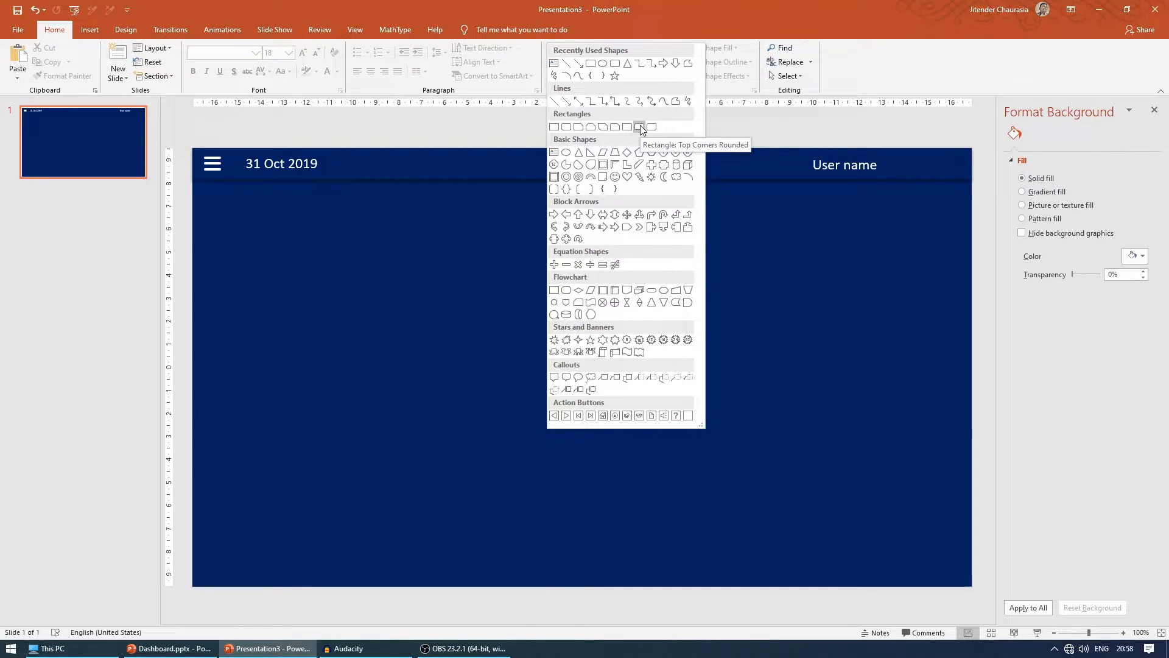
{"action": "mouse_move", "coordinate": [640, 132]}
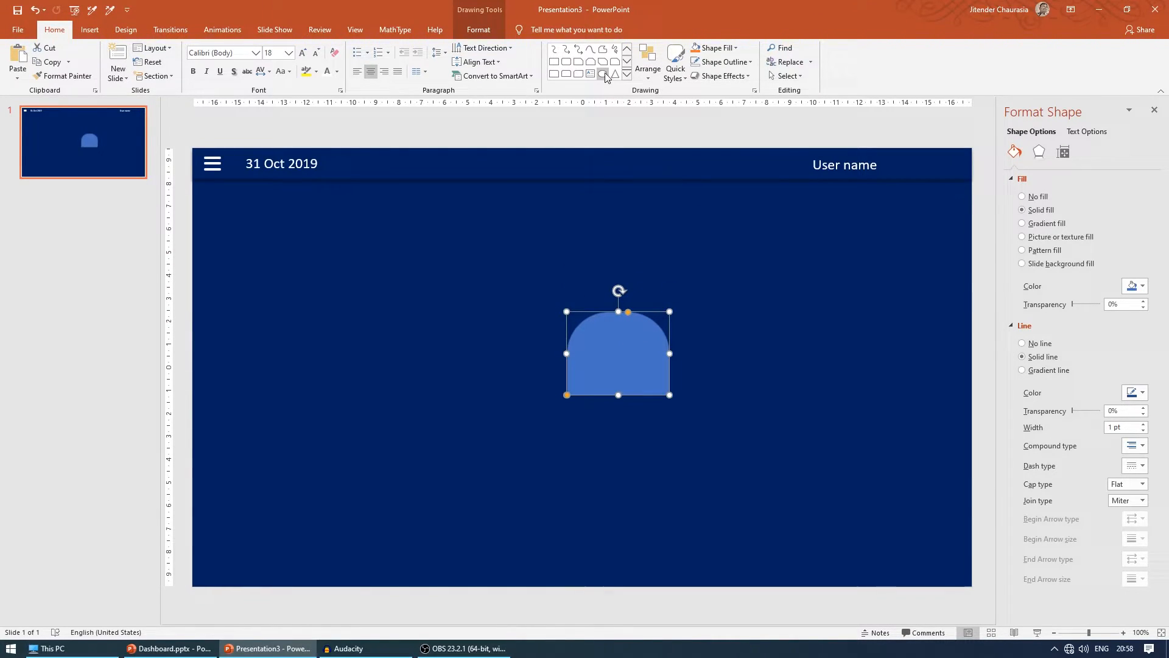
{"action": "left_click", "coordinate": [627, 83]}
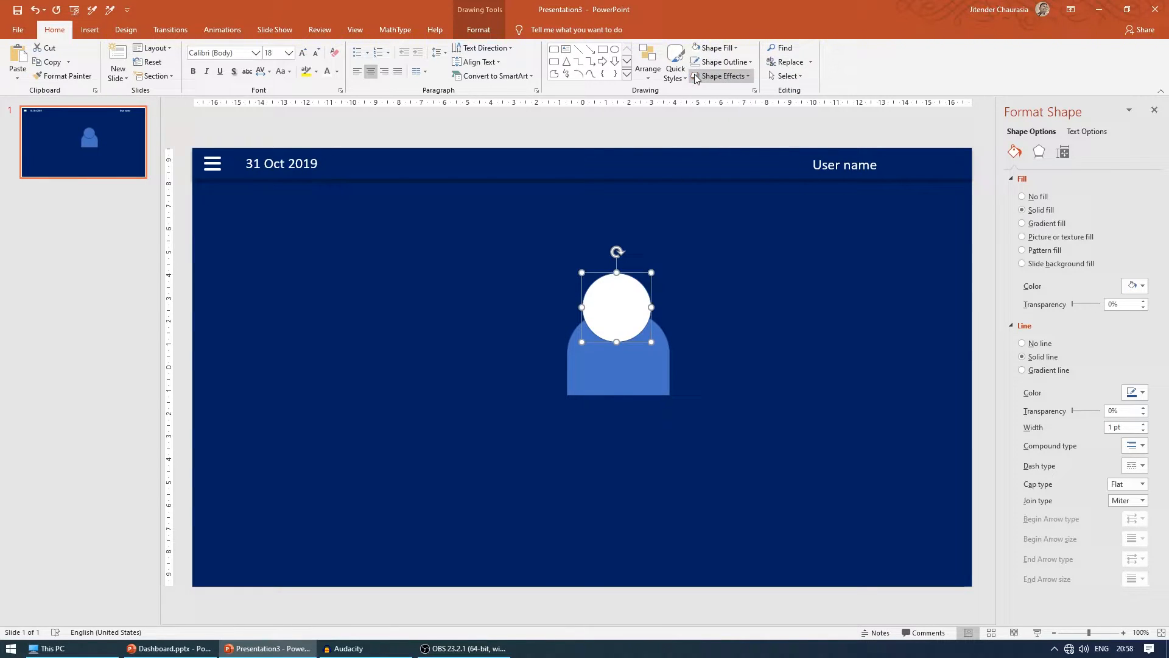
Fill the body shape white and outline the head with the navy background colour.
{"action": "left_click", "coordinate": [713, 47]}
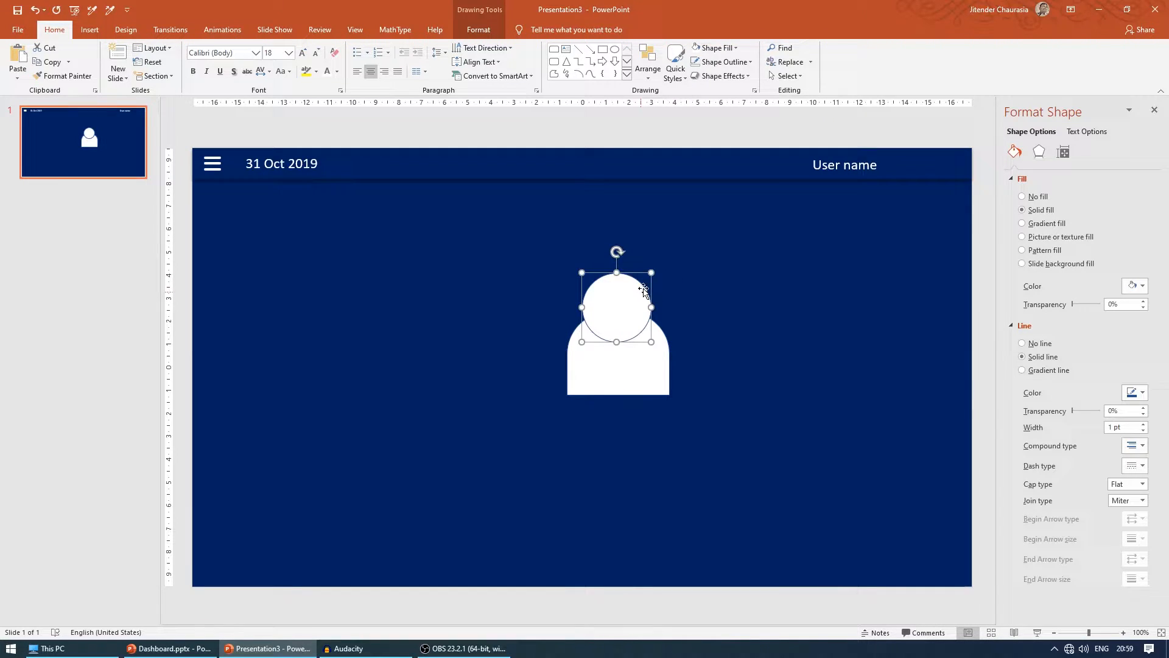
{"action": "left_click", "coordinate": [718, 62]}
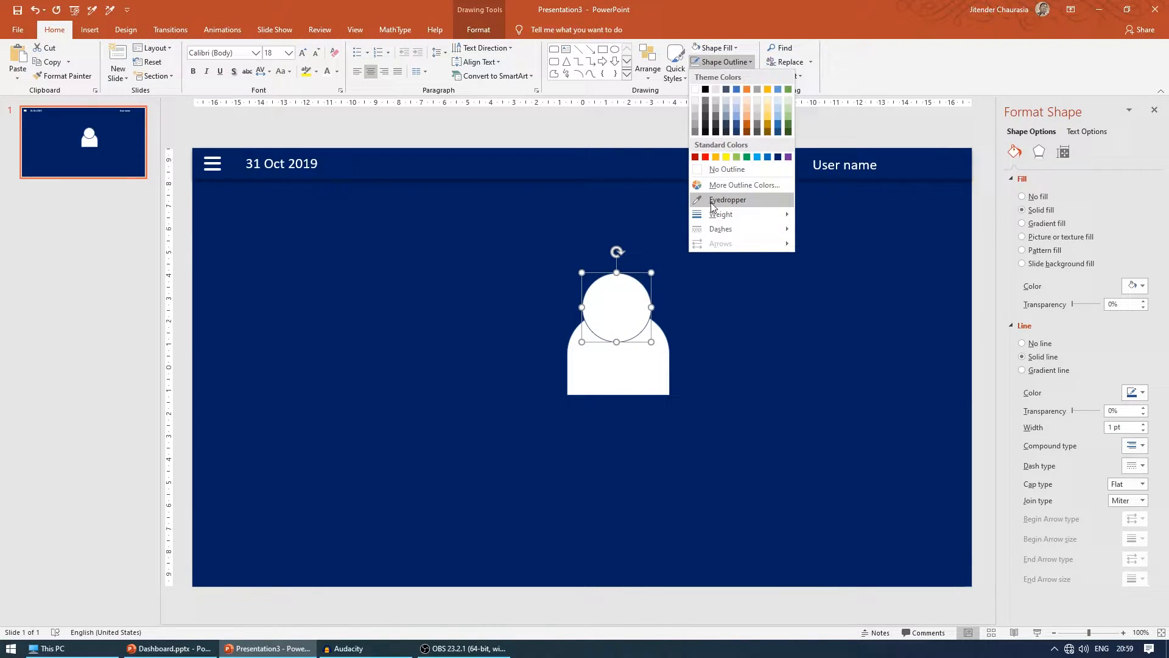
{"action": "mouse_move", "coordinate": [720, 62]}
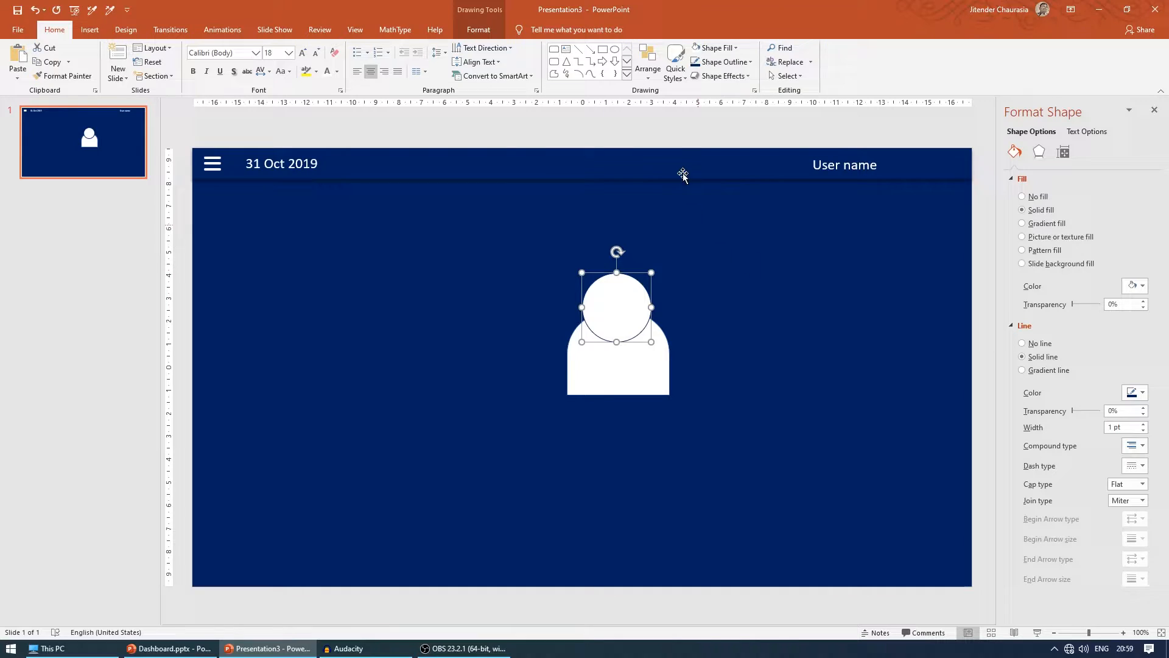
{"action": "left_click", "coordinate": [718, 62]}
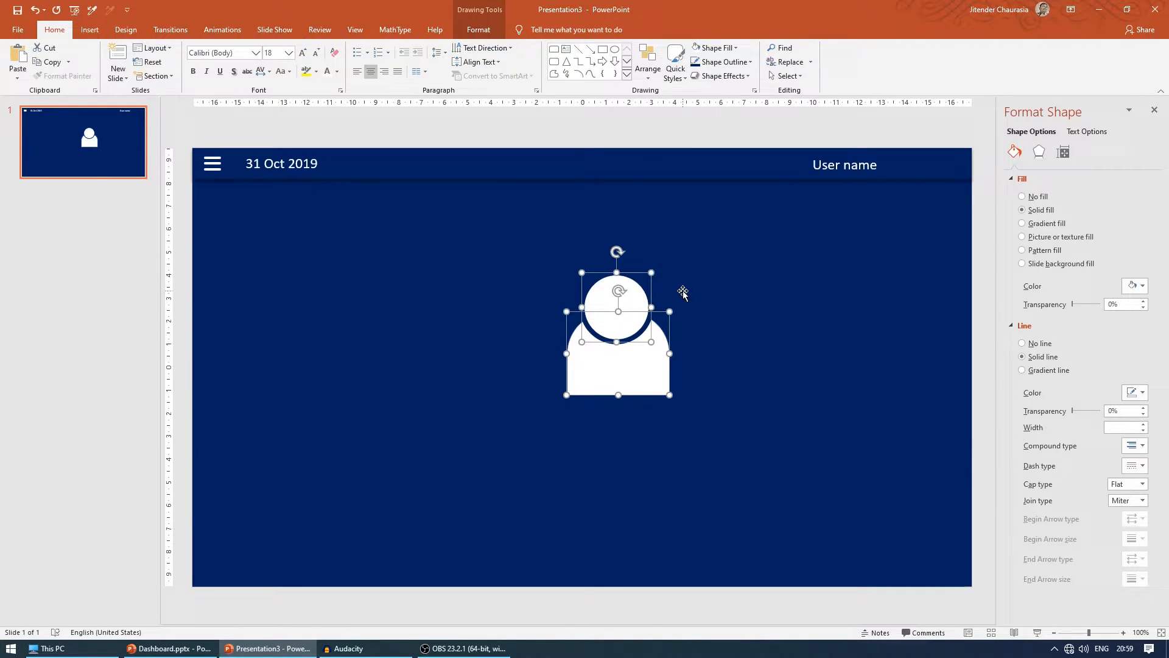
{"action": "left_click", "coordinate": [170, 648]}
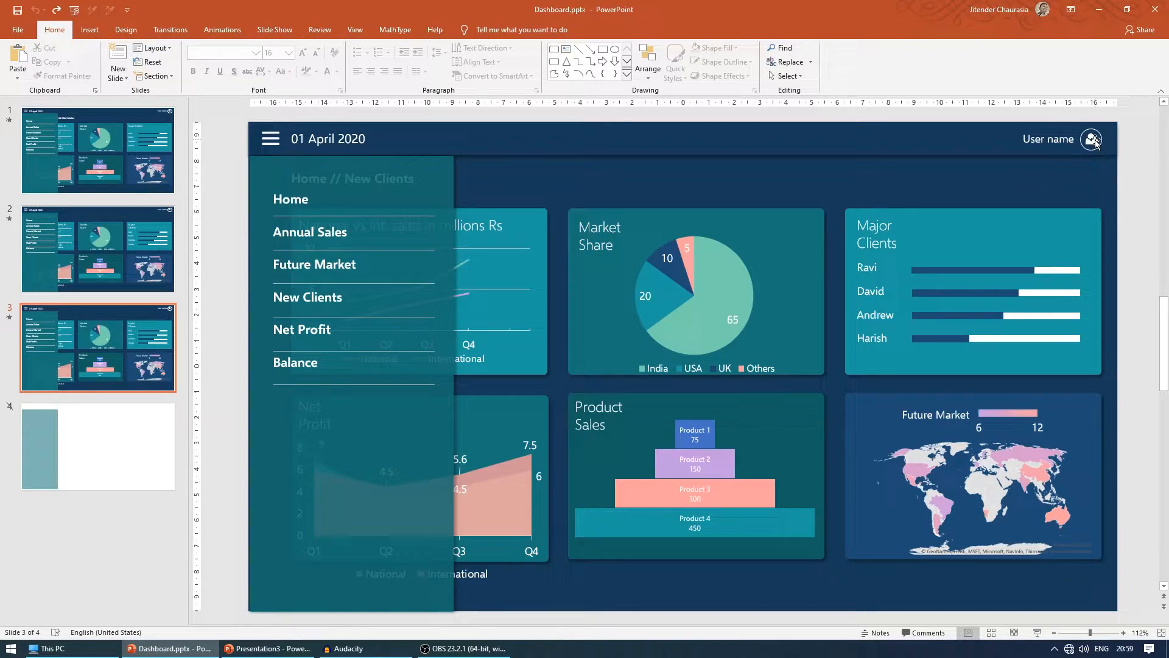
{"action": "left_click", "coordinate": [268, 648]}
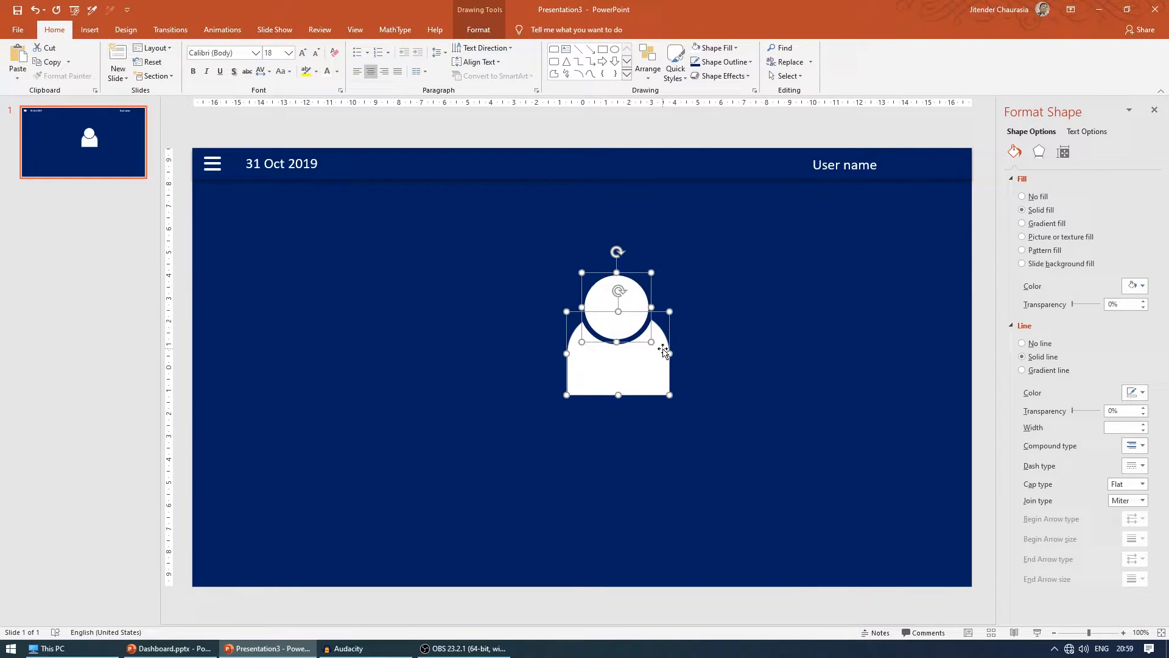
Group head and body, then thicken the icon's navy outline to 6 pt.
{"action": "left_click", "coordinate": [1022, 196]}
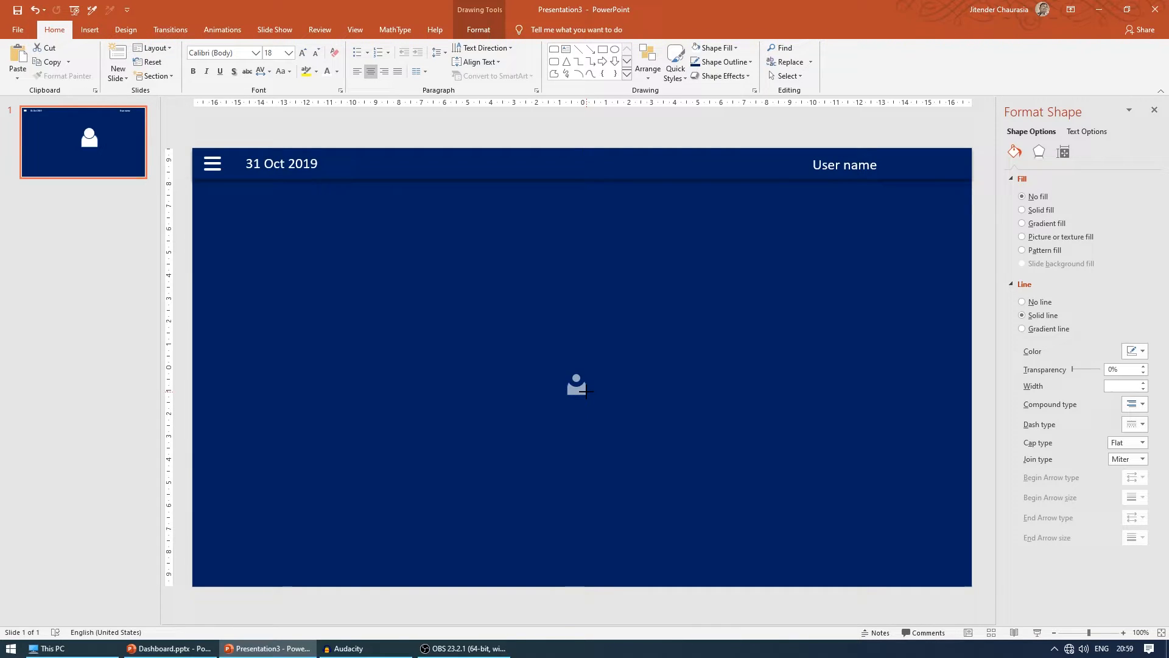
{"action": "left_click", "coordinate": [576, 387]}
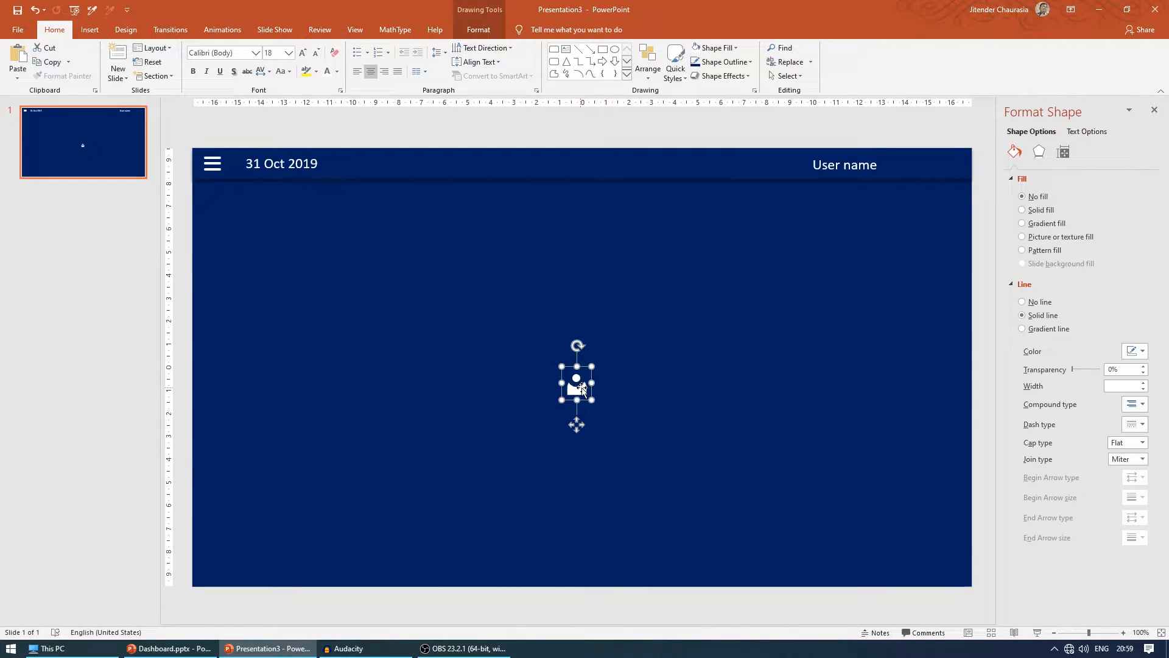
{"action": "left_click", "coordinate": [1149, 631]}
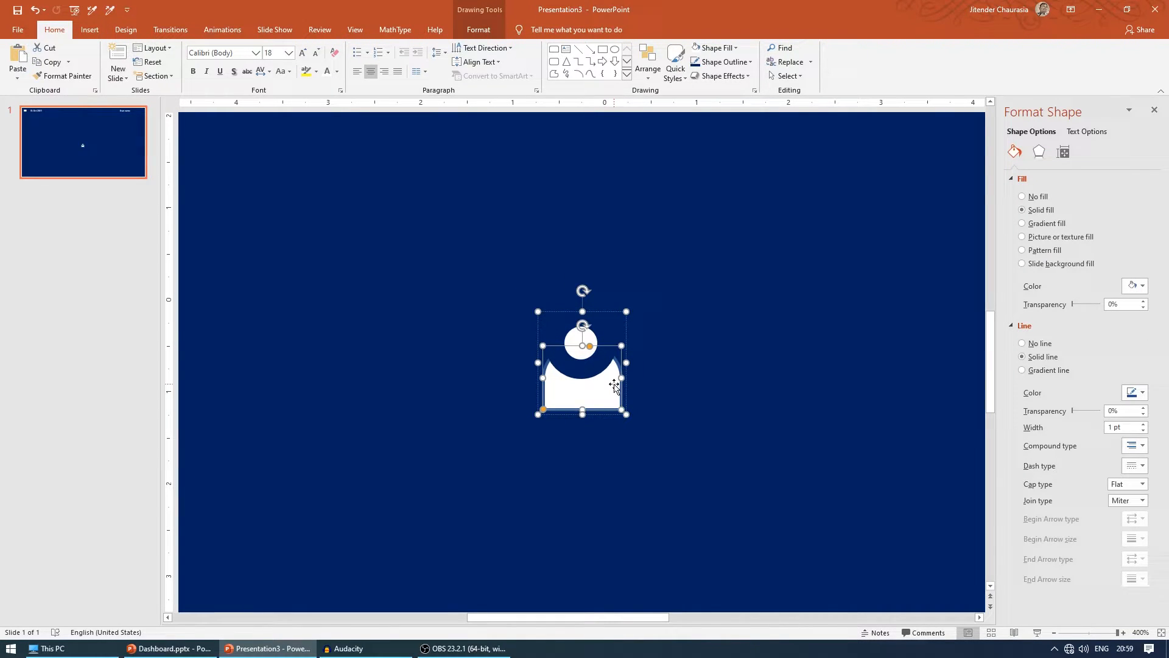
{"action": "left_click", "coordinate": [721, 63]}
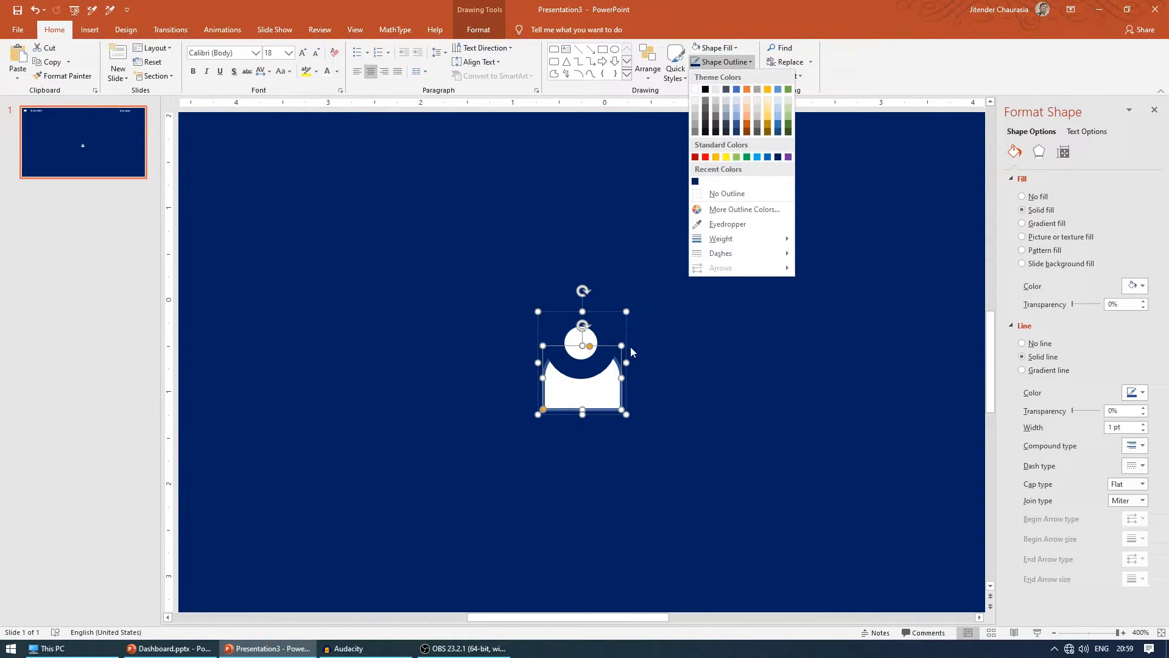
{"action": "mouse_move", "coordinate": [695, 90]}
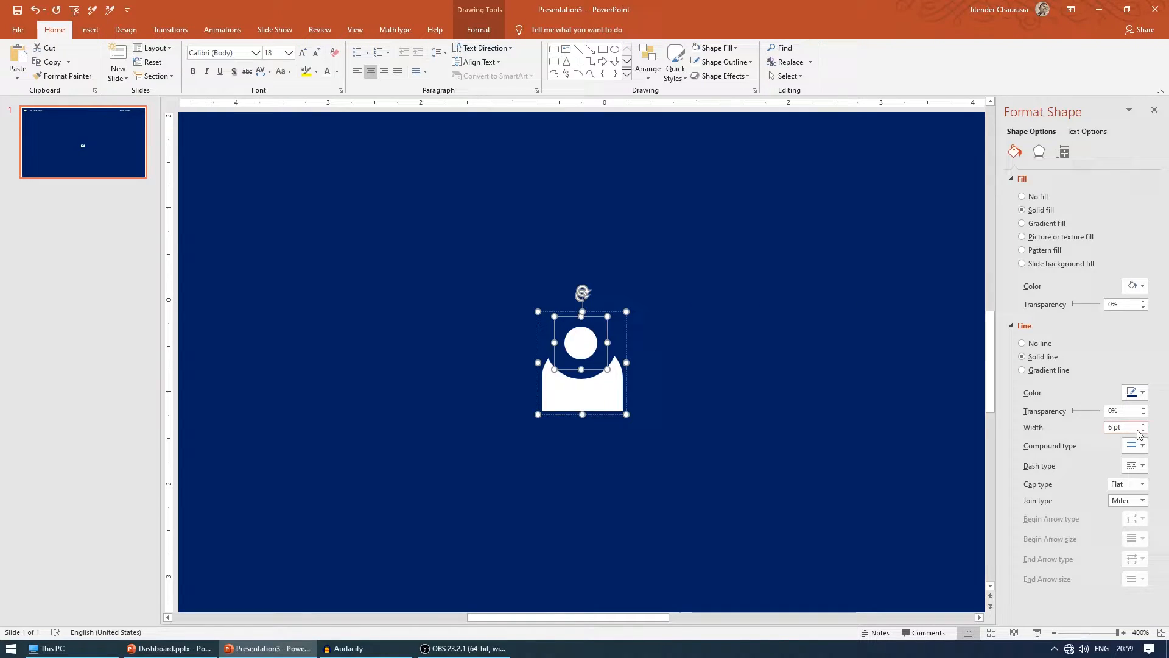
{"action": "left_click", "coordinate": [1145, 431]}
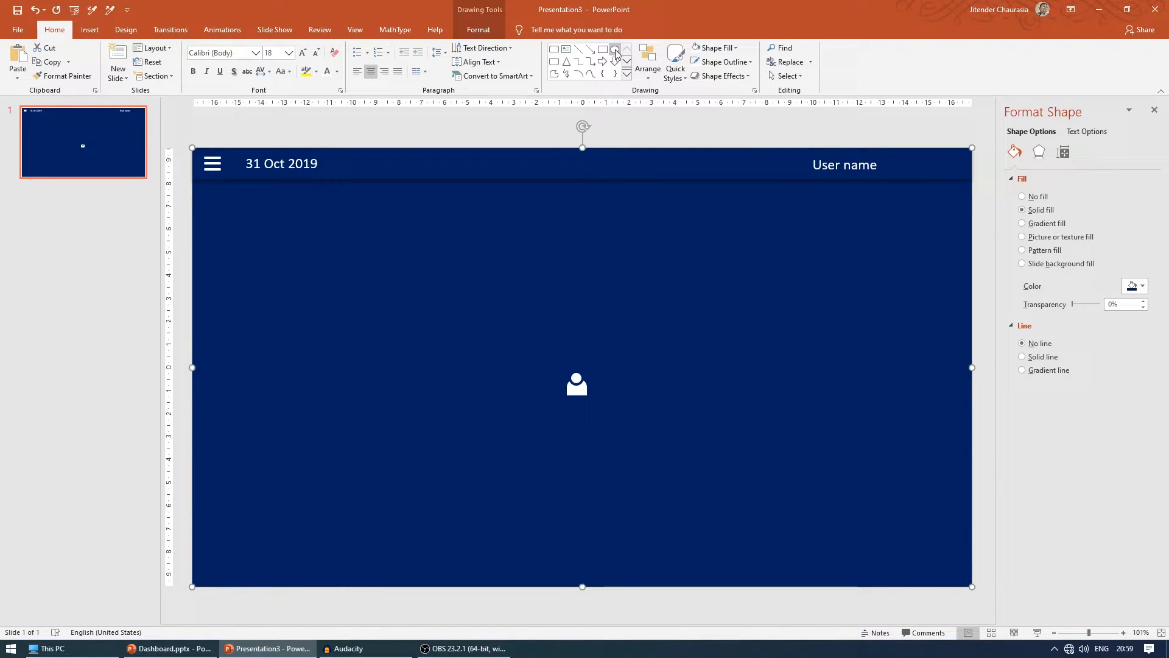
Draw an oval around the icon with no fill and a thick white outline.
{"action": "left_click", "coordinate": [615, 49]}
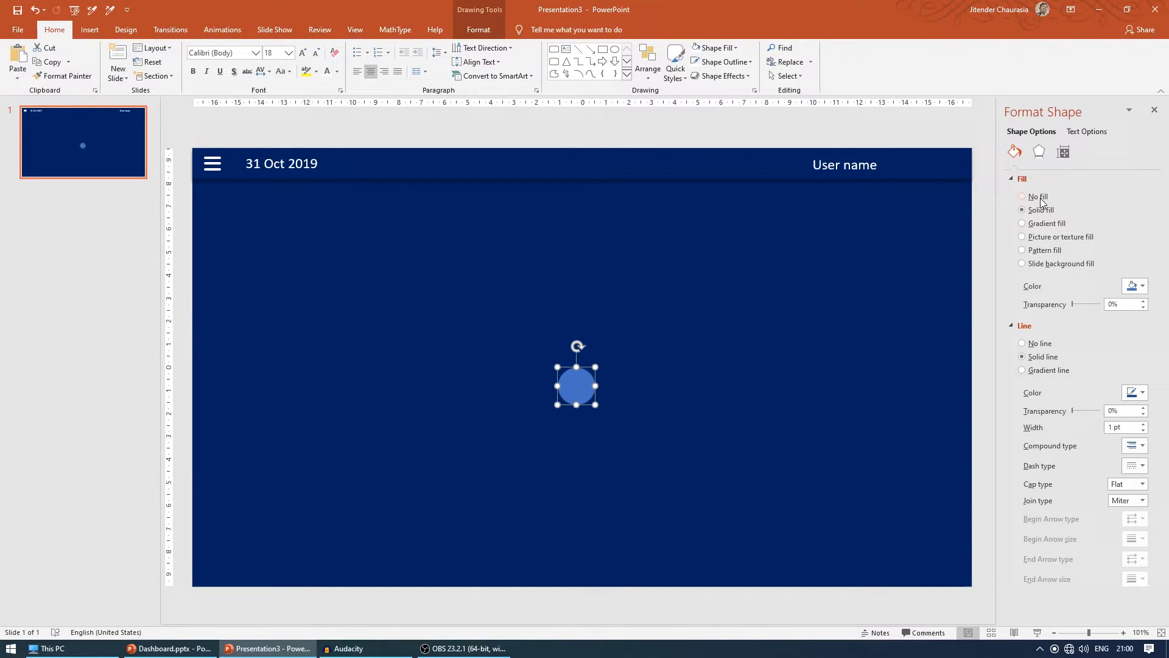
{"action": "left_click", "coordinate": [1022, 196]}
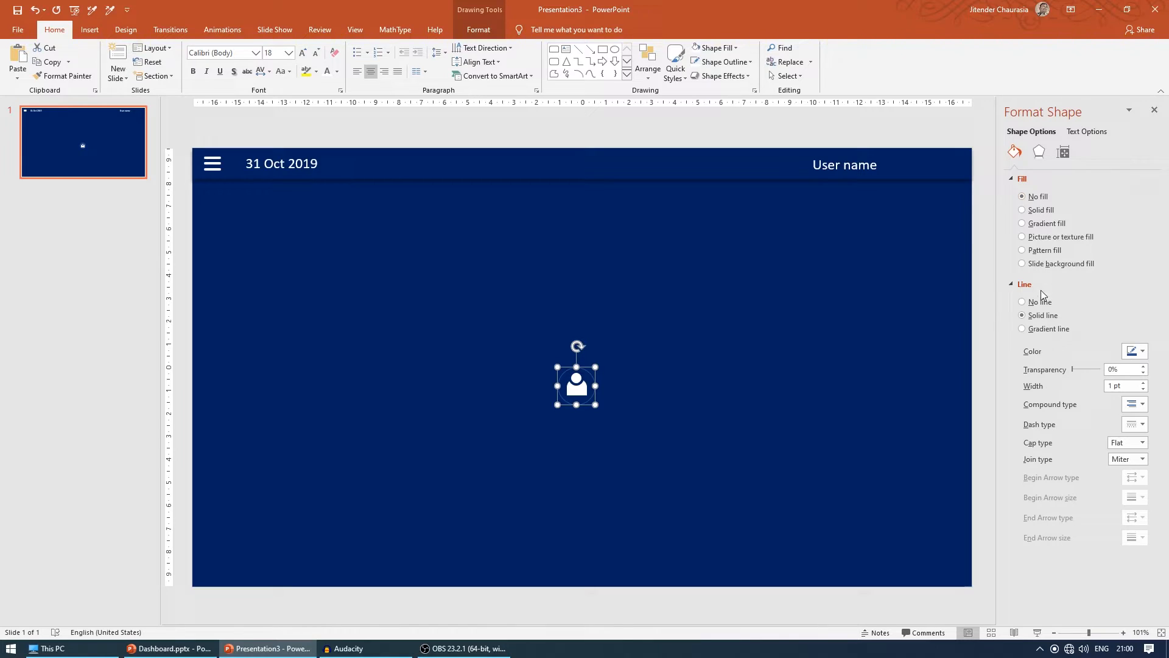
{"action": "mouse_move", "coordinate": [1047, 317]}
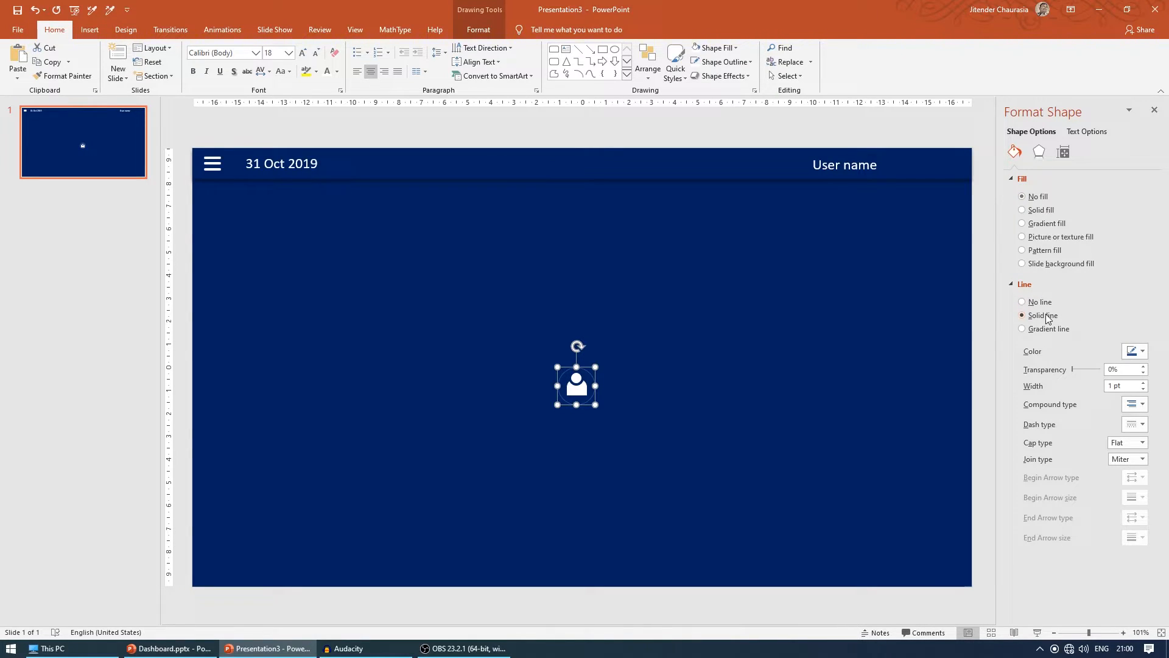
{"action": "left_click", "coordinate": [1133, 351]}
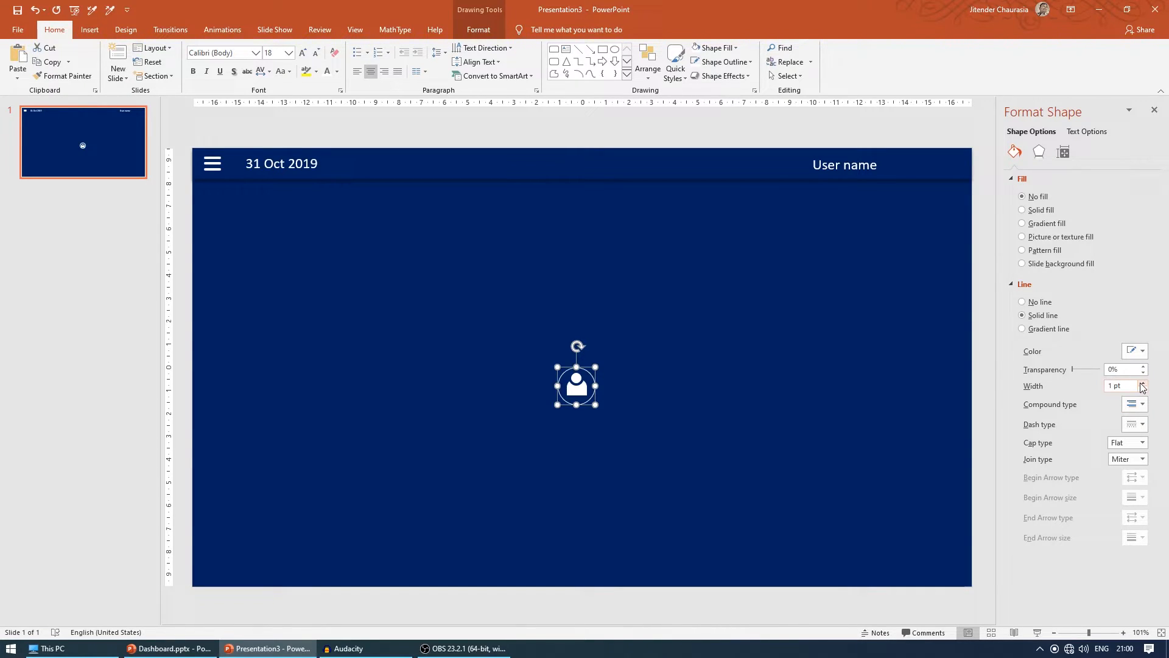
{"action": "left_click", "coordinate": [1143, 383]}
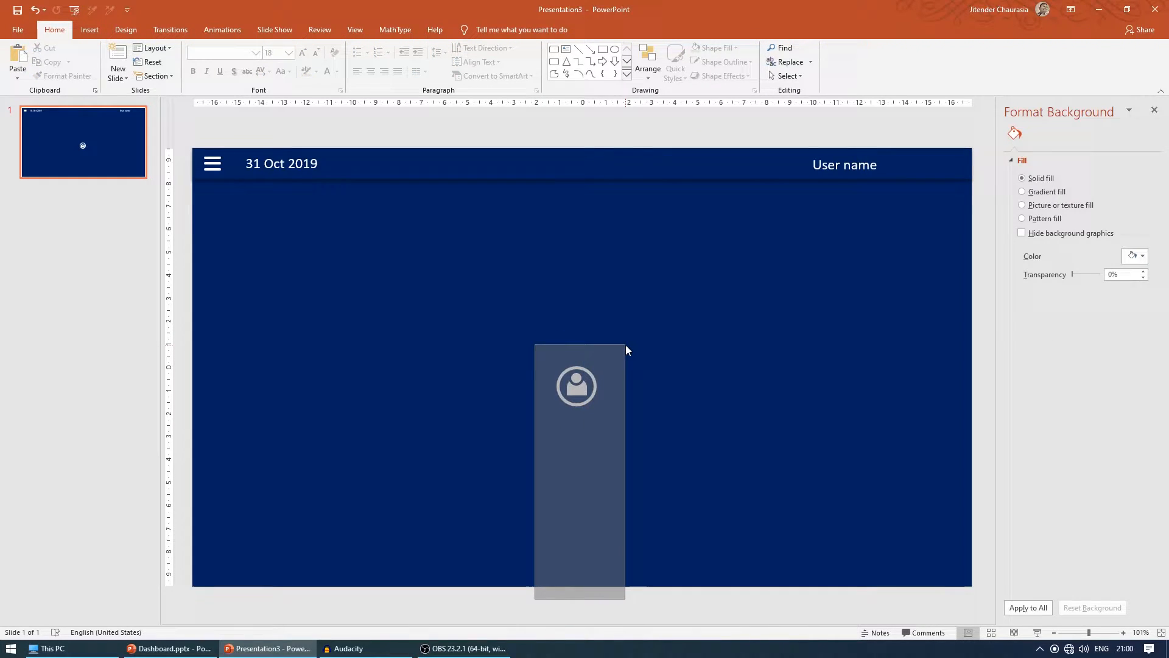
Group icon and ring, shrink to 1.06 cm, and place it beside 'User name'.
{"action": "left_click", "coordinate": [575, 385]}
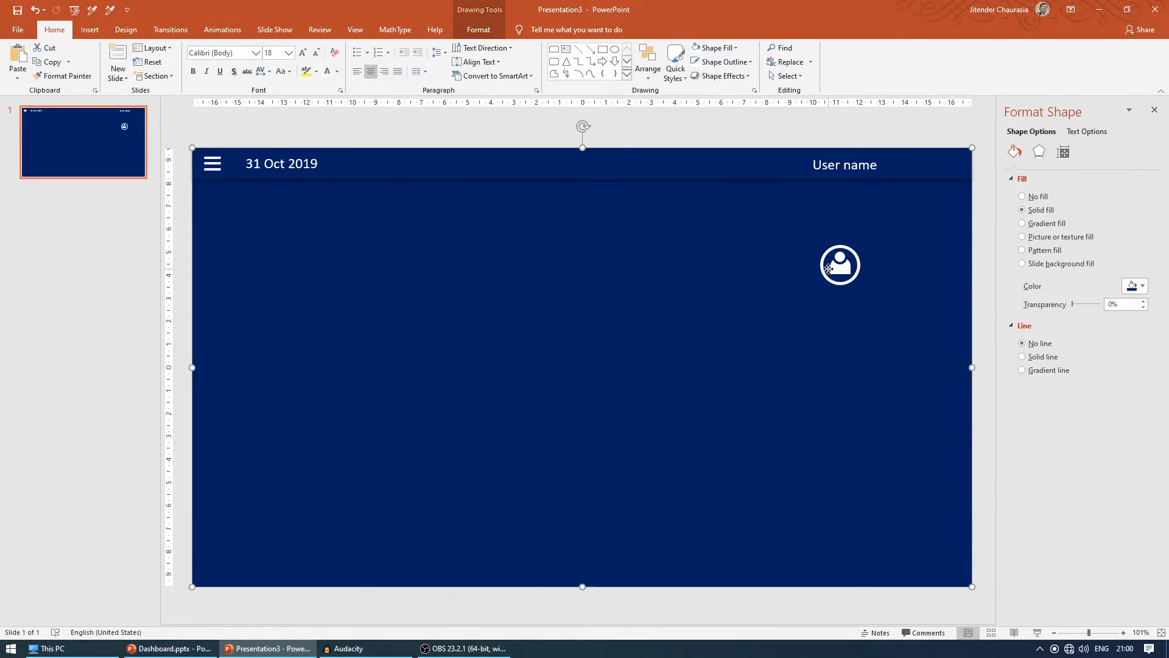
{"action": "right_click", "coordinate": [840, 266]}
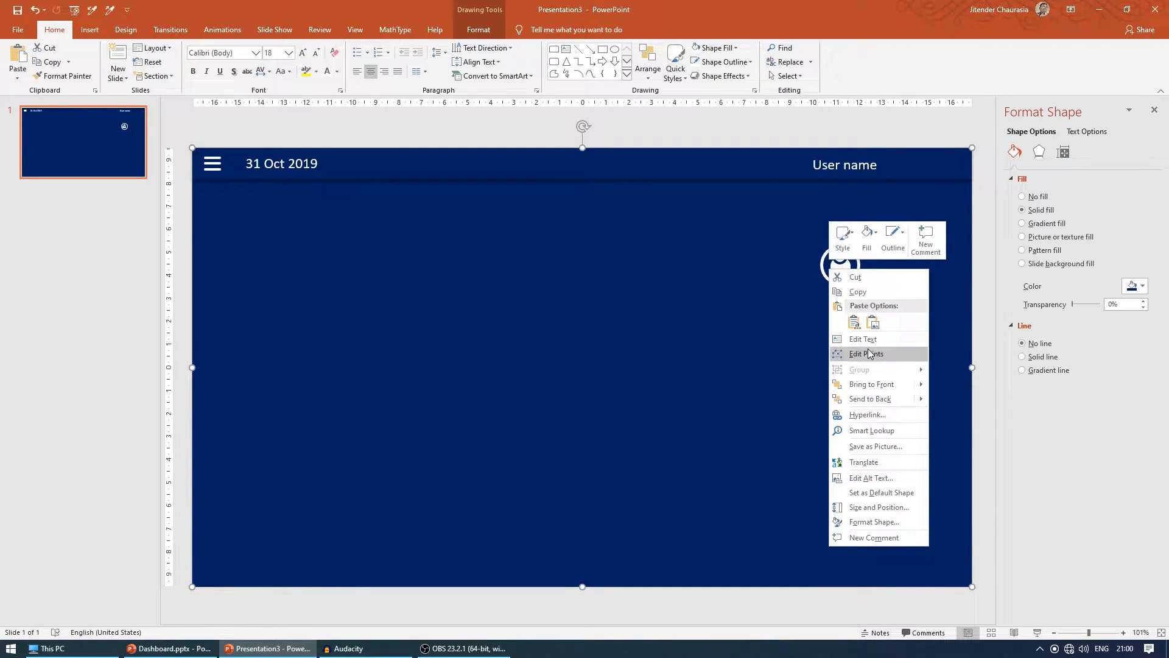
{"action": "left_click", "coordinate": [866, 353]}
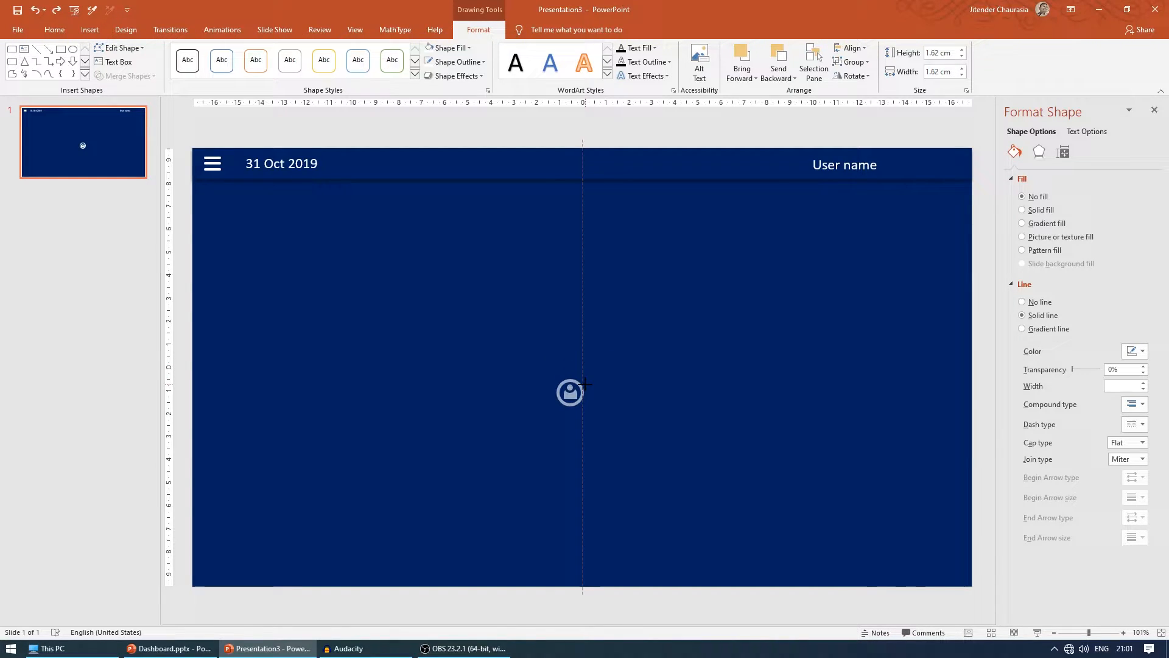
{"action": "left_click", "coordinate": [570, 391]}
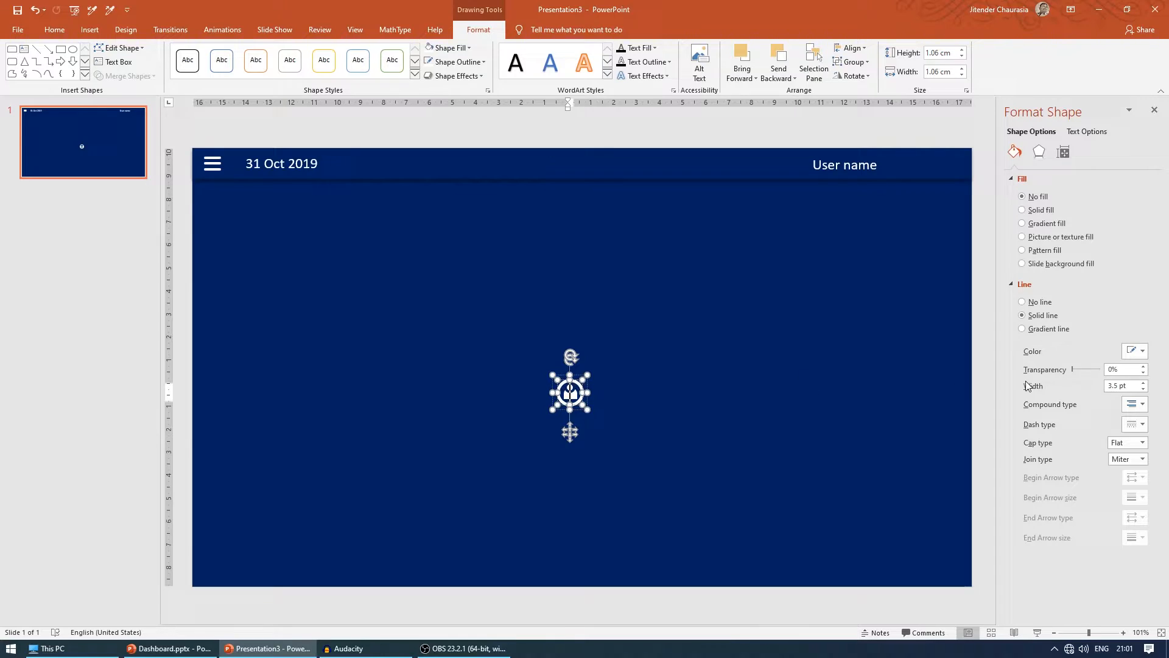
{"action": "left_click", "coordinate": [1143, 389]}
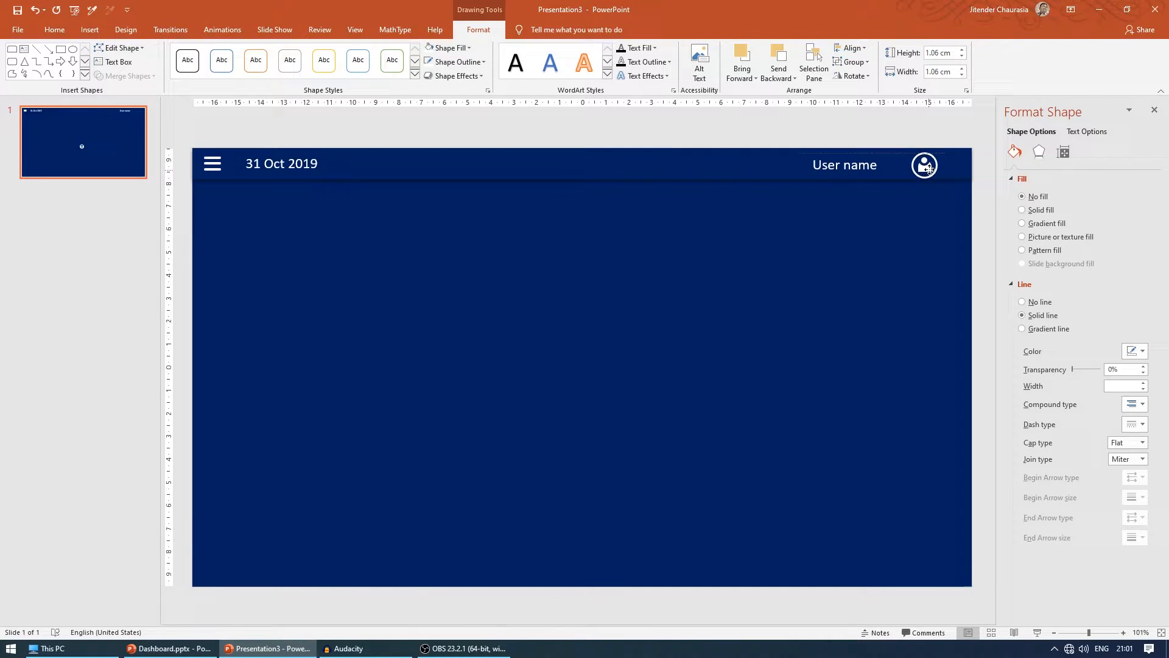
{"action": "left_click", "coordinate": [924, 165]}
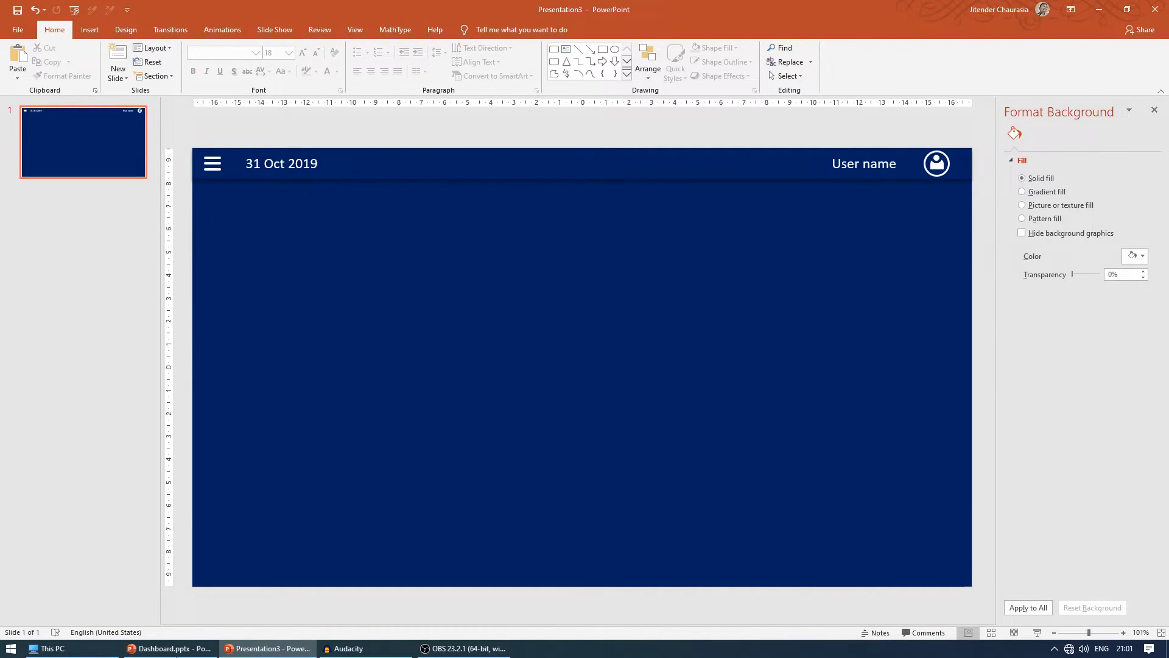
{"action": "left_click", "coordinate": [170, 648]}
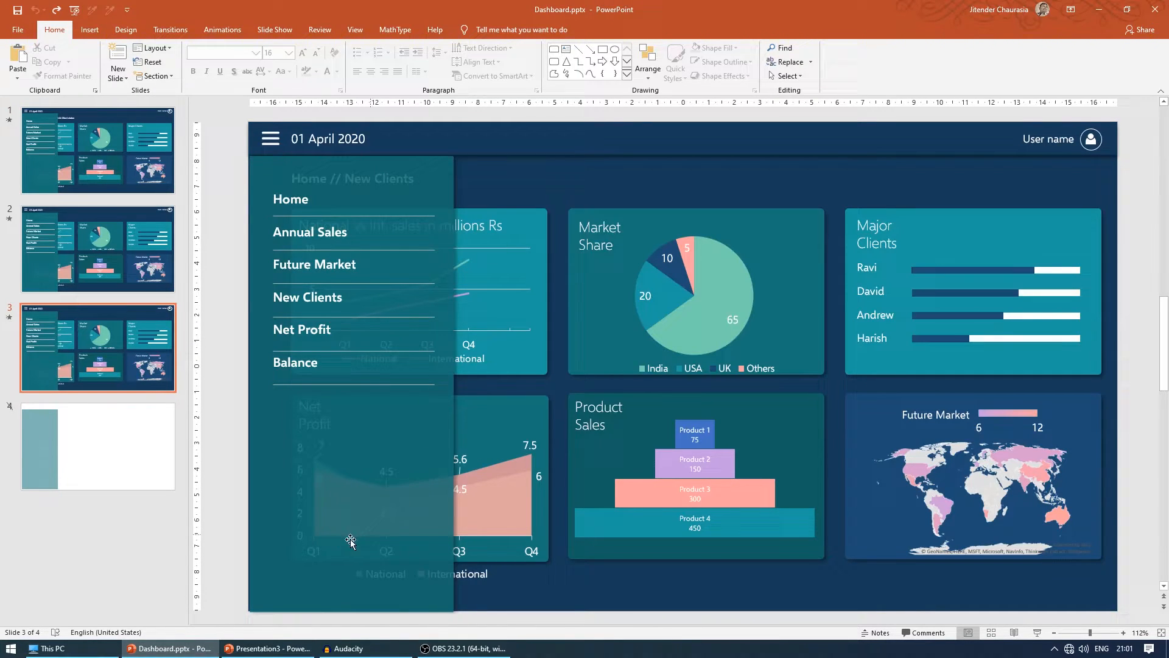
{"action": "mouse_move", "coordinate": [1039, 639]}
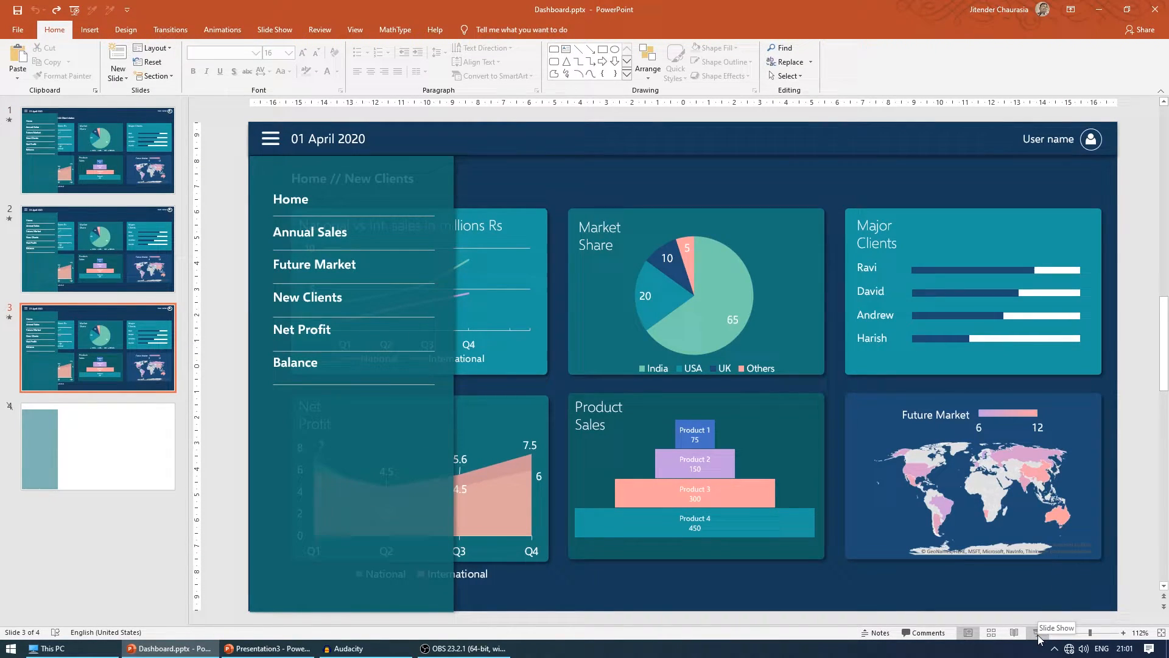
{"action": "left_click", "coordinate": [1056, 628]}
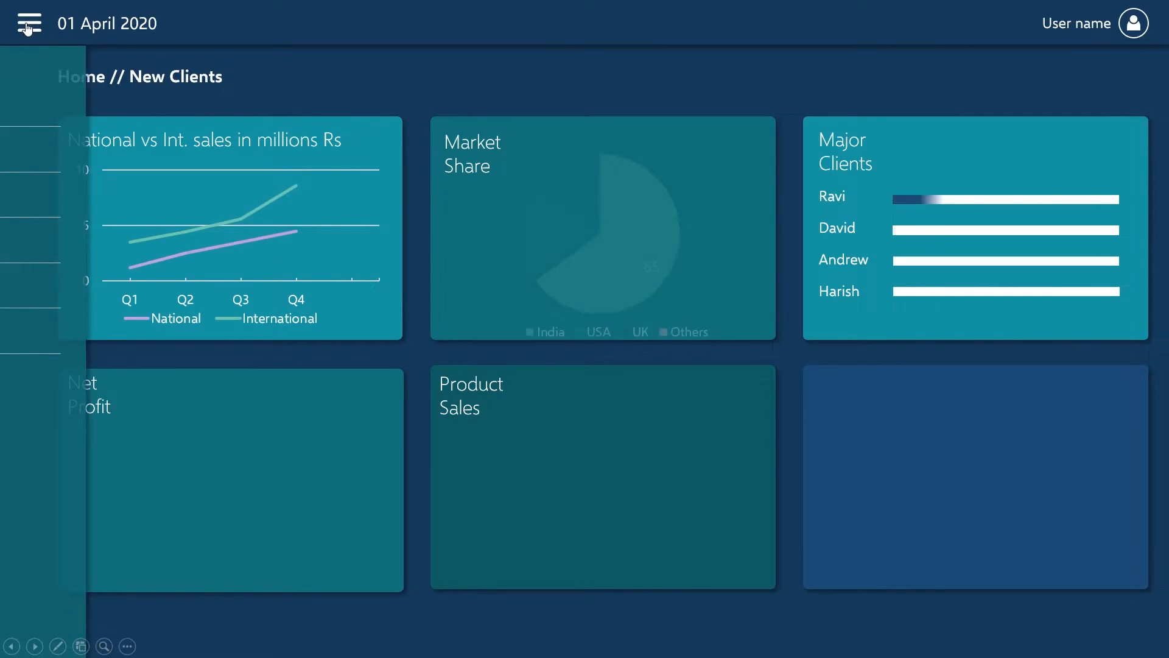
{"action": "left_click", "coordinate": [28, 22]}
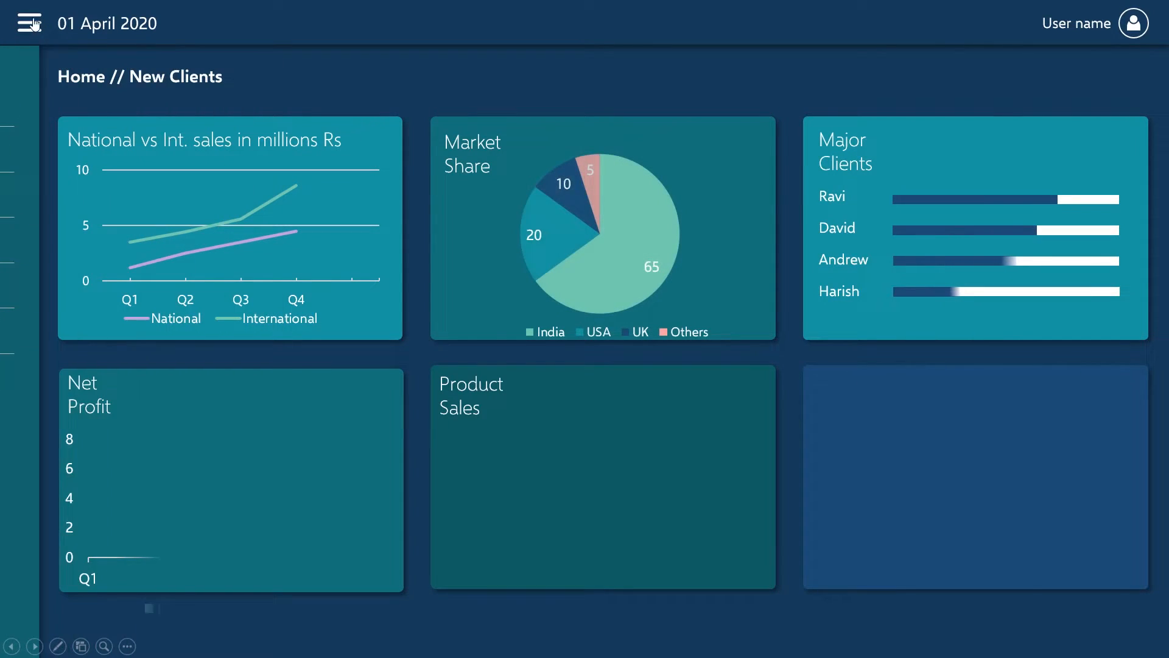
{"action": "left_click", "coordinate": [29, 22]}
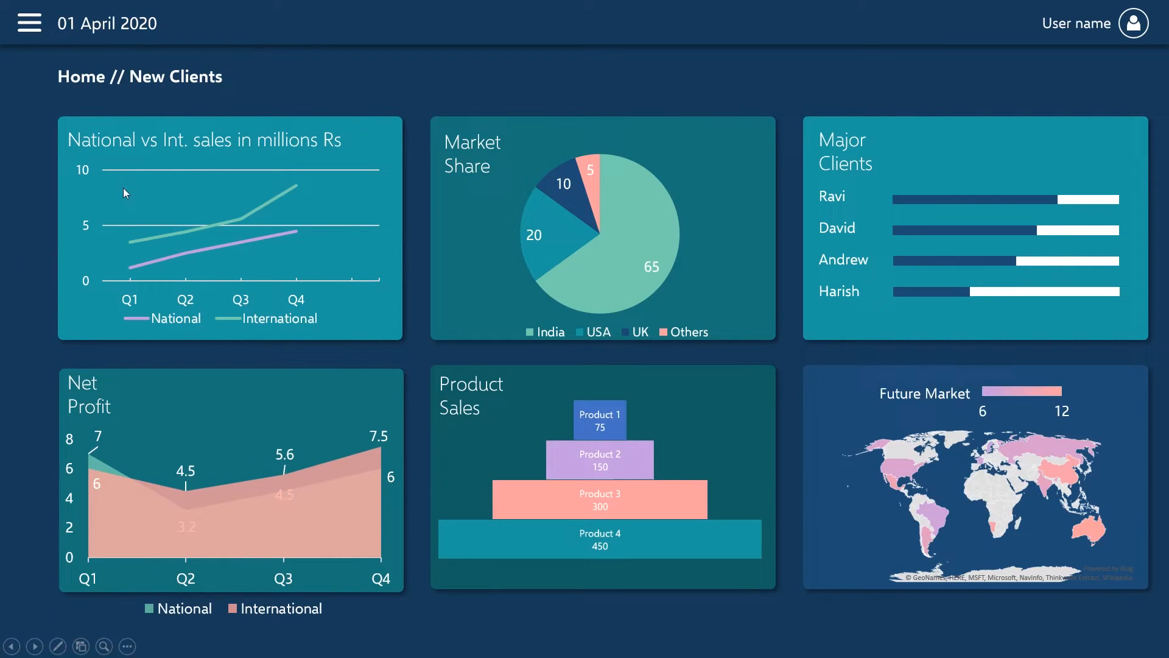
{"action": "left_click", "coordinate": [29, 22]}
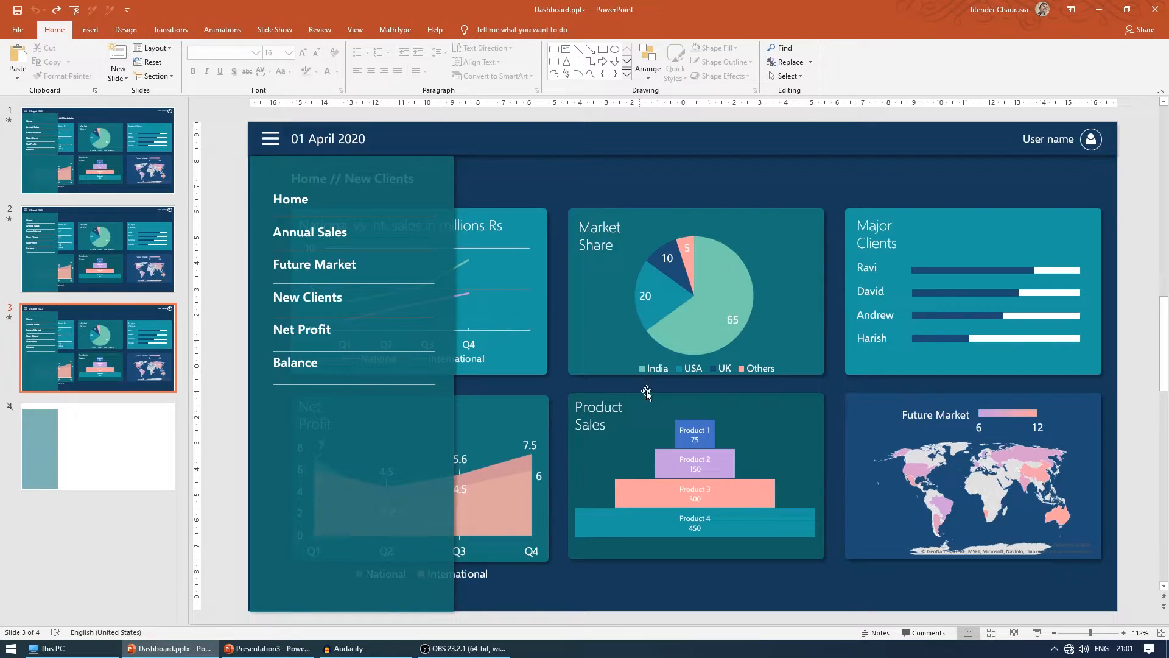
{"action": "left_click", "coordinate": [268, 647]}
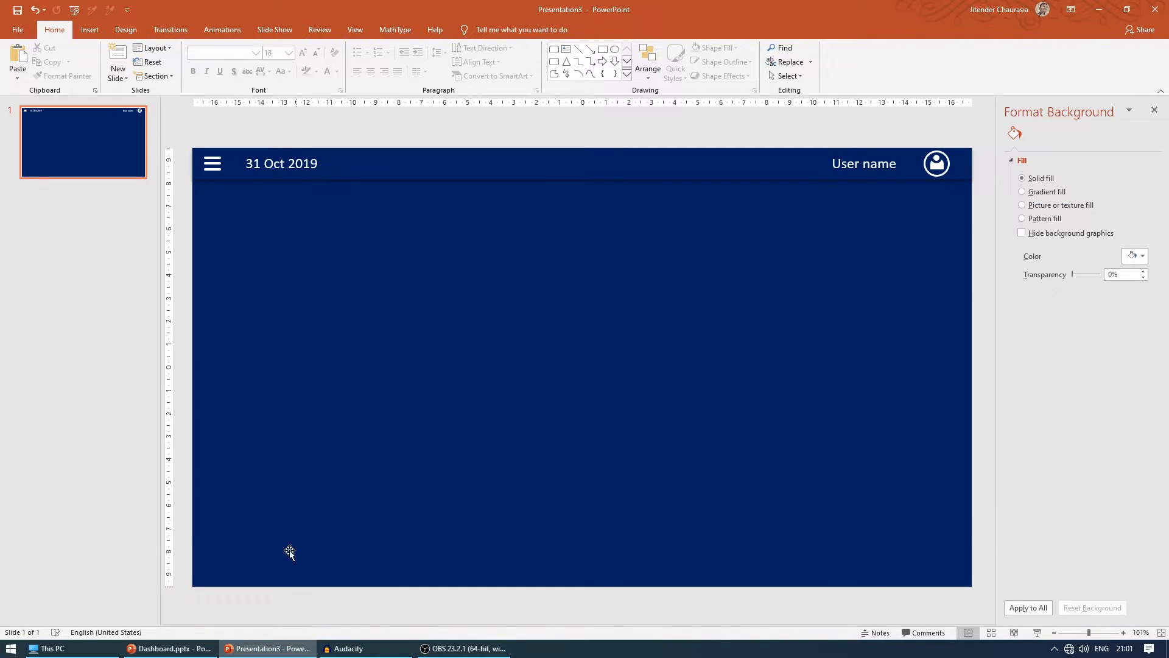
{"action": "mouse_move", "coordinate": [165, 162]}
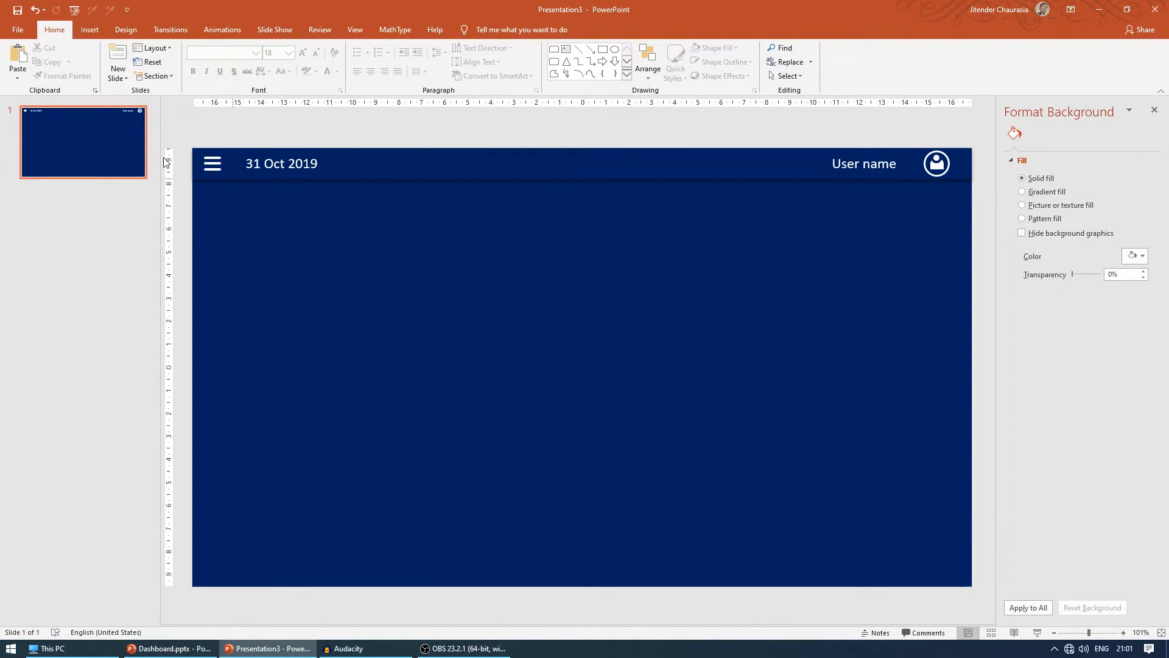
{"action": "mouse_move", "coordinate": [102, 140]}
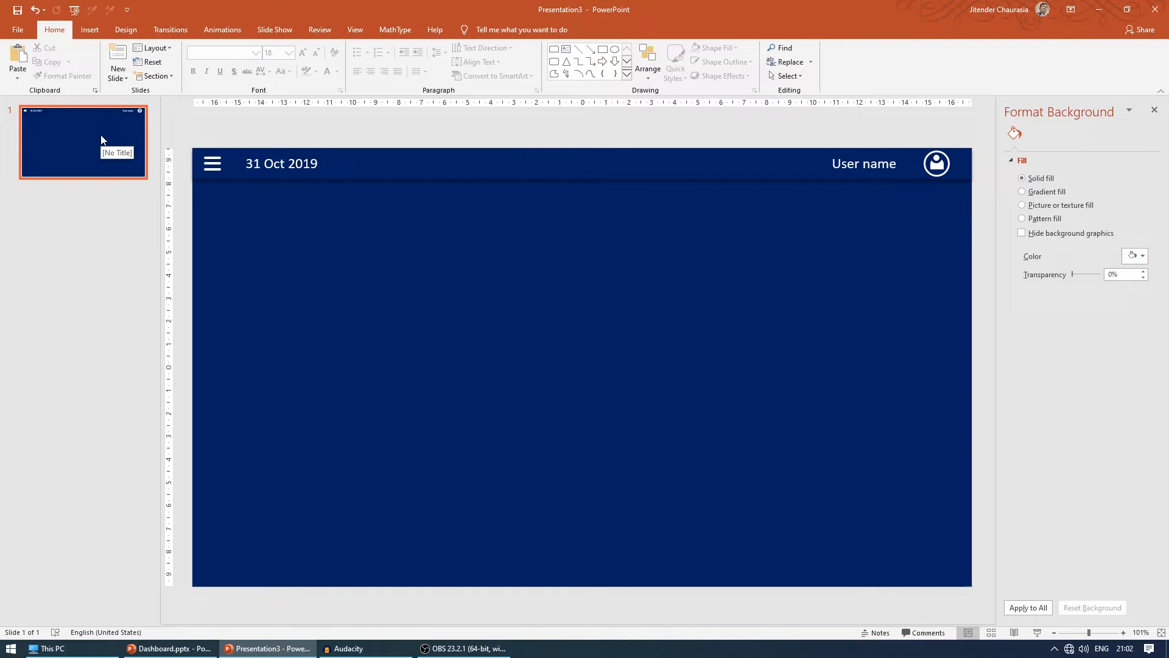
Duplicate the navy header slide and edit the 'Slide' label text.
{"action": "right_click", "coordinate": [82, 141]}
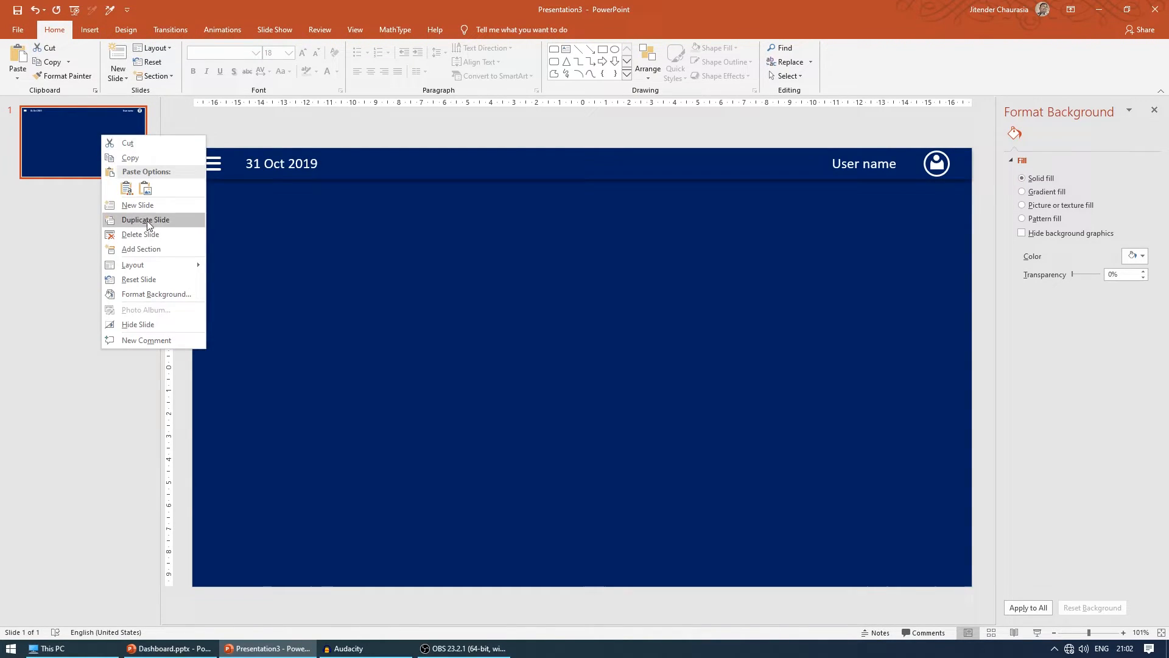
{"action": "left_click", "coordinate": [144, 219]}
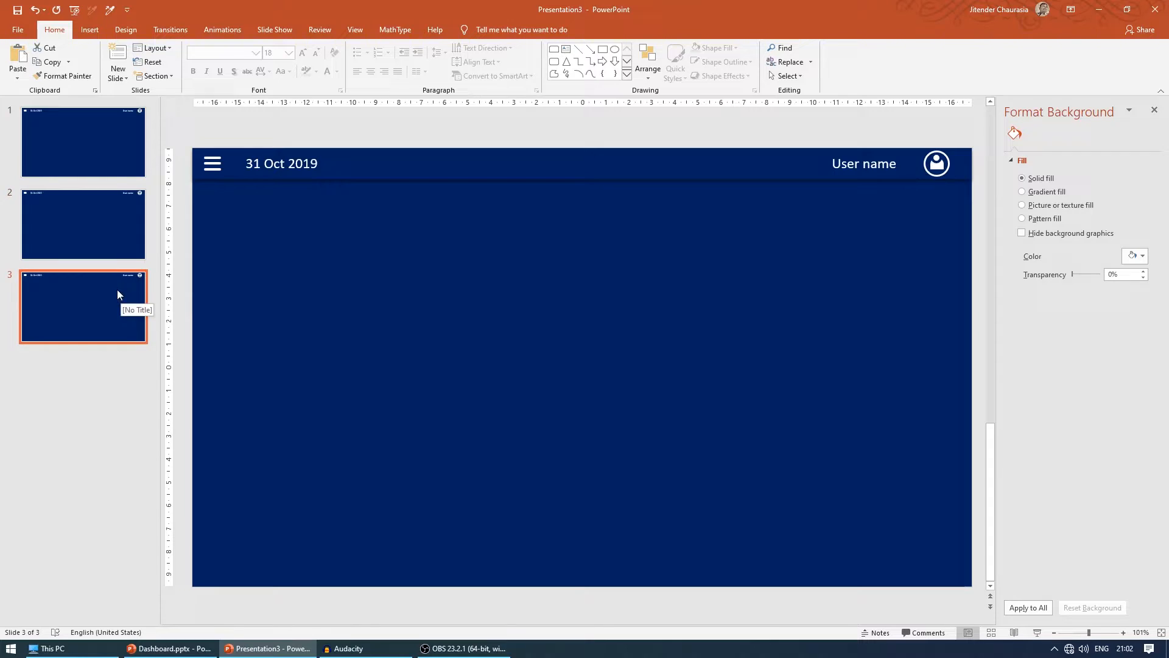
{"action": "left_click", "coordinate": [83, 223]}
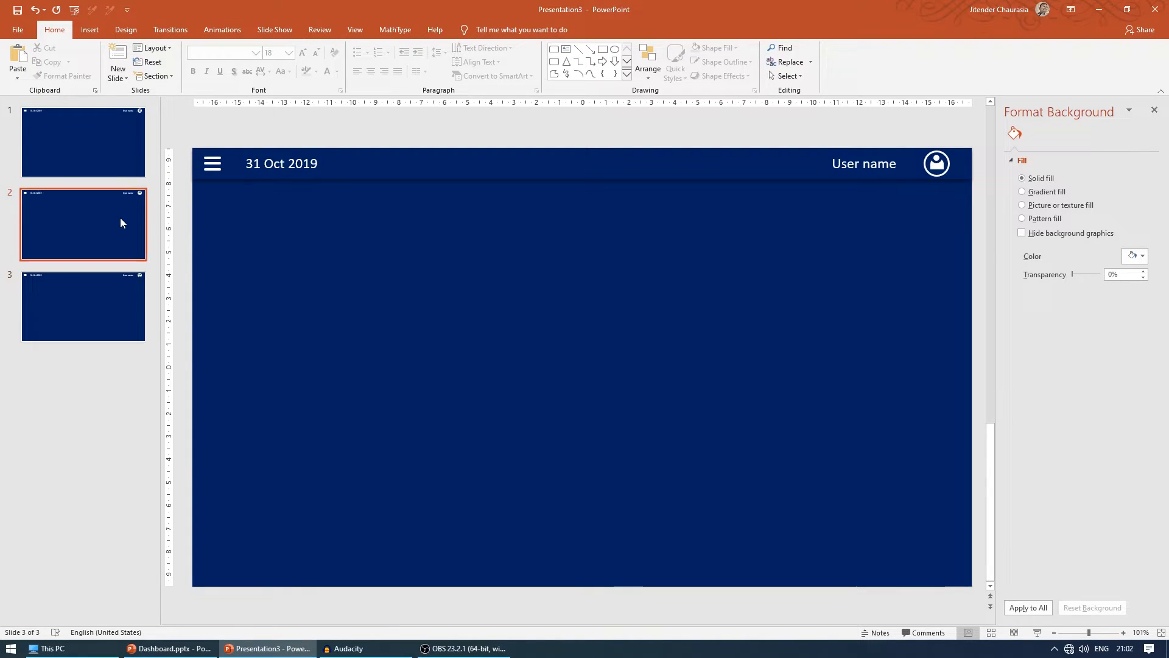
{"action": "left_click", "coordinate": [83, 142]}
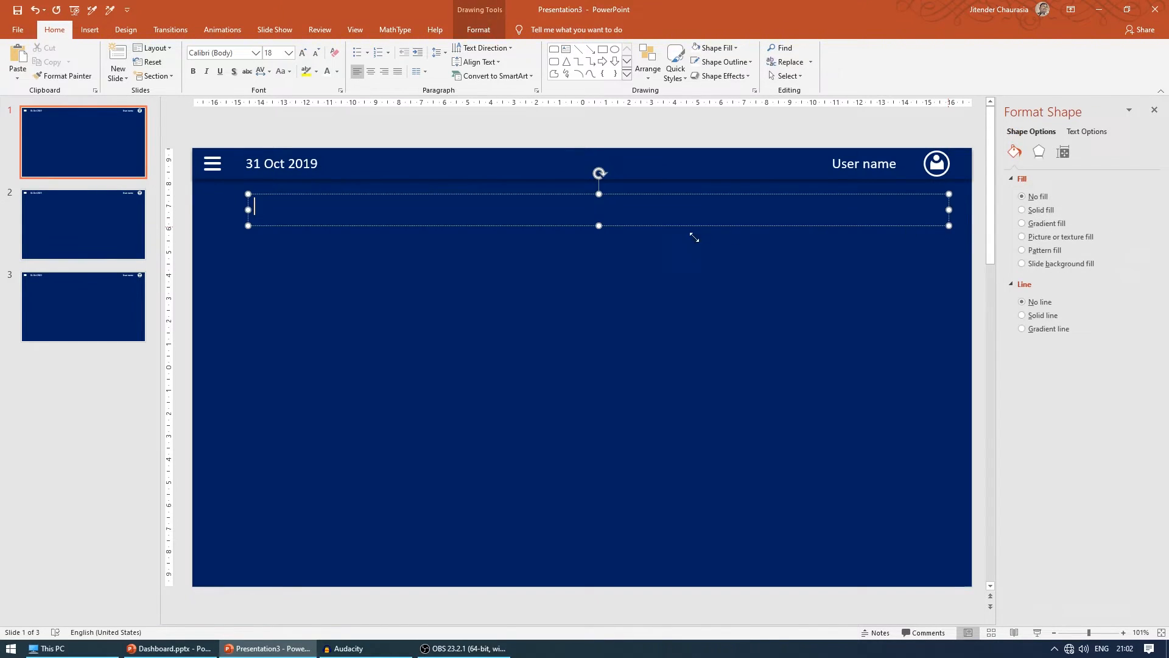
{"action": "type", "text": "Slide 1"}
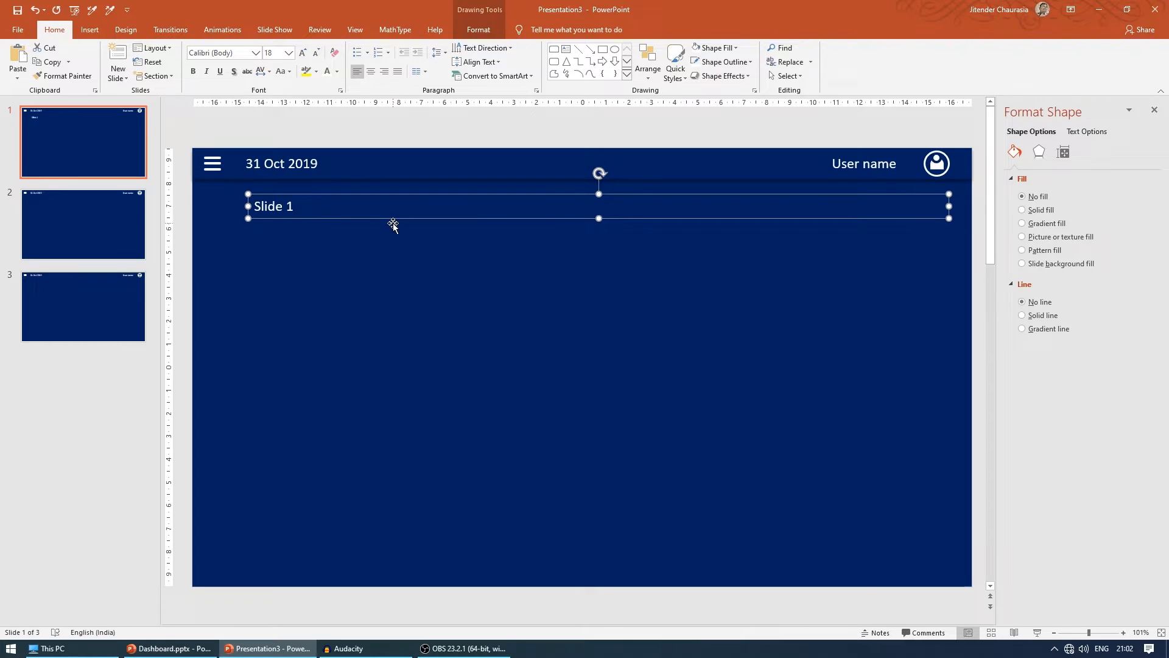
{"action": "mouse_move", "coordinate": [341, 233]}
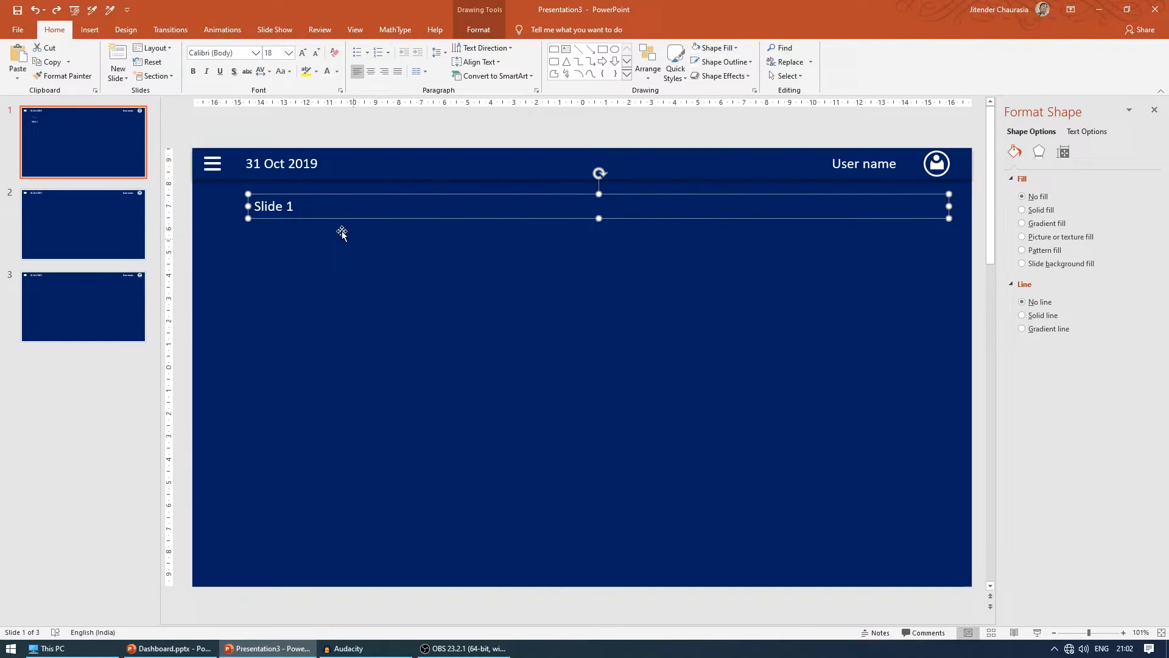
{"action": "mouse_move", "coordinate": [307, 220]}
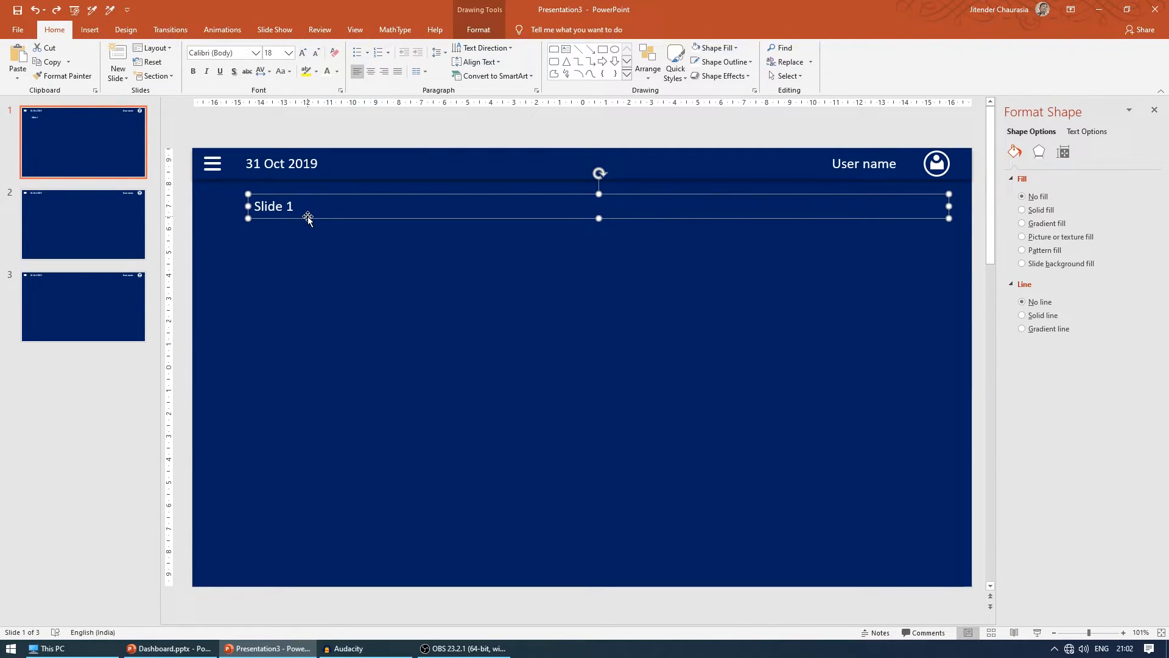
Add the slide labels to slides 2 and 3.
{"action": "left_click", "coordinate": [83, 223]}
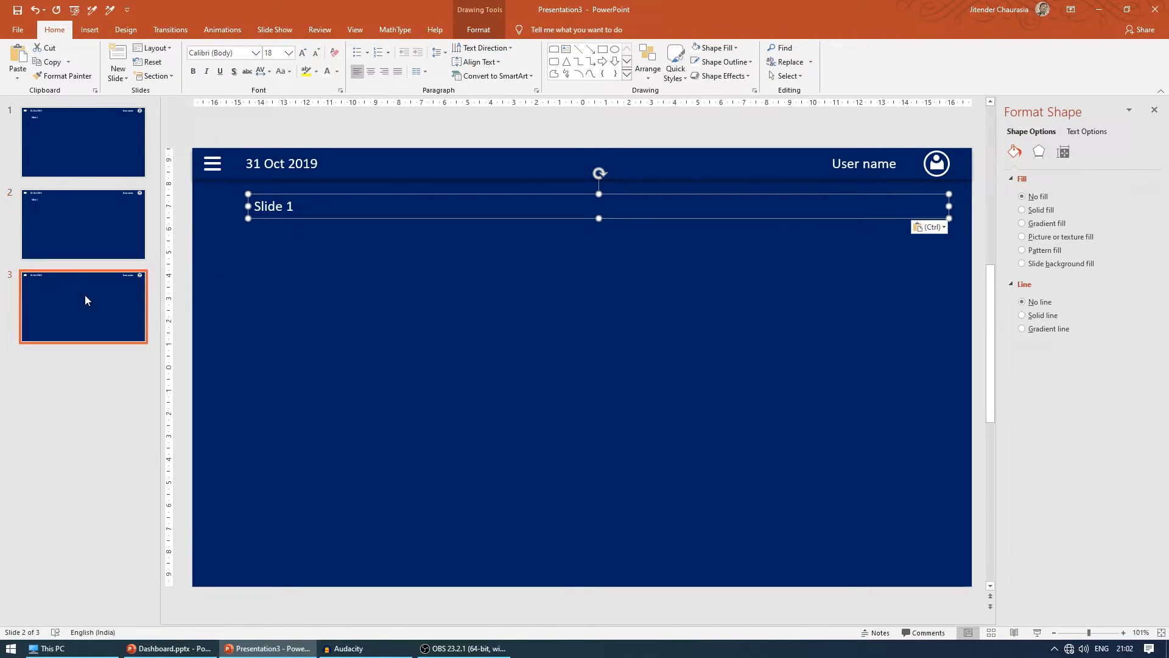
{"action": "left_click", "coordinate": [83, 142]}
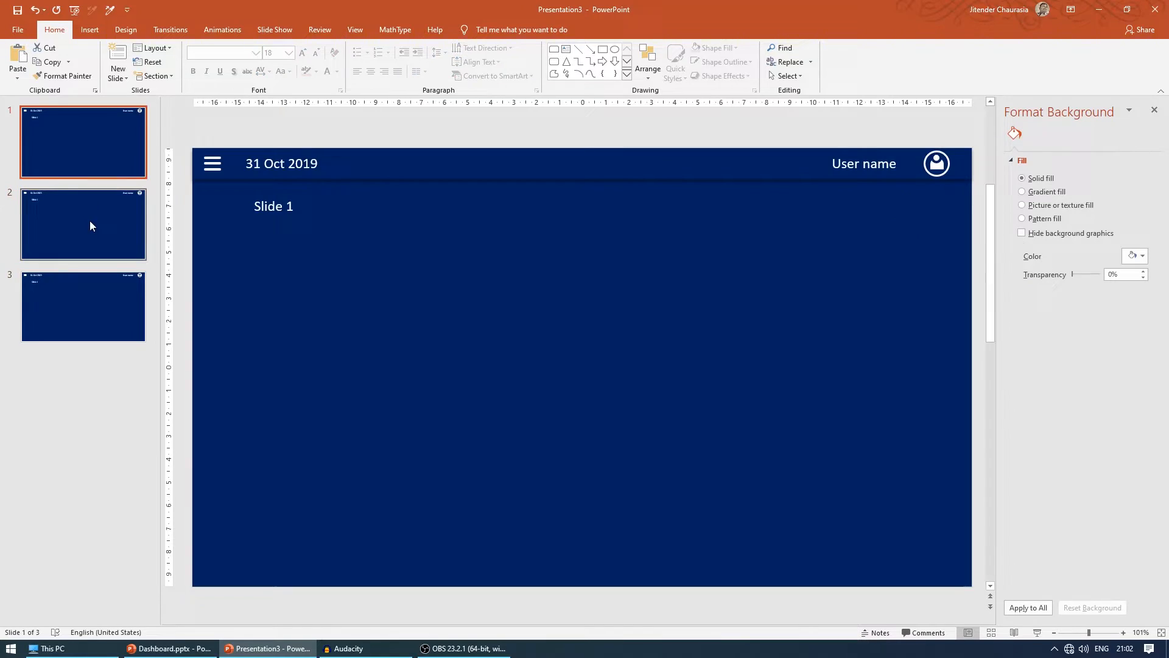
{"action": "left_click", "coordinate": [83, 224]}
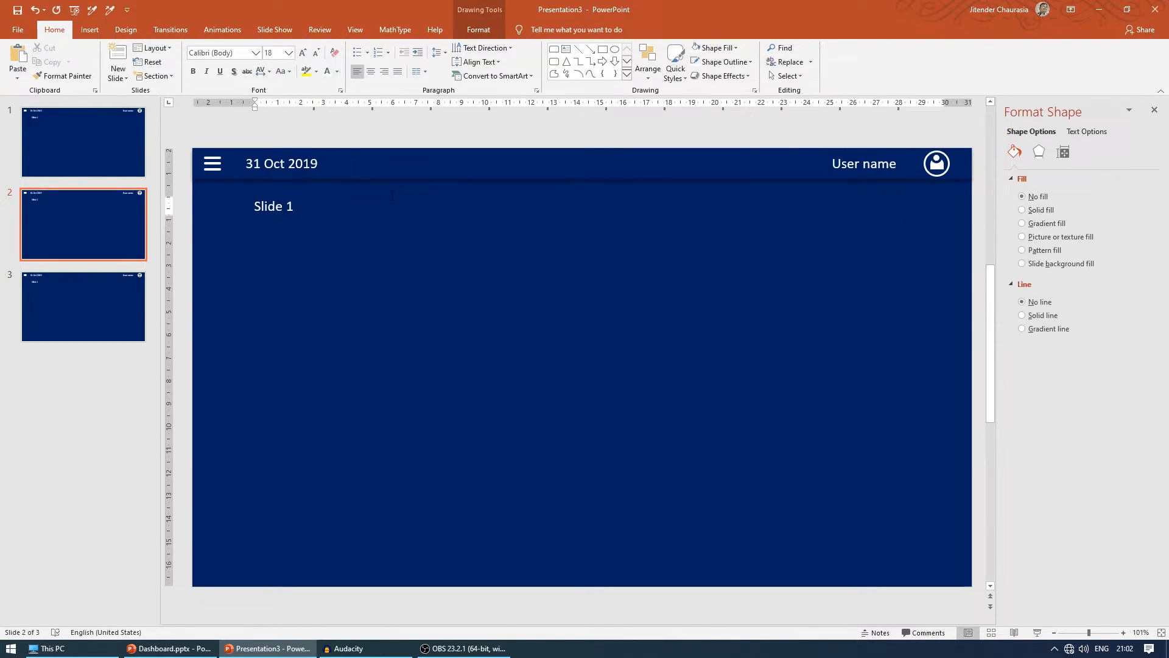
{"action": "left_click", "coordinate": [83, 306]}
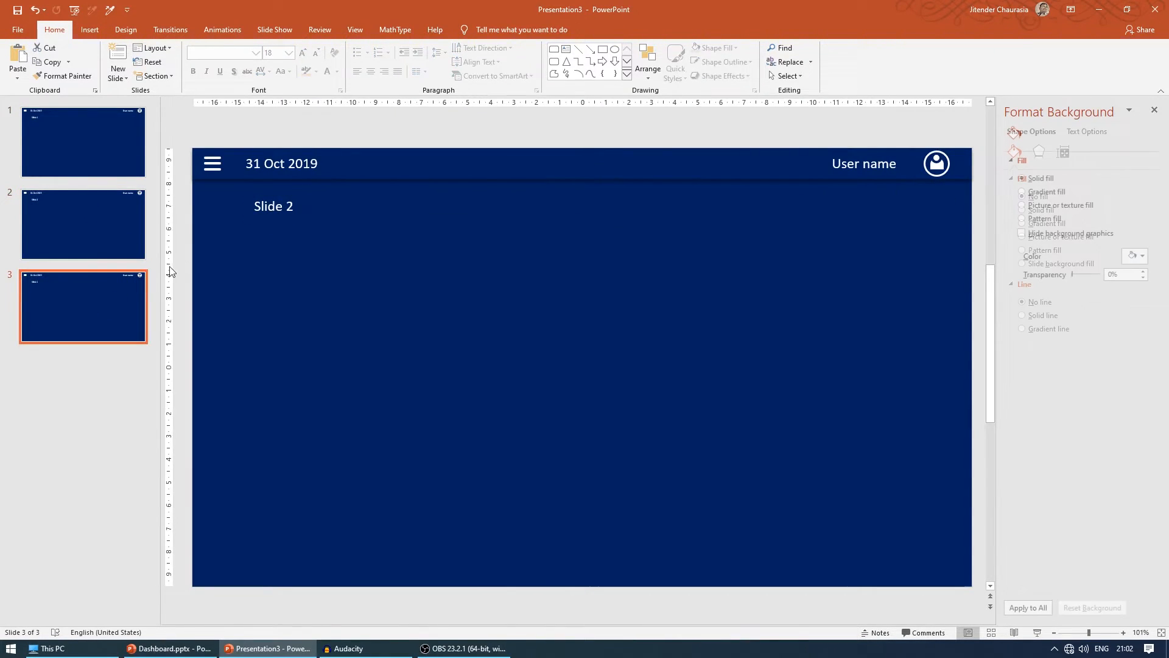
{"action": "left_click", "coordinate": [273, 206]}
{"action": "type", "text": "3"}
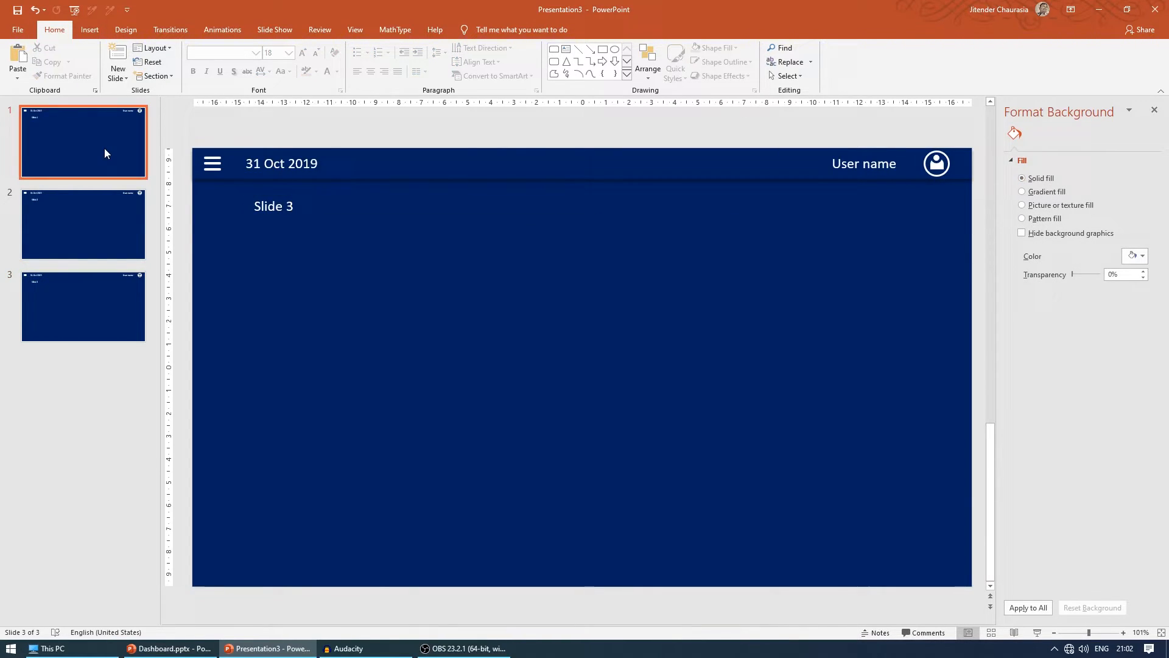
Verify the 'Slide 2' and 'Slide 3' labels, then switch to Dashboard.pptx.
{"action": "left_click", "coordinate": [83, 223]}
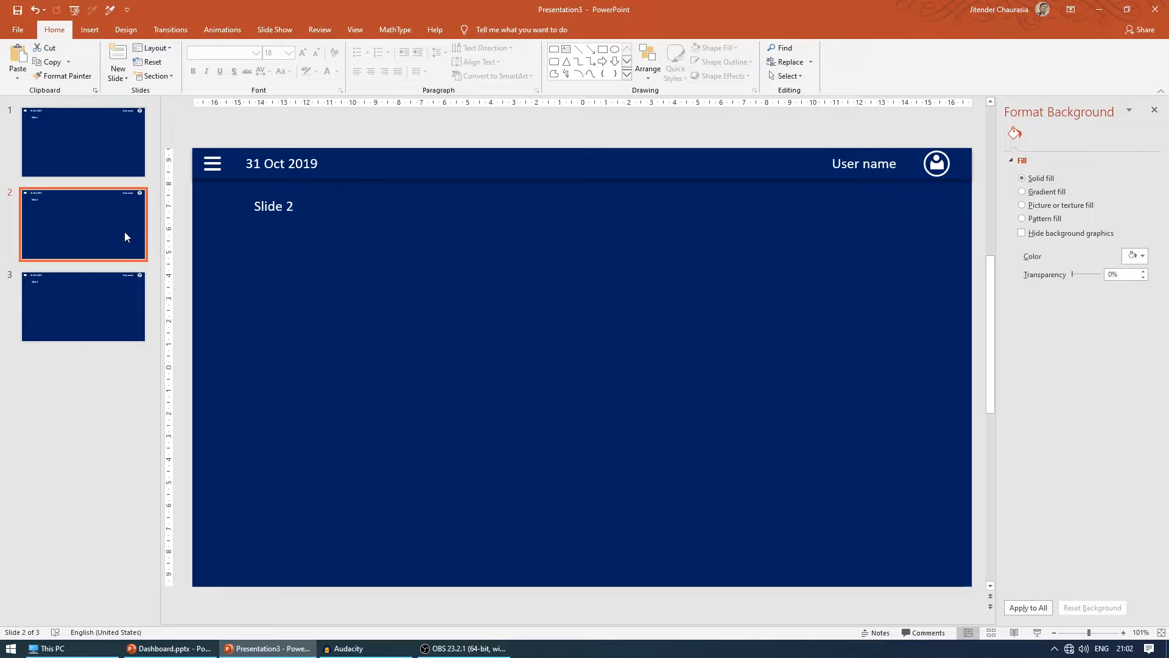
{"action": "left_click", "coordinate": [82, 306]}
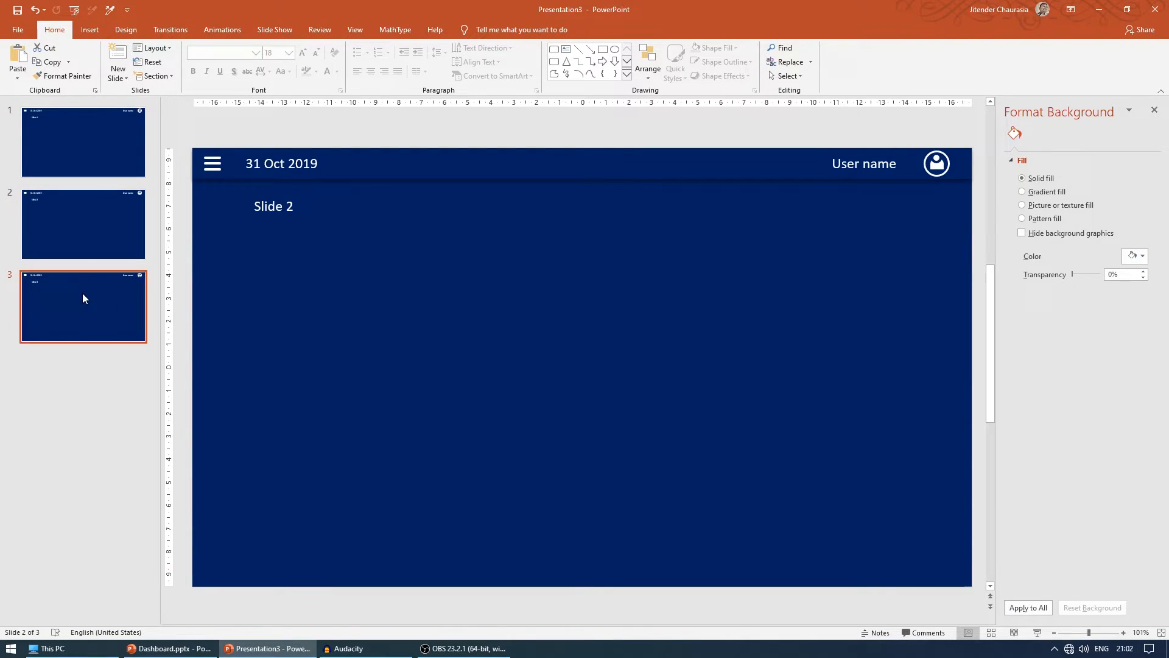
{"action": "left_click", "coordinate": [83, 306]}
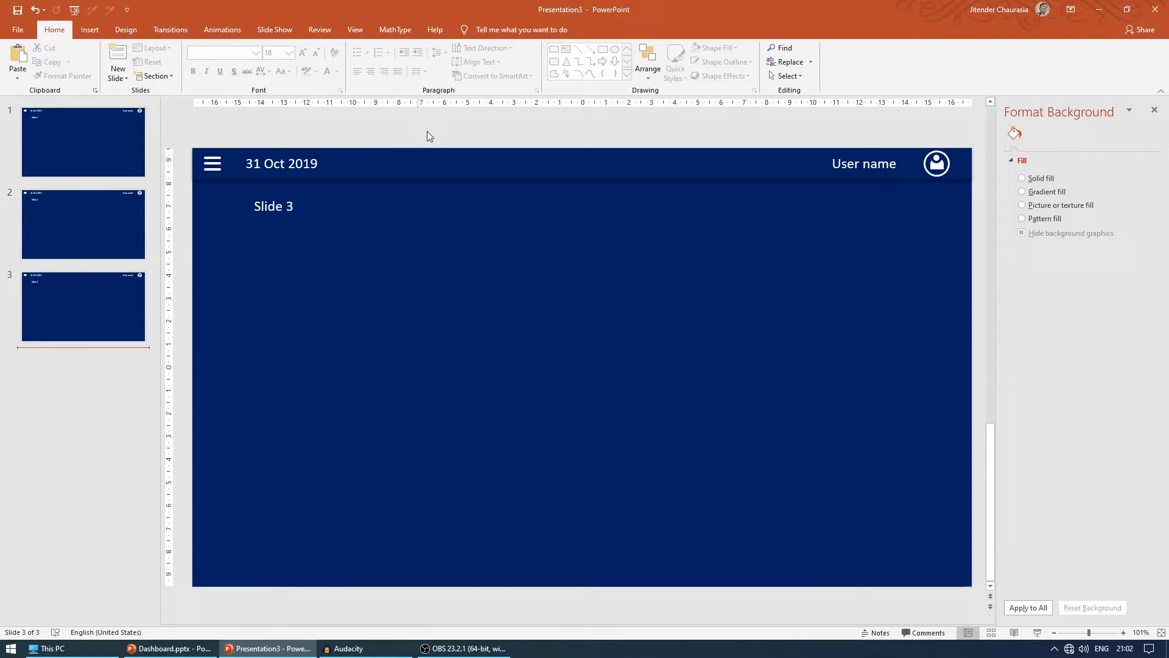
{"action": "left_click", "coordinate": [169, 648]}
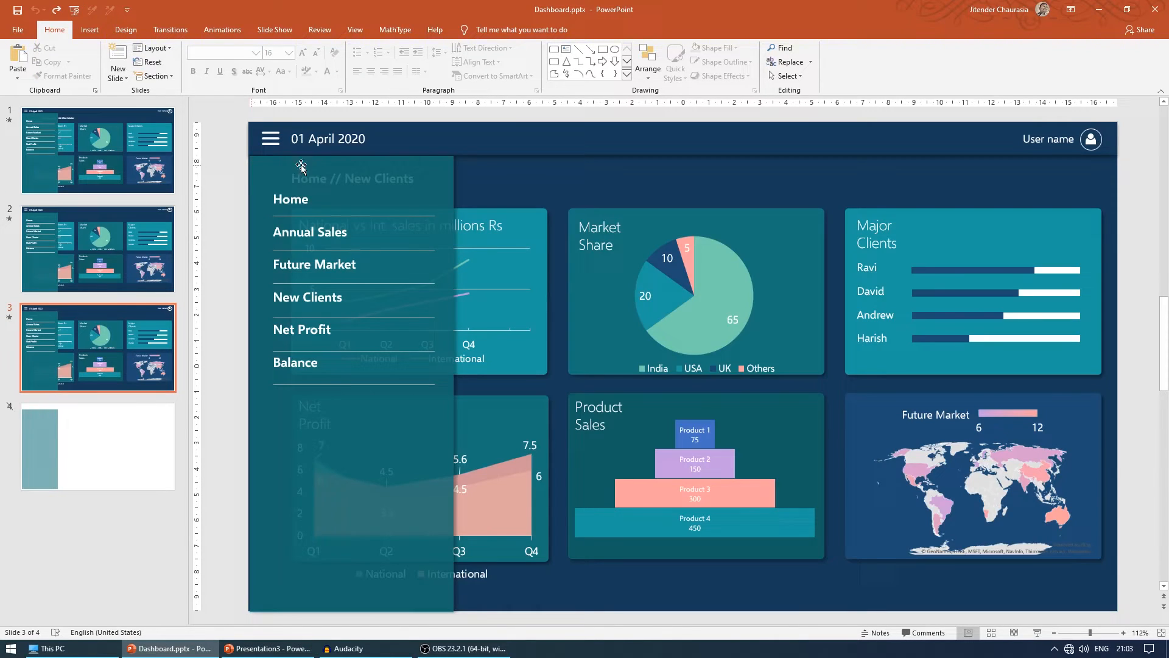
Return from the Dashboard.pptx side-menu reference to Presentation3.
{"action": "left_click", "coordinate": [266, 648]}
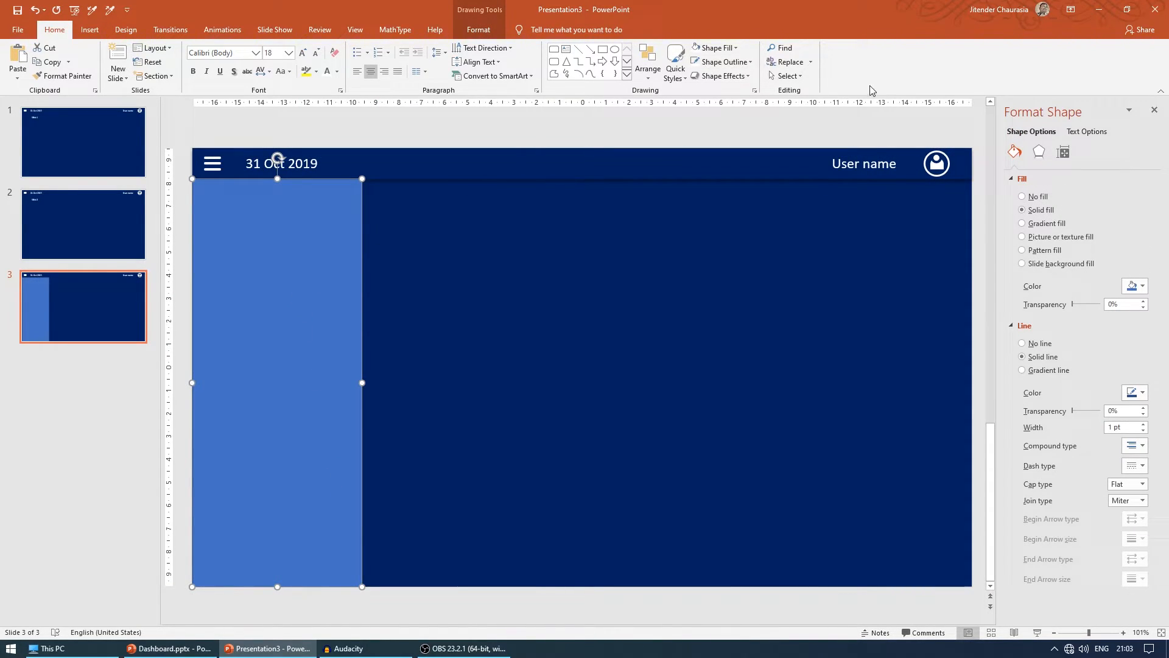
Fill slide 3's tall left-side rectangle with dark green.
{"action": "left_click", "coordinate": [1143, 286]}
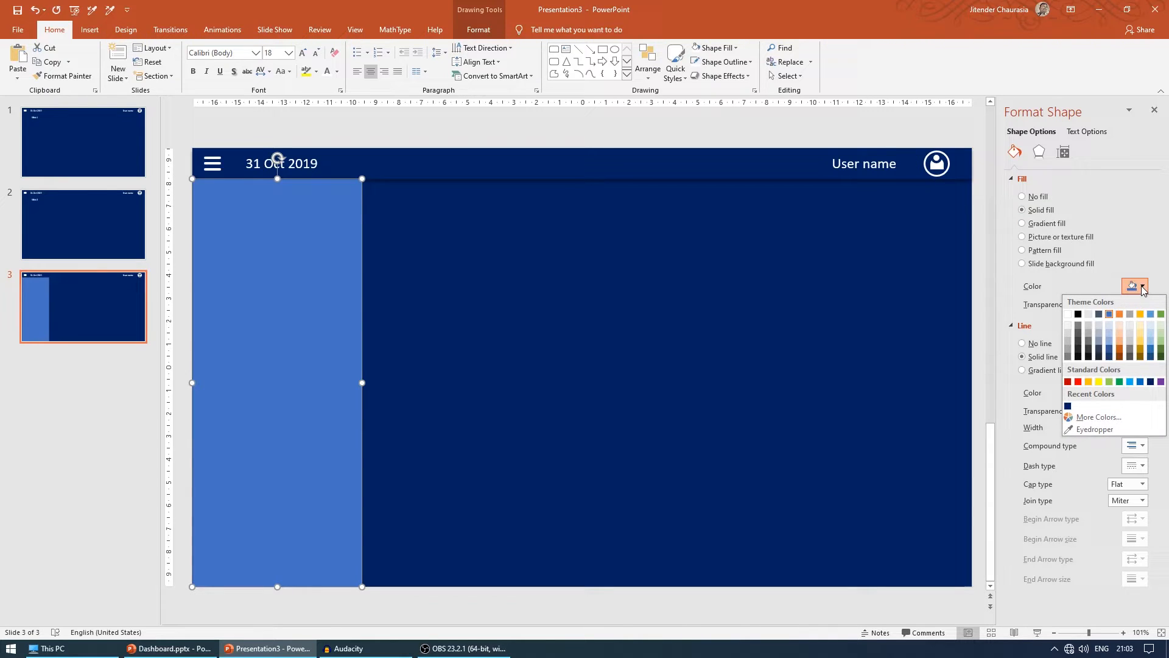
{"action": "mouse_move", "coordinate": [846, 286]}
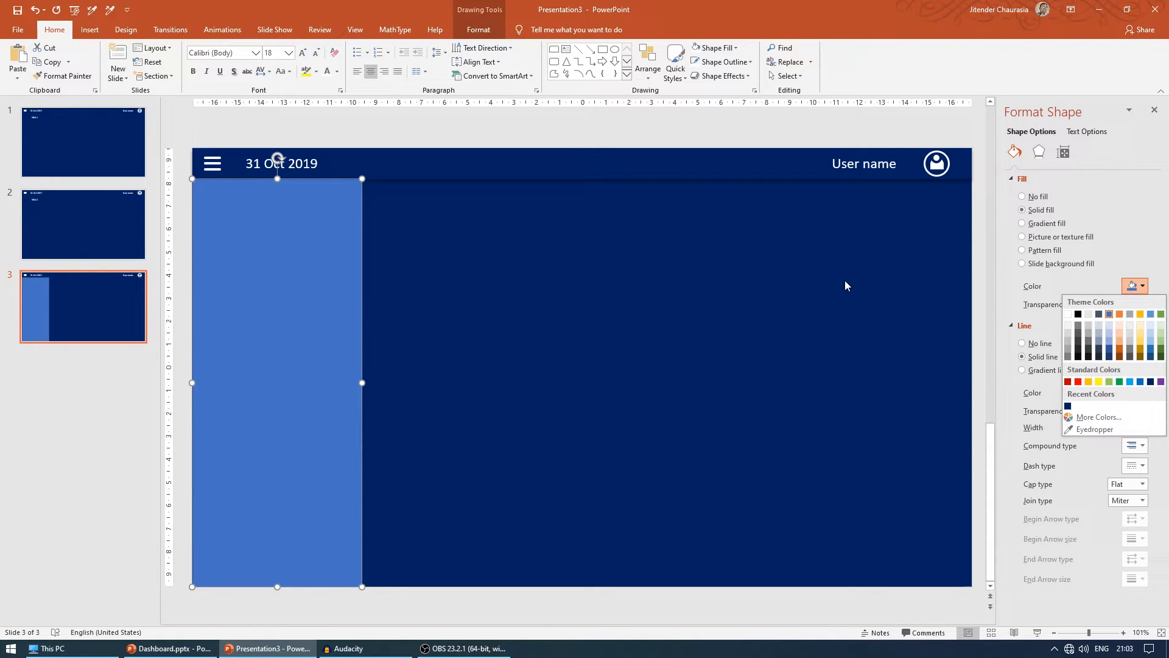
{"action": "left_click", "coordinate": [168, 648]}
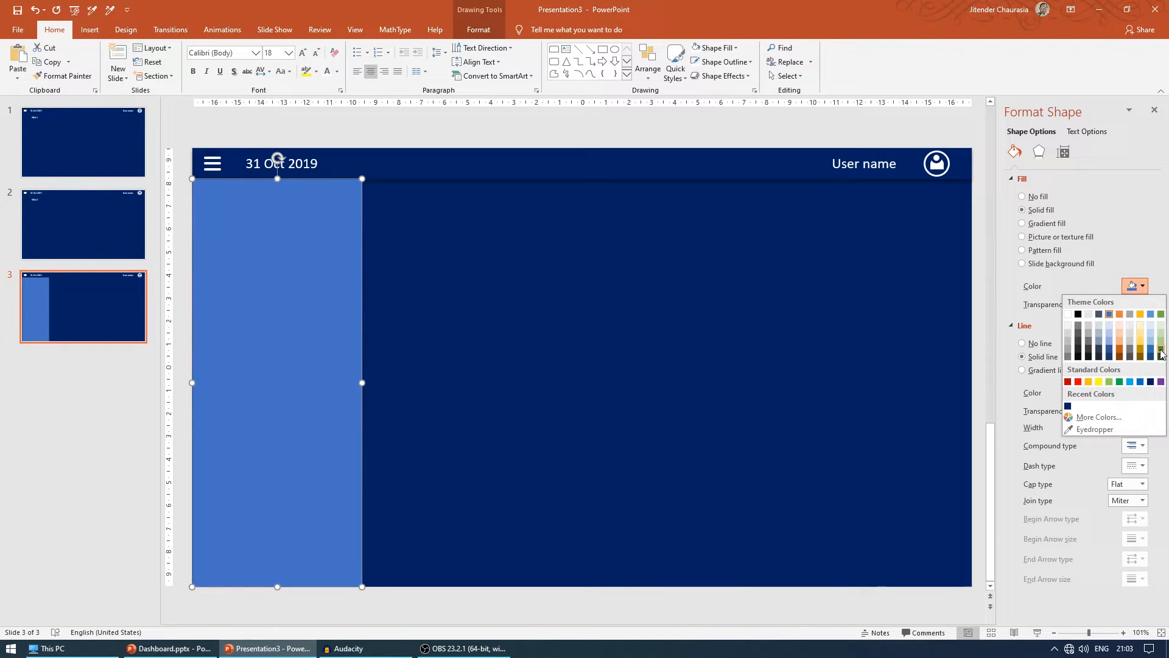
{"action": "left_click", "coordinate": [1120, 381]}
{"action": "type", "text": "Slide 3"}
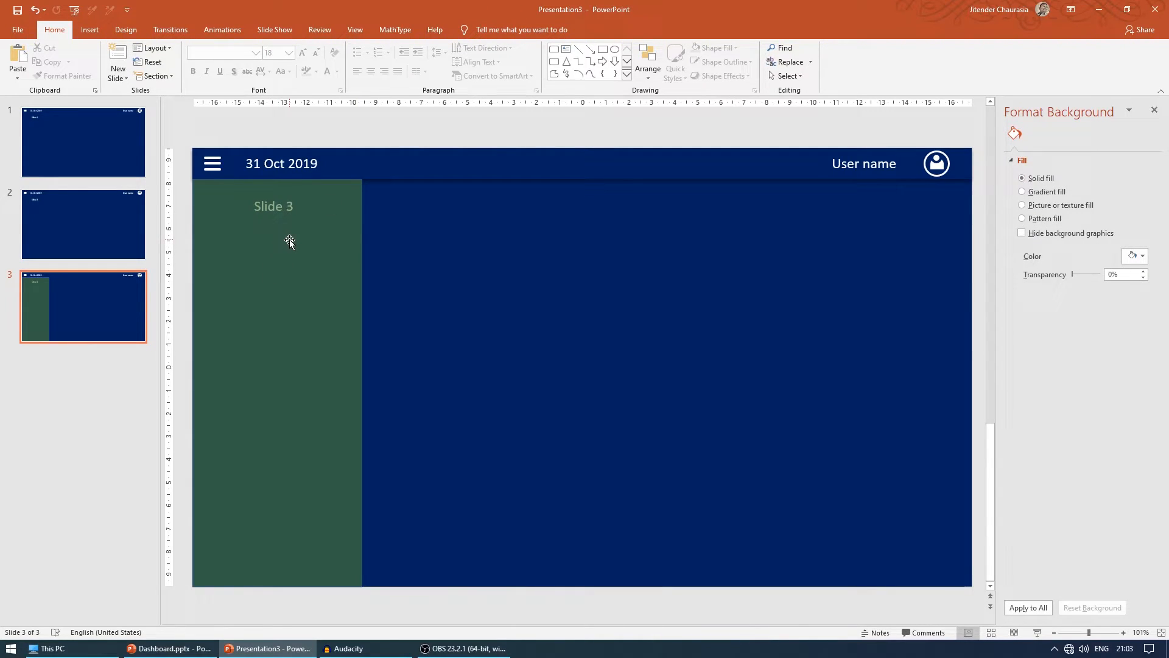
{"action": "mouse_move", "coordinate": [290, 237]}
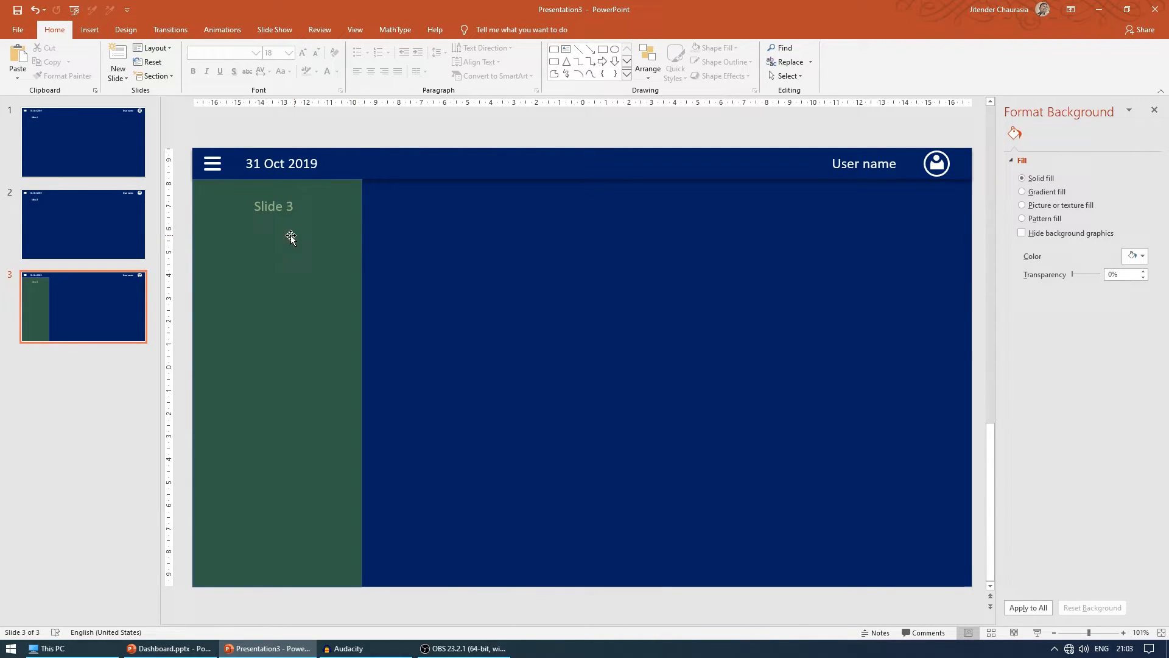
{"action": "mouse_move", "coordinate": [549, 91]}
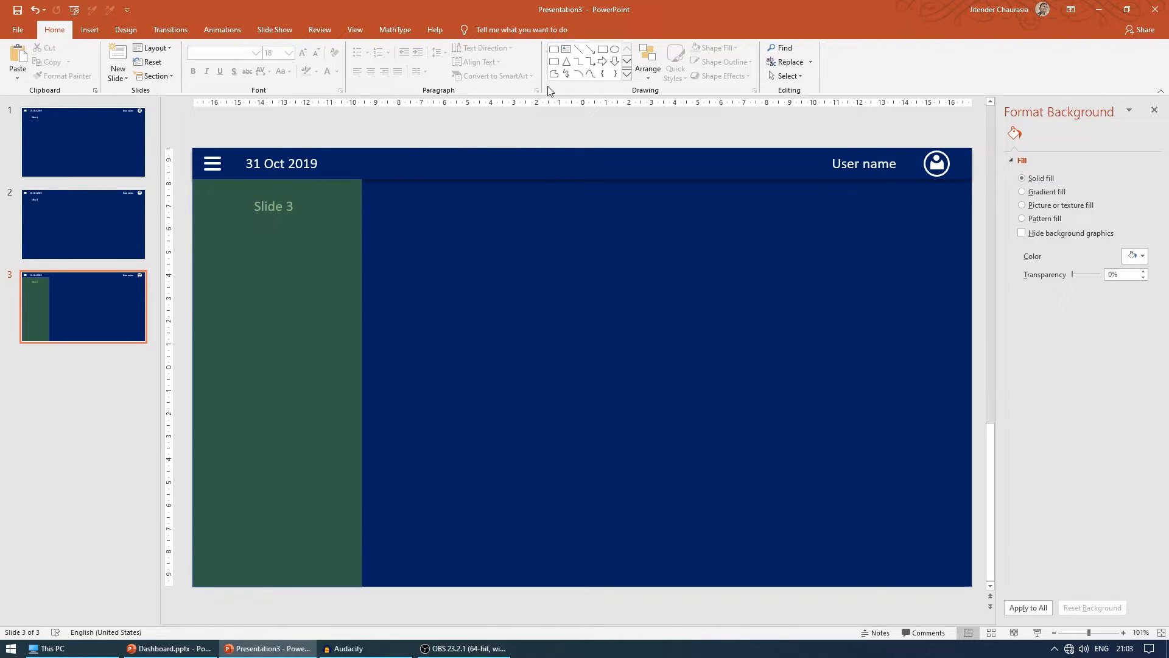
Add a text box on the green panel reading SLIDE 1.
{"action": "left_click", "coordinate": [565, 49]}
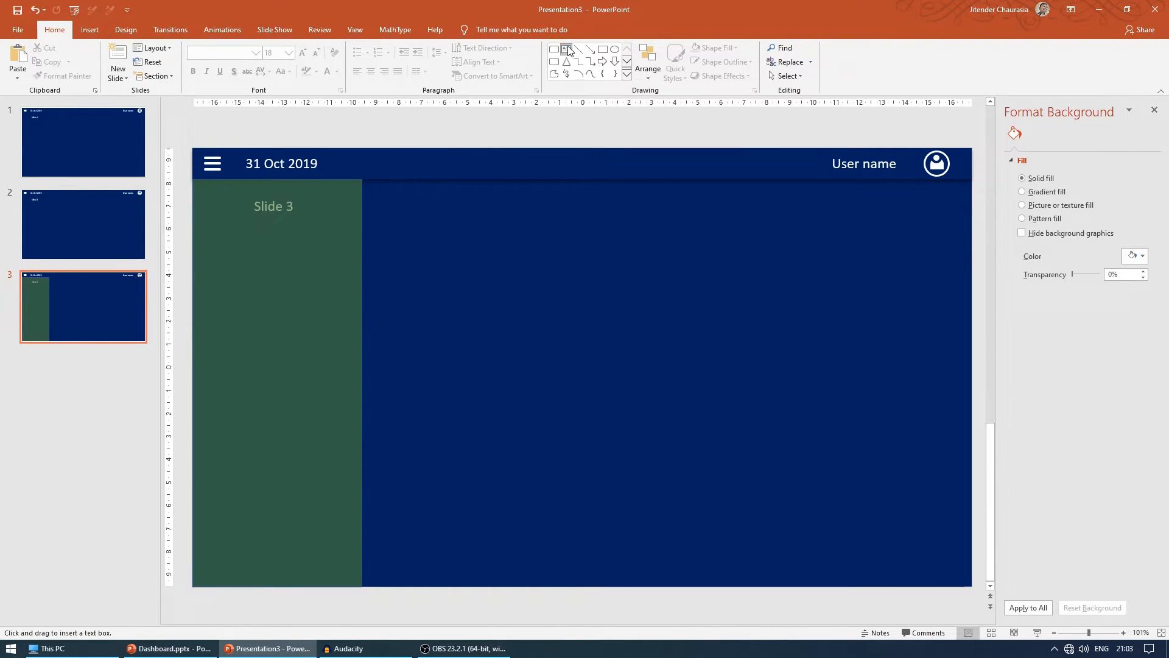
{"action": "left_click_drag", "start_coordinate": [220, 244], "coordinate": [335, 257]}
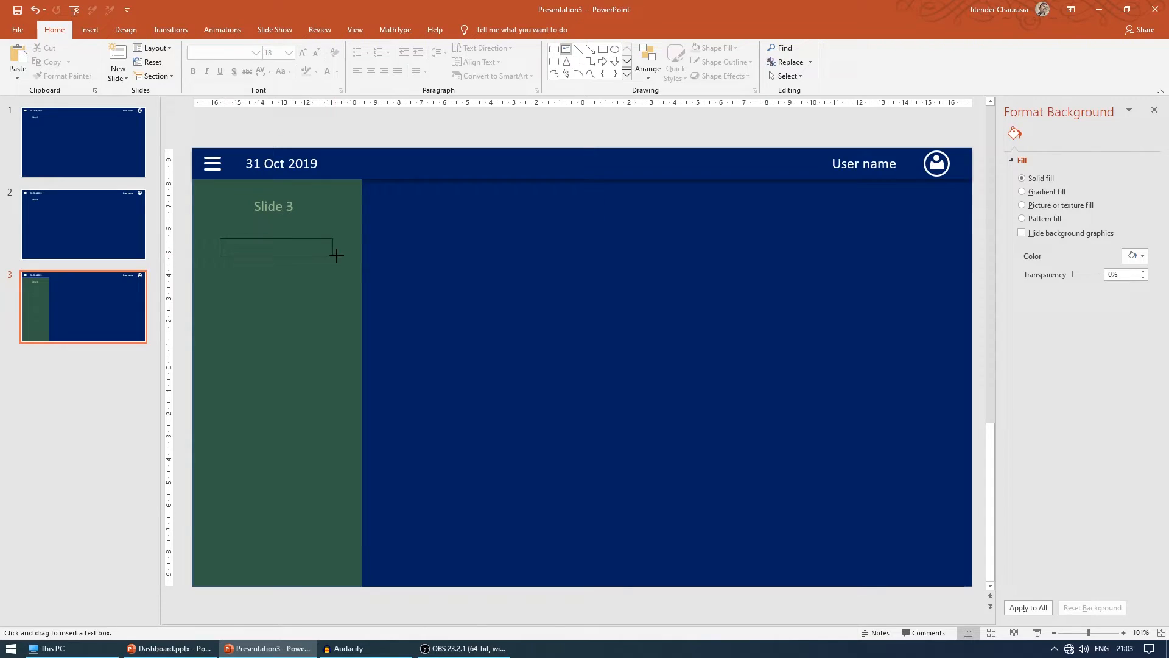
{"action": "left_click_drag", "start_coordinate": [219, 246], "coordinate": [334, 261]}
{"action": "type", "text": "S"}
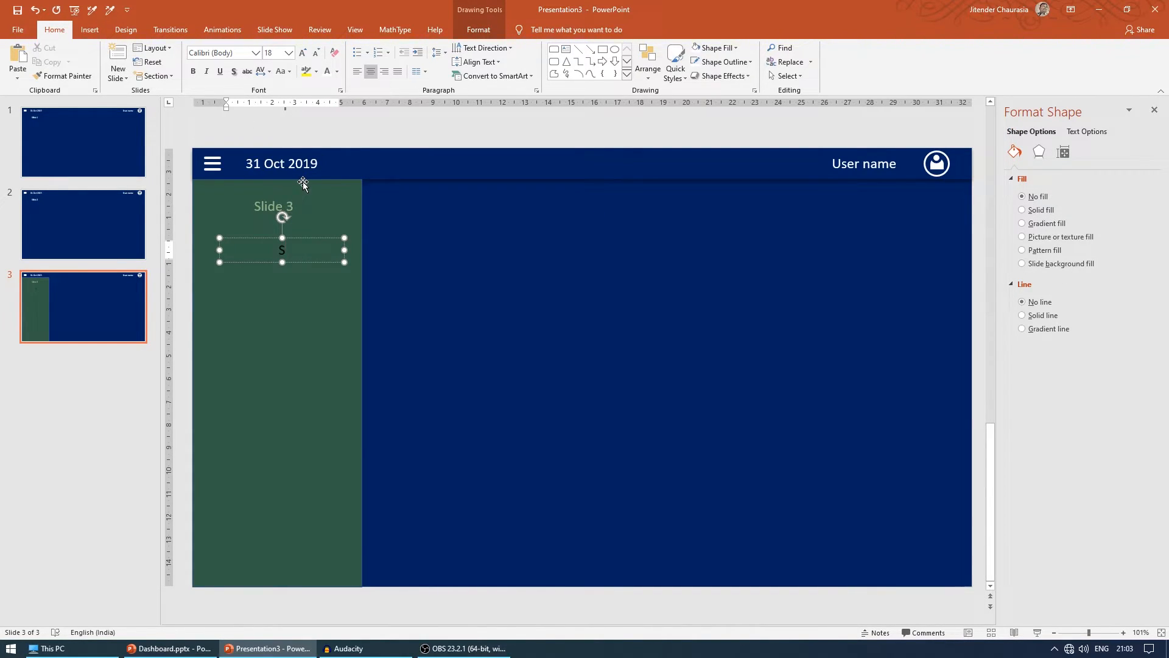
{"action": "type", "text": "LIDE 1"}
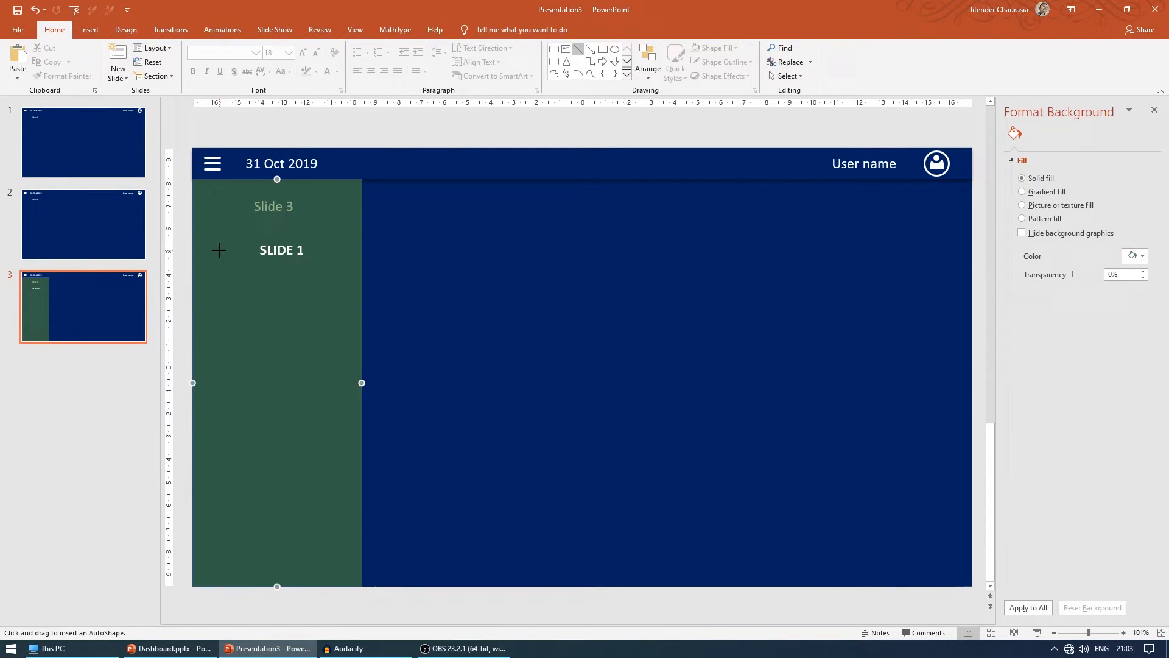
Draw a thin white line beneath the SLIDE 1 label.
{"action": "left_click_drag", "start_coordinate": [220, 250], "coordinate": [344, 250]}
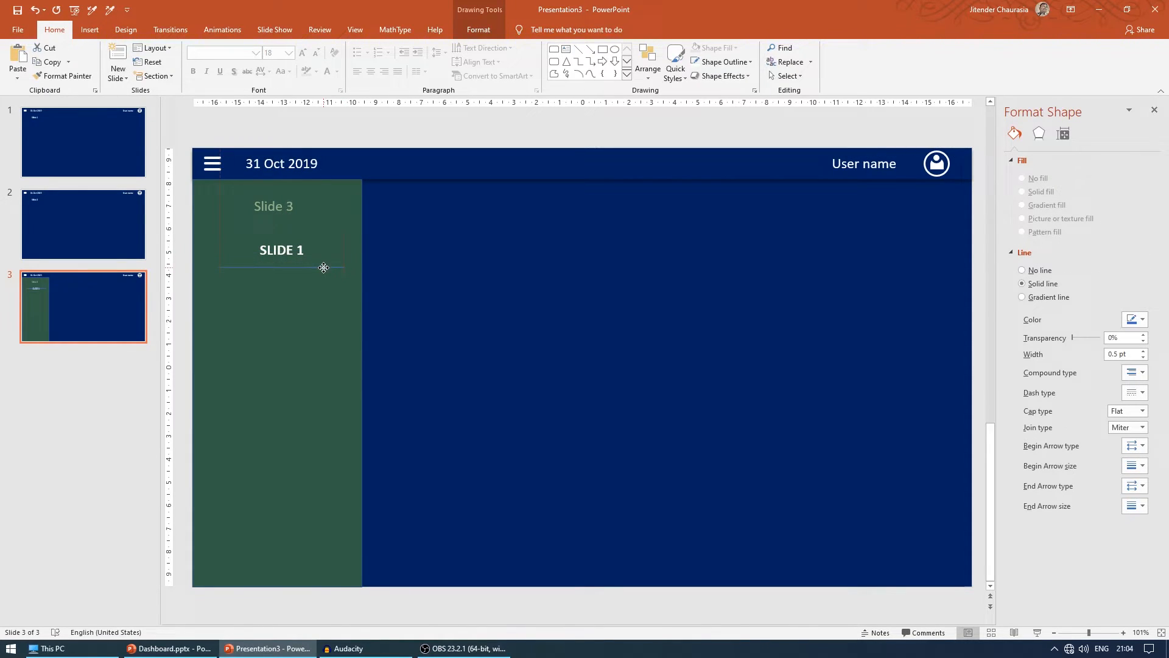
{"action": "left_click", "coordinate": [282, 267]}
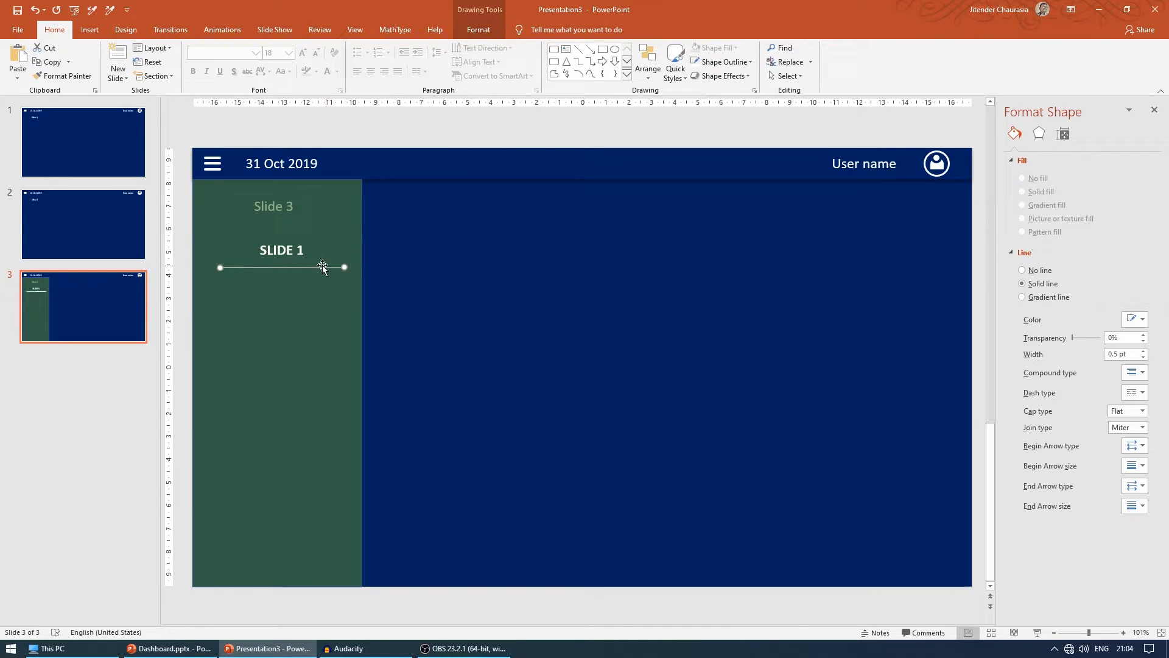
{"action": "left_click", "coordinate": [281, 250]}
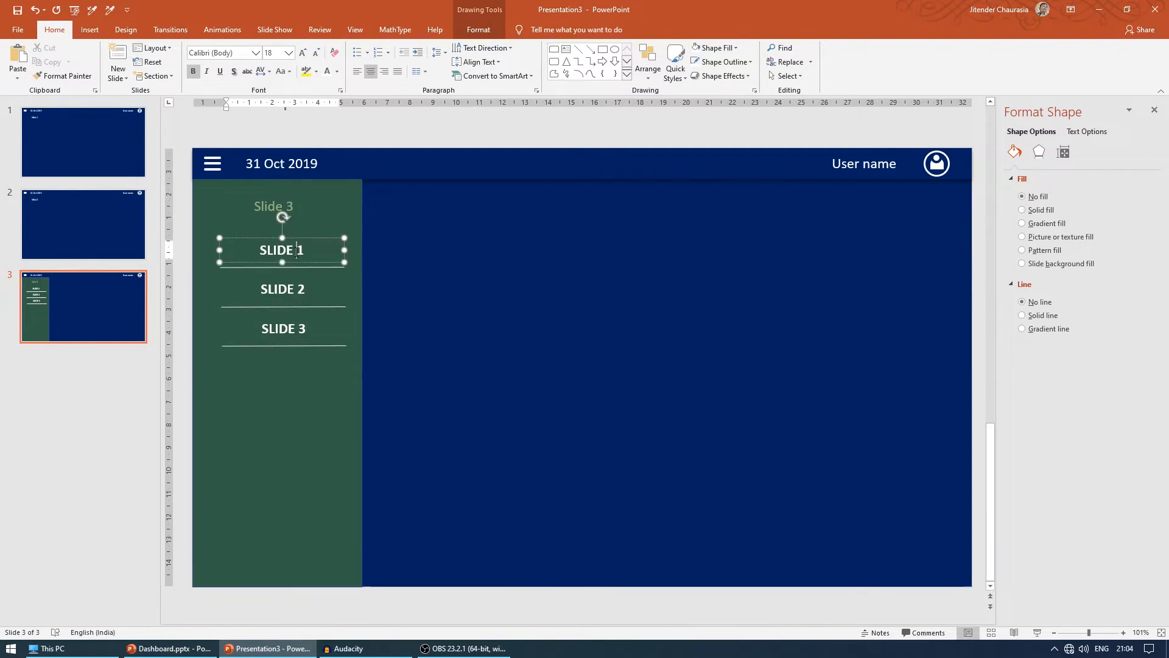
Hyperlink the SLIDE 1 label to Slide 1 in this document.
{"action": "double_click", "coordinate": [282, 250]}
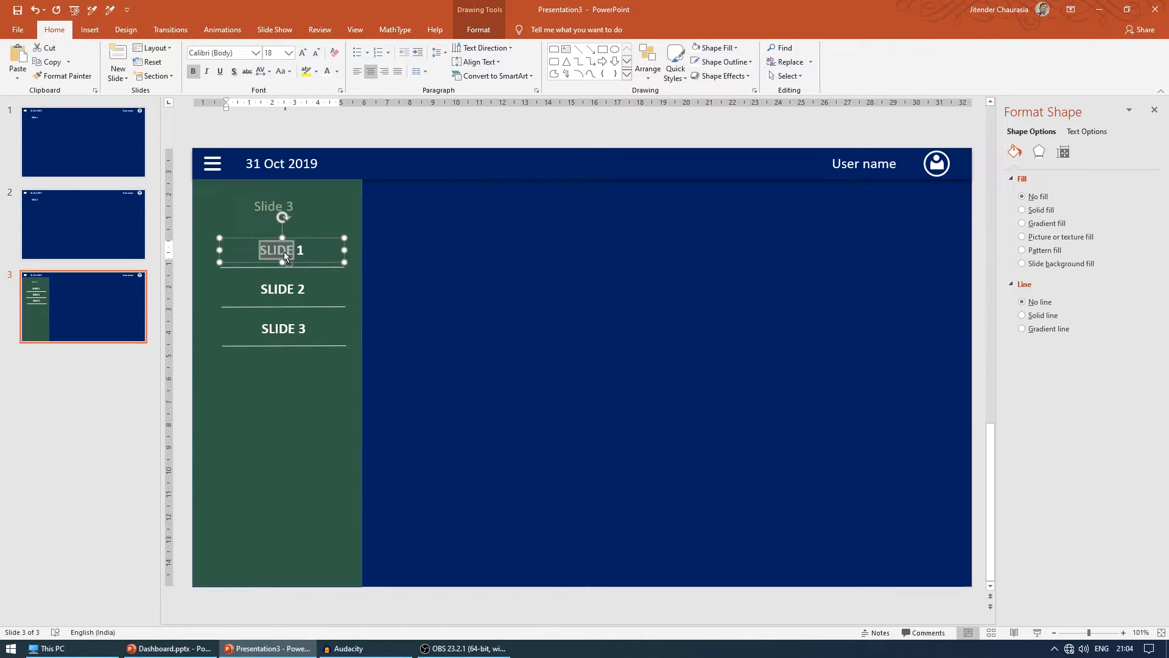
{"action": "right_click", "coordinate": [282, 250]}
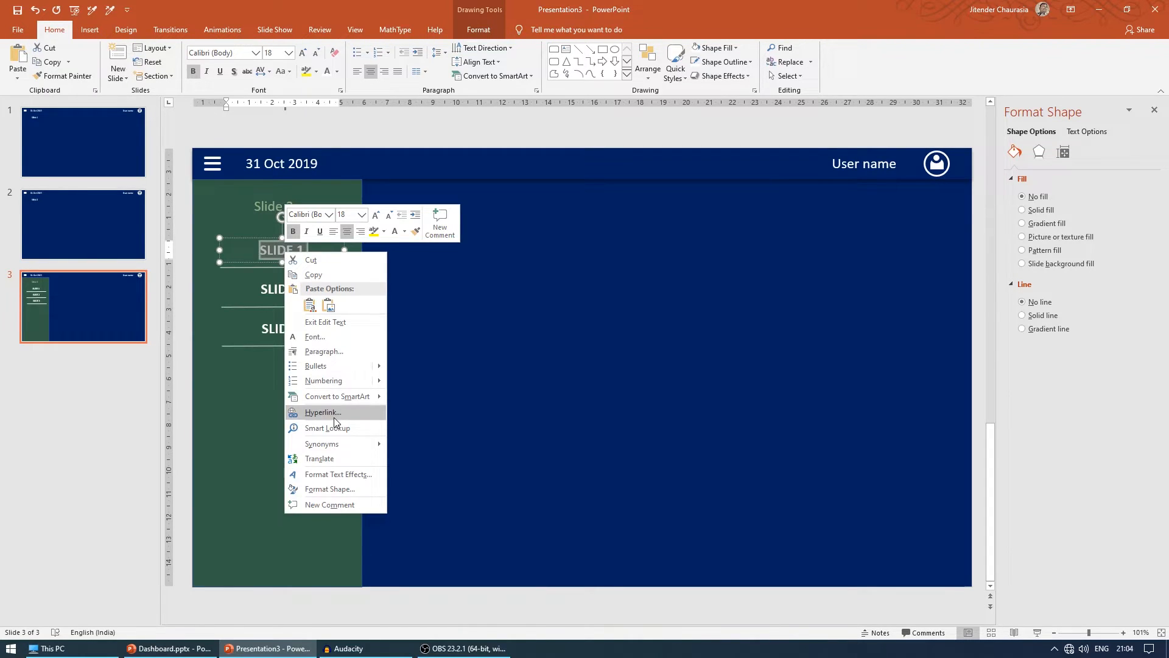
{"action": "left_click", "coordinate": [322, 412]}
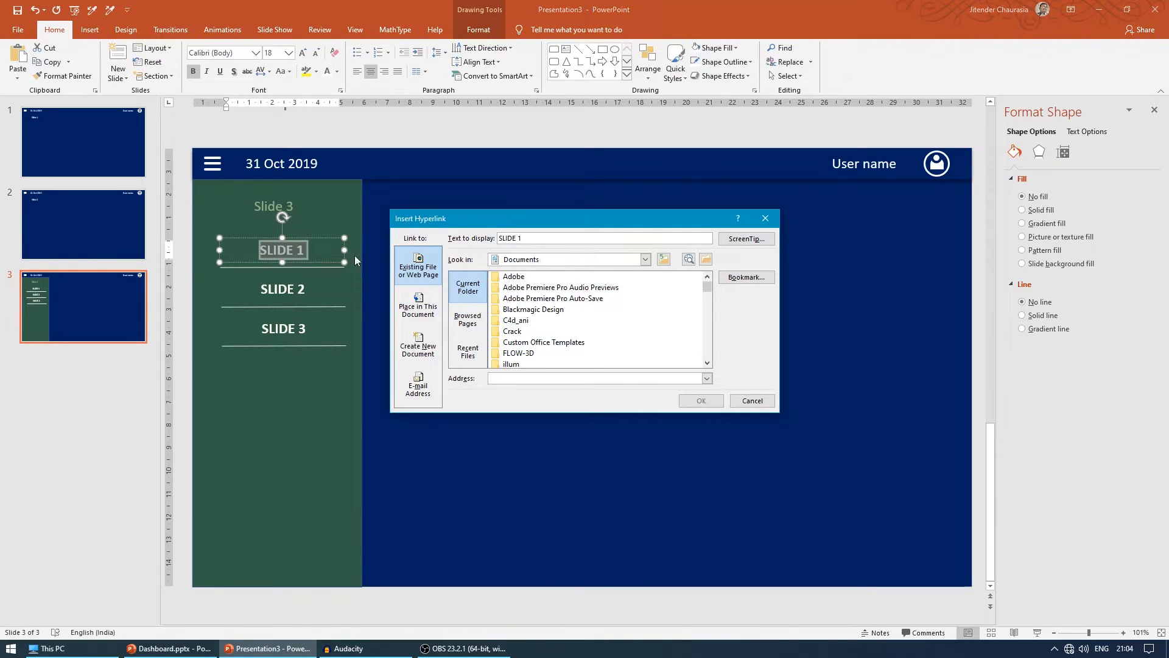
{"action": "left_click", "coordinate": [417, 304]}
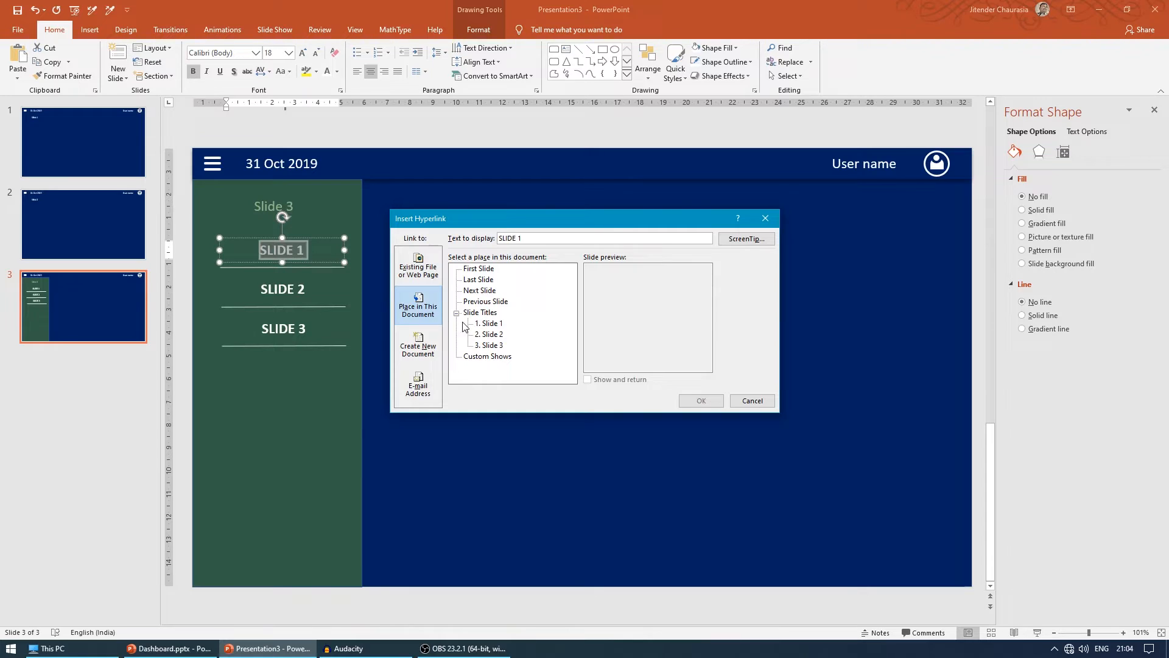
{"action": "left_click", "coordinate": [491, 322]}
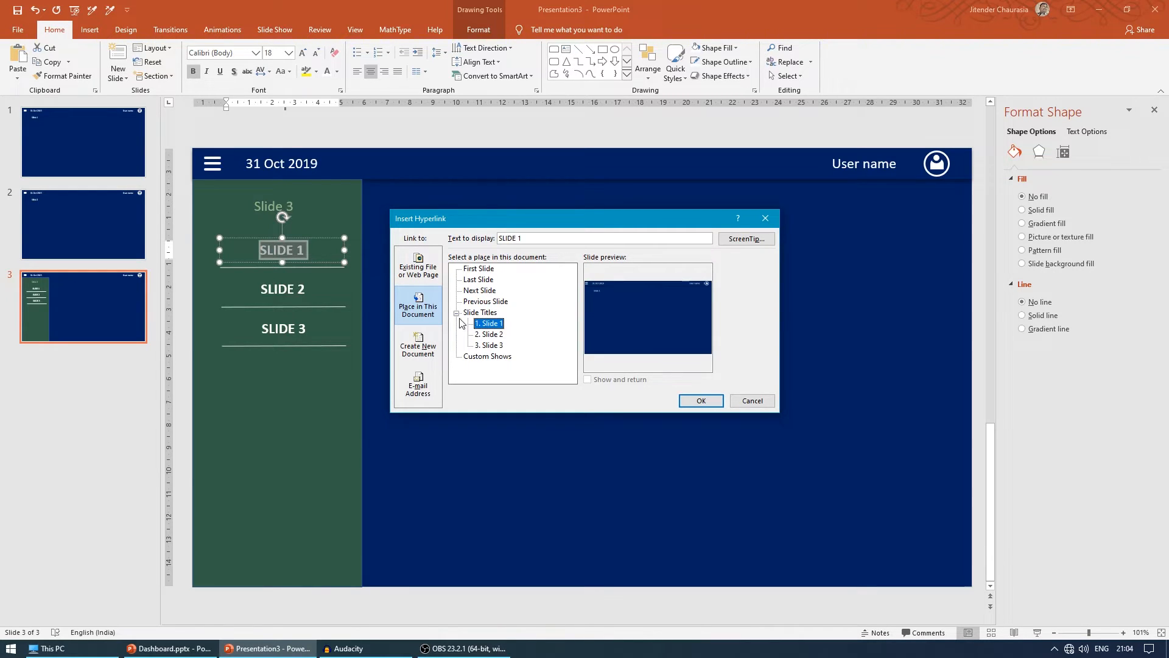
{"action": "mouse_move", "coordinate": [283, 256]}
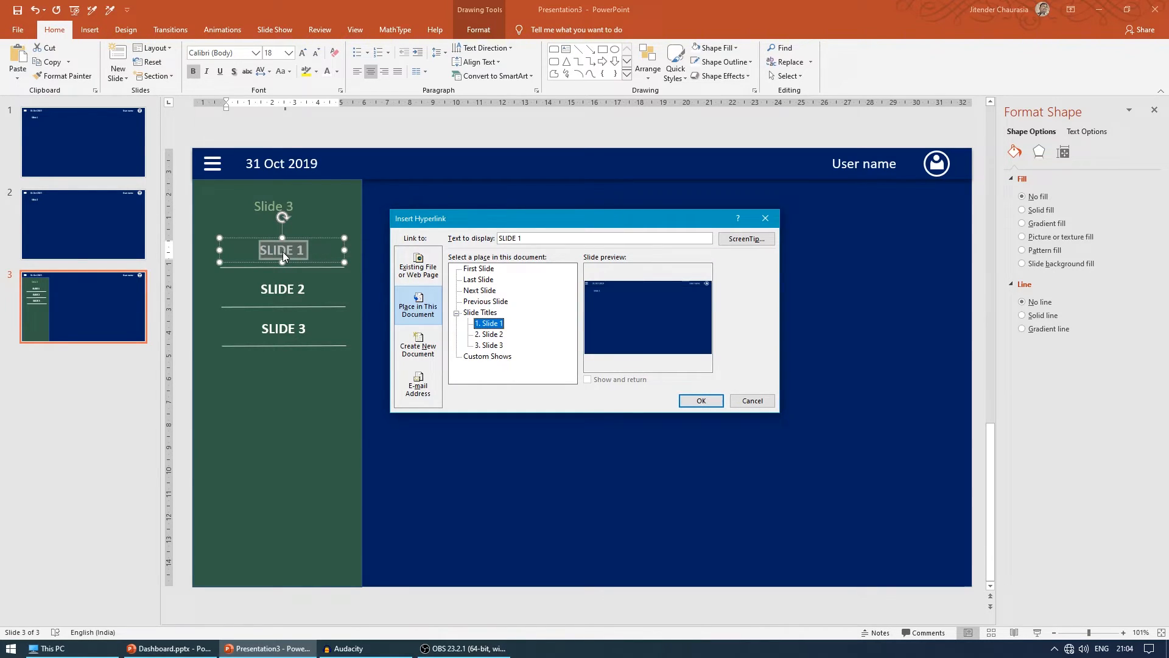
{"action": "mouse_move", "coordinate": [662, 401]}
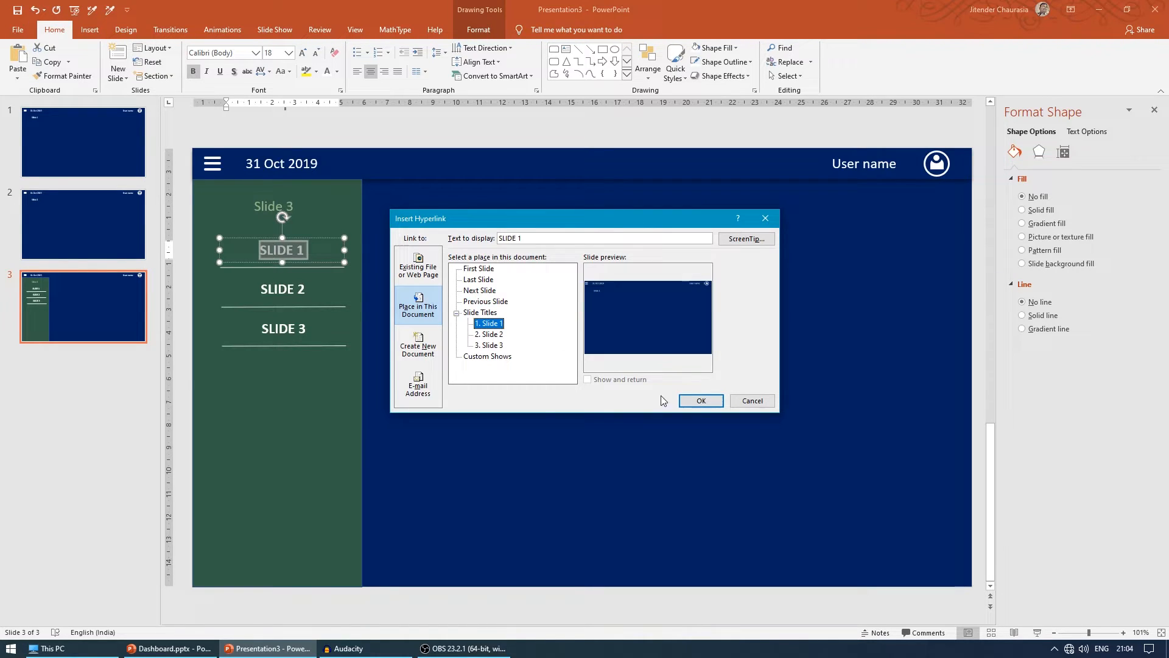
{"action": "left_click", "coordinate": [700, 401]}
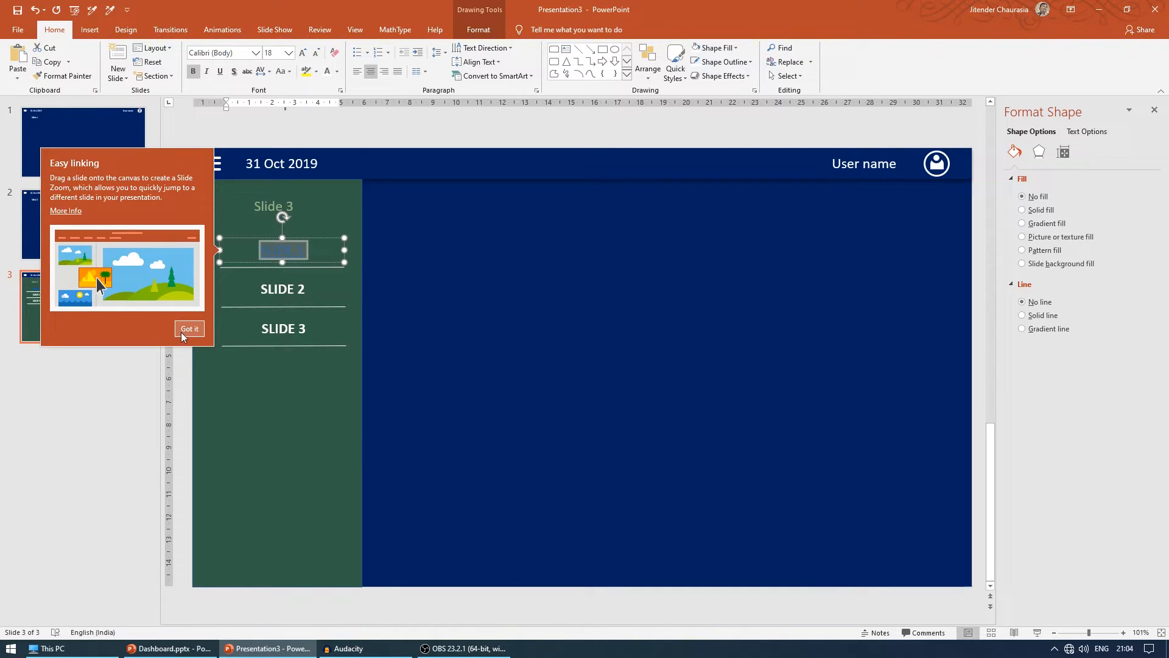
{"action": "mouse_move", "coordinate": [189, 329]}
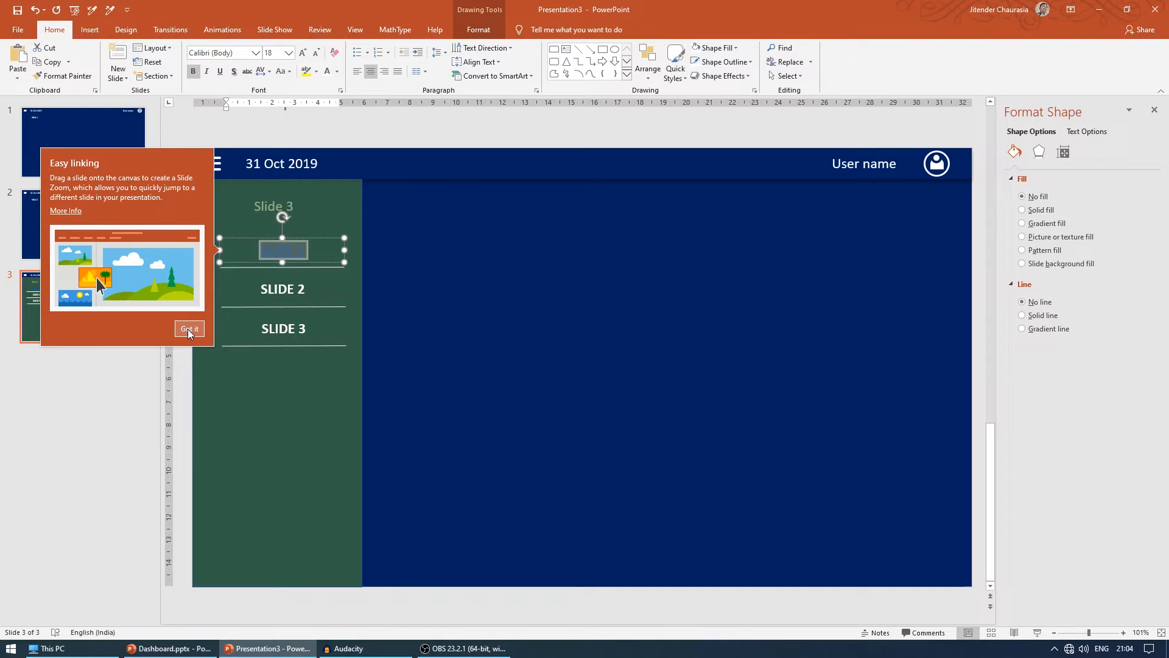
{"action": "left_click", "coordinate": [189, 329]}
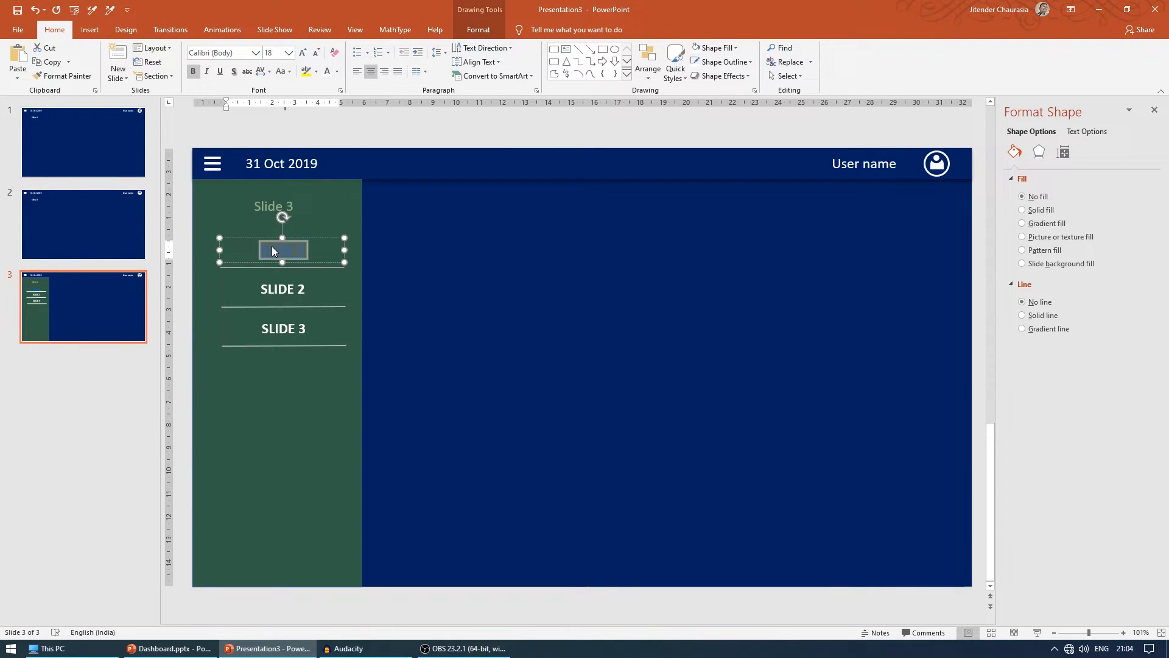
{"action": "type", "text": "SLIDE 1"}
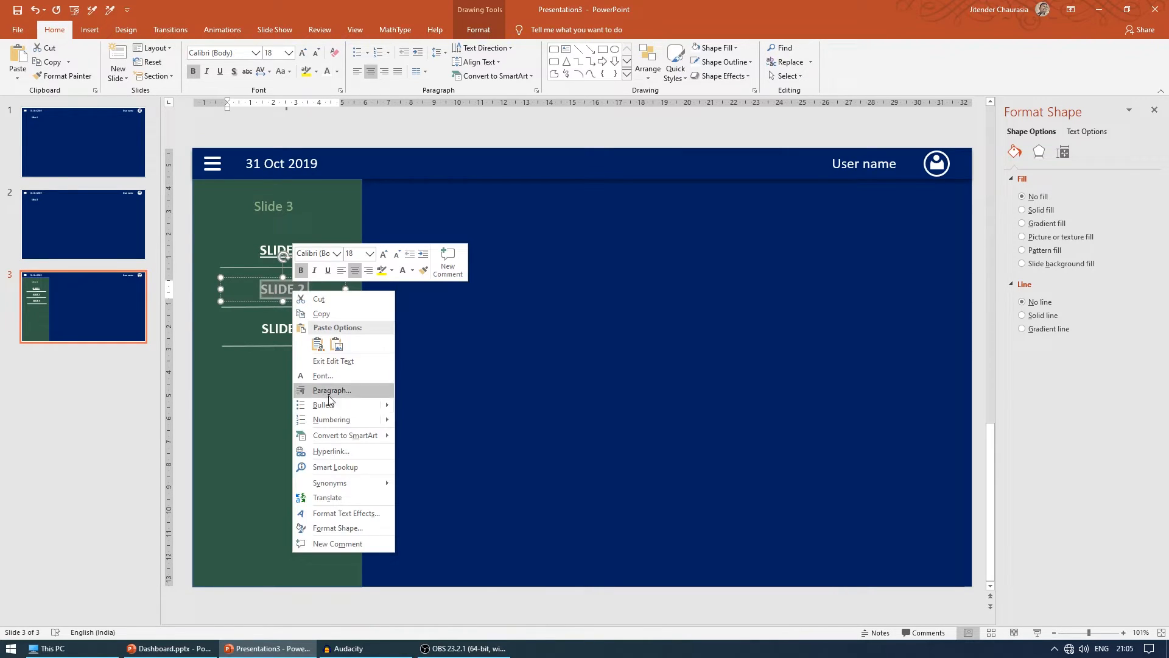
Hyperlink the SLIDE 2 and SLIDE 3 labels to Slides 2 and 3.
{"action": "left_click", "coordinate": [330, 452]}
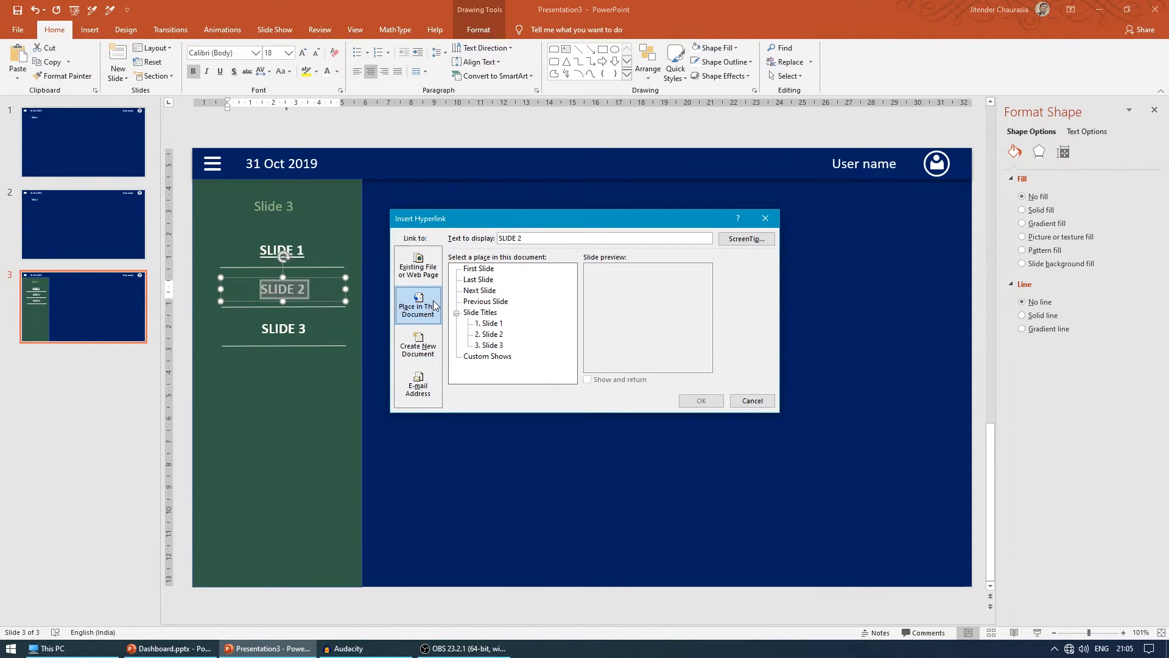
{"action": "left_click", "coordinate": [491, 333]}
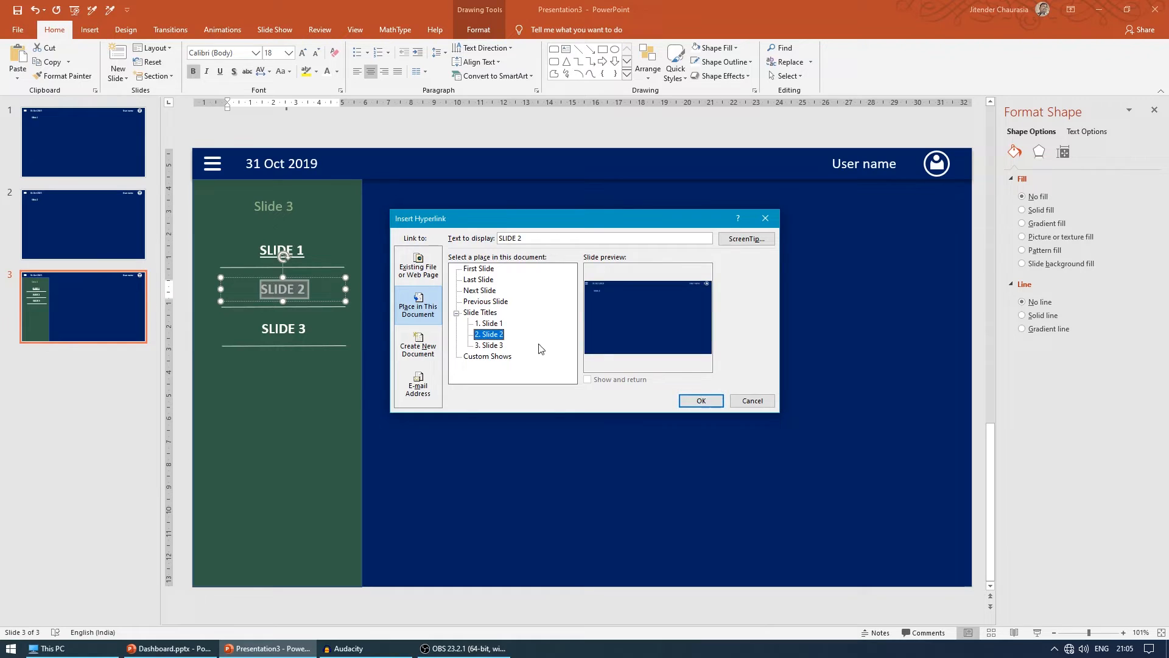
{"action": "left_click", "coordinate": [700, 400]}
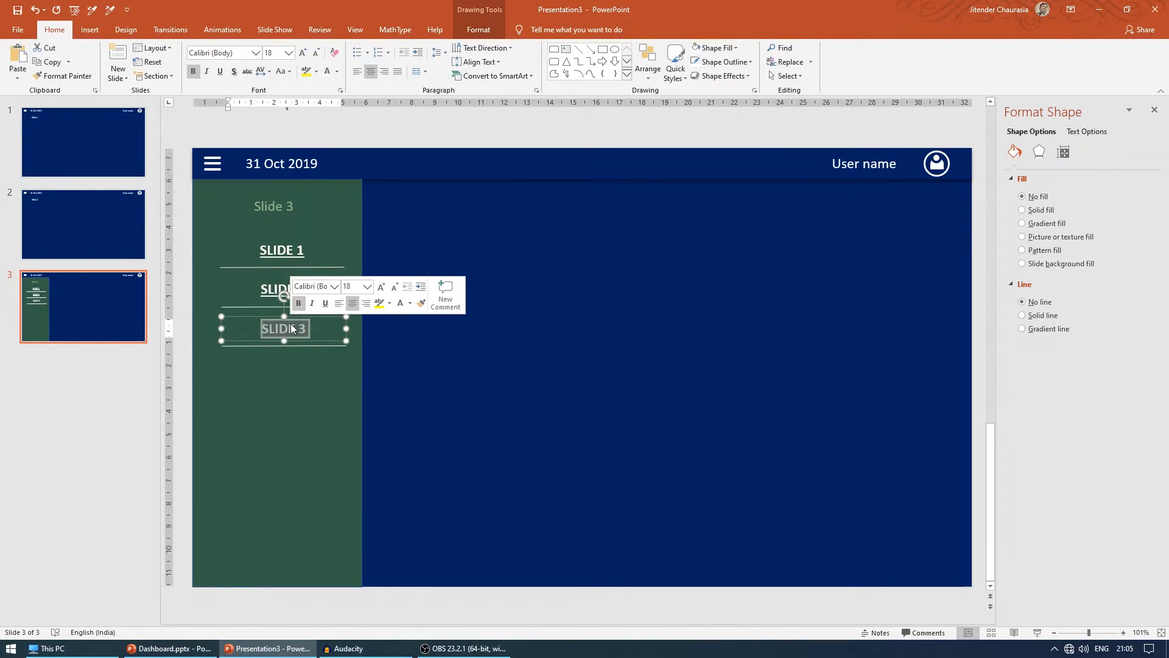
{"action": "right_click", "coordinate": [284, 329]}
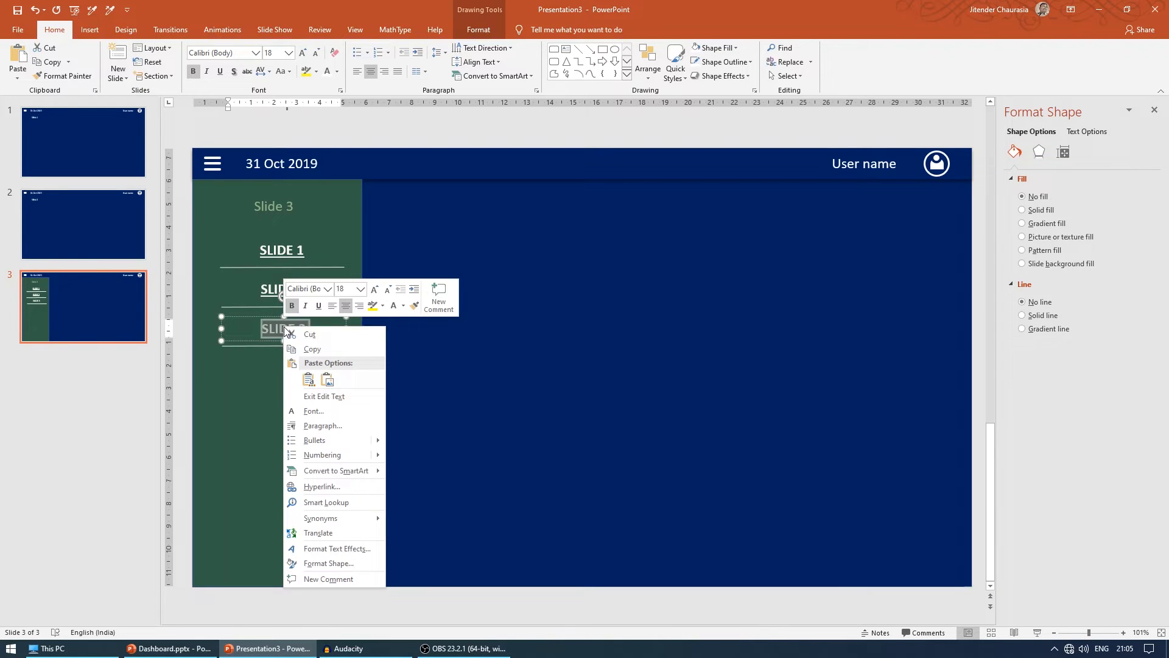
{"action": "left_click", "coordinate": [322, 486]}
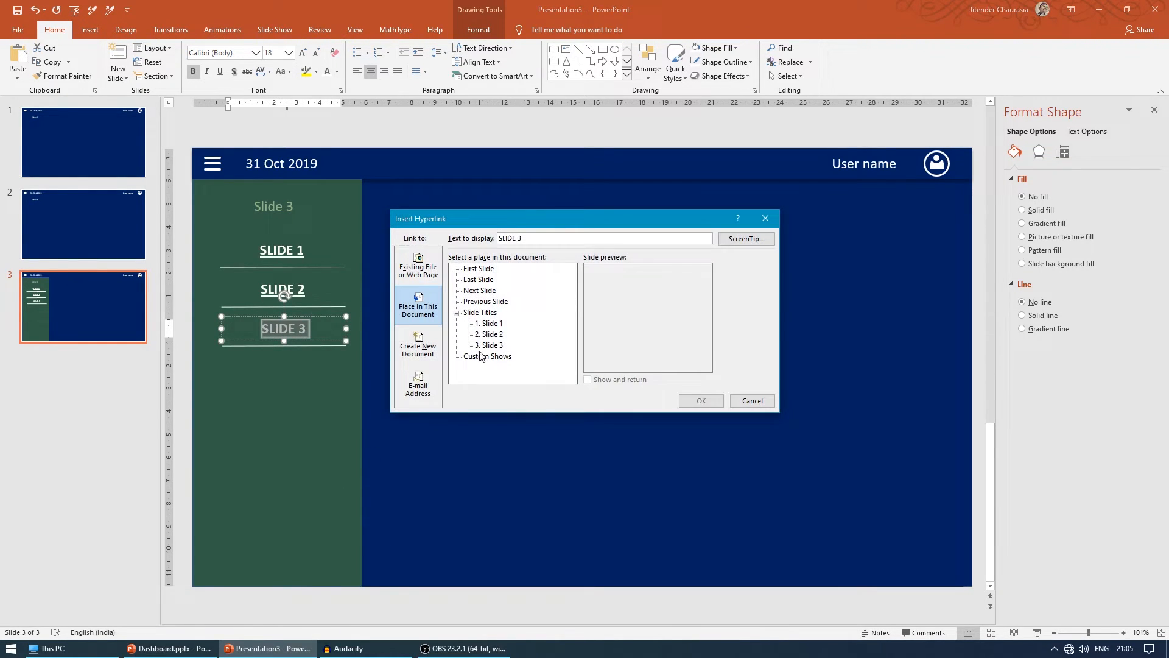
{"action": "left_click", "coordinate": [751, 401]}
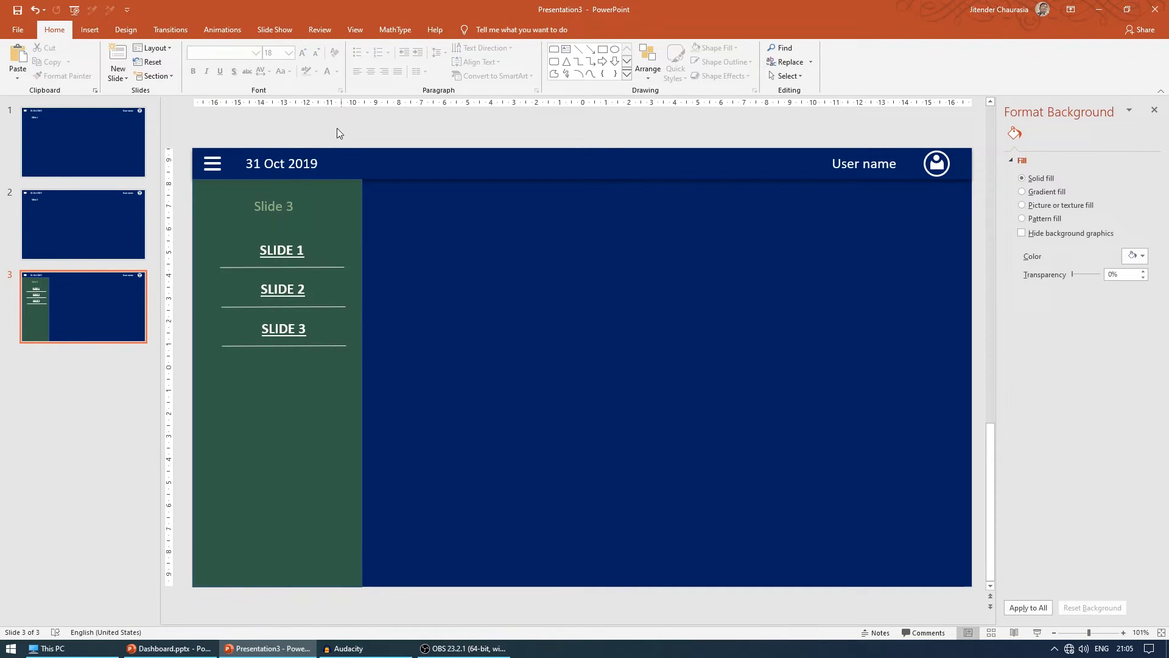
Select and copy the green side menu with its labels, then go to slide 2.
{"action": "left_click", "coordinate": [281, 250]}
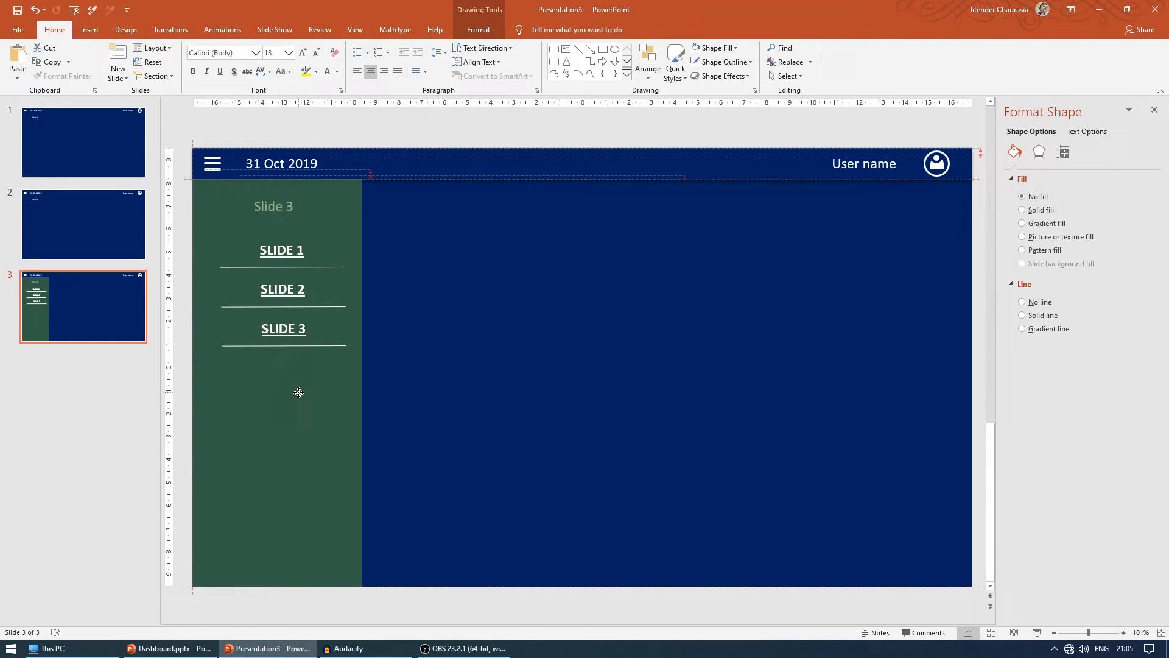
{"action": "left_click", "coordinate": [298, 393]}
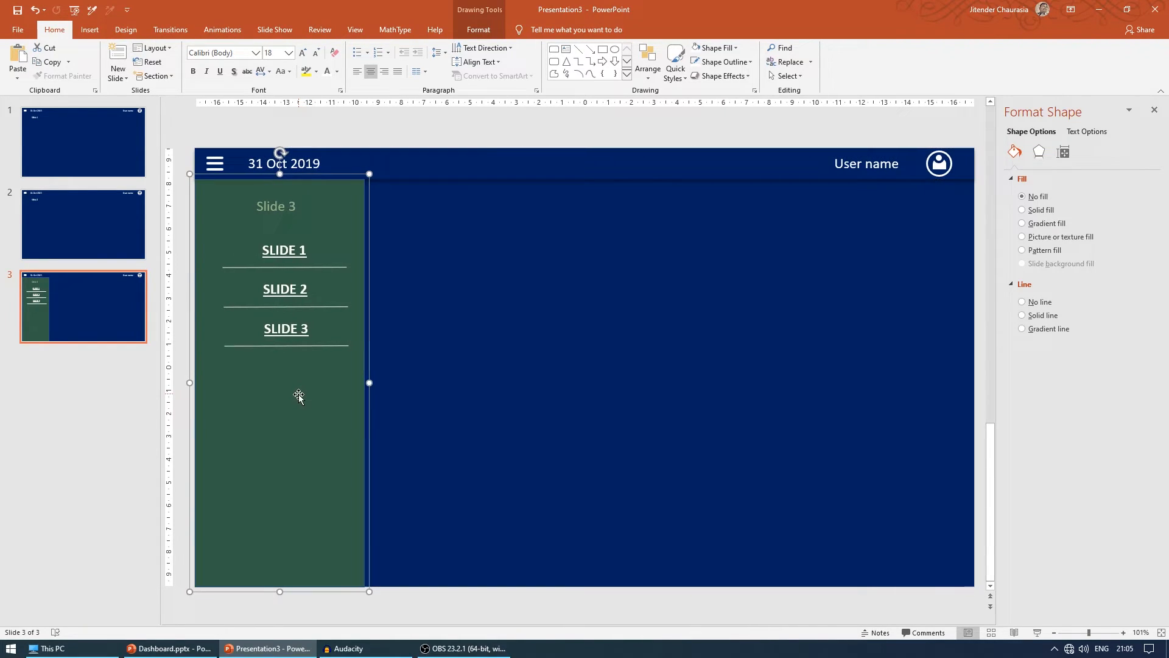
{"action": "left_click", "coordinate": [82, 223]}
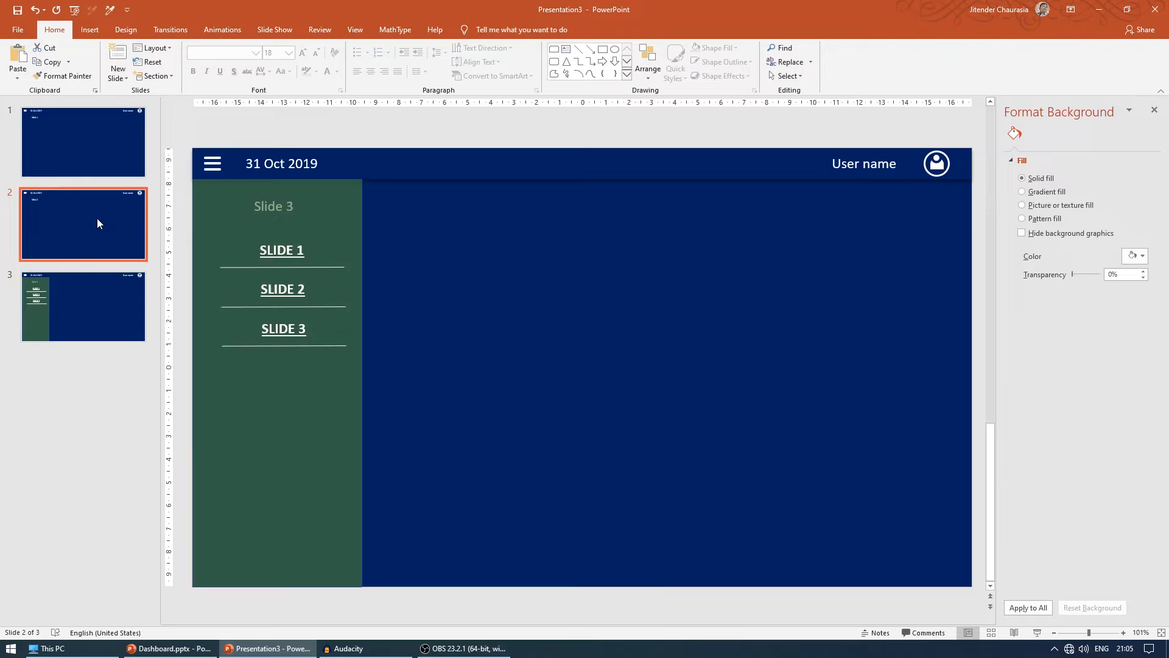
Paste the green menu onto slide 1, then bring up the Animations options.
{"action": "left_click", "coordinate": [82, 141]}
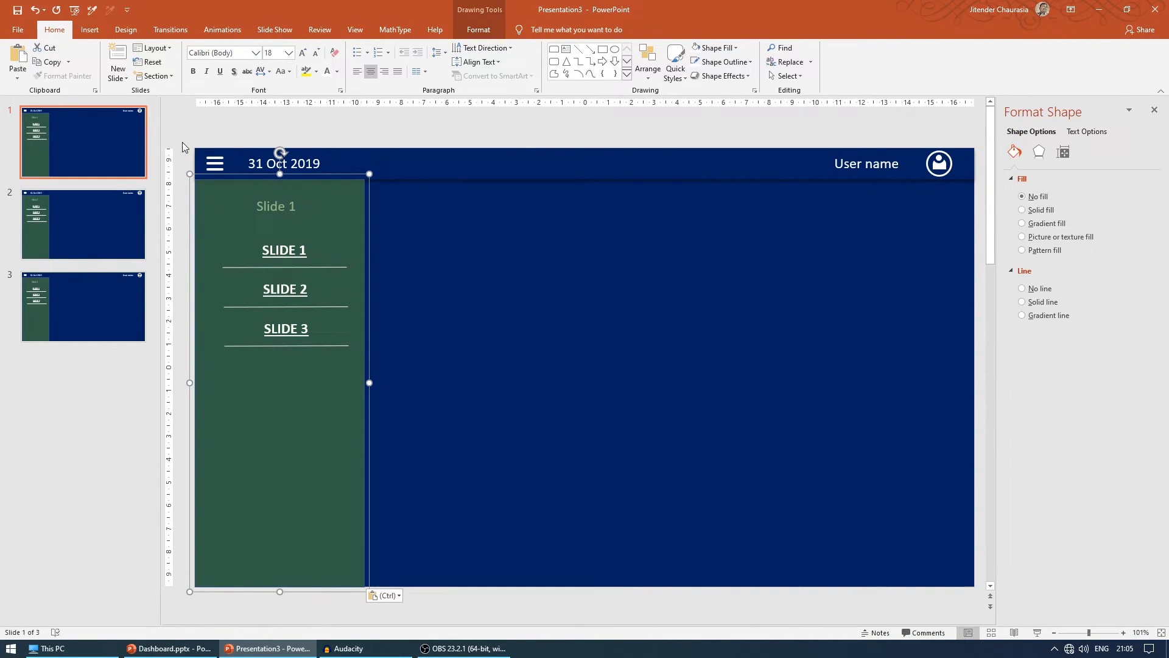
{"action": "mouse_move", "coordinate": [221, 99]}
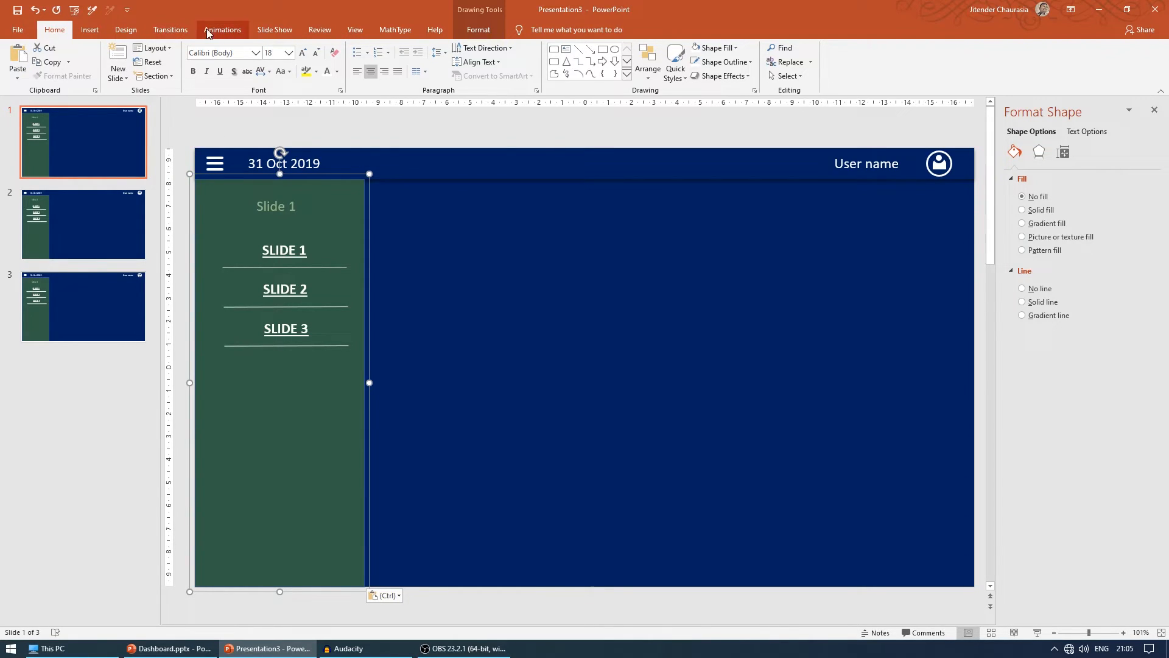
{"action": "left_click", "coordinate": [222, 29]}
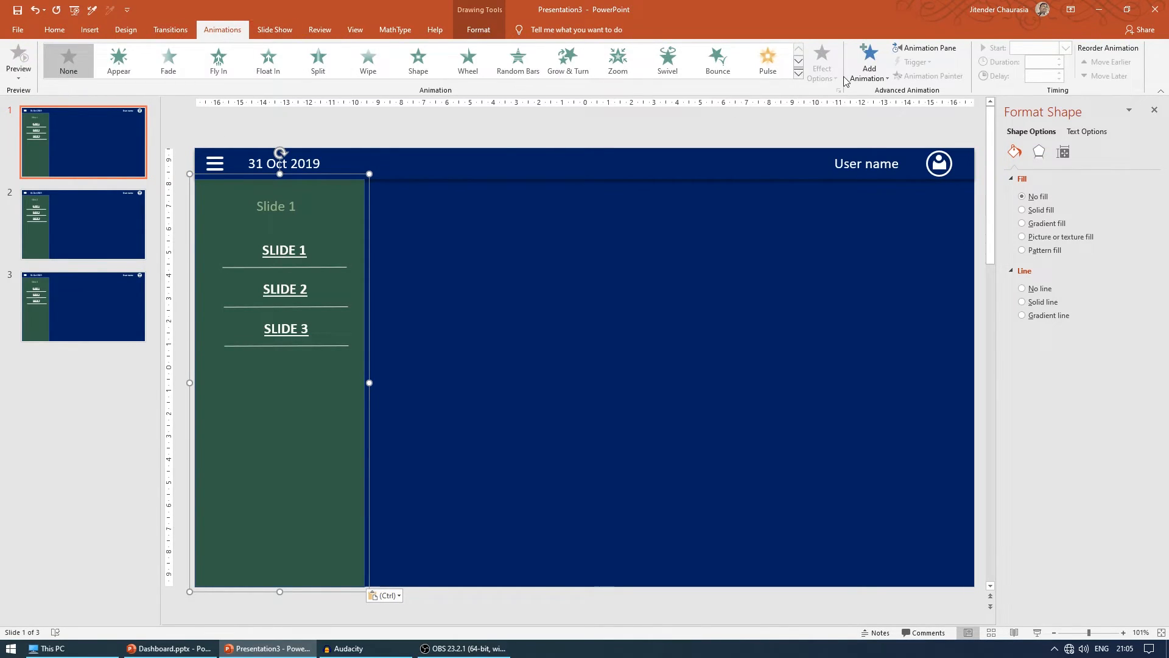
Apply a Fly In entrance to the green menu with direction From Left.
{"action": "left_click", "coordinate": [868, 61]}
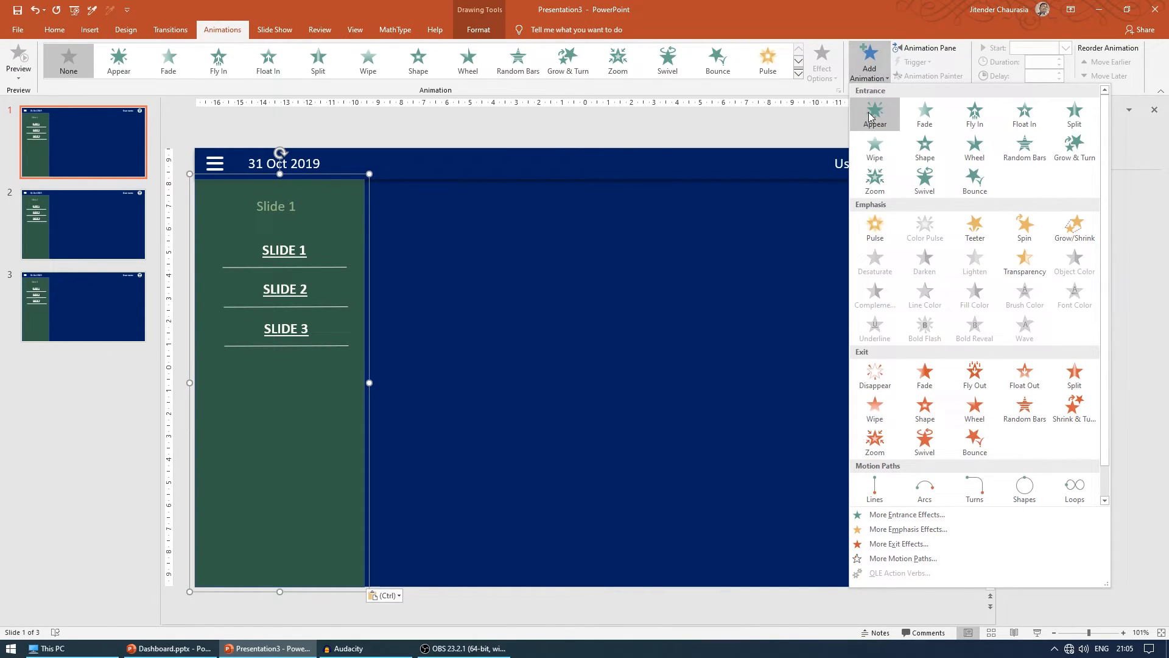
{"action": "mouse_move", "coordinate": [133, 390]}
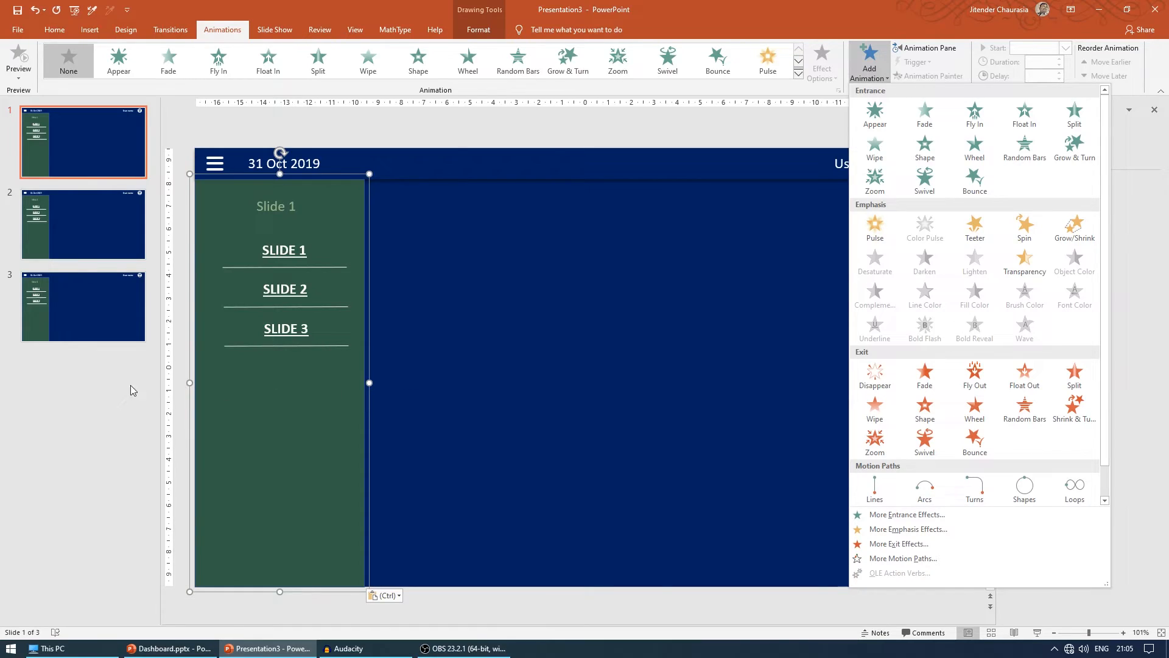
{"action": "mouse_move", "coordinate": [486, 368]}
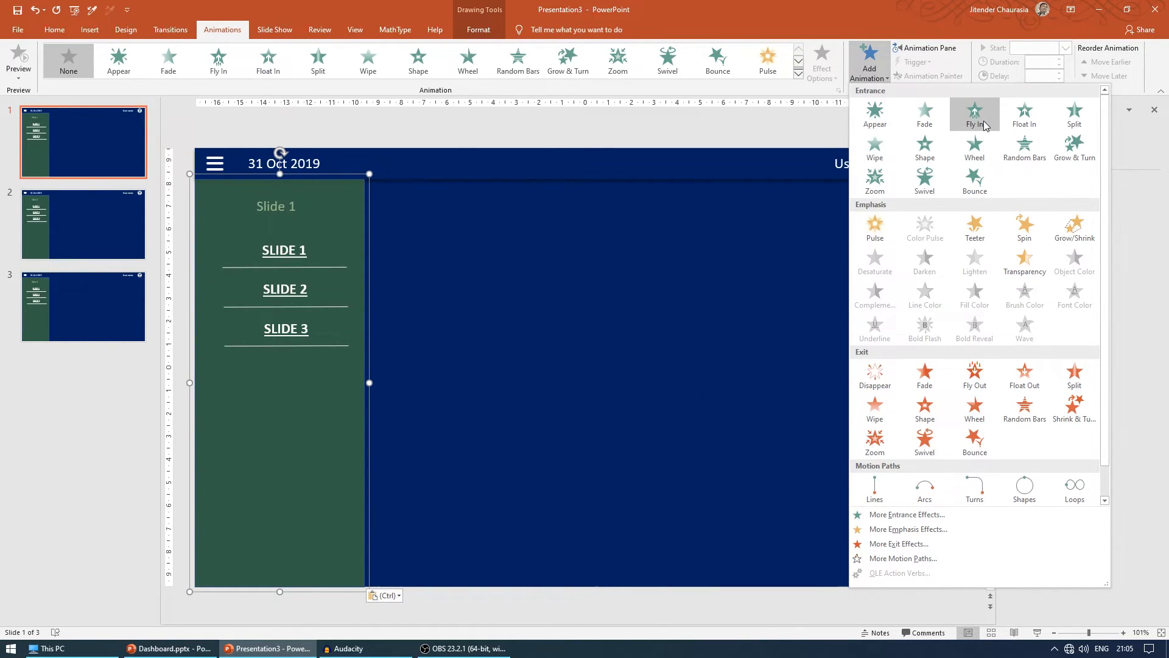
{"action": "left_click", "coordinate": [974, 115]}
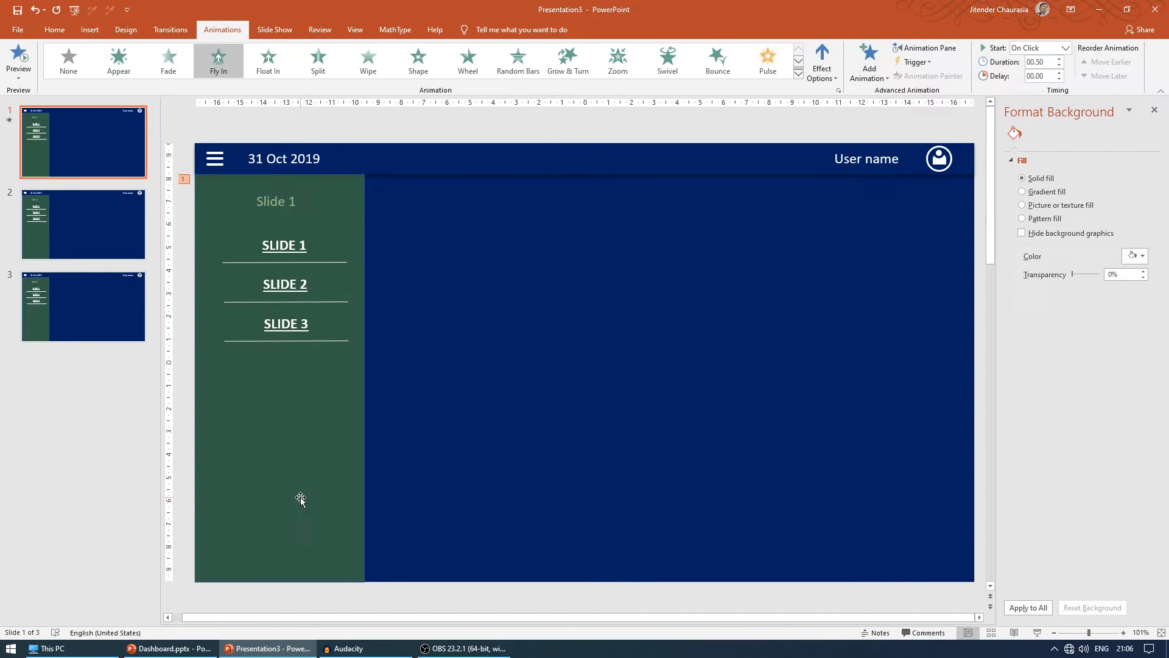
{"action": "mouse_move", "coordinate": [283, 601]}
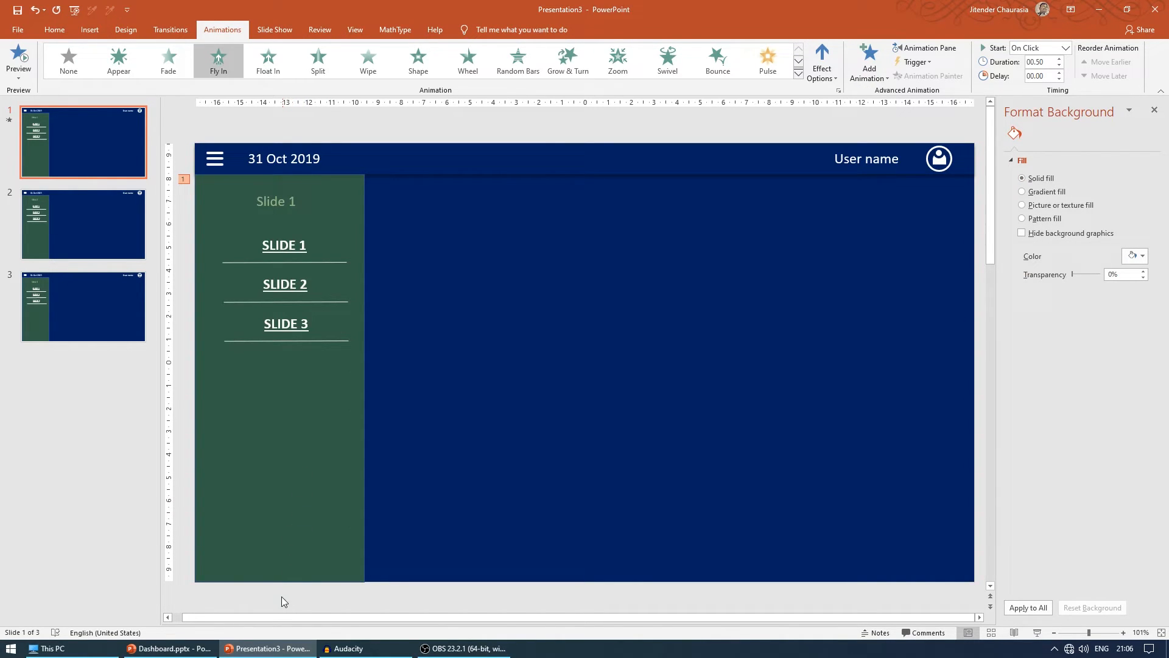
{"action": "left_click", "coordinate": [821, 60]}
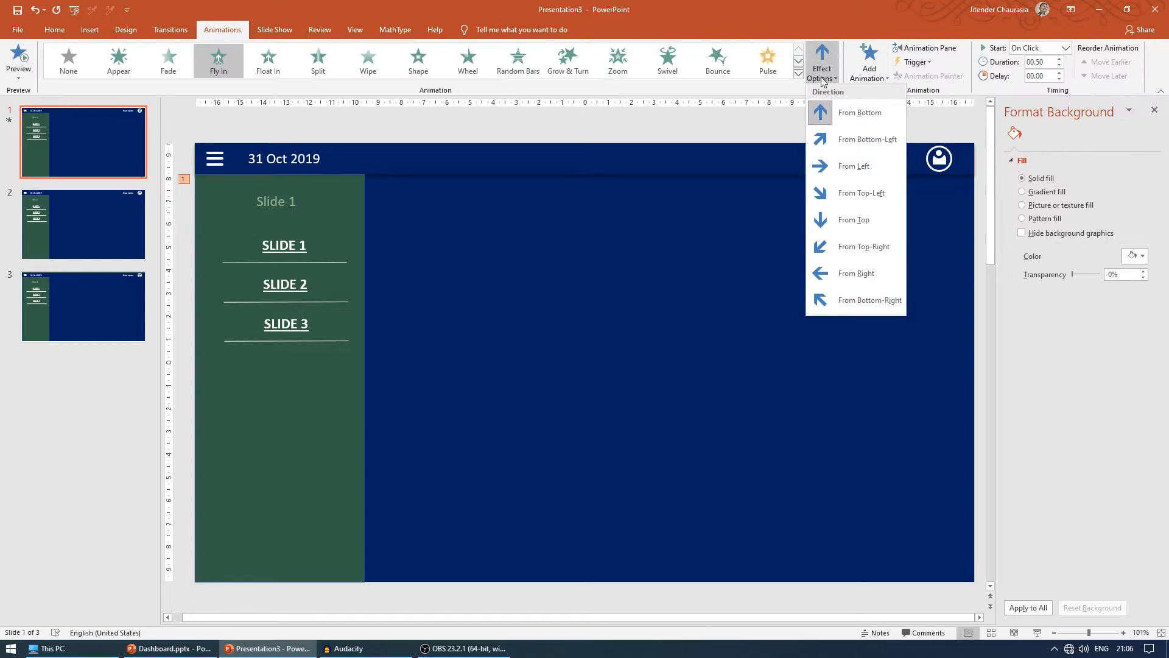
{"action": "left_click", "coordinate": [840, 169]}
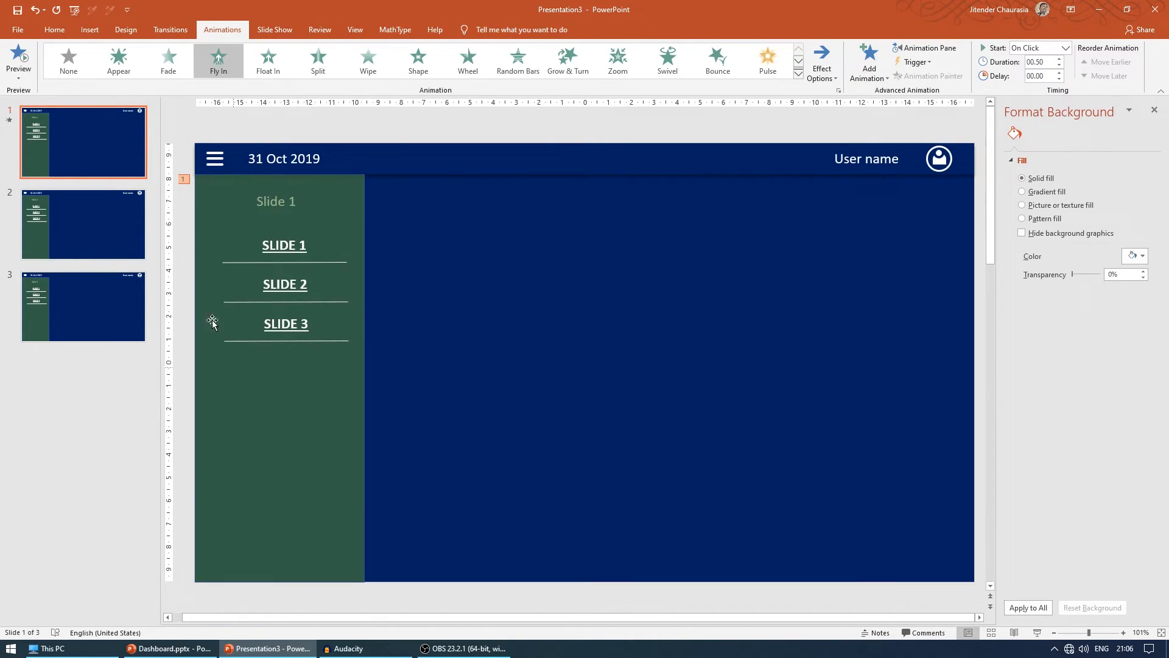
{"action": "mouse_move", "coordinate": [298, 200]}
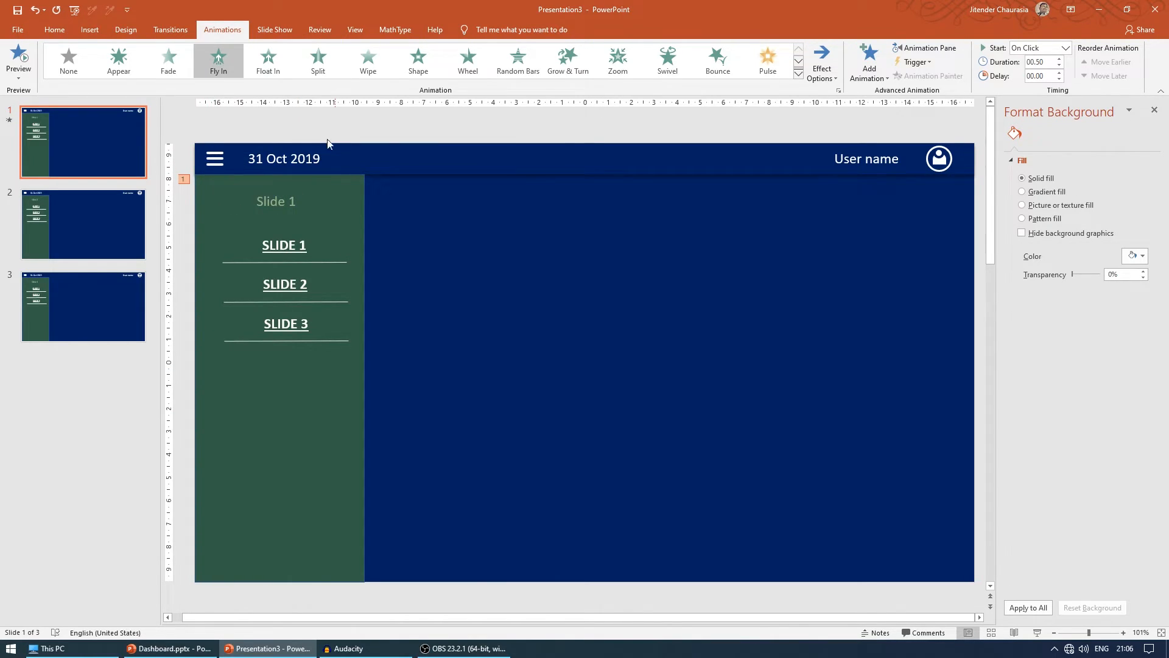
{"action": "left_click", "coordinate": [280, 376]}
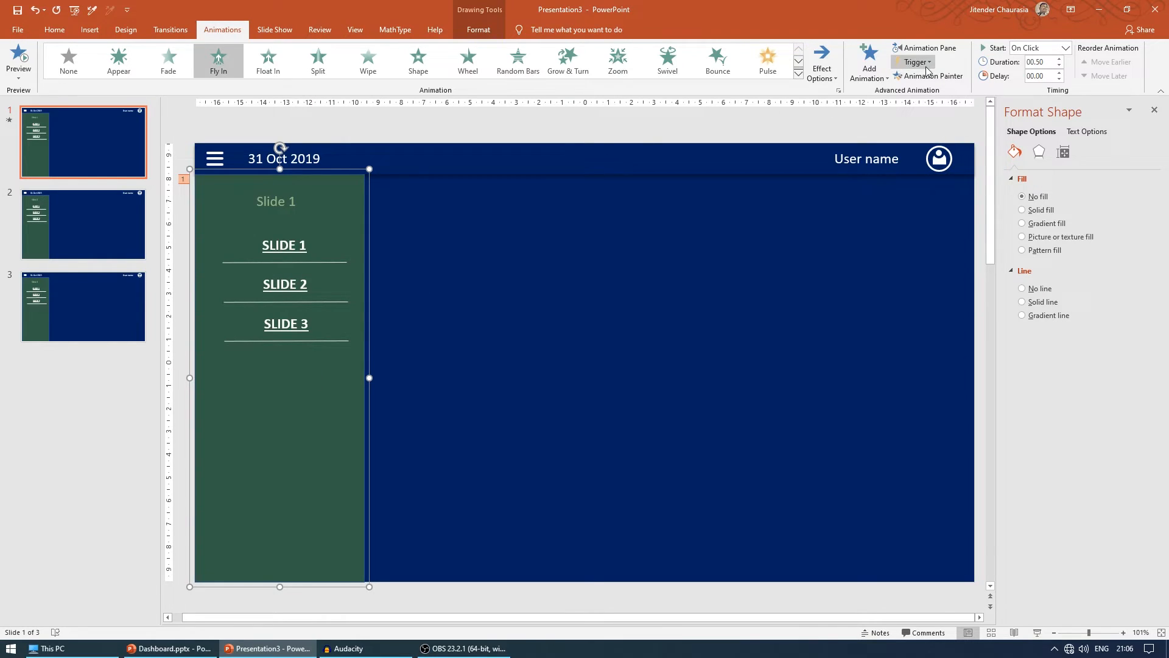
Leave the Trigger list unset and return to the Home tab.
{"action": "left_click", "coordinate": [914, 62]}
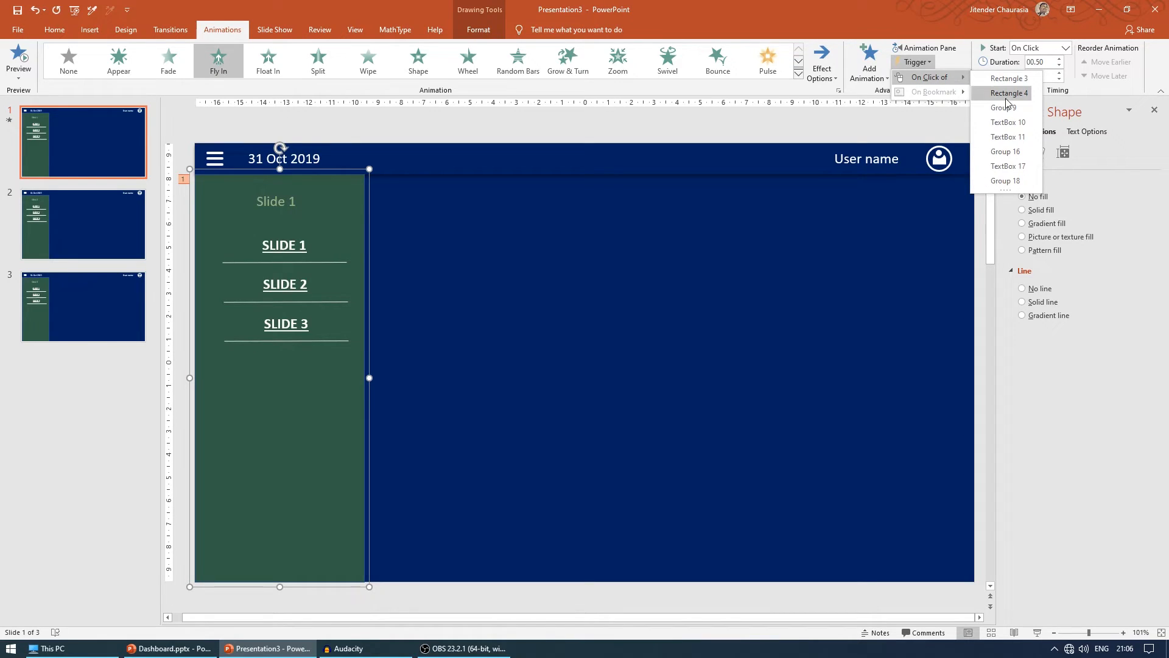
{"action": "mouse_move", "coordinate": [1012, 200]}
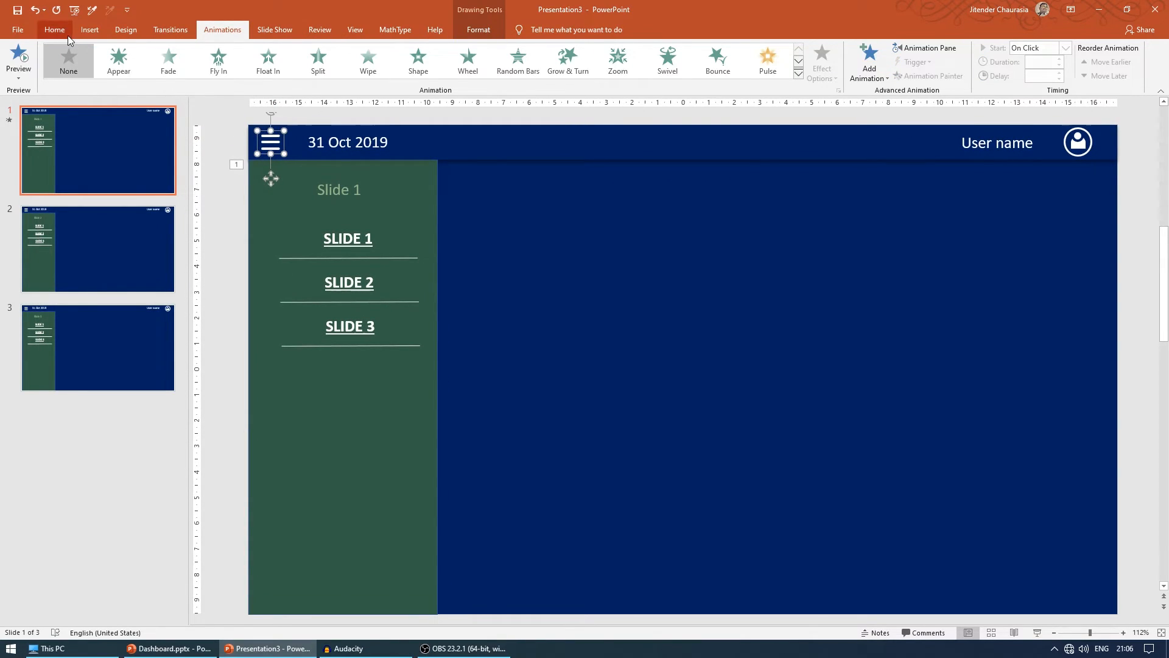
{"action": "left_click", "coordinate": [54, 30]}
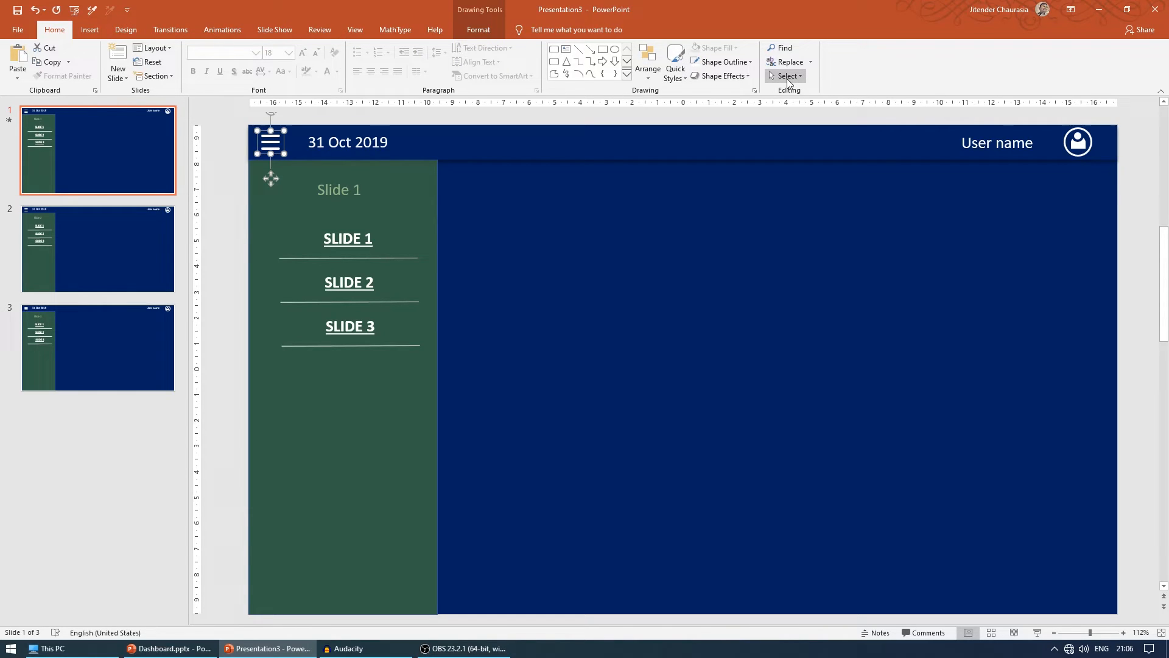
Rename Group 9 to 'Top Icon' in the Selection Pane.
{"action": "left_click", "coordinate": [785, 76]}
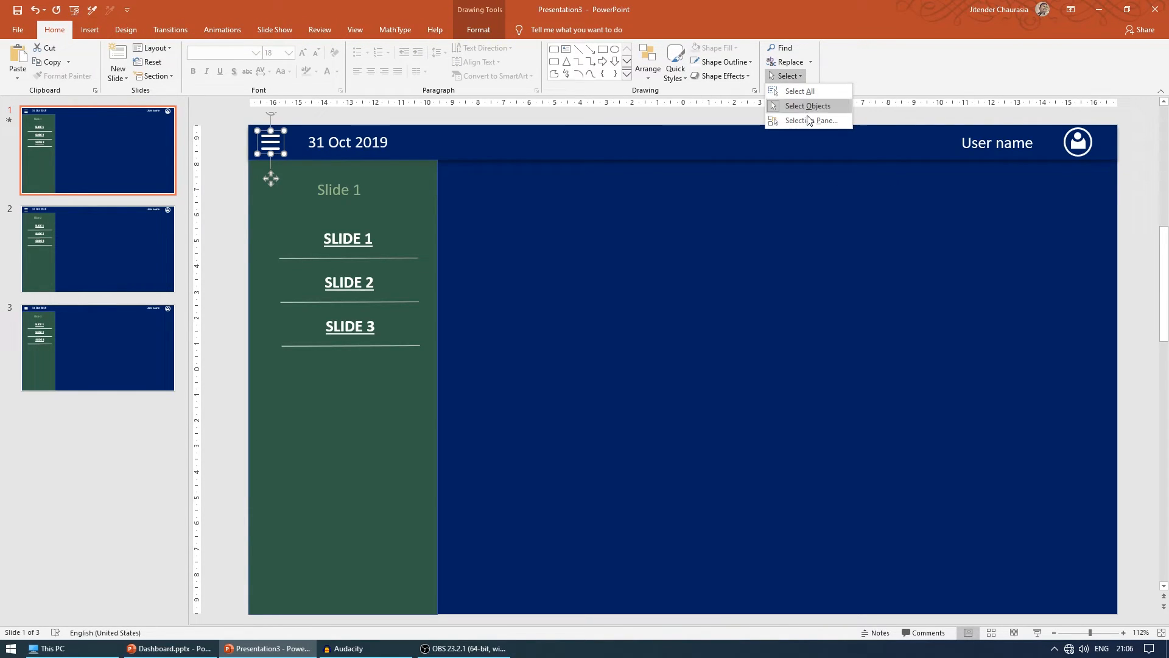
{"action": "left_click", "coordinate": [807, 120]}
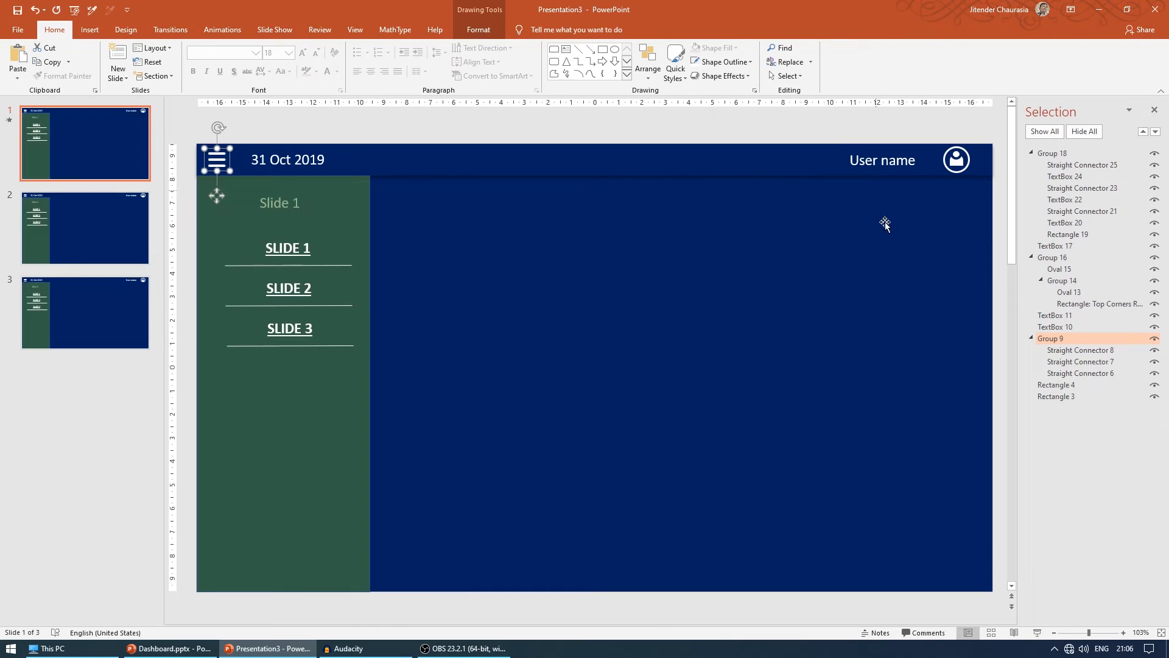
{"action": "mouse_move", "coordinate": [1059, 330]}
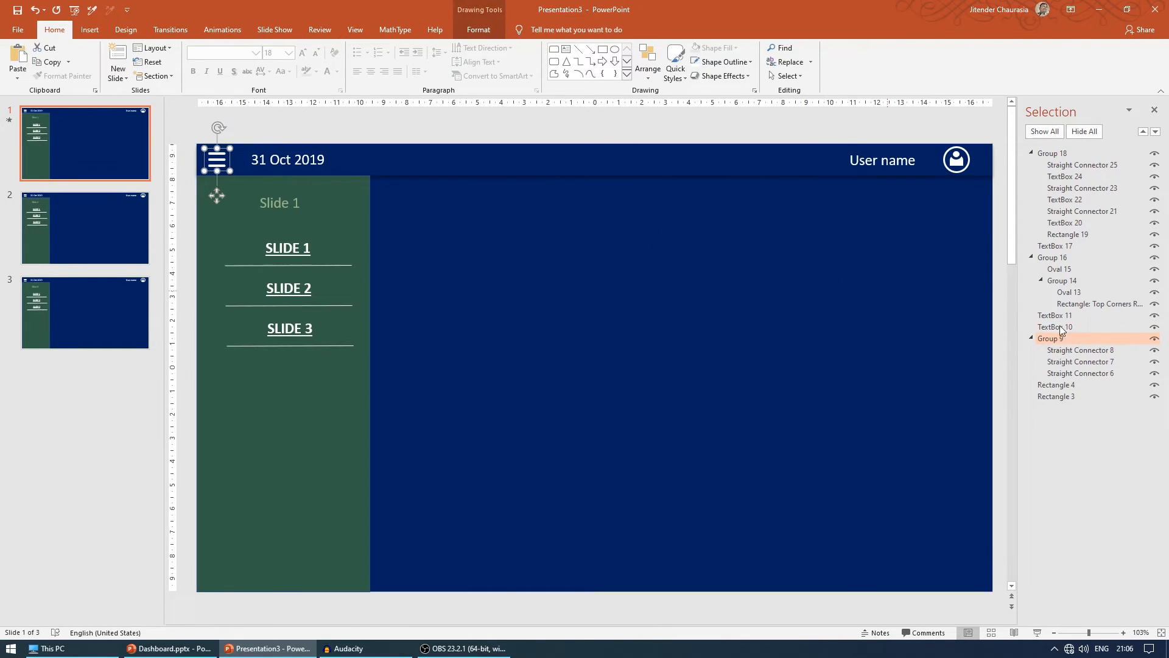
{"action": "double_click", "coordinate": [1058, 339]}
{"action": "type", "text": "To"}
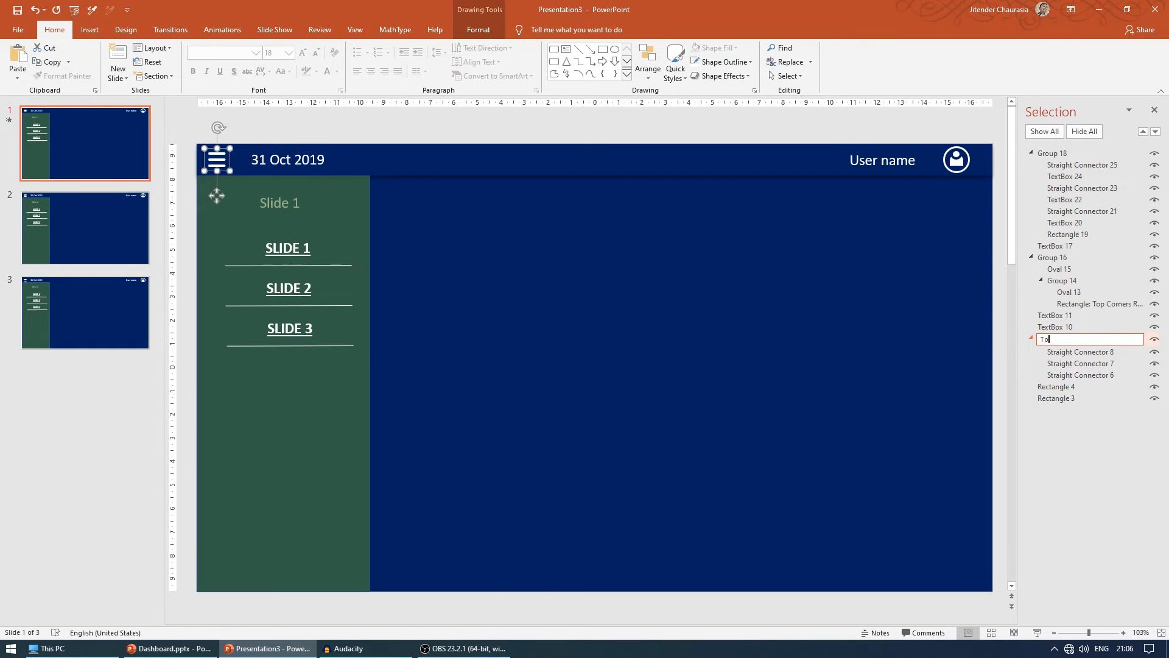
{"action": "type", "text": "p Ico"}
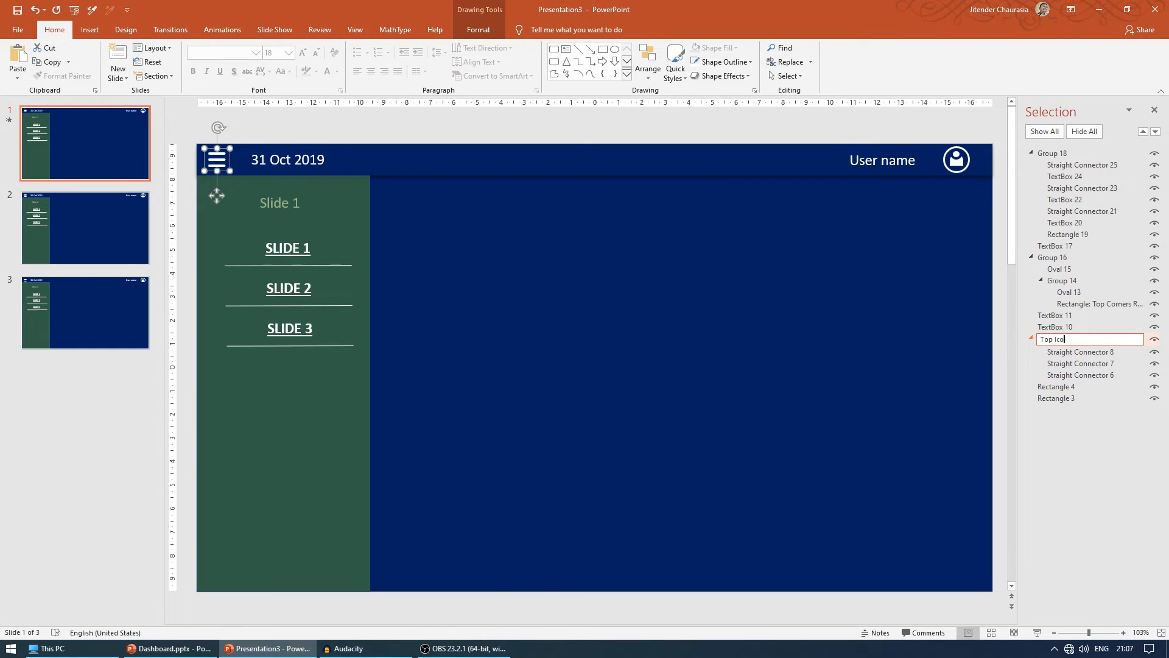
{"action": "key", "text": "Return"}
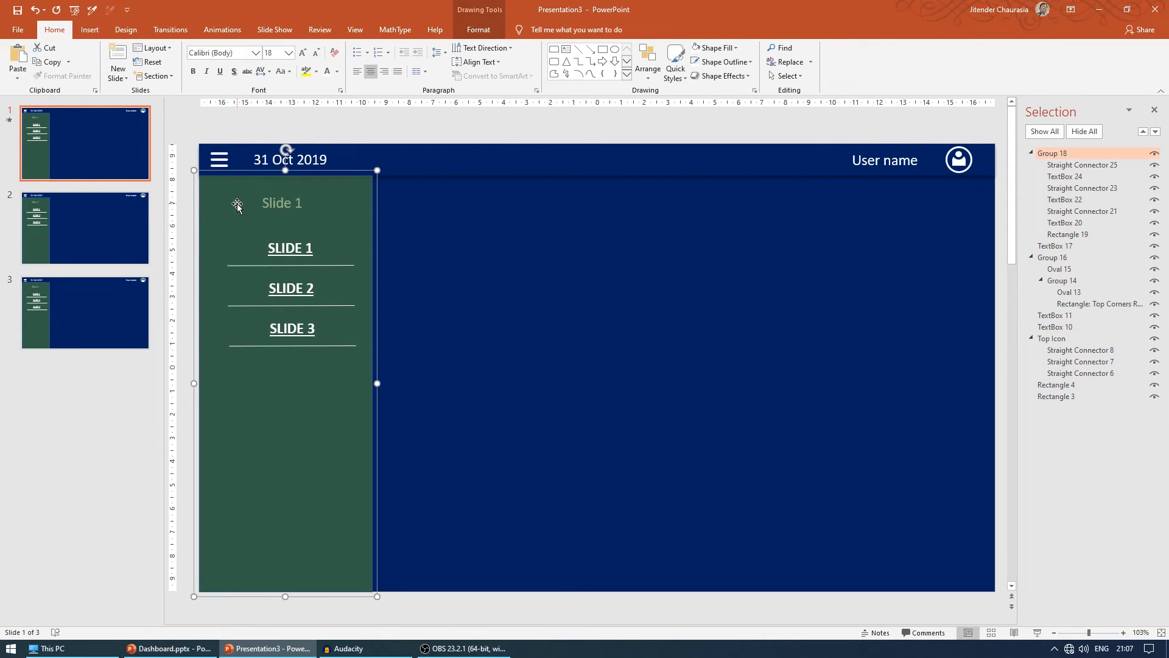
{"action": "left_click", "coordinate": [222, 29]}
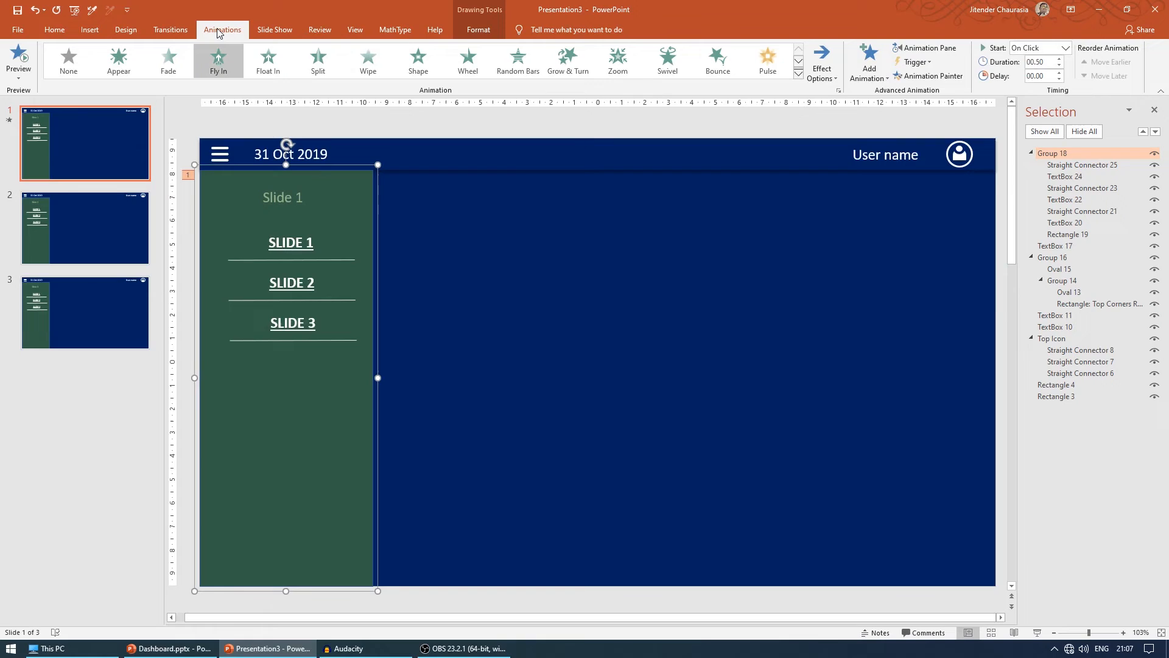
Open Trigger > On Click of to choose Top Icon for the fly-in.
{"action": "left_click", "coordinate": [913, 62]}
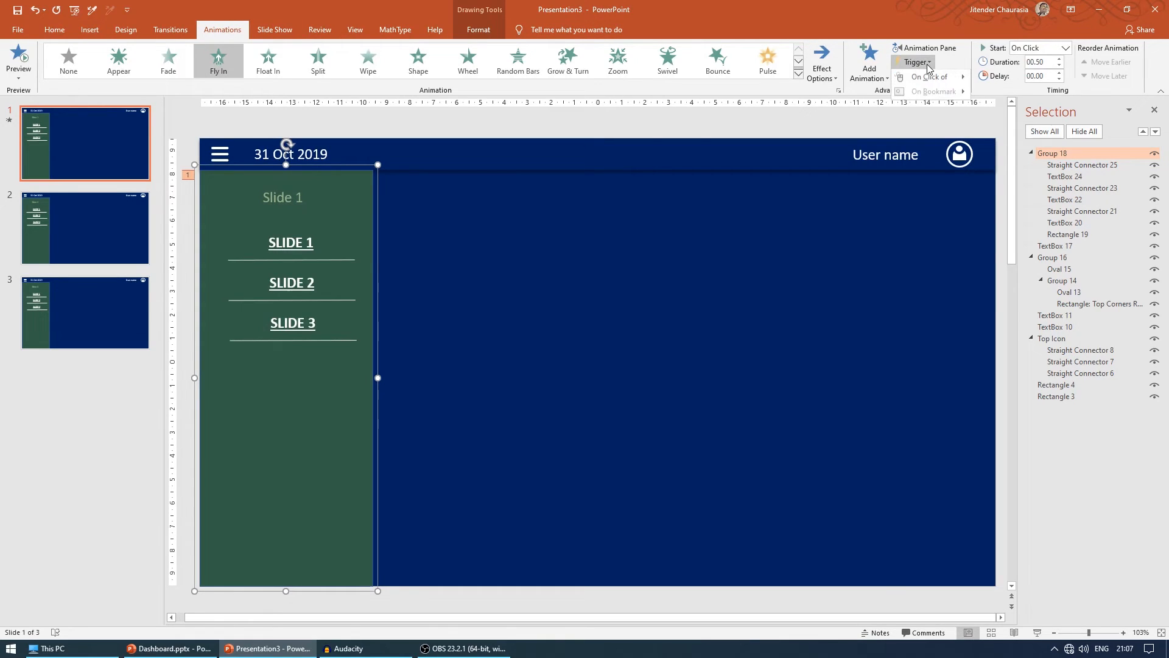
{"action": "left_click", "coordinate": [931, 77]}
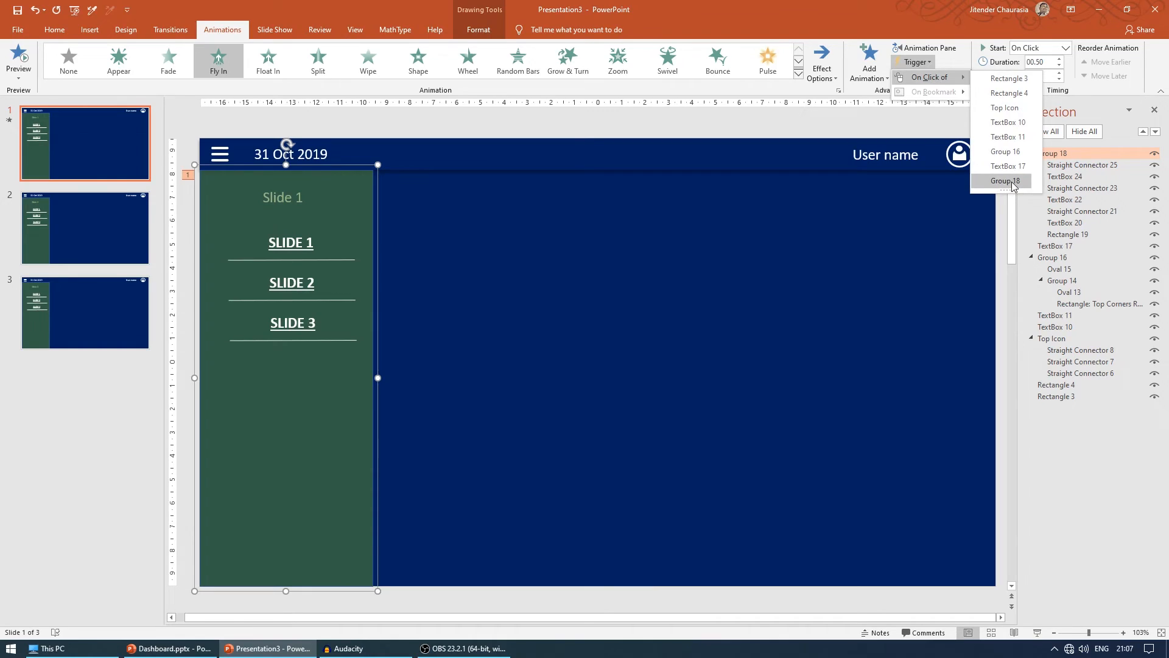
{"action": "mouse_move", "coordinate": [1006, 108]}
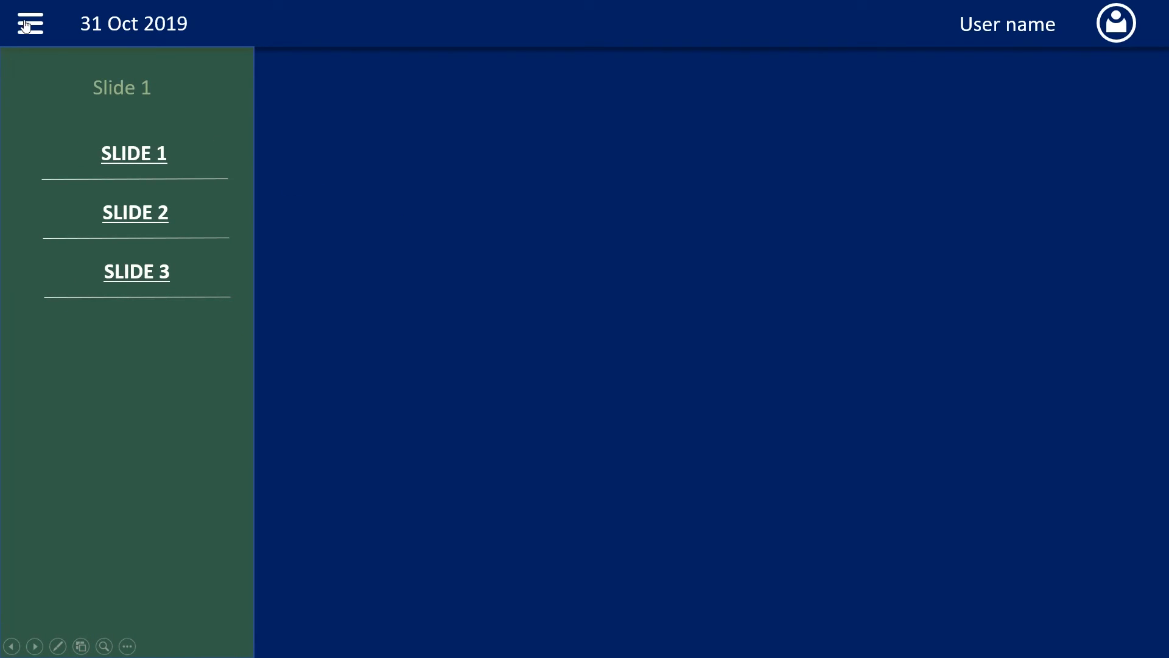
{"action": "mouse_move", "coordinate": [157, 140]}
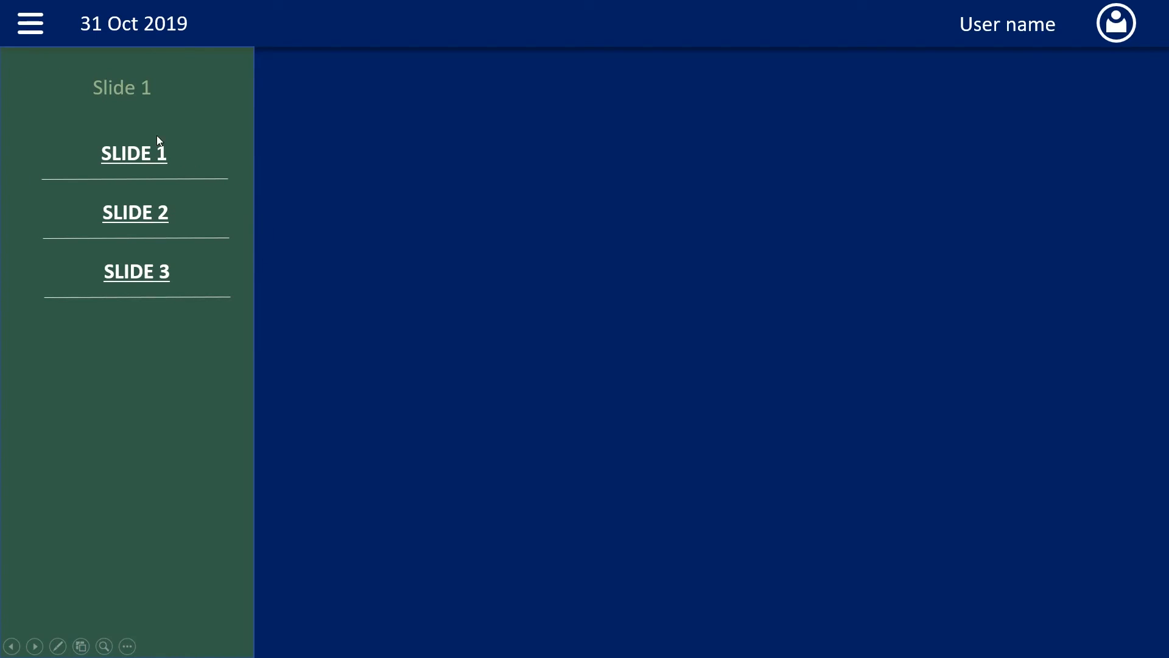
{"action": "mouse_move", "coordinate": [30, 23]}
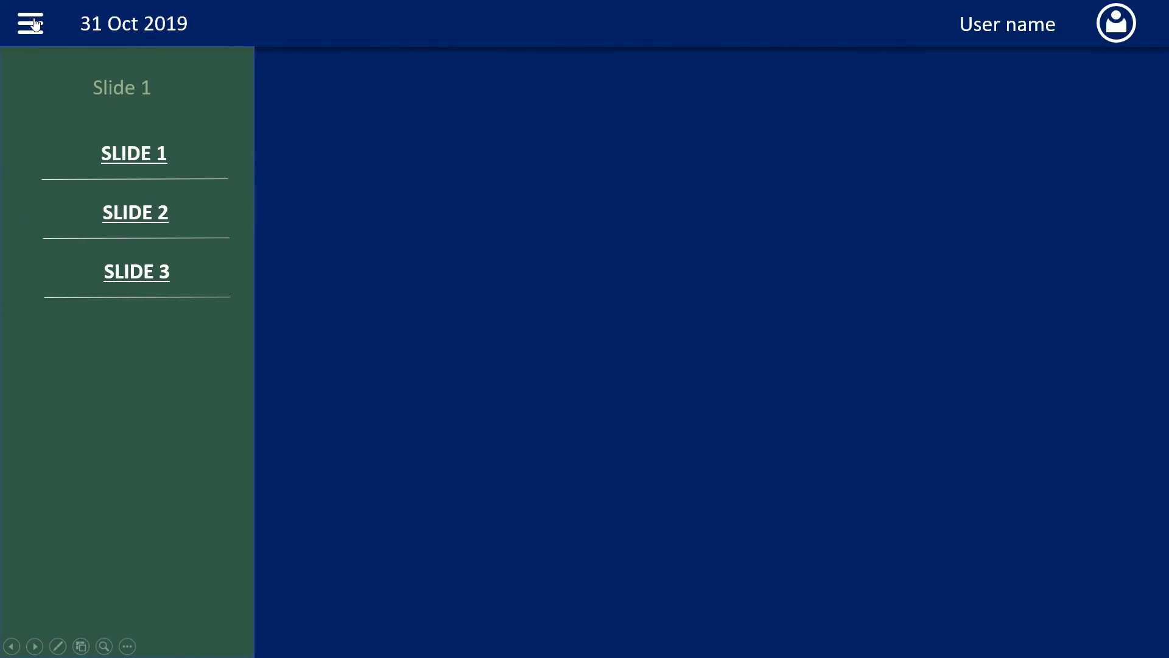
{"action": "mouse_move", "coordinate": [274, 126]}
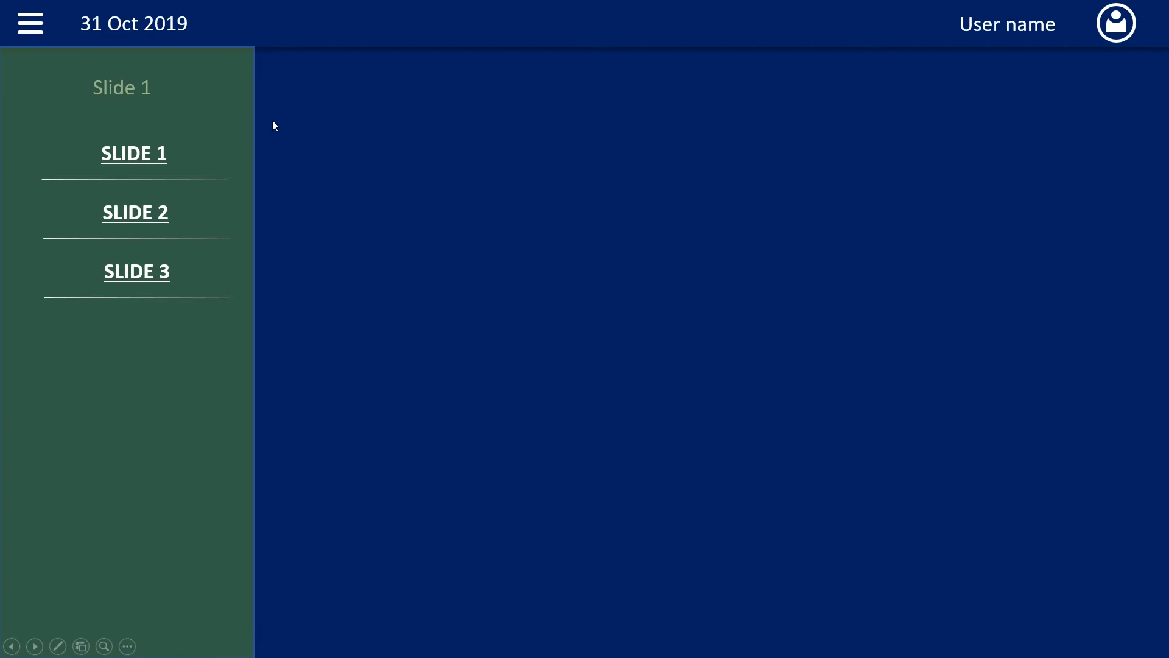
{"action": "mouse_move", "coordinate": [47, 35]}
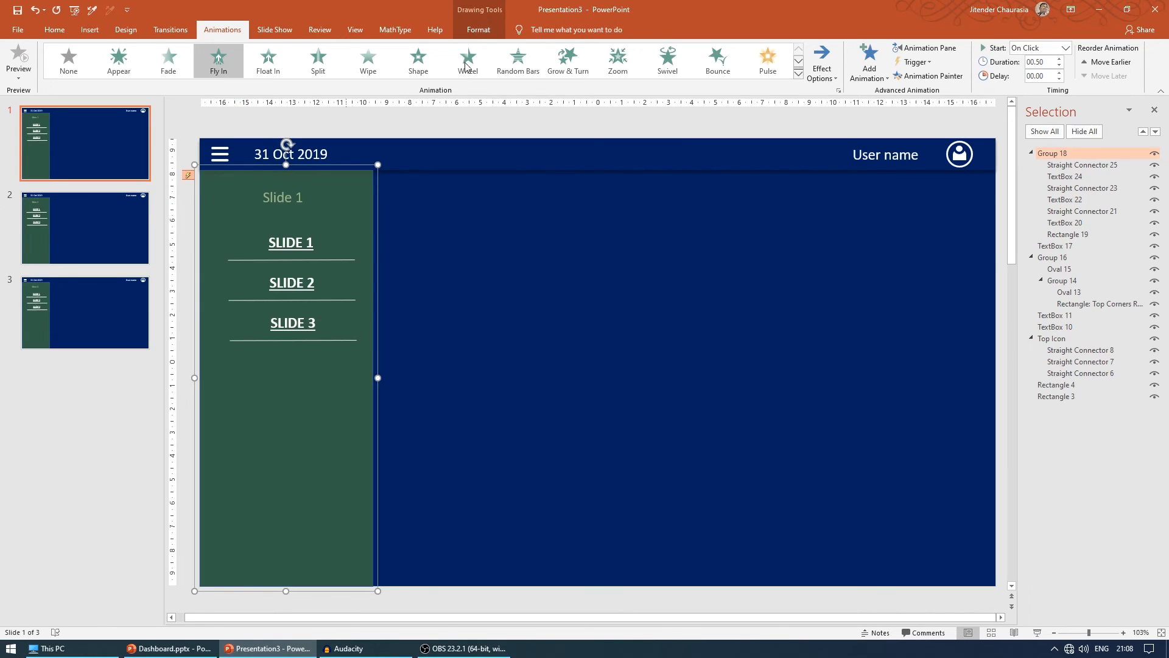
Add a Fly Out exit animation to the green menu, directed To Left.
{"action": "left_click", "coordinate": [867, 61]}
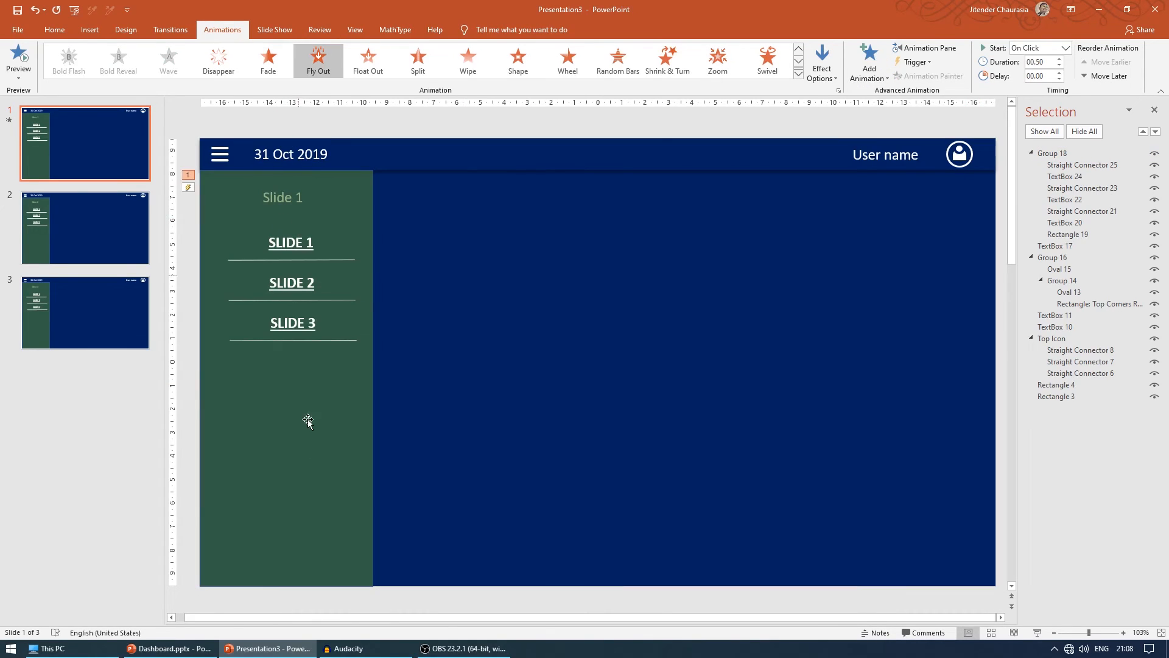
{"action": "left_click", "coordinate": [867, 61]}
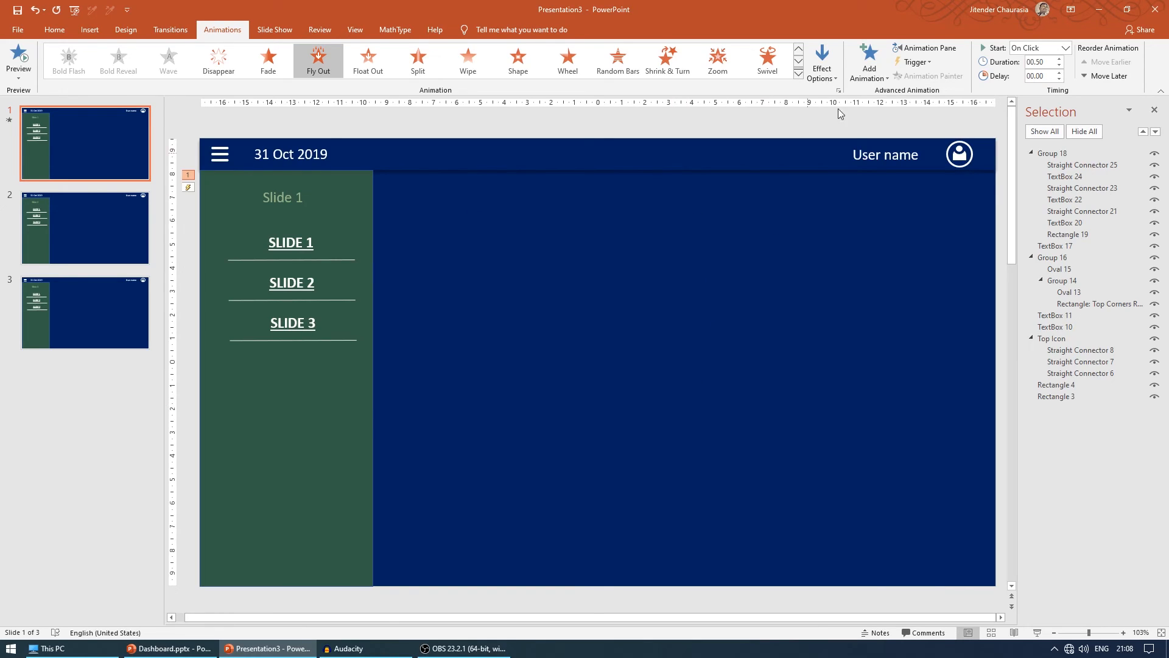
{"action": "left_click", "coordinate": [821, 60]}
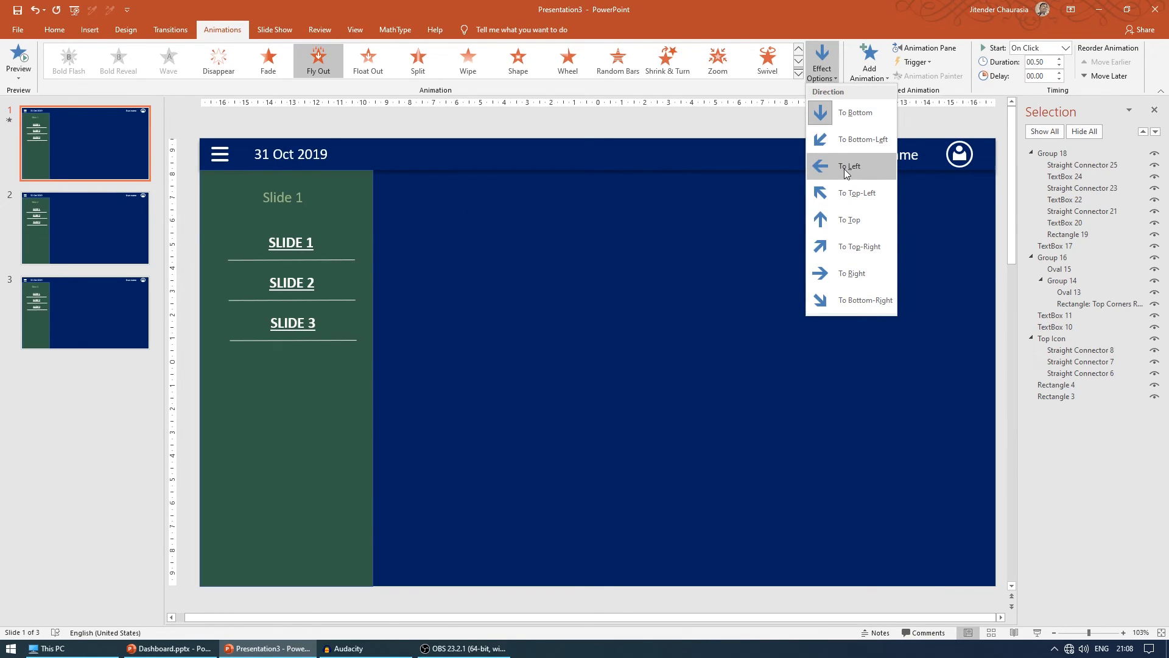
{"action": "left_click", "coordinate": [848, 166]}
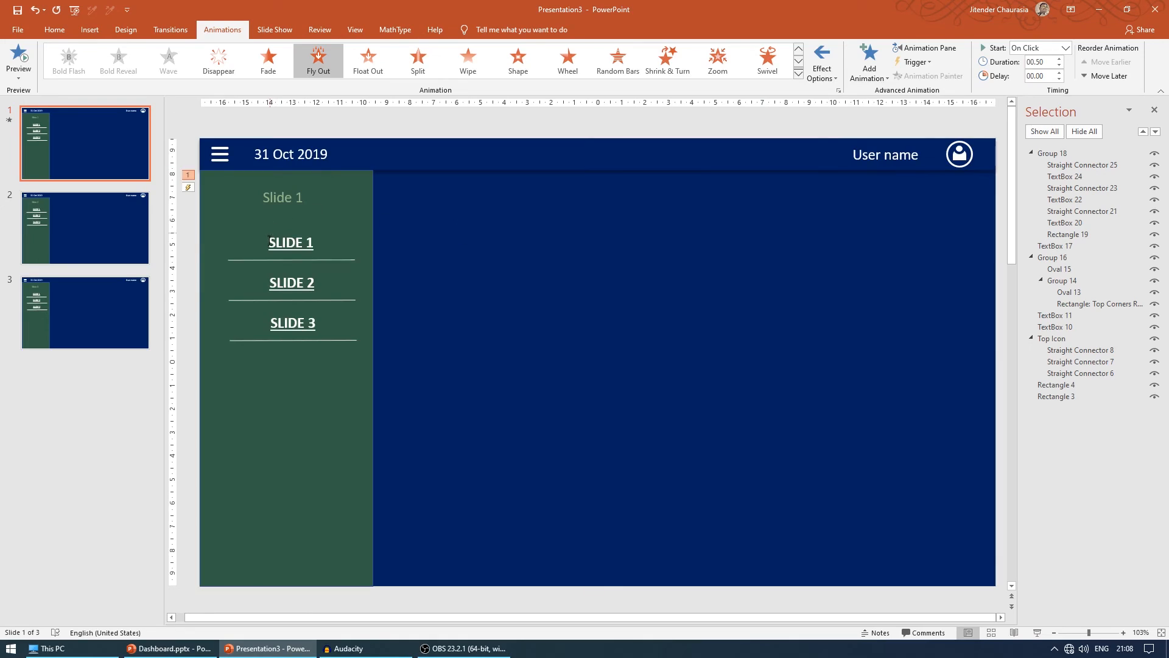
{"action": "left_click", "coordinate": [285, 377]}
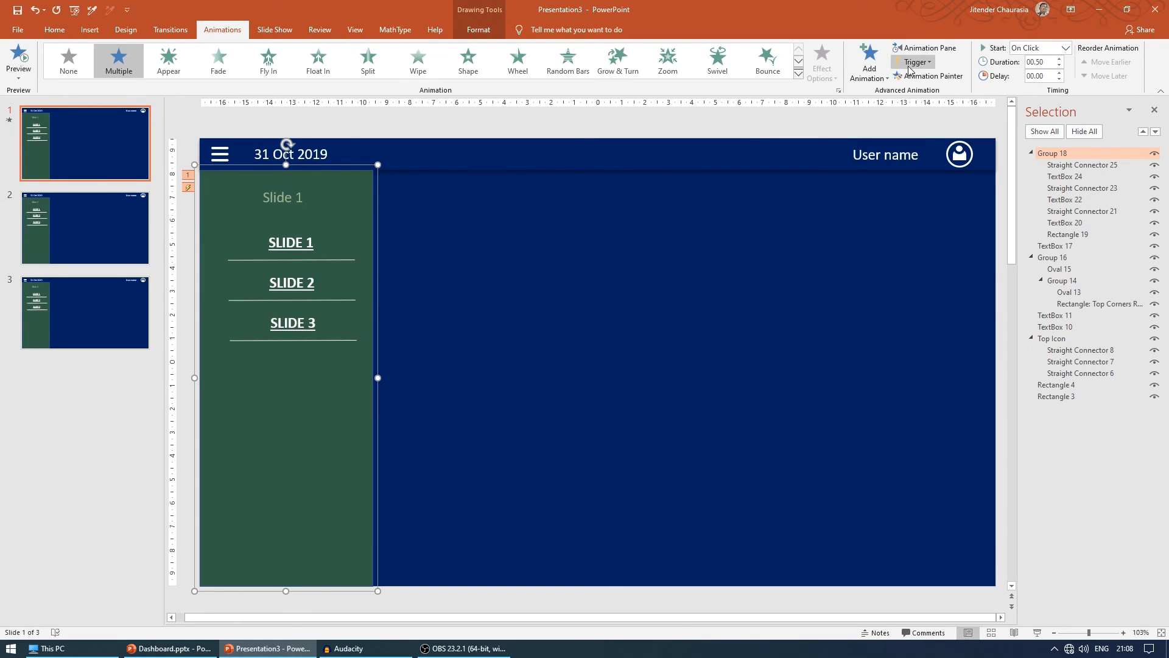
{"action": "left_click", "coordinate": [914, 62]}
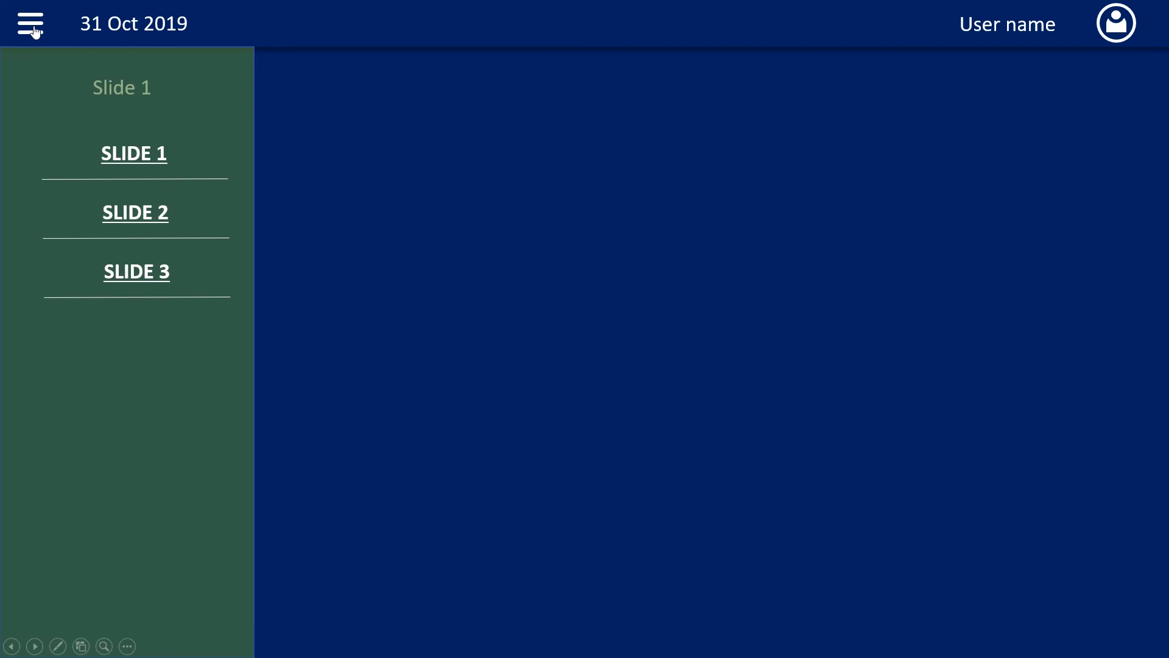
Click the hamburger icon three times in the show to hide, show and hide the menu.
{"action": "left_click", "coordinate": [30, 23]}
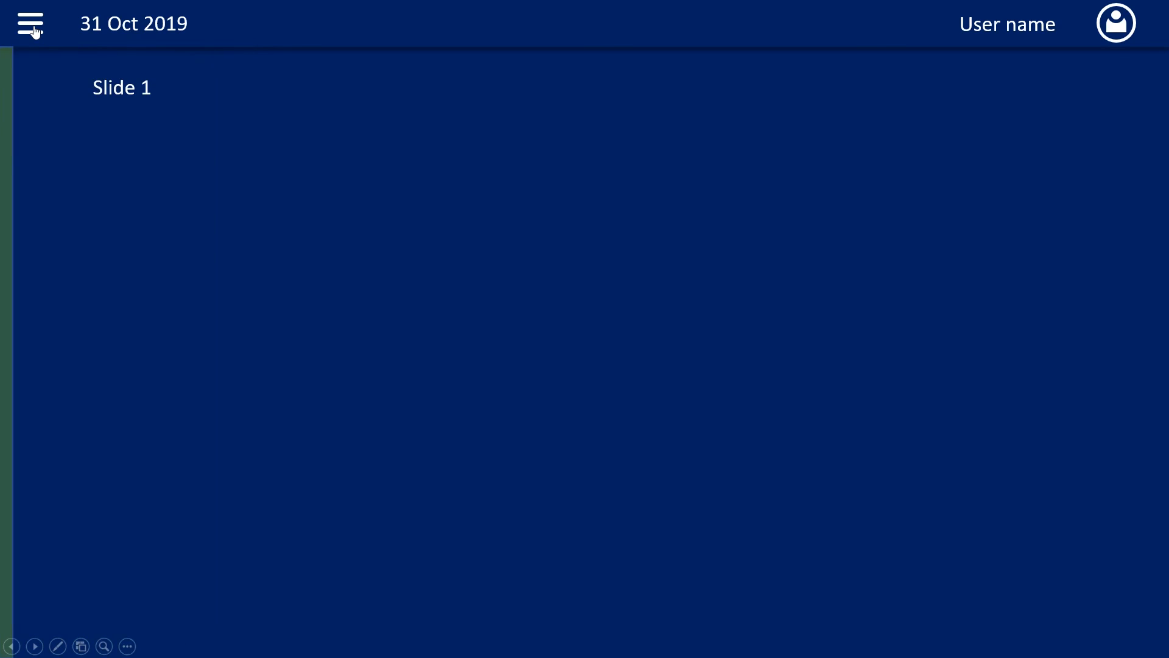
{"action": "left_click", "coordinate": [30, 23]}
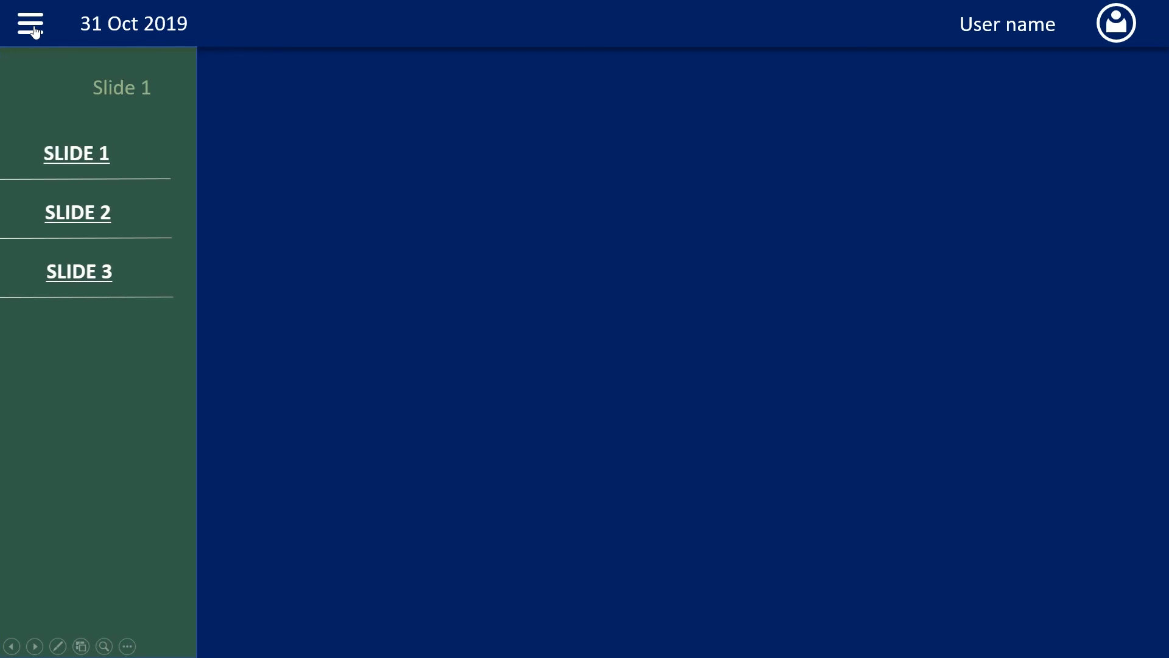
{"action": "left_click", "coordinate": [30, 24]}
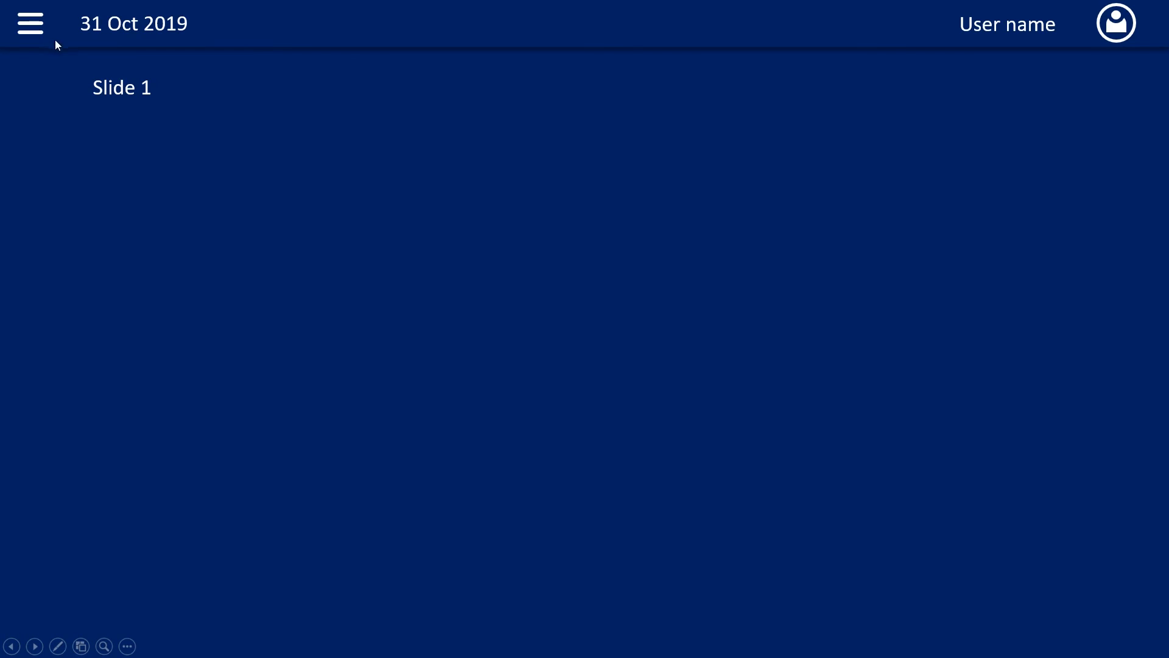